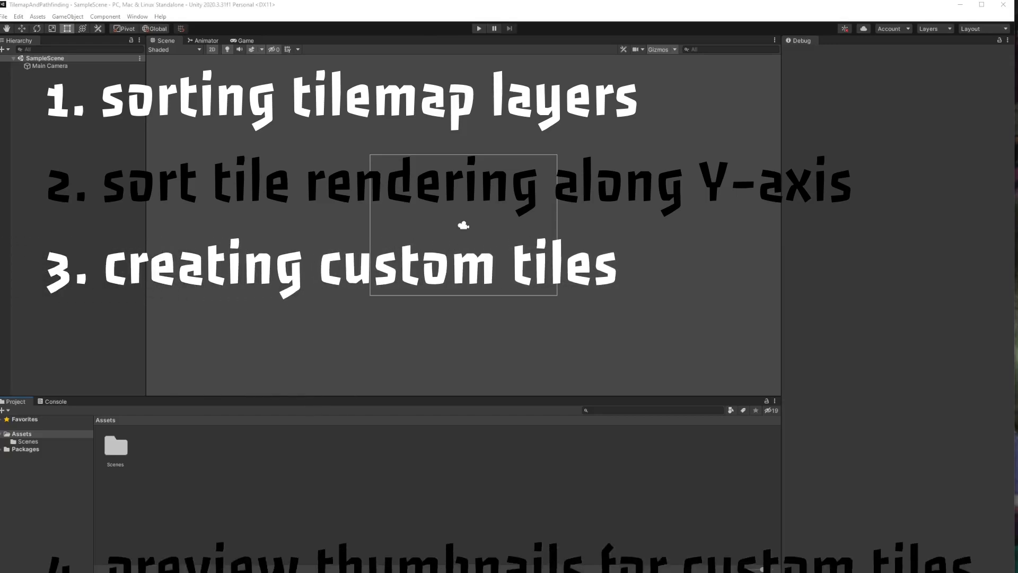
# Scroll the Hierarchy context menu down to the 2D Object > Tilemap choices.
pyautogui.scroll(-3)
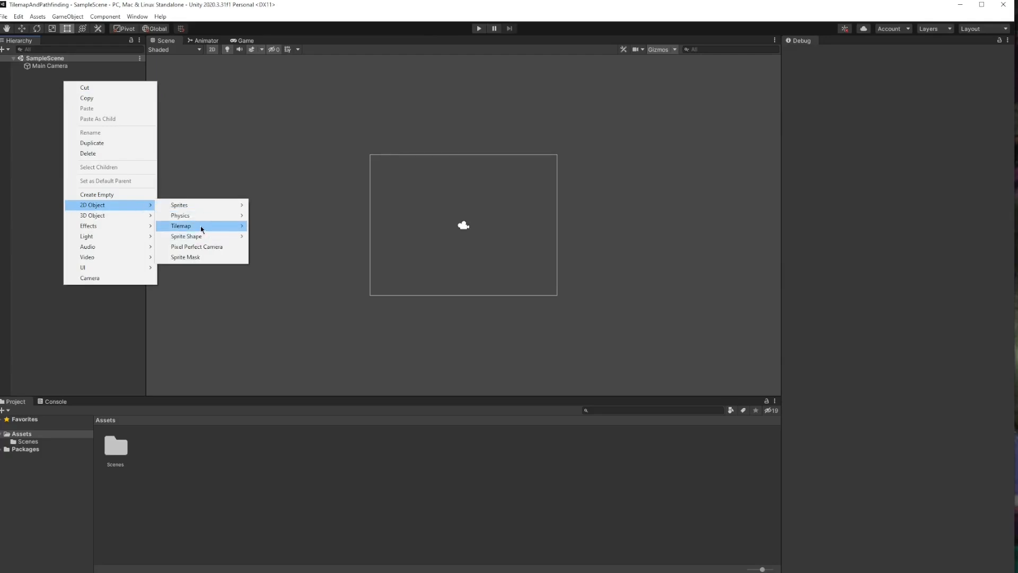
# Create a Hexagonal tilemap topologyMap under a new Grid with Tilemap Renderer Mode set to Individual.
pyautogui.click(188, 225)
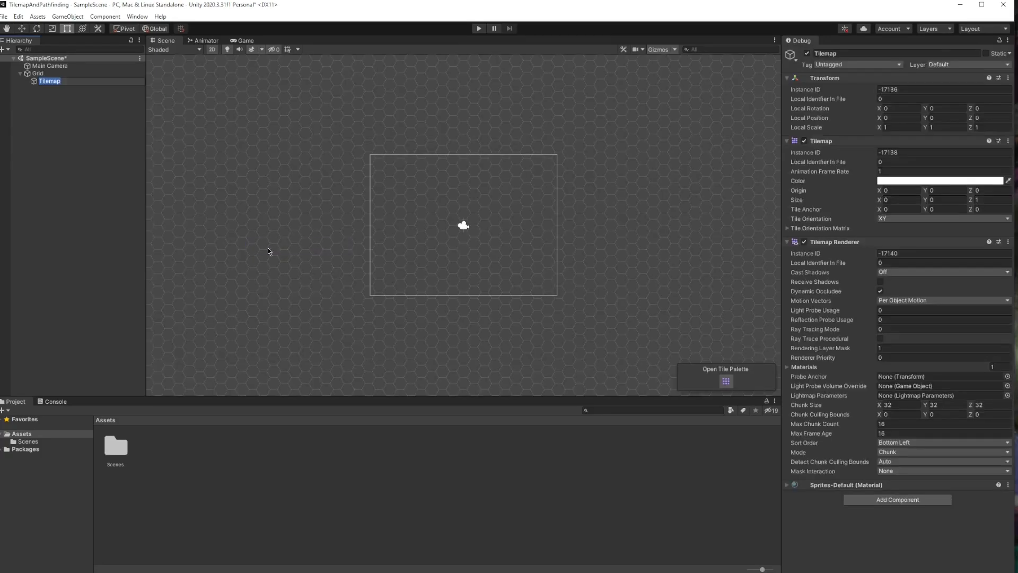
pyautogui.moveTo(523, 73)
pyautogui.write('topologyMap')
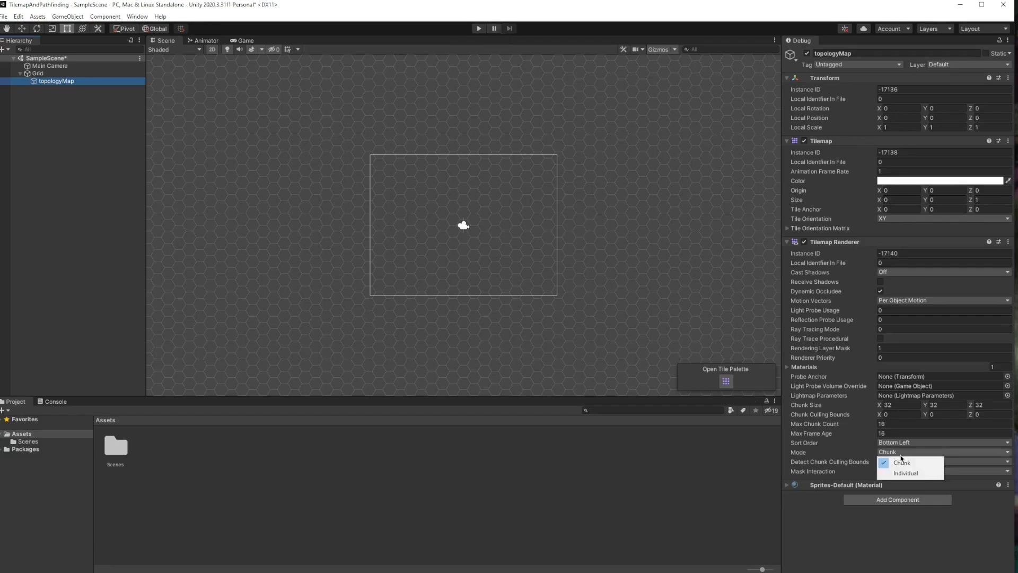
pyautogui.click(904, 462)
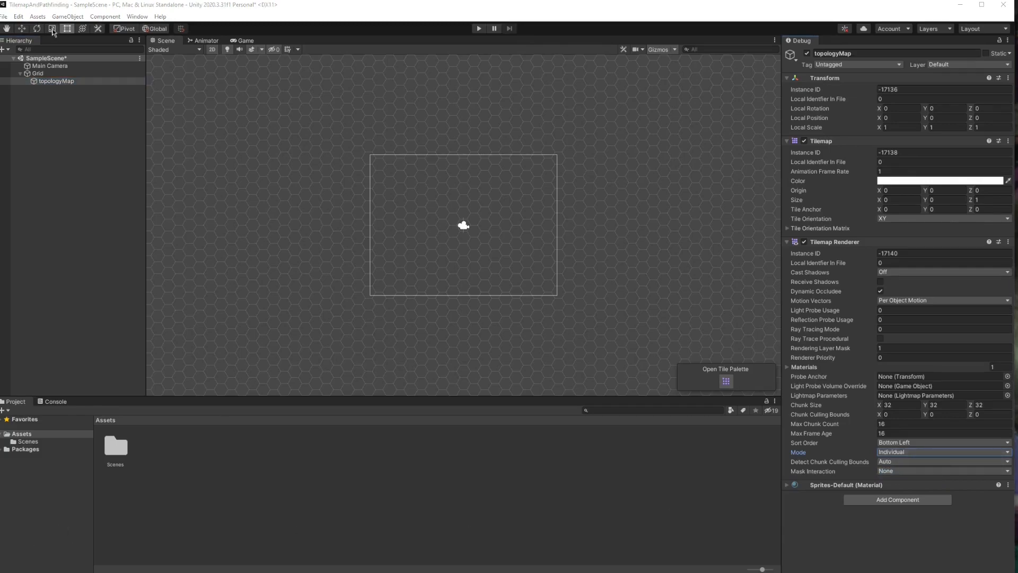
pyautogui.click(18, 16)
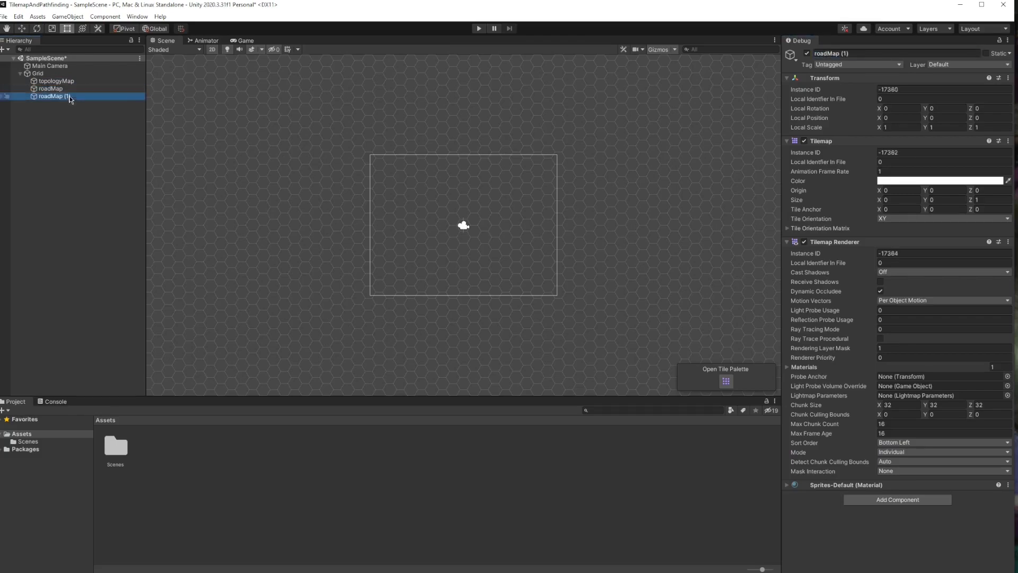
# Duplicate the tilemap into roadMap, improvementMap, resourceMap and FOWMap, then check the Grid settings.
pyautogui.doubleClick(831, 53)
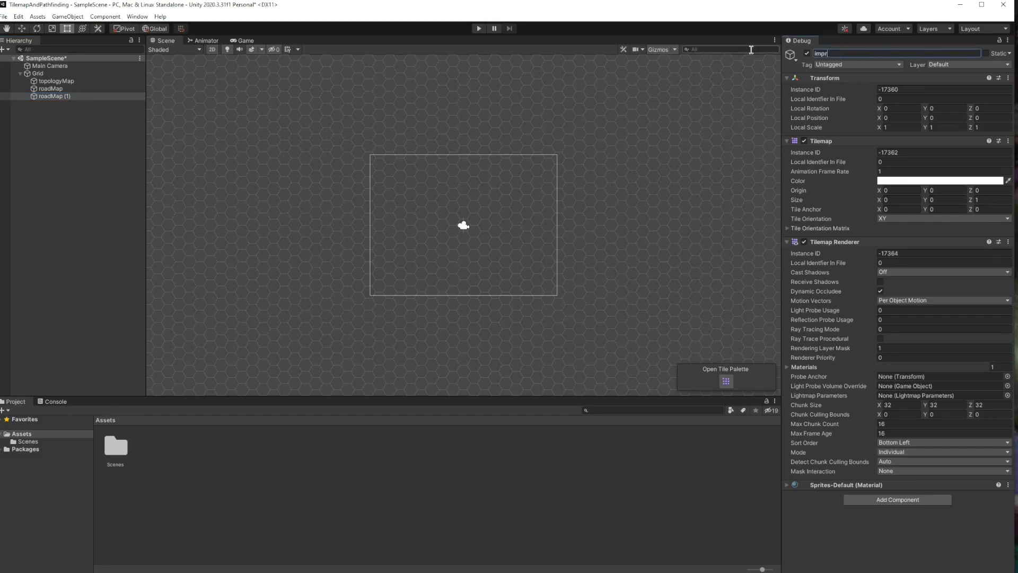
pyautogui.write('improvementMap')
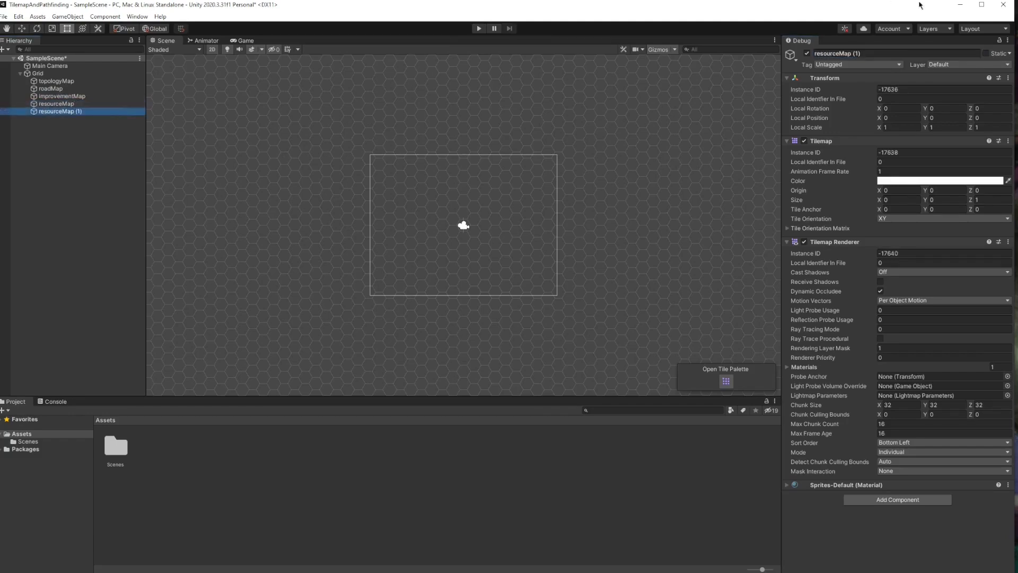
pyautogui.doubleClick(838, 53)
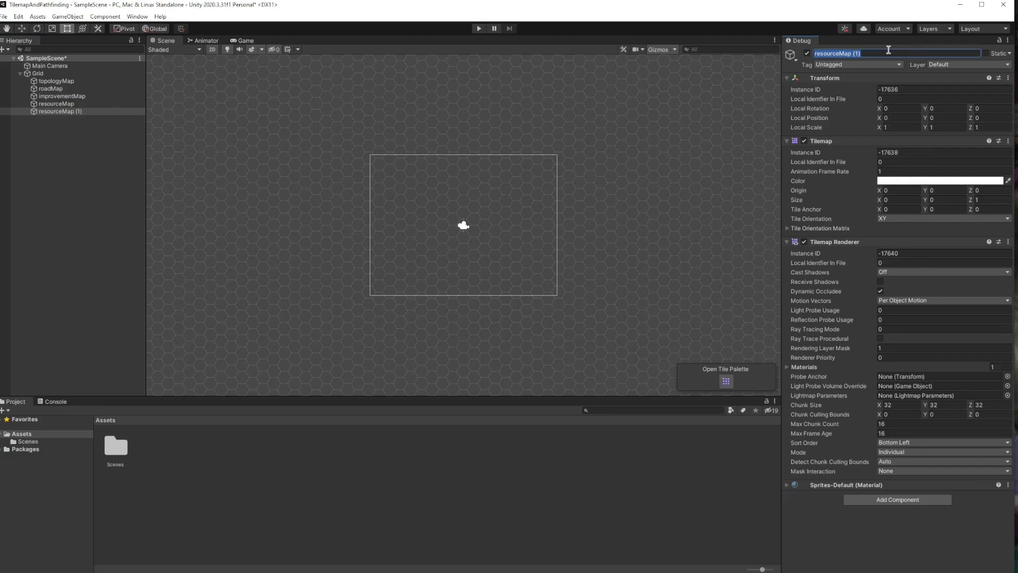
pyautogui.write('FOWMap')
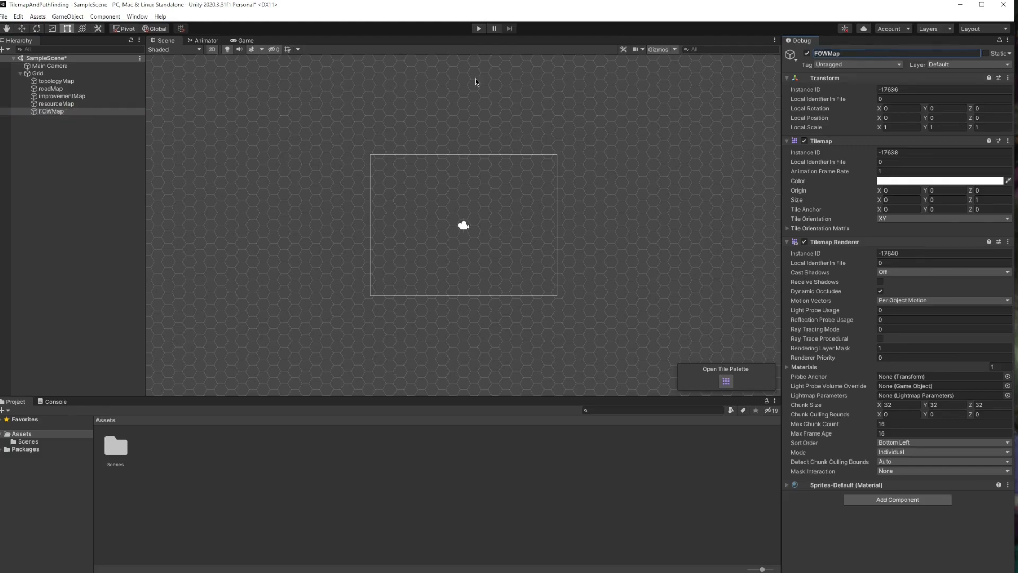
pyautogui.moveTo(985, 517)
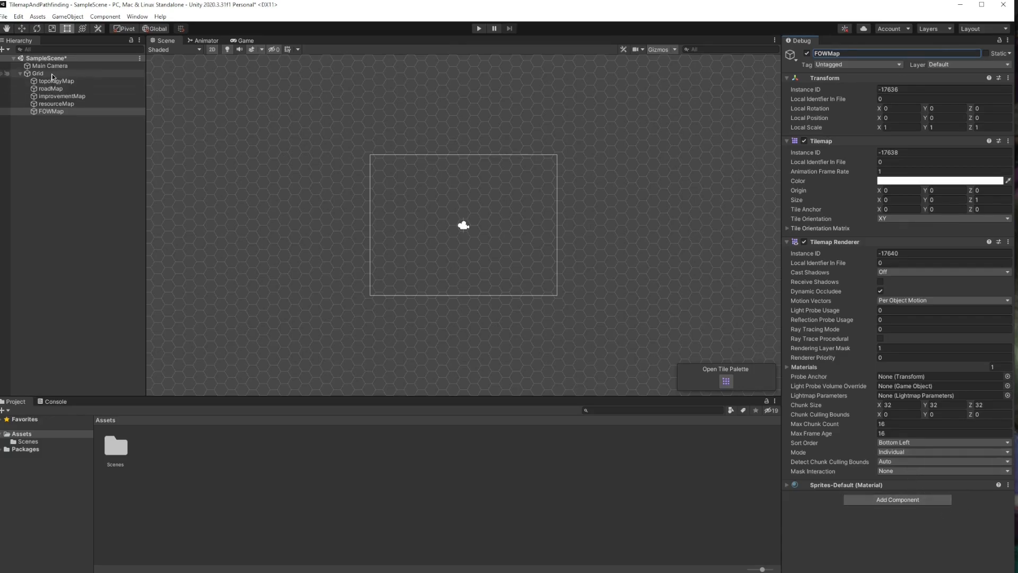
pyautogui.click(38, 73)
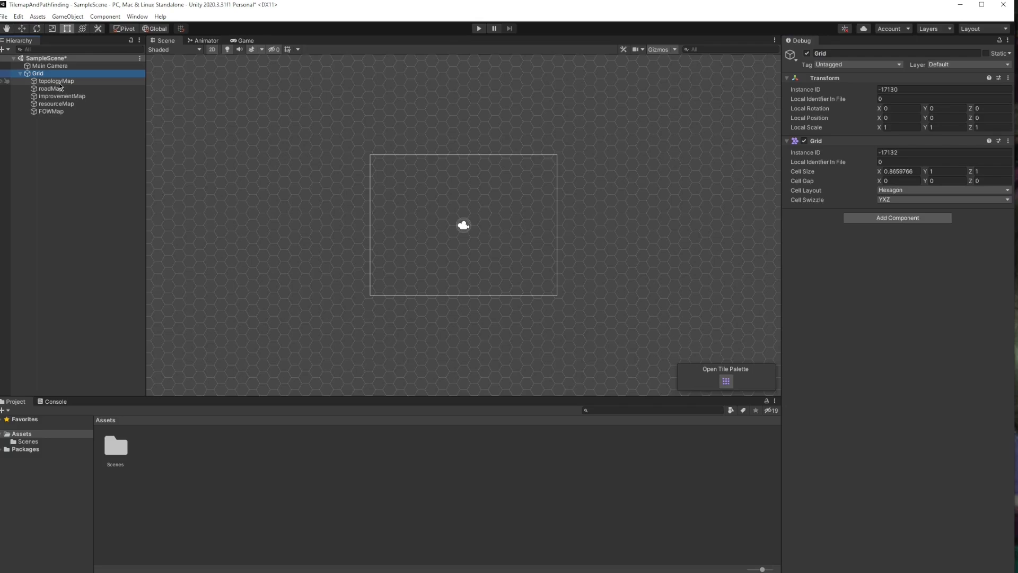
# Set Order in Layer on each tilemap above topologyMap: roadMap 5, resourceMap 15, FOWMap 20.
pyautogui.click(56, 81)
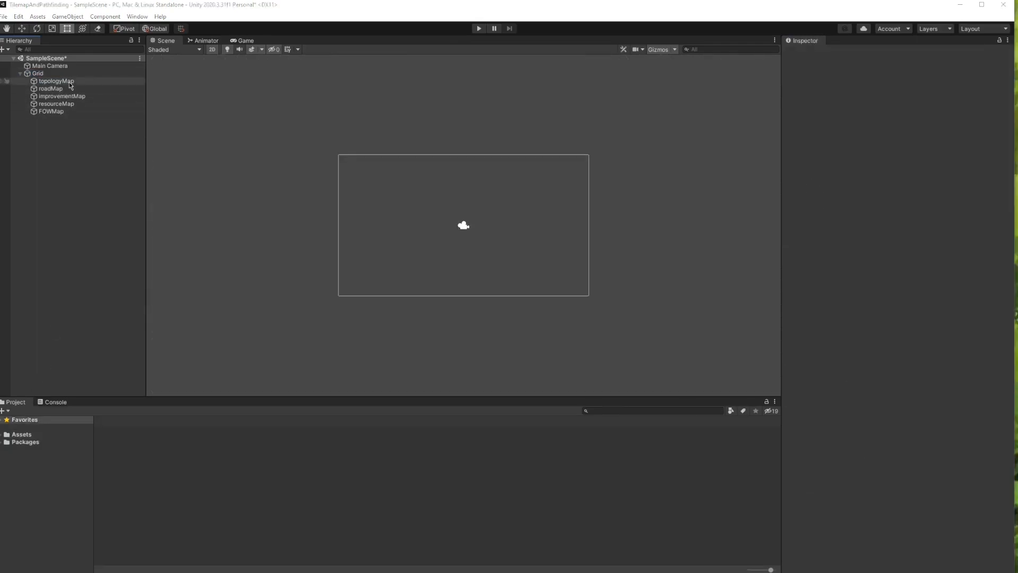
pyautogui.click(56, 81)
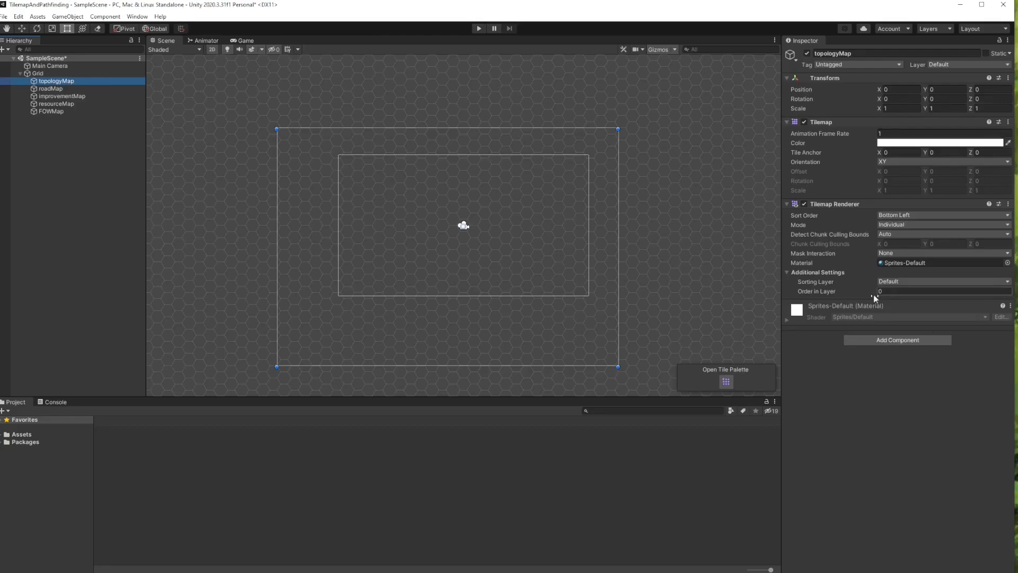
pyautogui.click(51, 88)
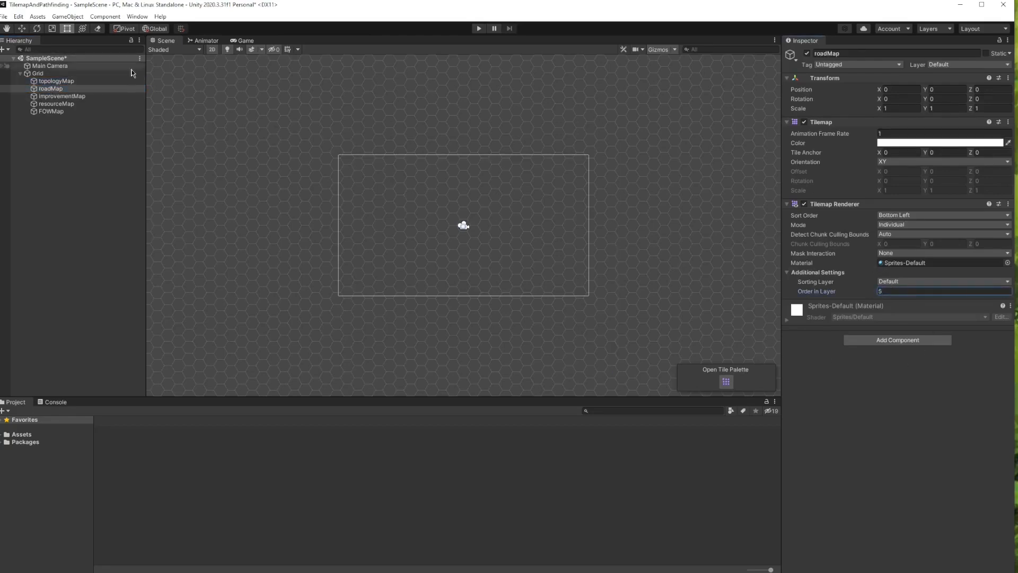
pyautogui.click(61, 96)
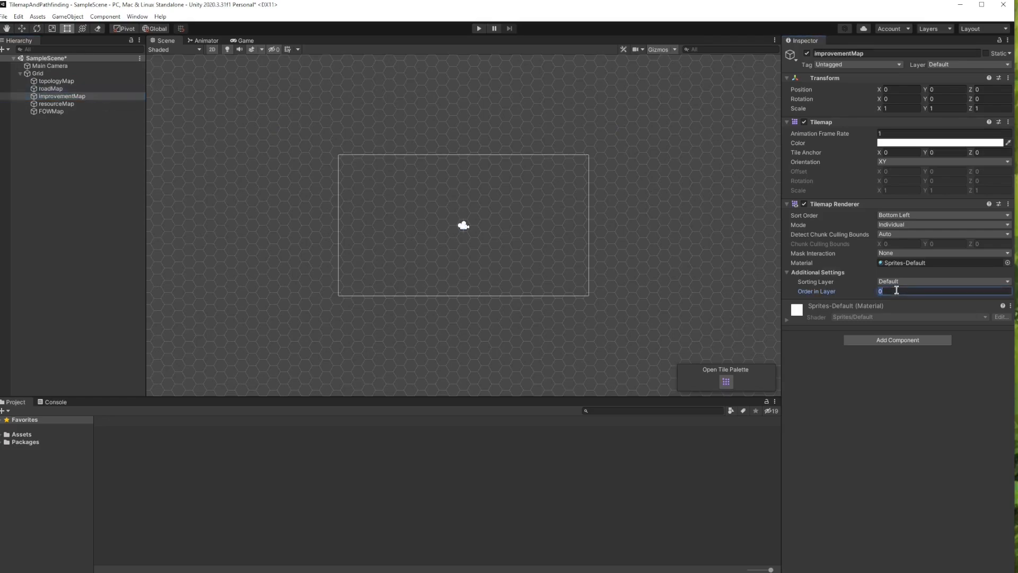
pyautogui.click(56, 103)
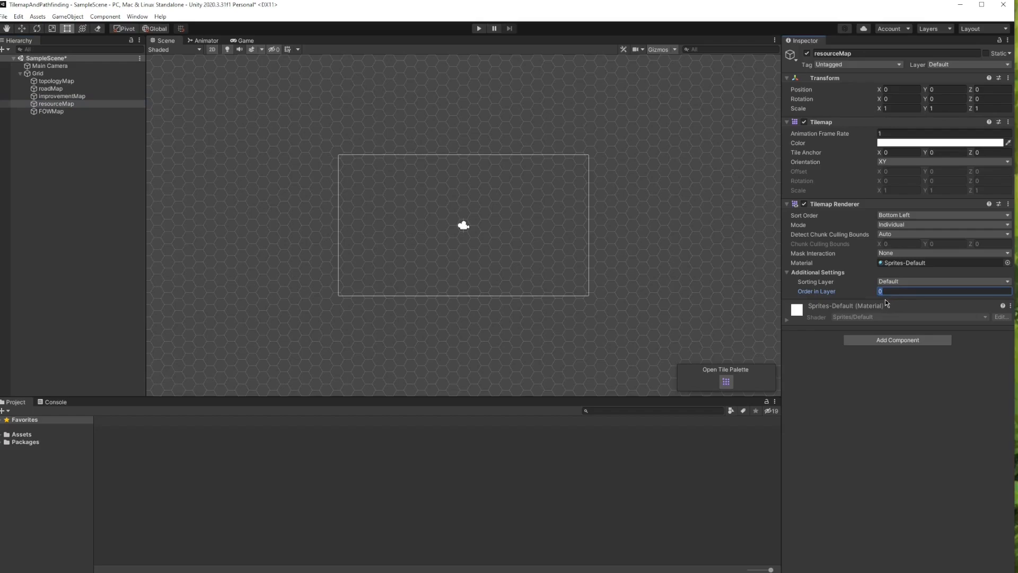
pyautogui.write('15')
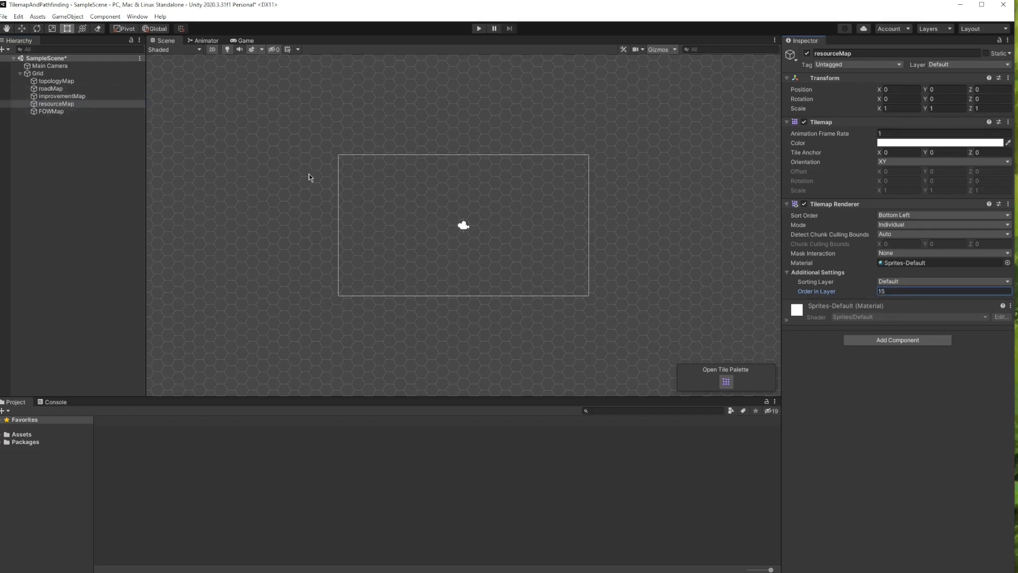
pyautogui.click(51, 112)
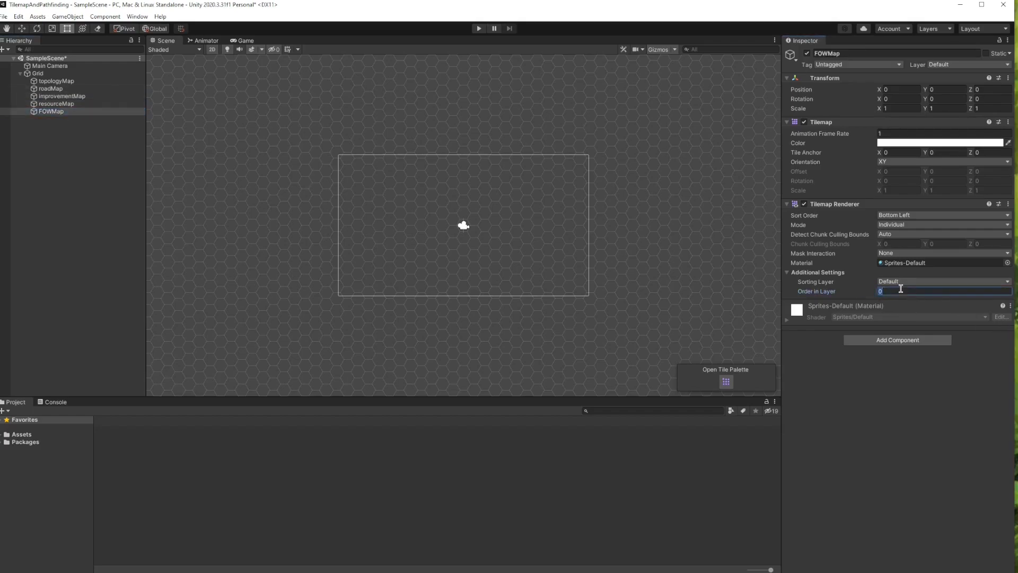
pyautogui.write('20')
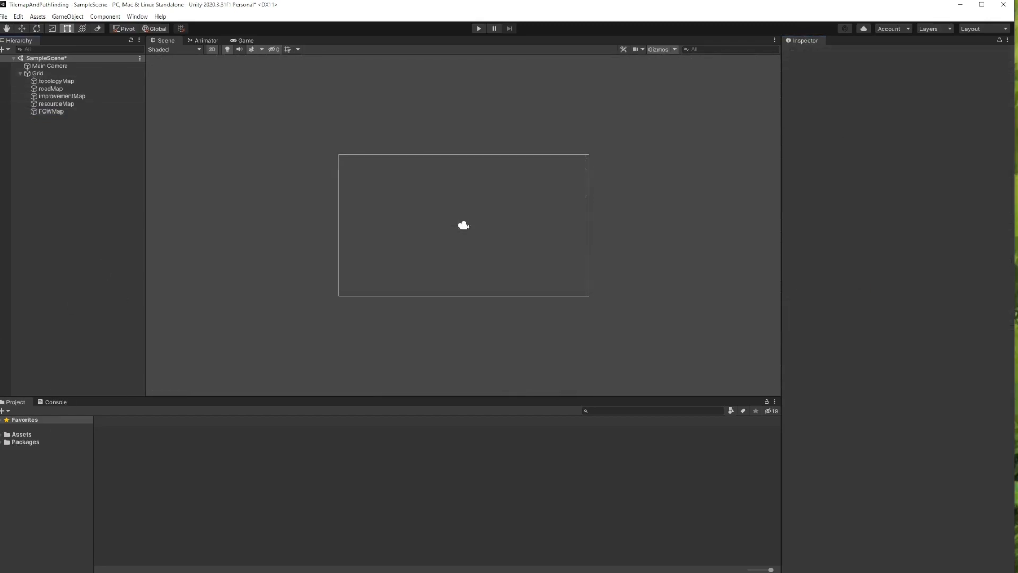
# Create a Map folder in the project Assets and go into it.
pyautogui.rightClick(21, 432)
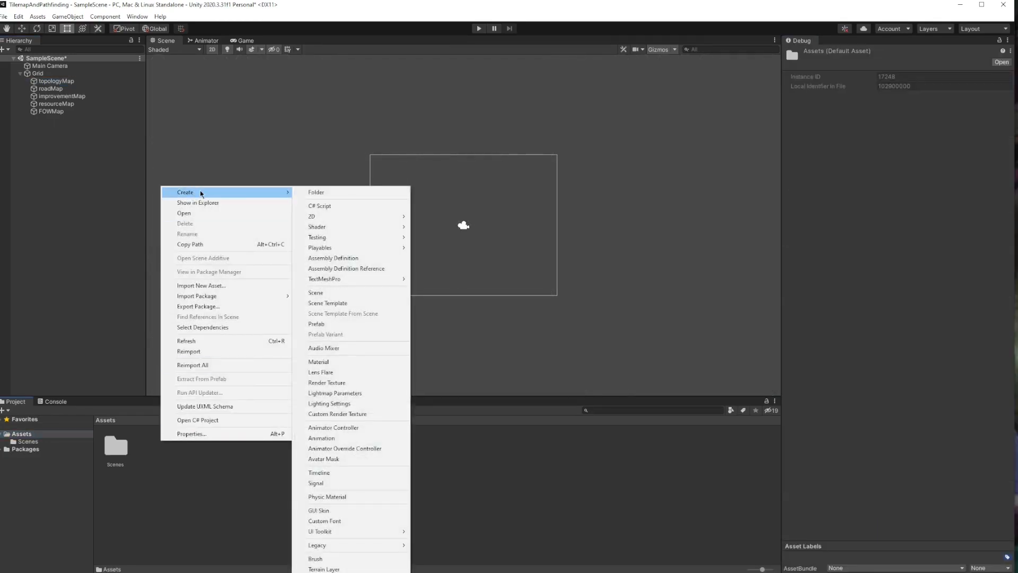
pyautogui.moveTo(317, 192)
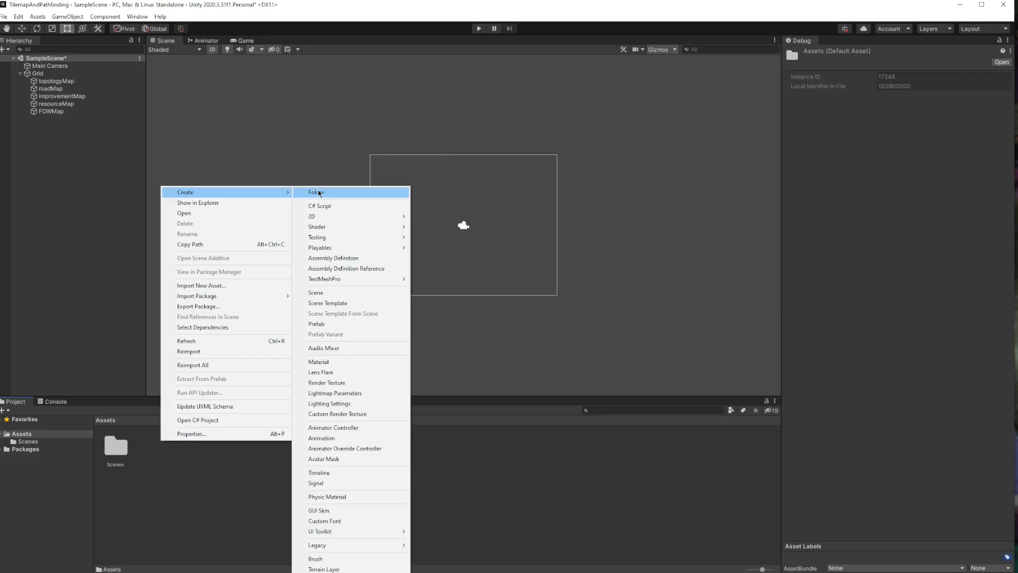
pyautogui.click(316, 192)
pyautogui.write('Map')
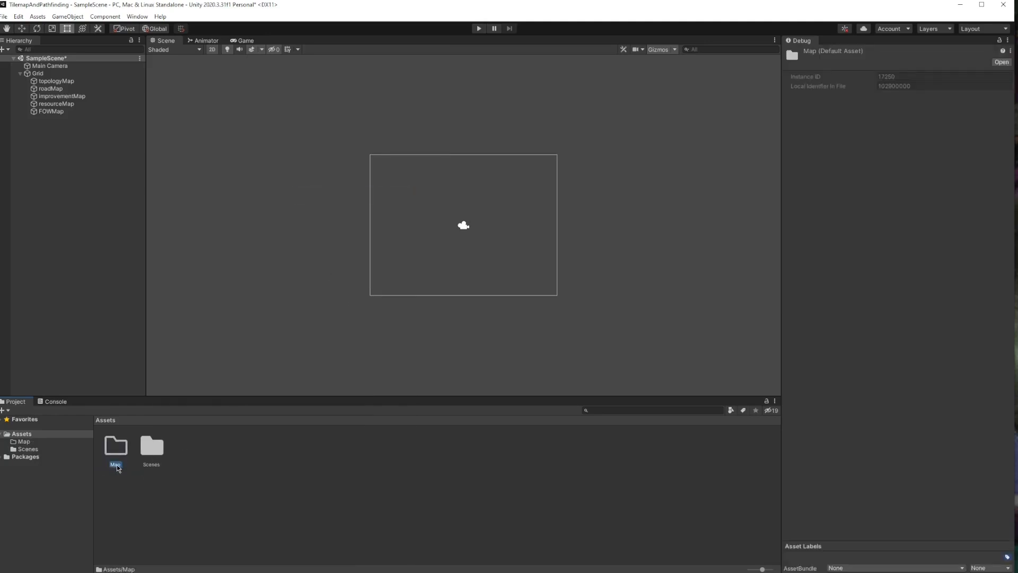
pyautogui.doubleClick(114, 446)
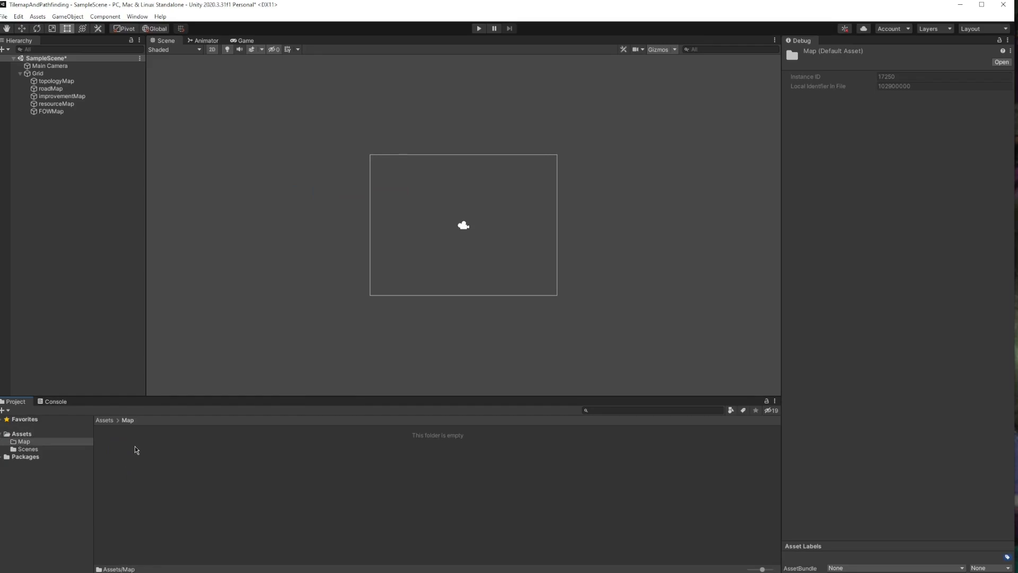
# Create a topologyTileset folder inside the Map folder.
pyautogui.rightClick(135, 448)
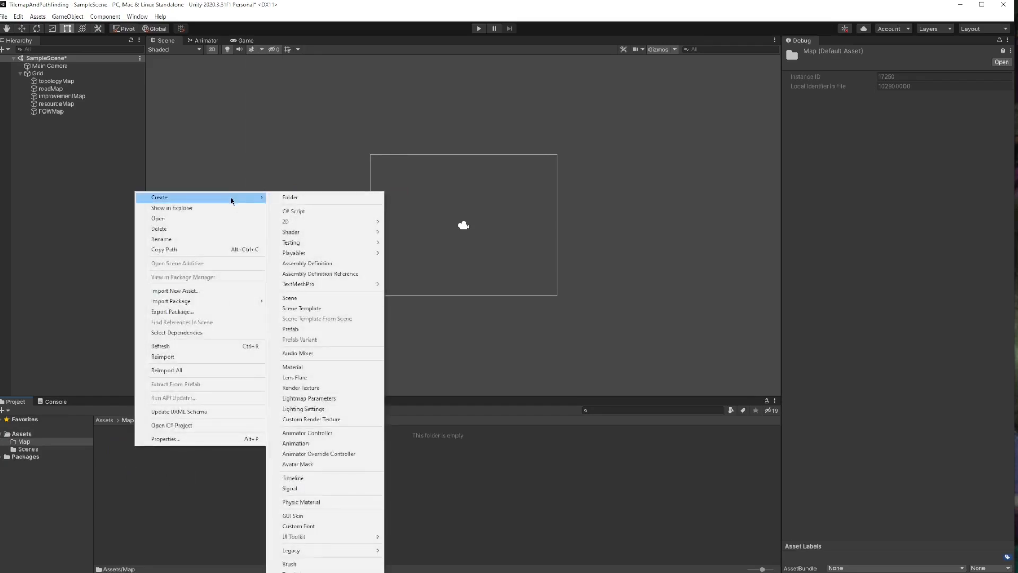
pyautogui.click(290, 197)
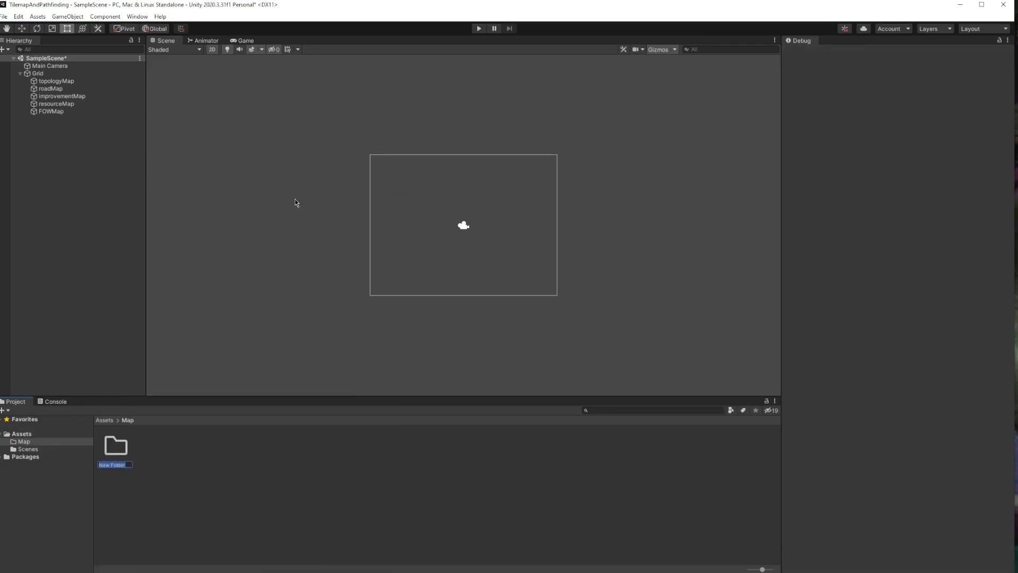
pyautogui.write('topologyM')
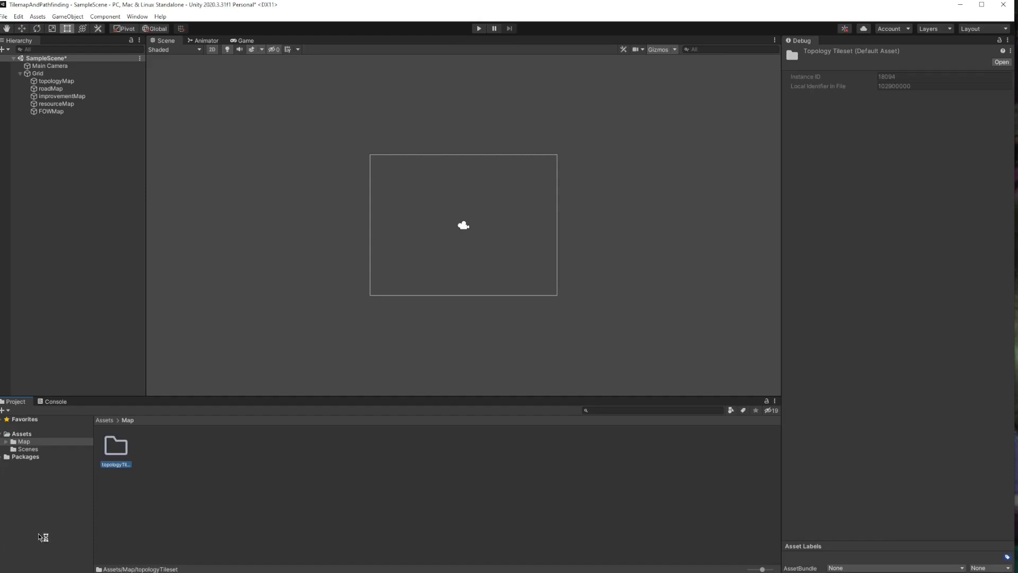
pyautogui.moveTo(116, 481)
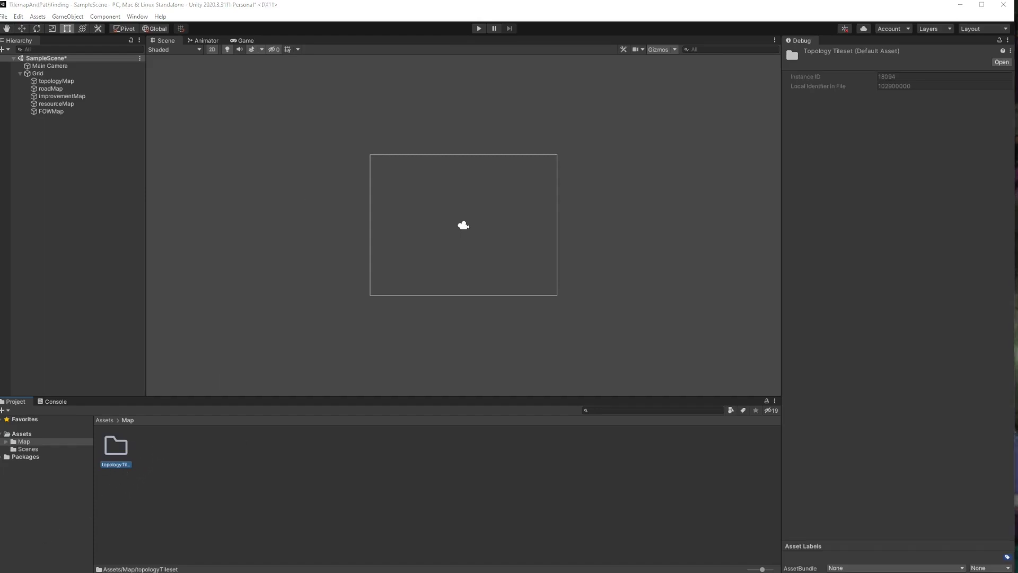
# Set the Tileset texture to Point filtering, no compression and Multiple sprite mode, entering the Sprite Editor.
pyautogui.click(149, 446)
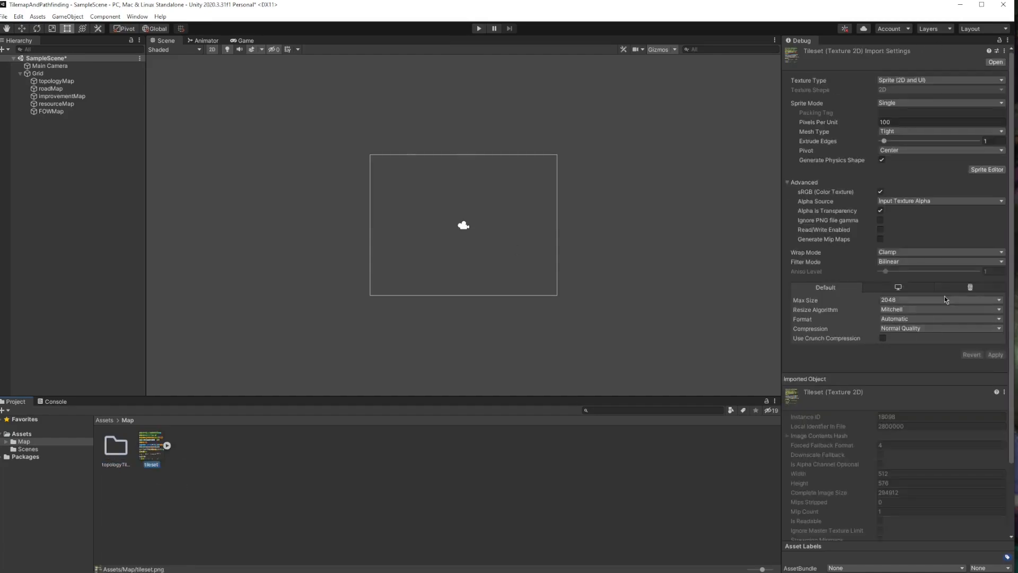
pyautogui.click(939, 261)
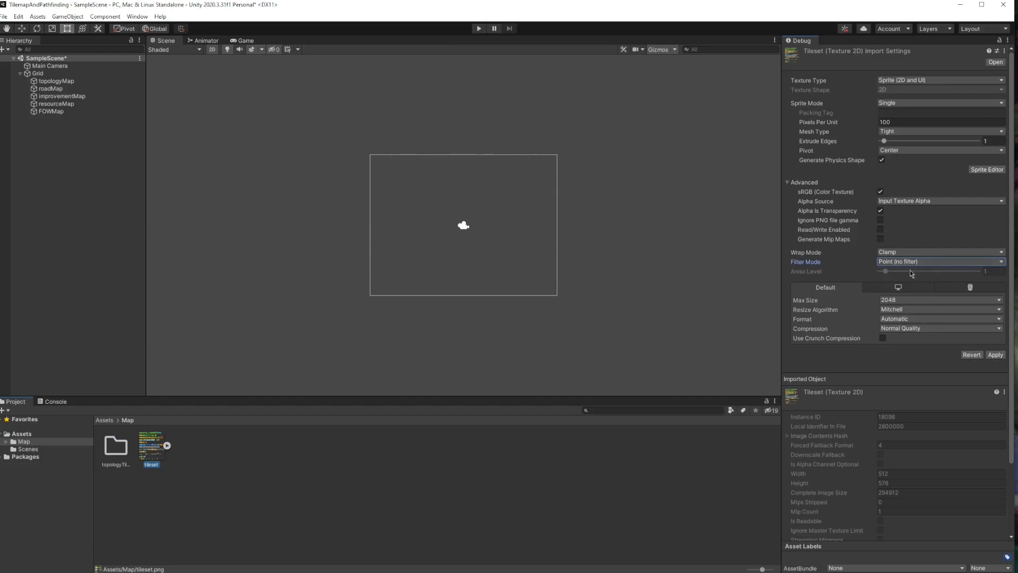
pyautogui.click(938, 327)
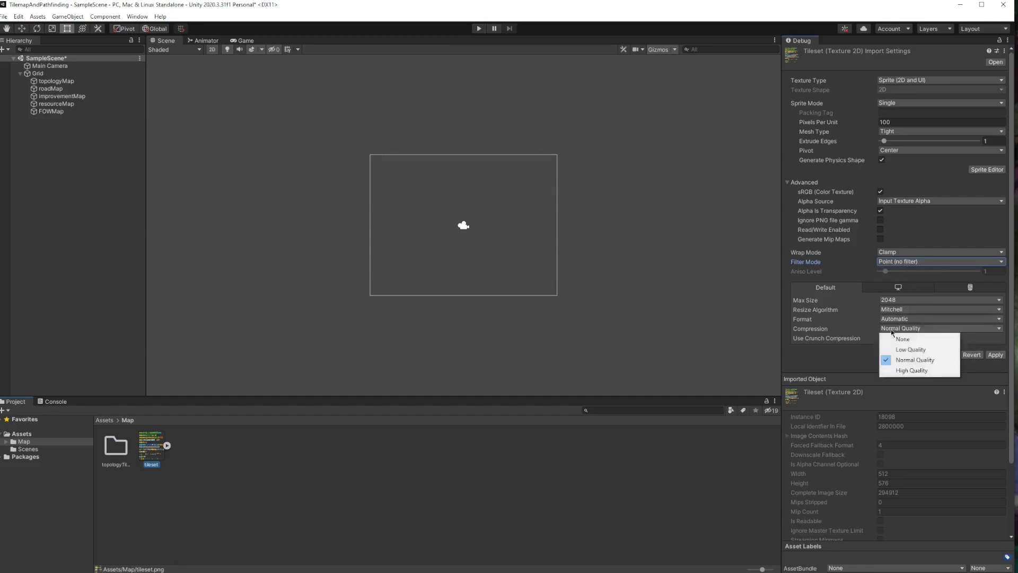
pyautogui.click(903, 338)
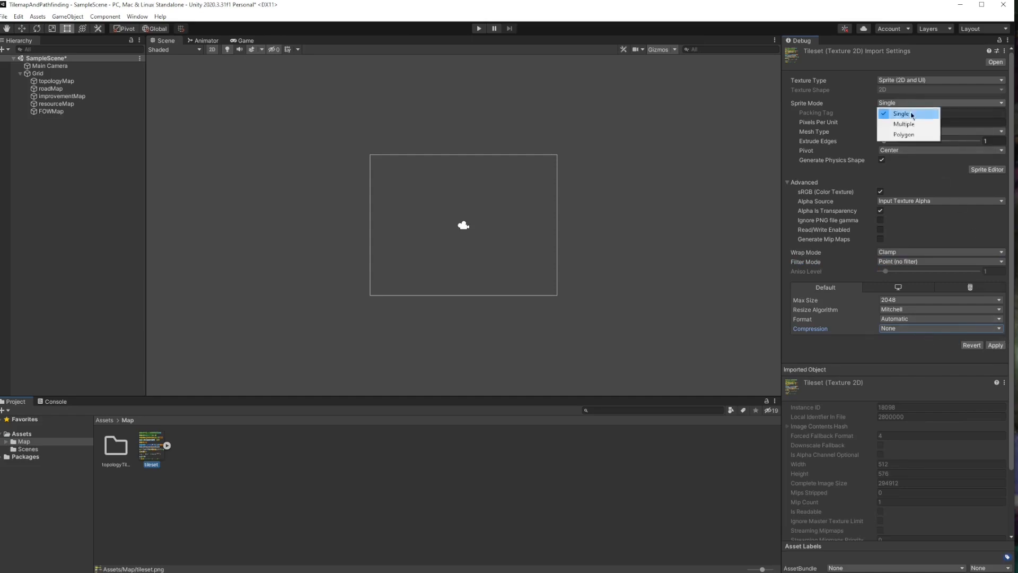
pyautogui.click(903, 124)
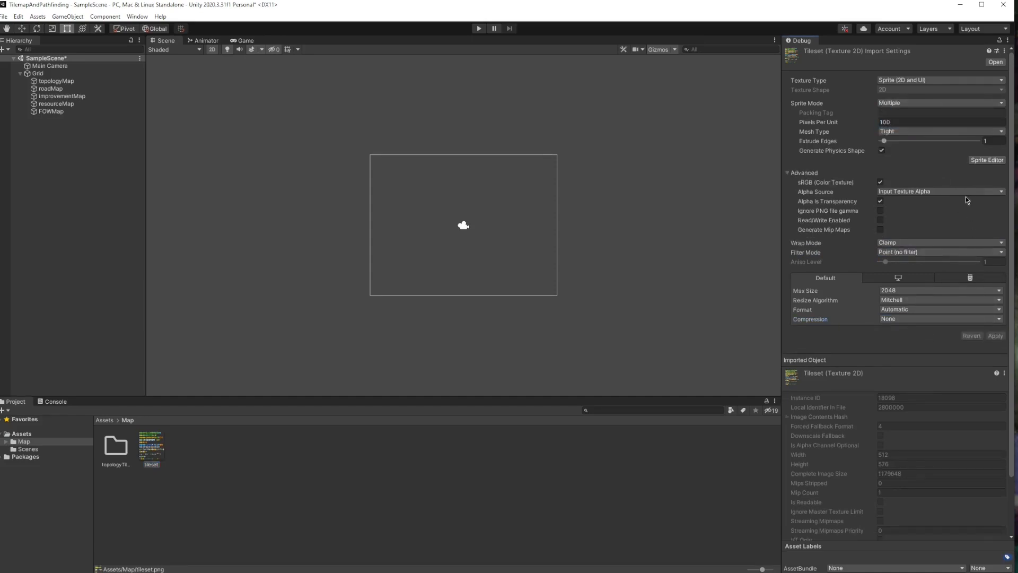
pyautogui.click(986, 160)
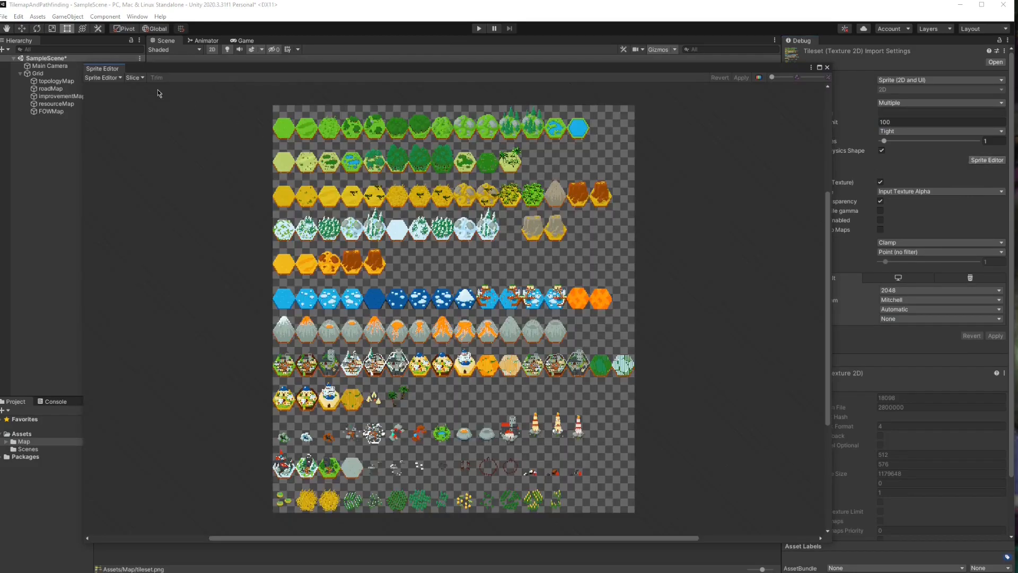
# Slice the tileset Grid By Cell Size 32×48 with custom pivot 0.5, 0.3, check a hexagon sprite and close the editor.
pyautogui.click(133, 77)
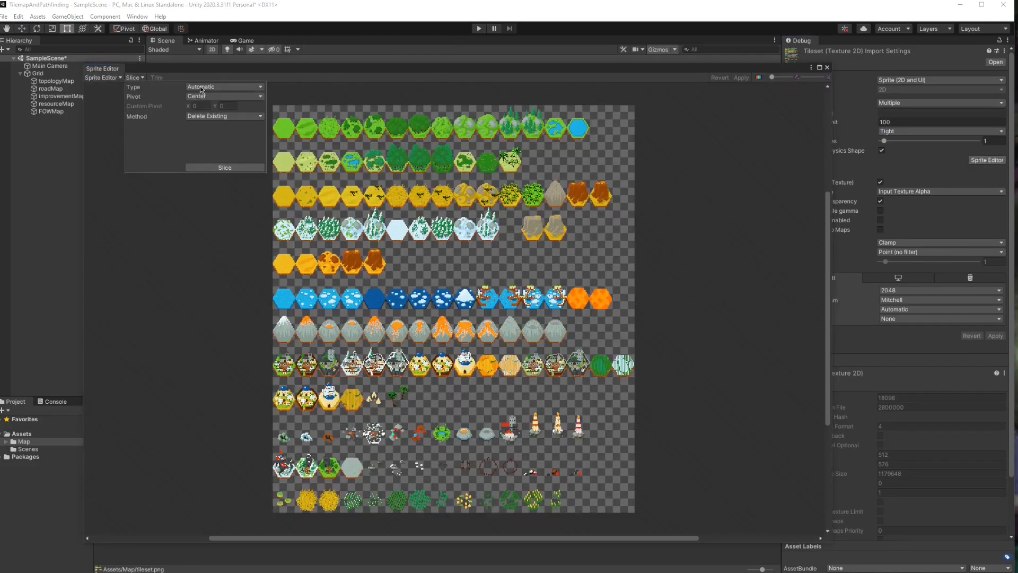
pyautogui.moveTo(207, 98)
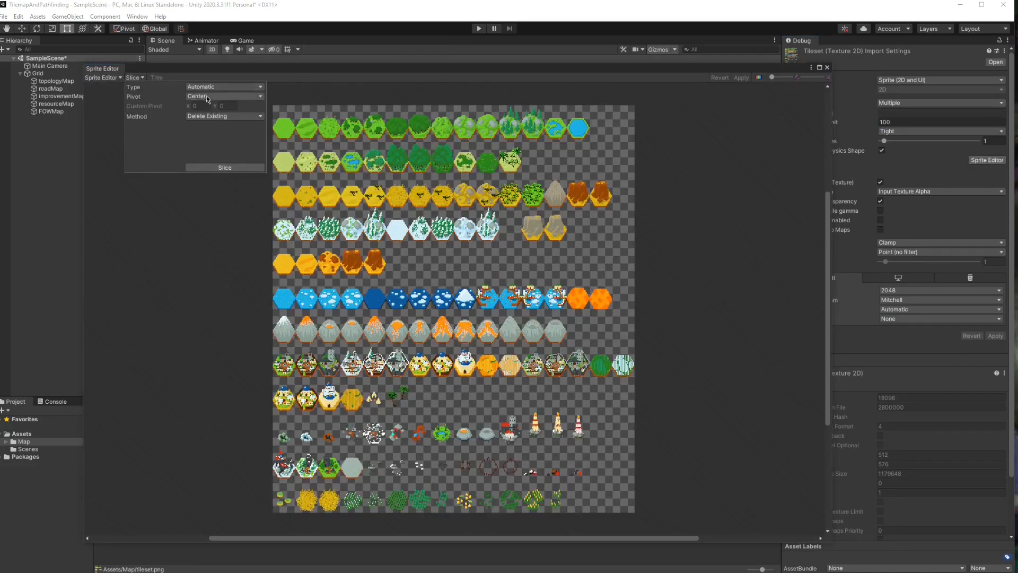
pyautogui.click(224, 85)
pyautogui.write('48')
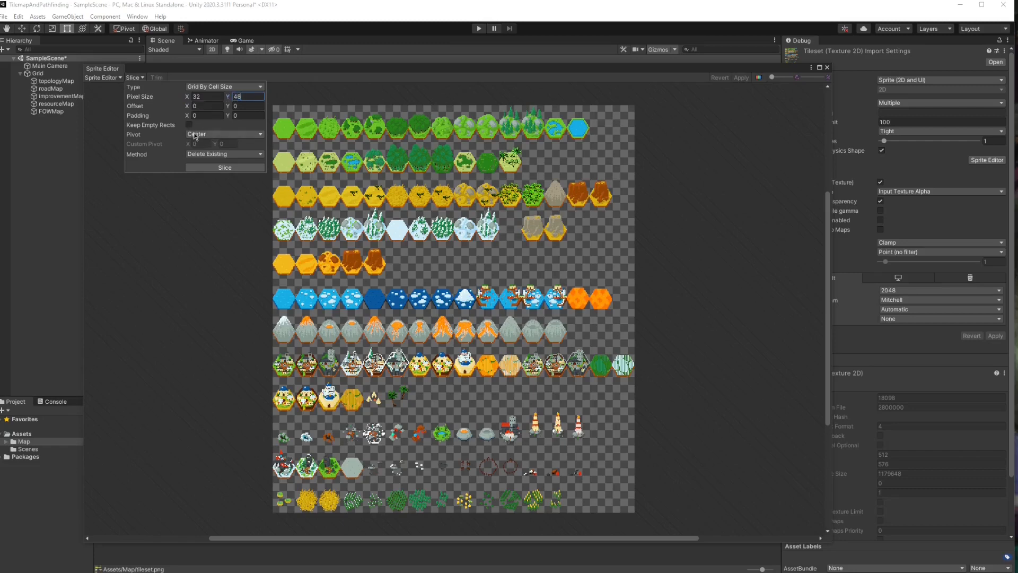
pyautogui.click(224, 134)
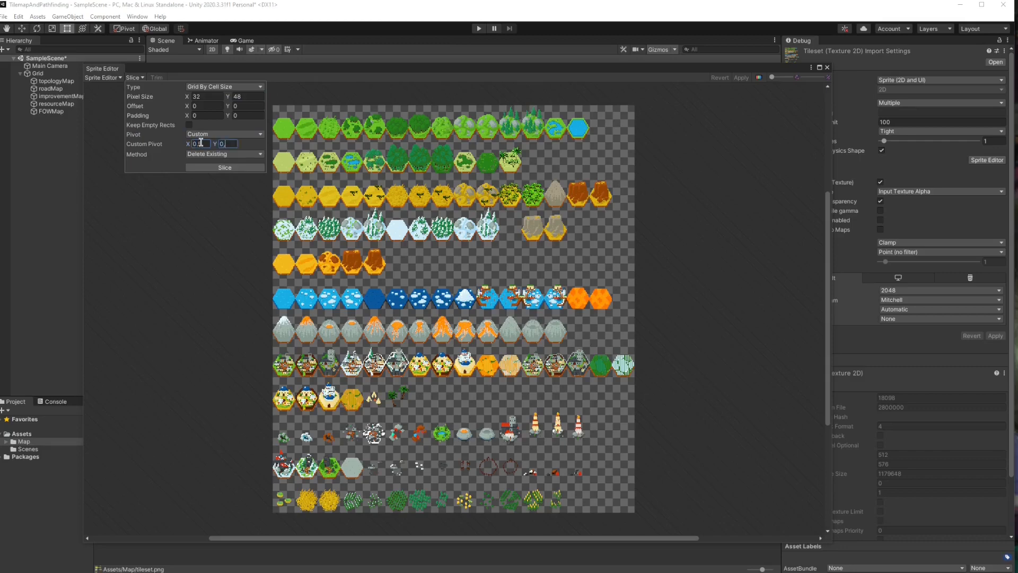
pyautogui.write('0.3')
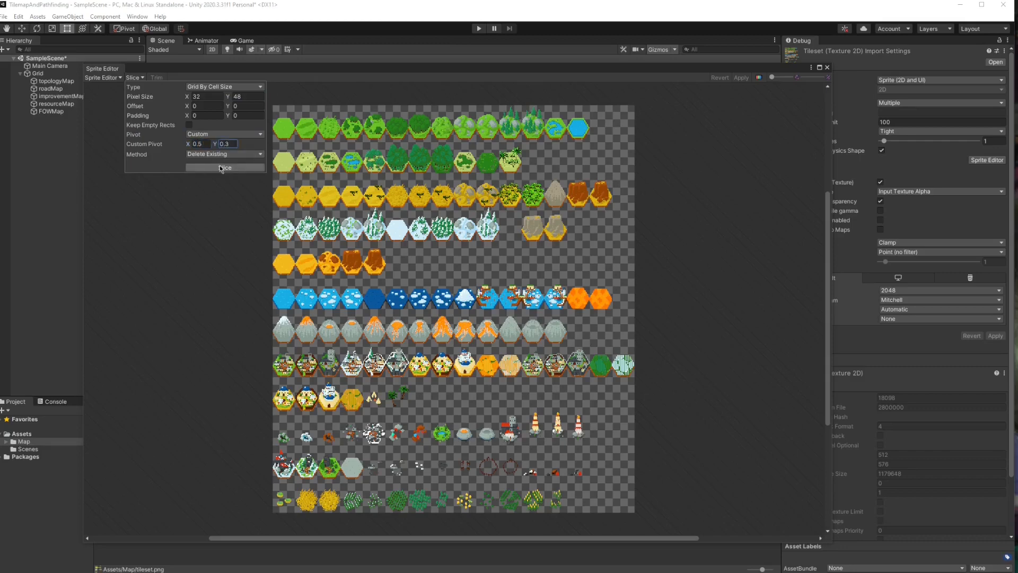
pyautogui.click(223, 167)
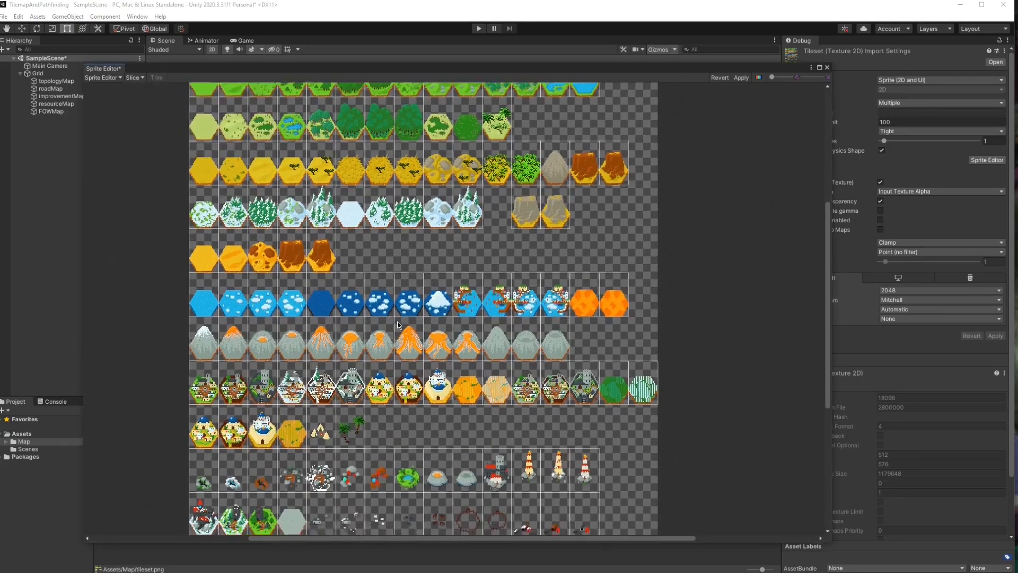
pyautogui.scroll(-3)
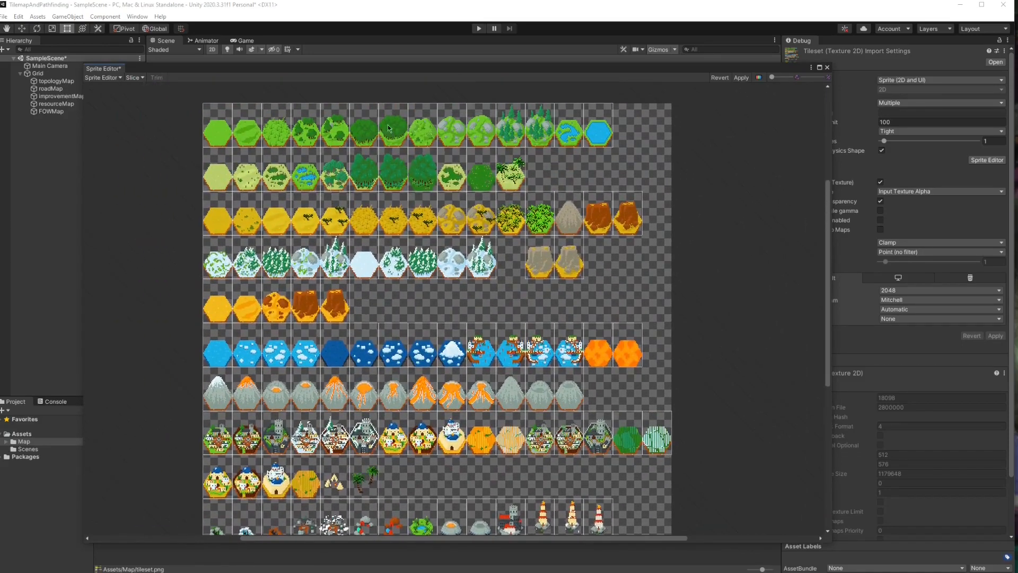
pyautogui.click(216, 133)
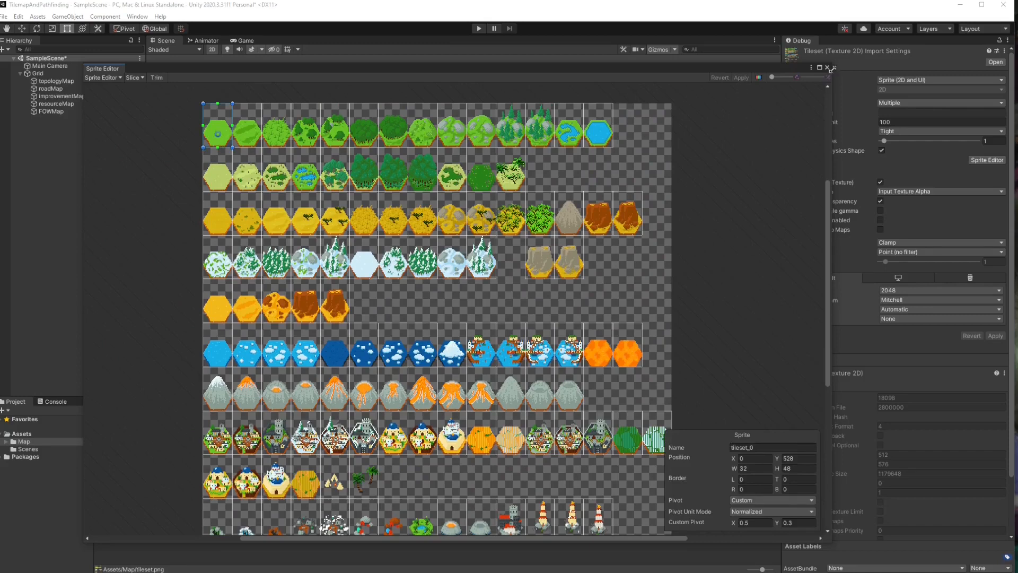
pyautogui.click(827, 68)
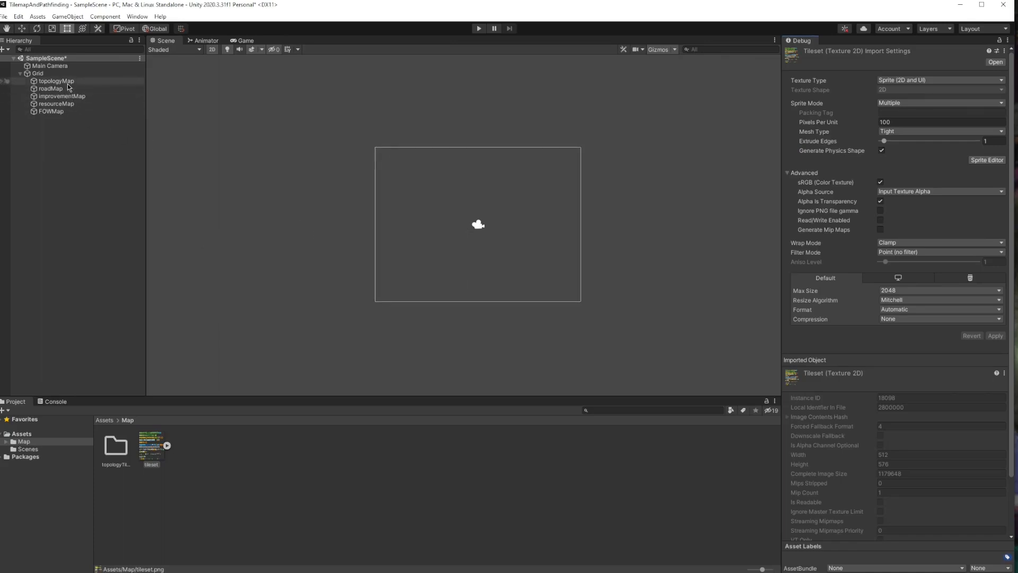
# Select topologyMap in the Hierarchy to show its Tilemap components in the Inspector.
pyautogui.click(55, 80)
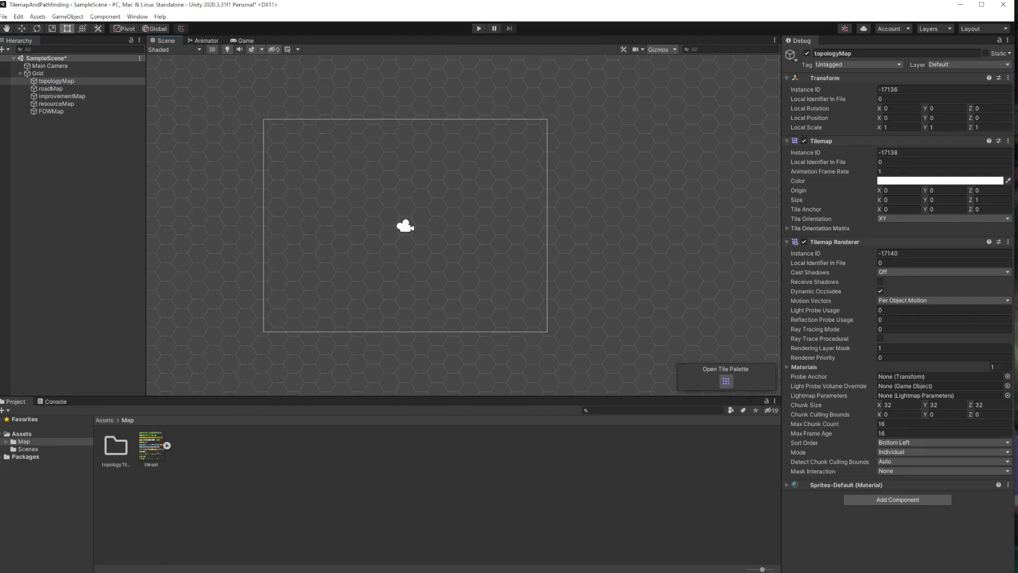
pyautogui.moveTo(893, 513)
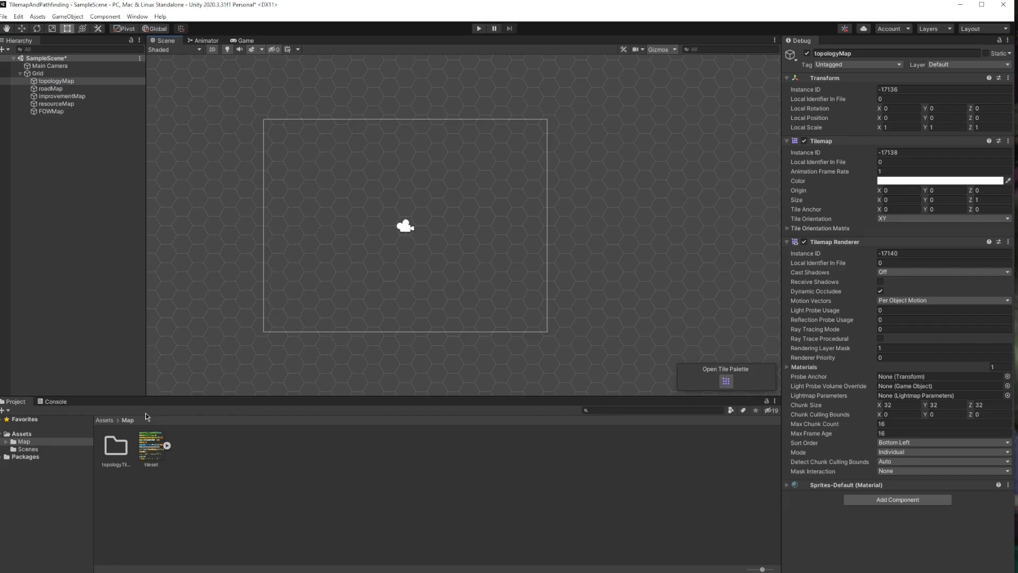
pyautogui.moveTo(244, 466)
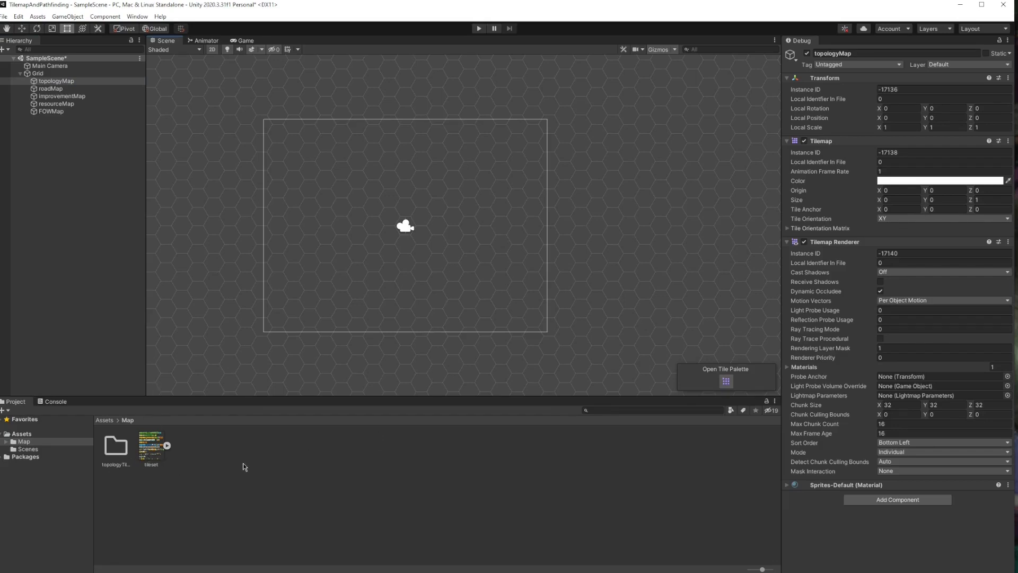
pyautogui.moveTo(123, 455)
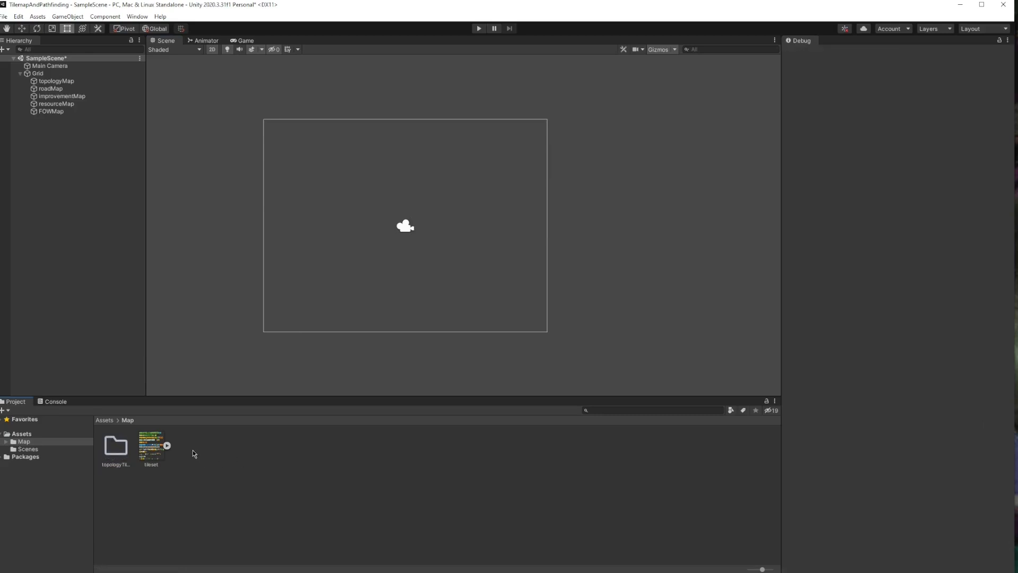
# Create a Scripts folder inside Map holding a new C# script.
pyautogui.rightClick(114, 445)
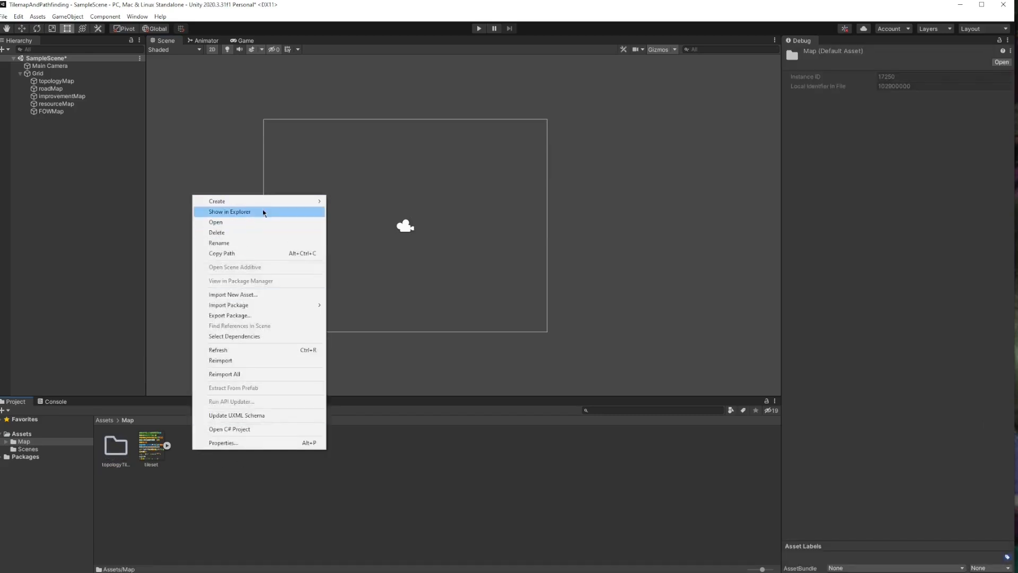
pyautogui.click(217, 200)
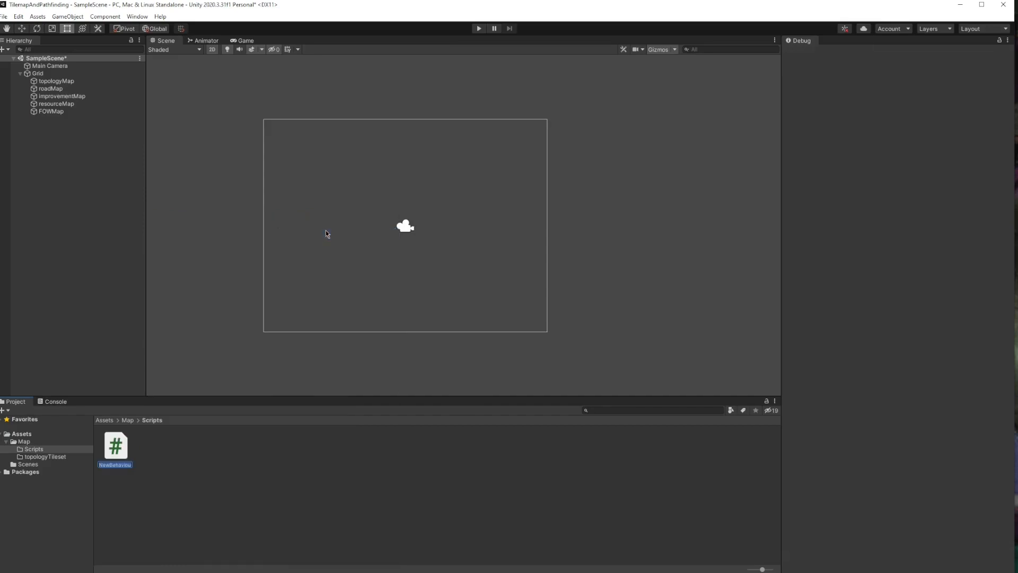
# Rename the new script to topologyTile and open it in Visual Studio.
pyautogui.doubleClick(114, 464)
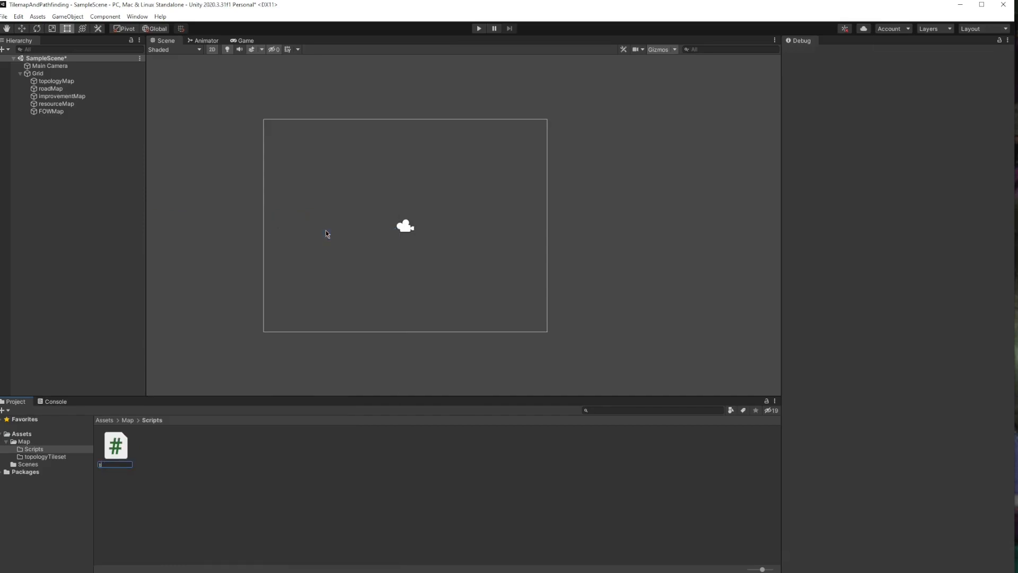
pyautogui.write('topologyTile')
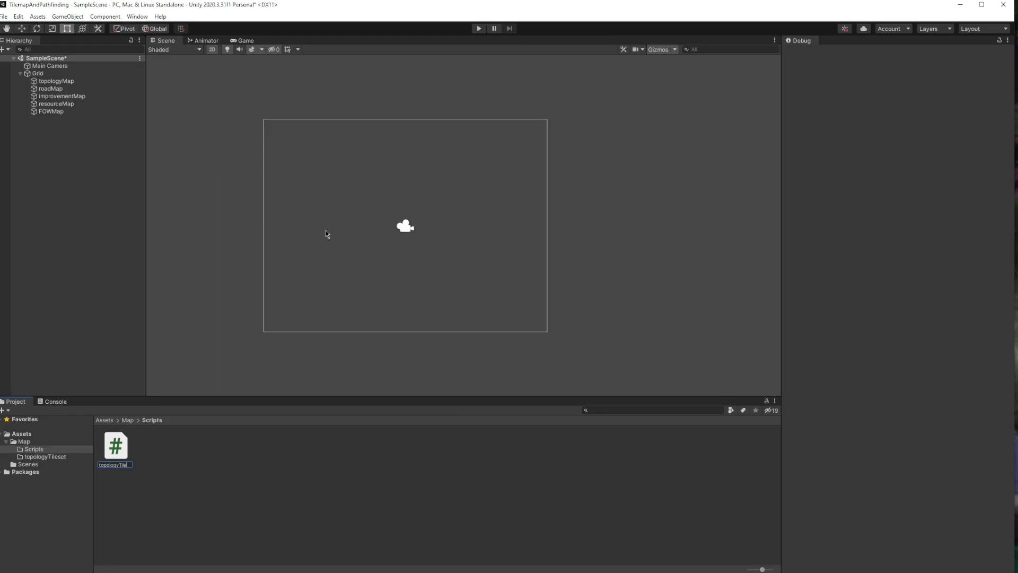
pyautogui.doubleClick(114, 446)
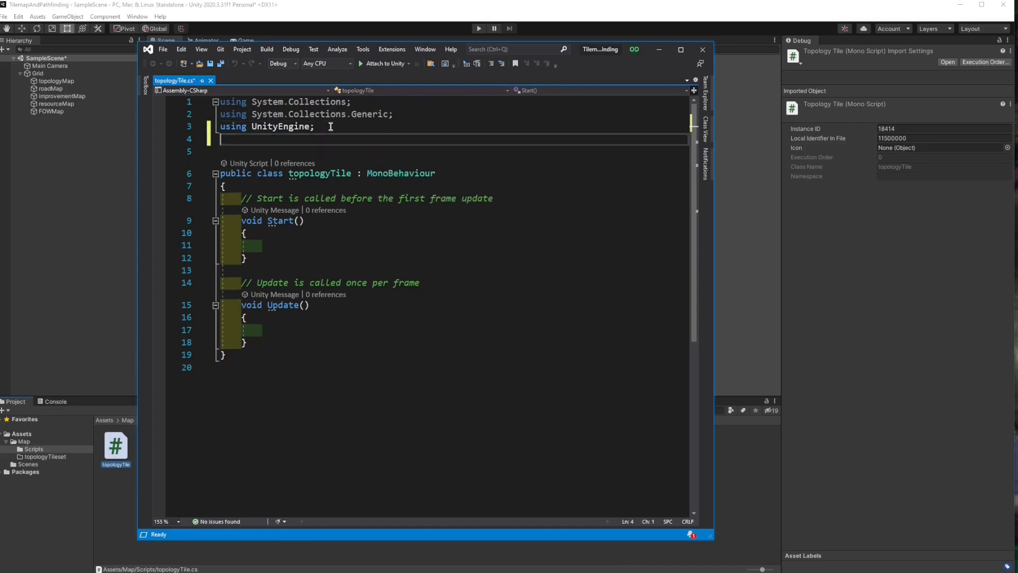
# Make topologyTile extend Tile and add int baseMovementCost and baseDefenseBonus fields.
pyautogui.write('using UnityEngine.Tilemaps;')
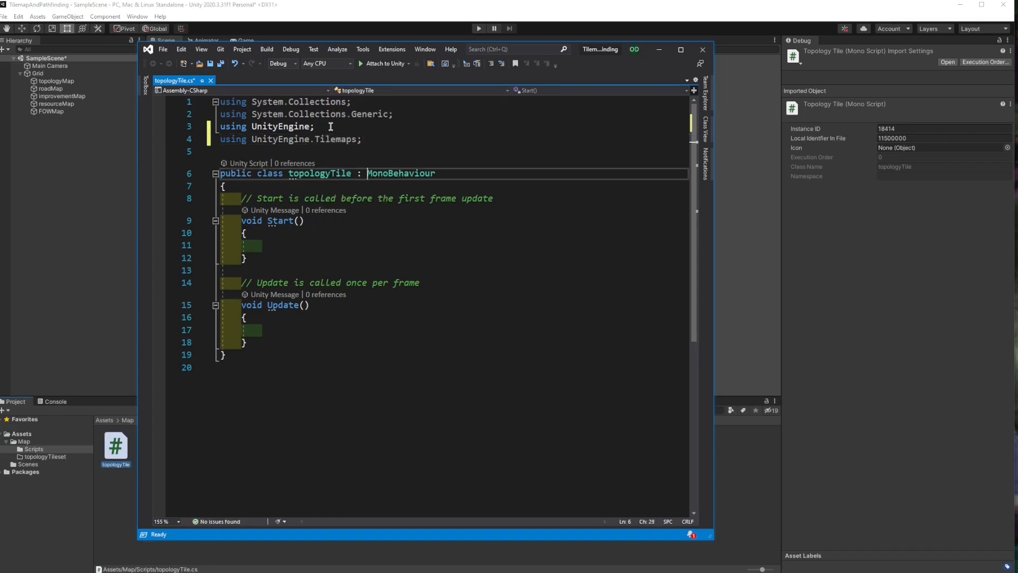
pyautogui.write('Tile')
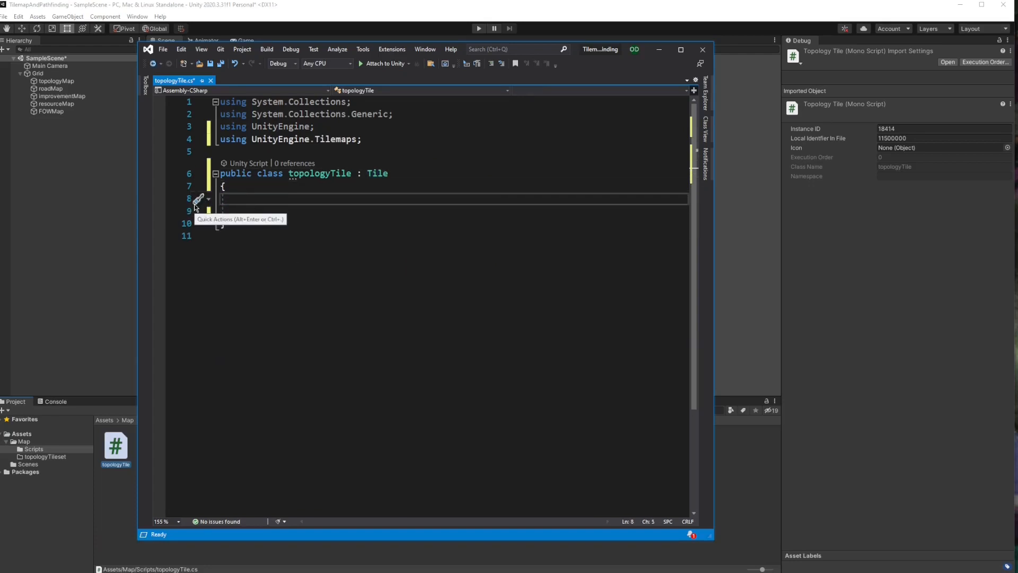
pyautogui.write('i')
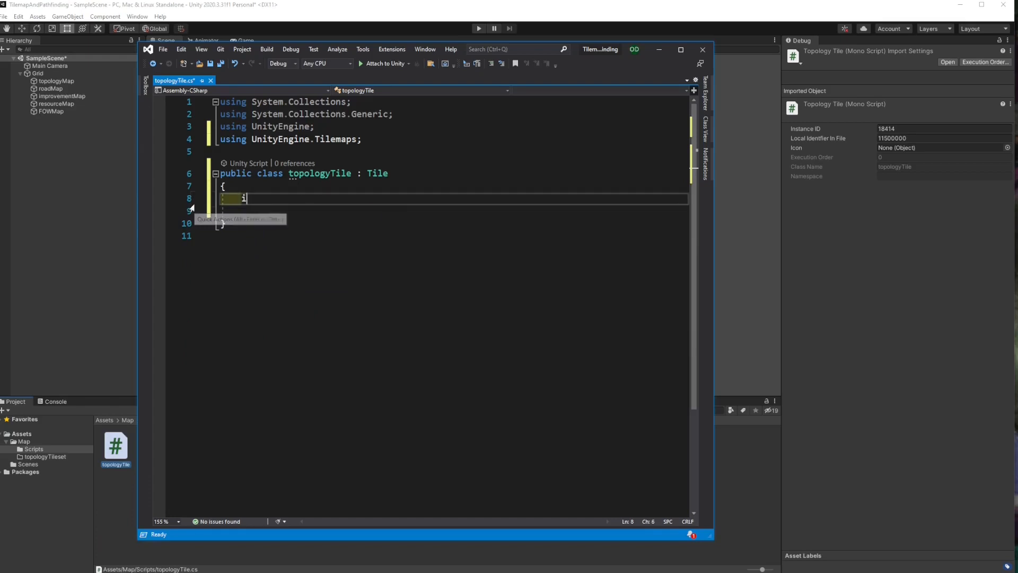
pyautogui.write('nt bas')
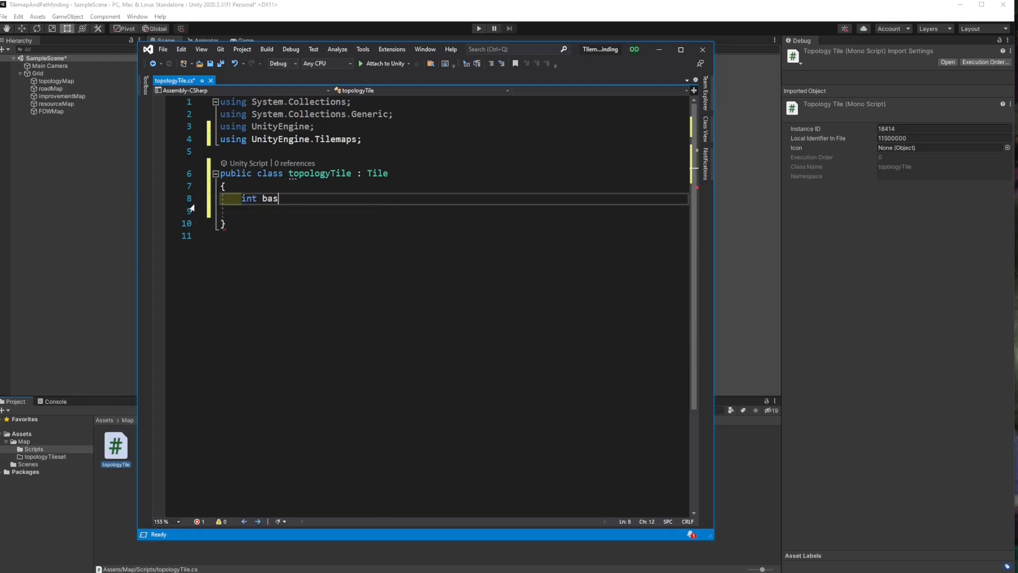
pyautogui.write('eMovementCost;')
pyautogui.click(452, 210)
pyautogui.write('int')
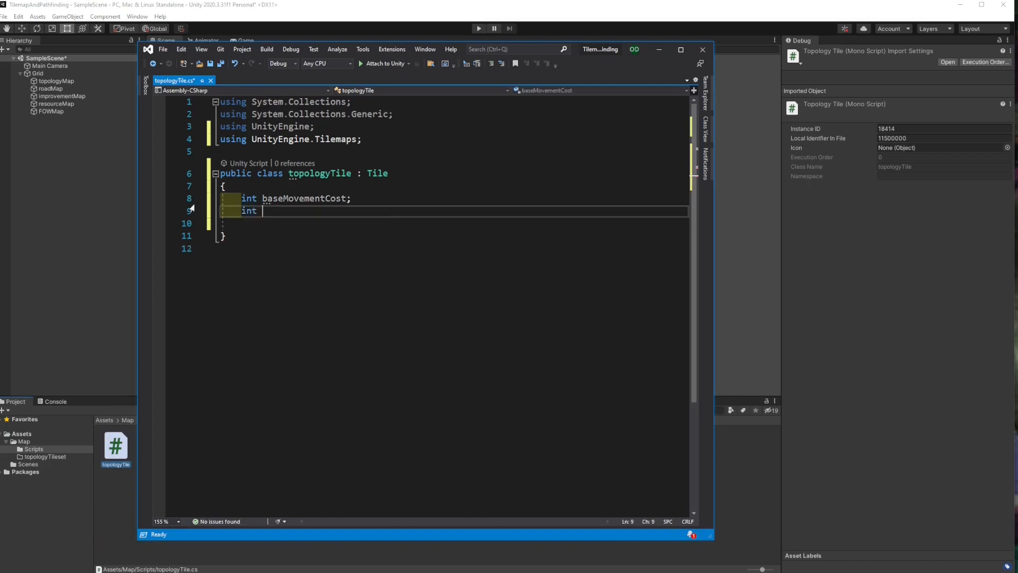
pyautogui.write('bas')
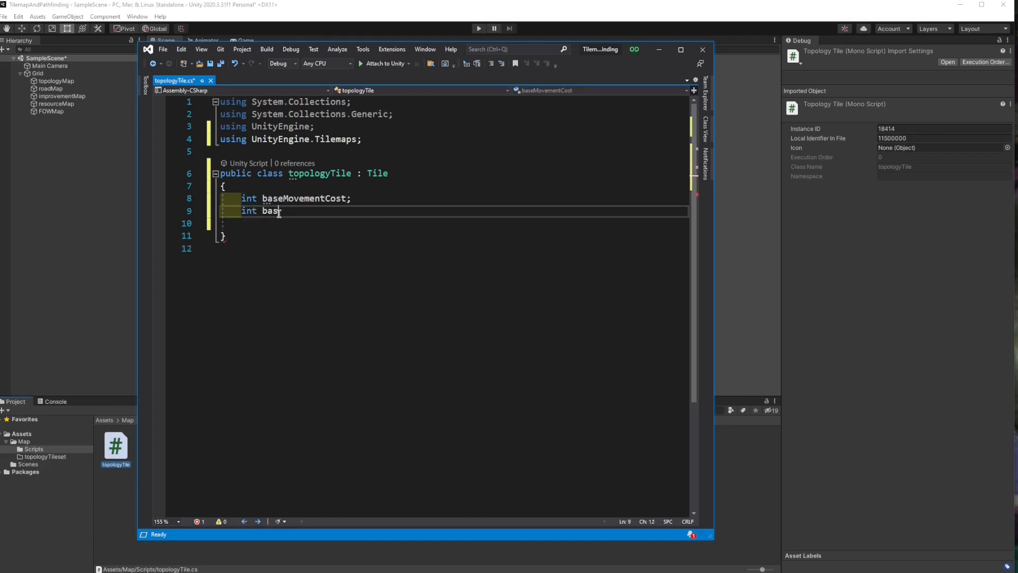
pyautogui.write('eDefese')
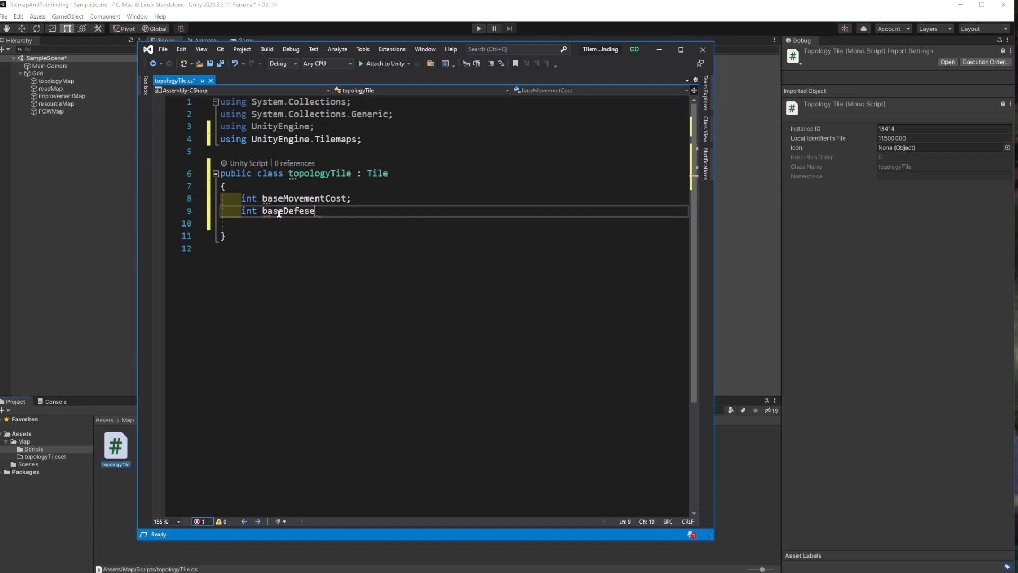
pyautogui.write('Bonus;')
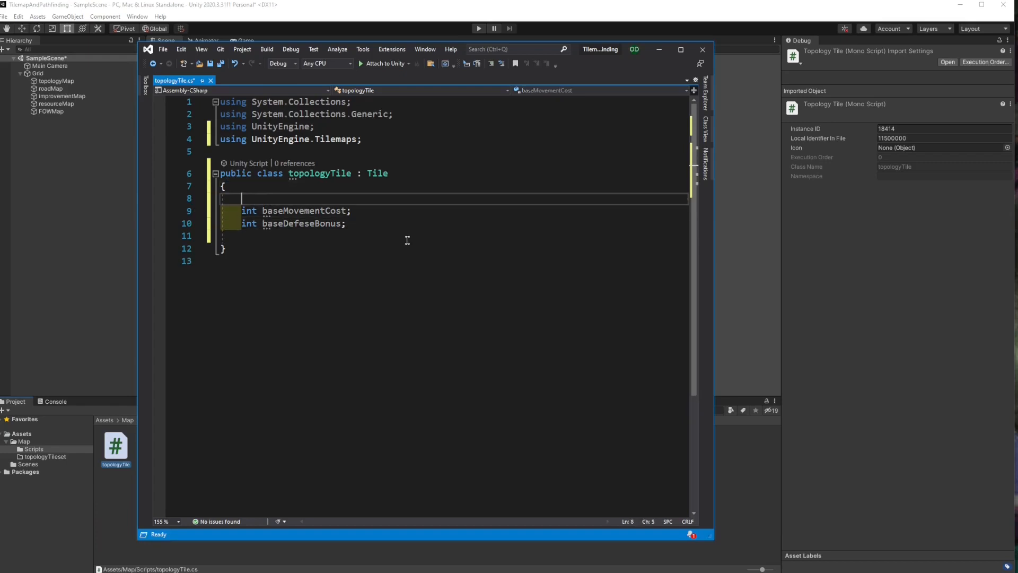
# Add bool isLand and isTraversable fields and start prefixing the fields with public.
pyautogui.write('bool')
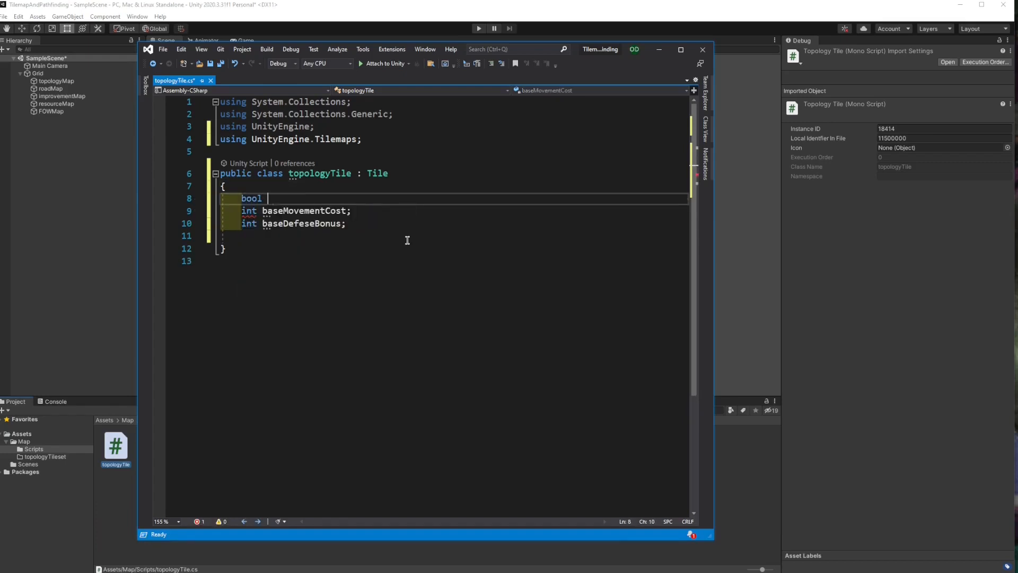
pyautogui.write('isLa')
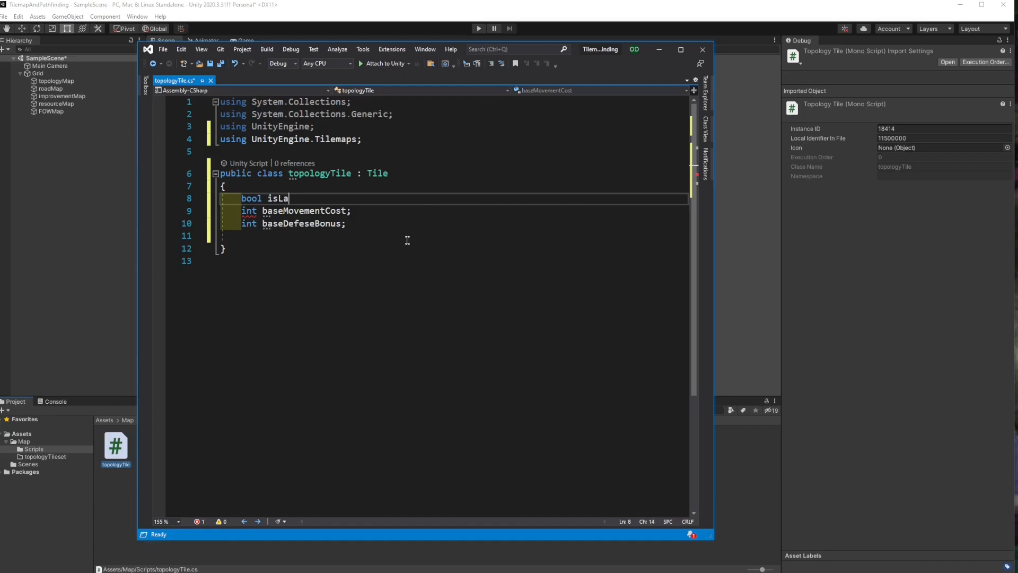
pyautogui.write('nd;')
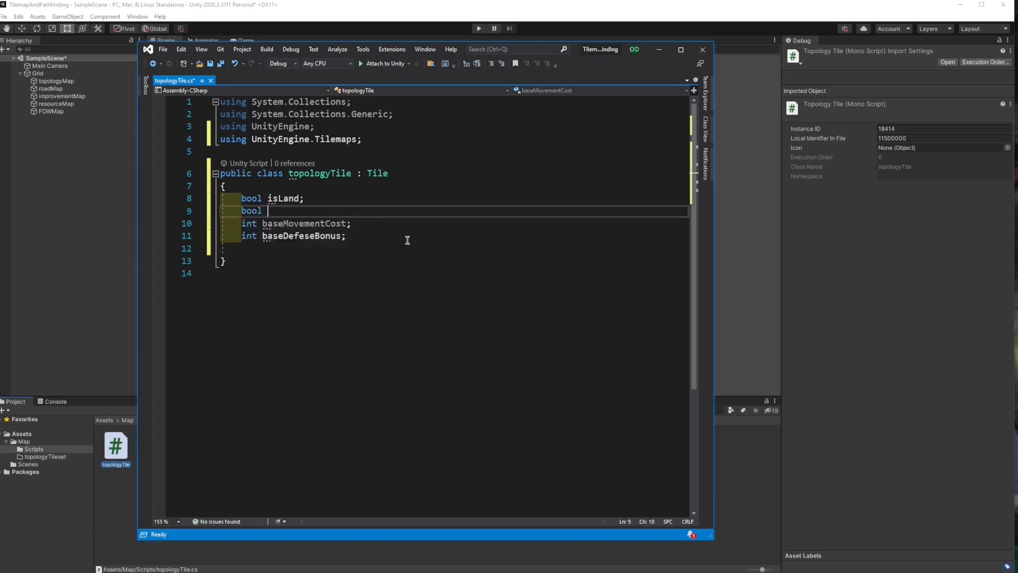
pyautogui.write('isTraver')
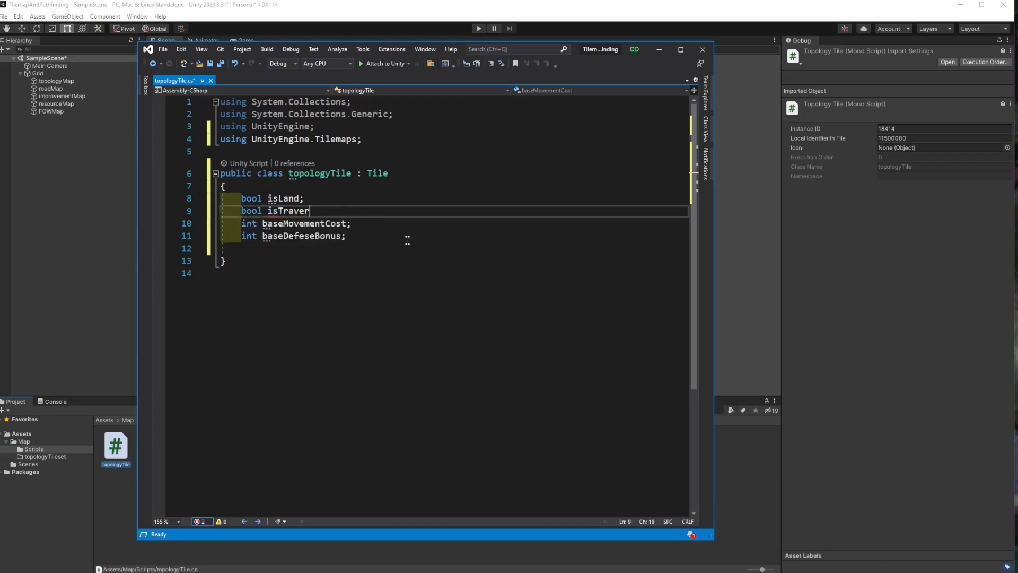
pyautogui.write('sable;')
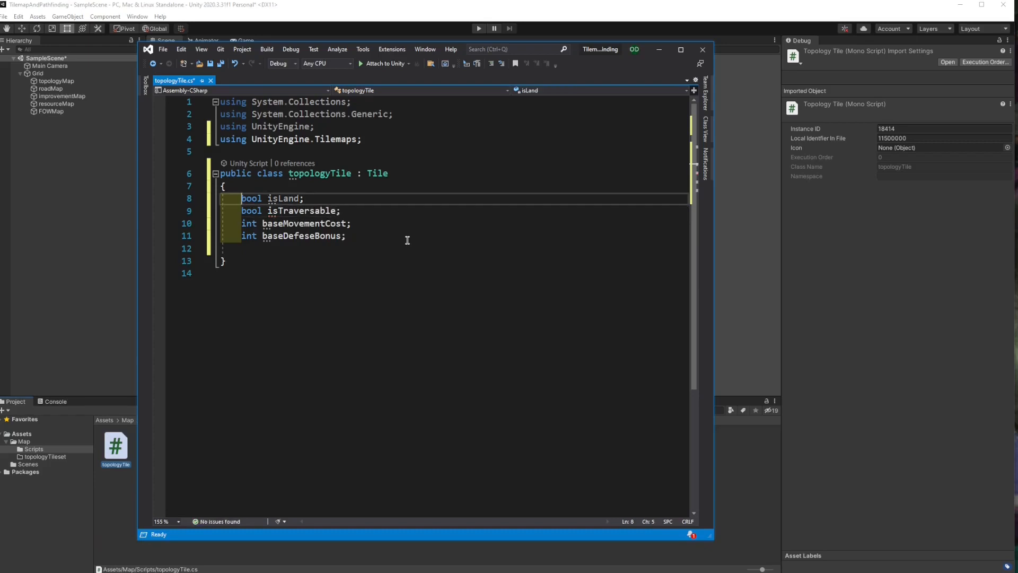
pyautogui.write('public')
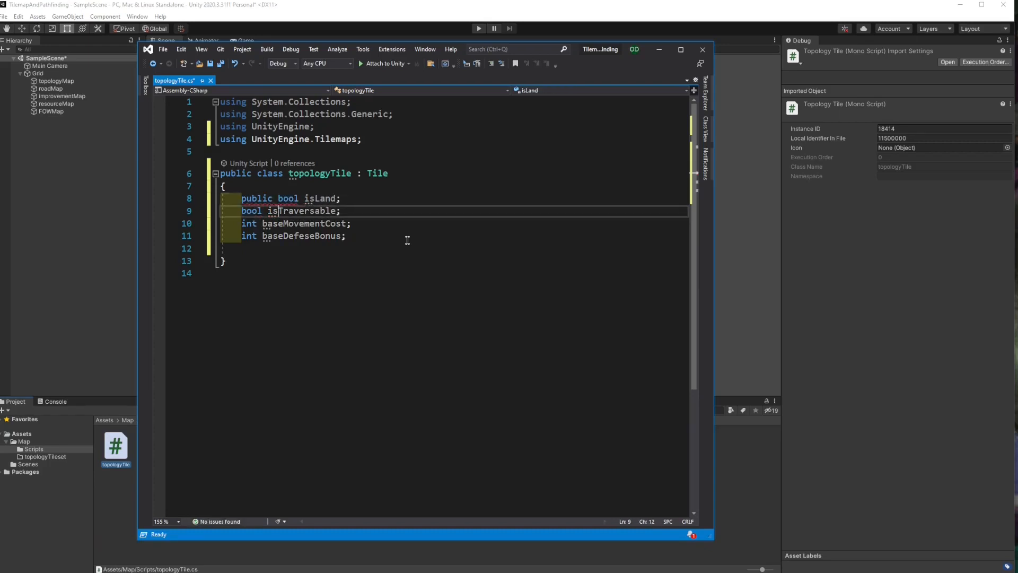
pyautogui.write('public')
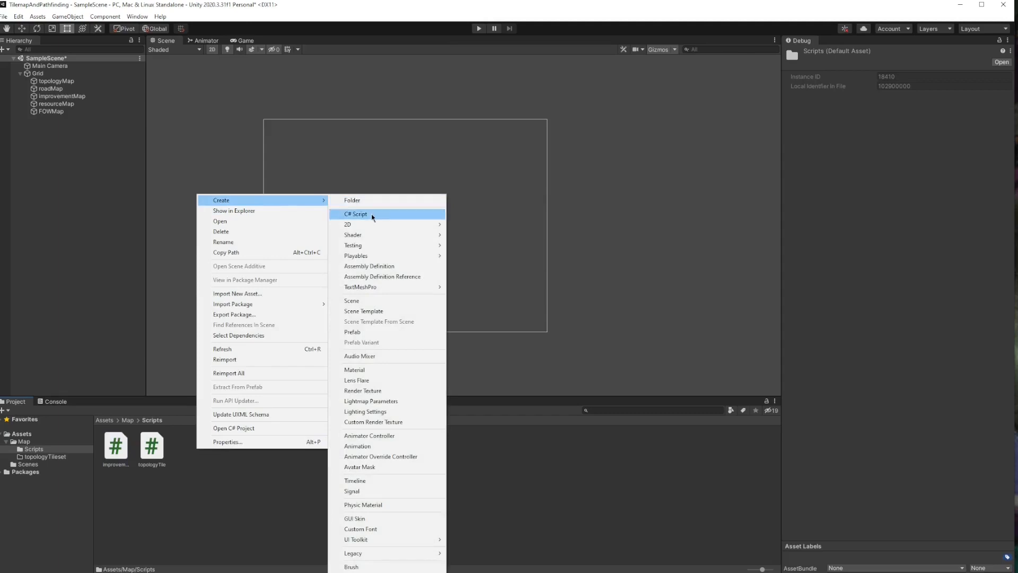
# Create the roadTile C# script in Scripts and open it in Visual Studio.
pyautogui.click(356, 213)
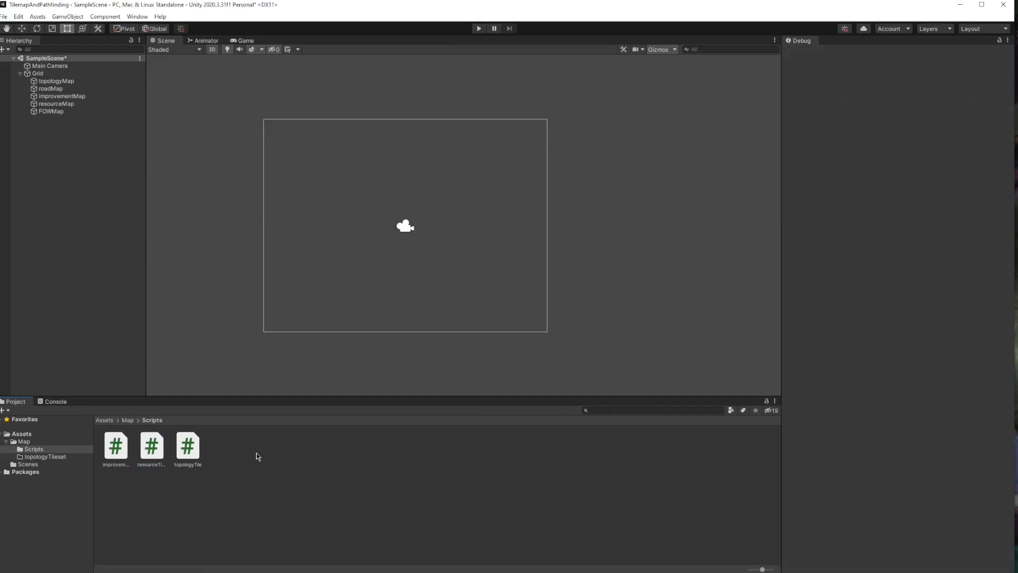
pyautogui.rightClick(256, 455)
pyautogui.write('roadTile')
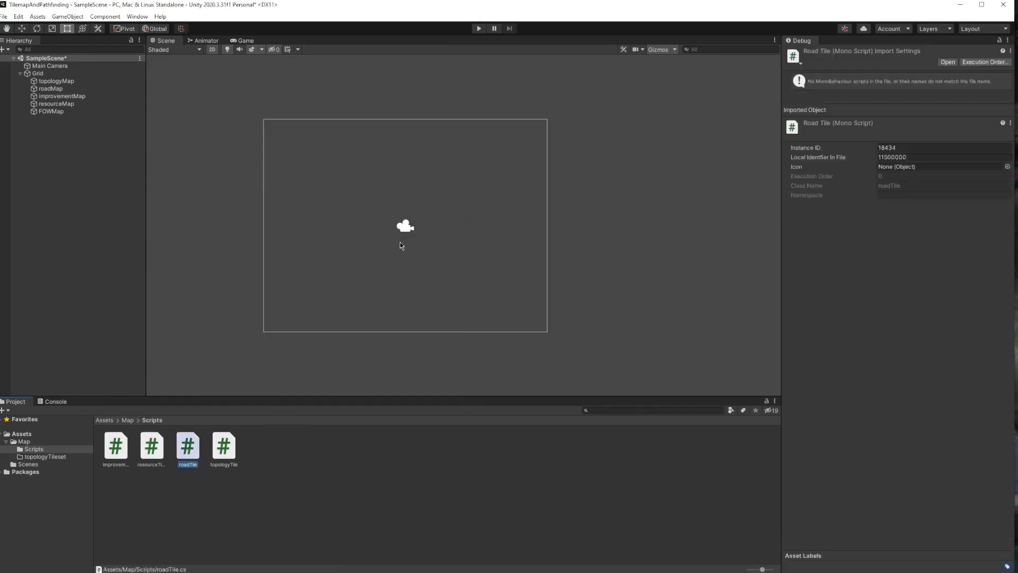
pyautogui.doubleClick(186, 445)
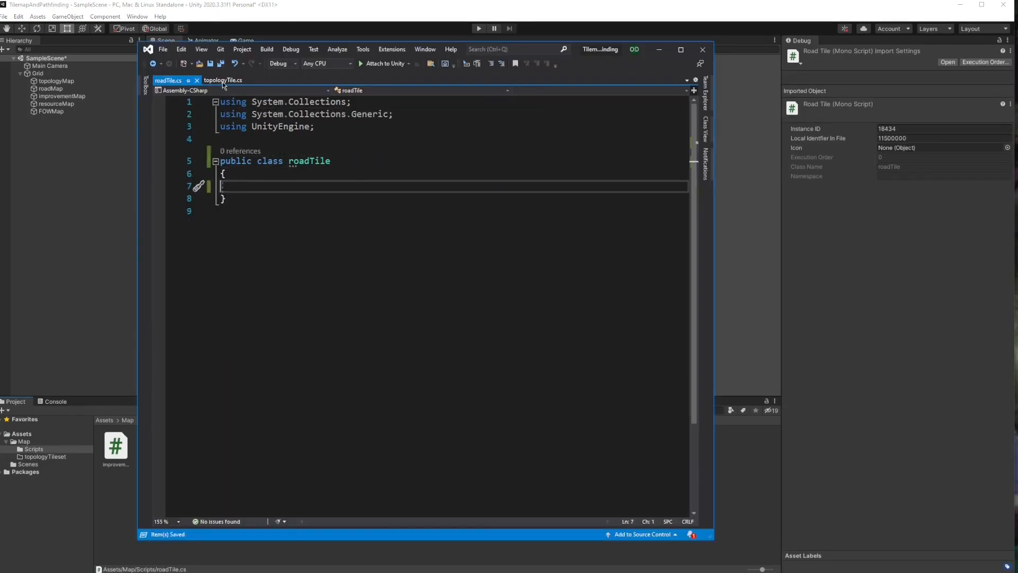
# Add 'using UnityEngine.Tilemaps;' to the resourceTile and roadTile scripts.
pyautogui.click(173, 79)
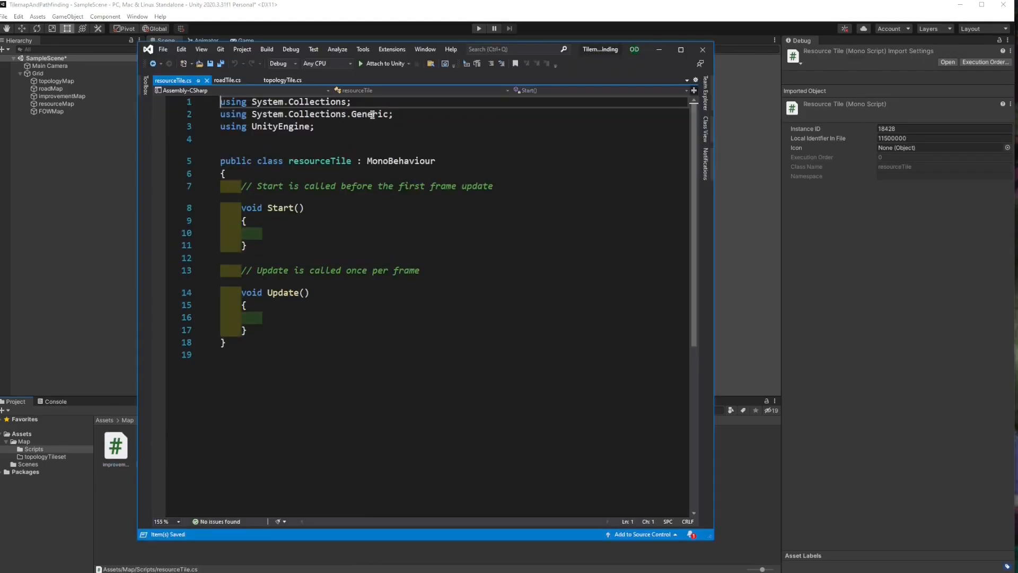
pyautogui.click(255, 343)
pyautogui.write('using UnityEngine.')
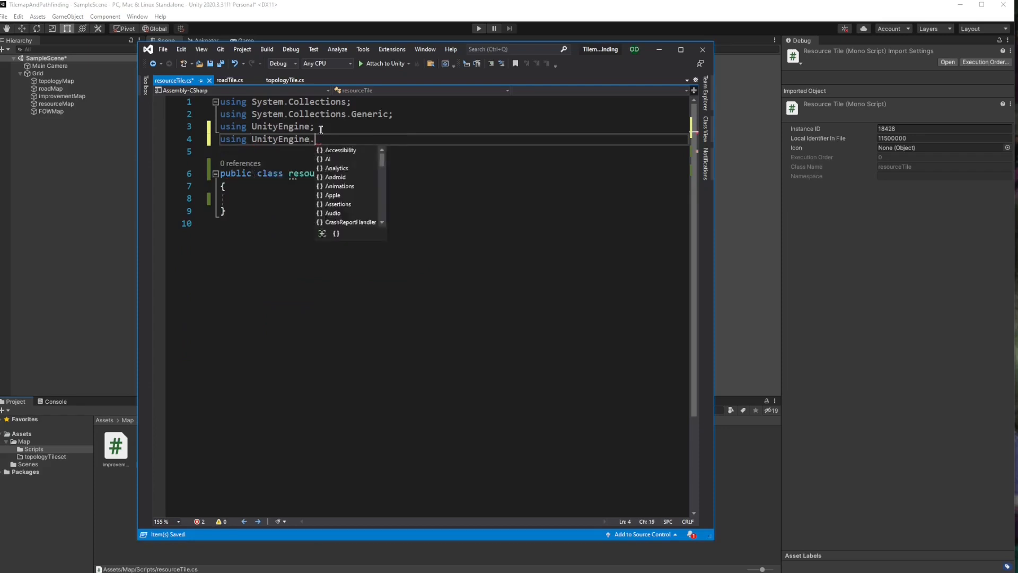
pyautogui.click(229, 79)
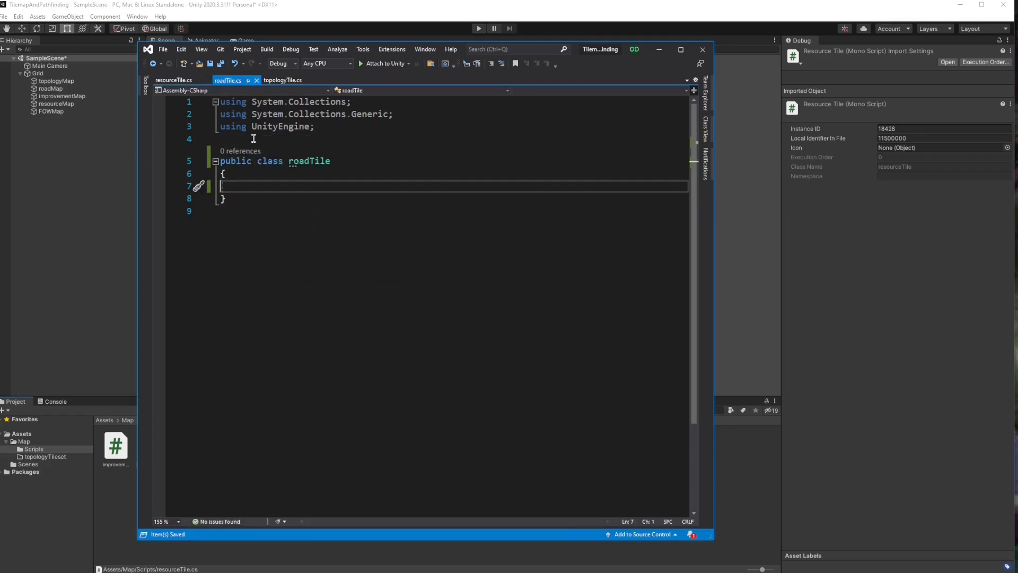
pyautogui.write('using Unity')
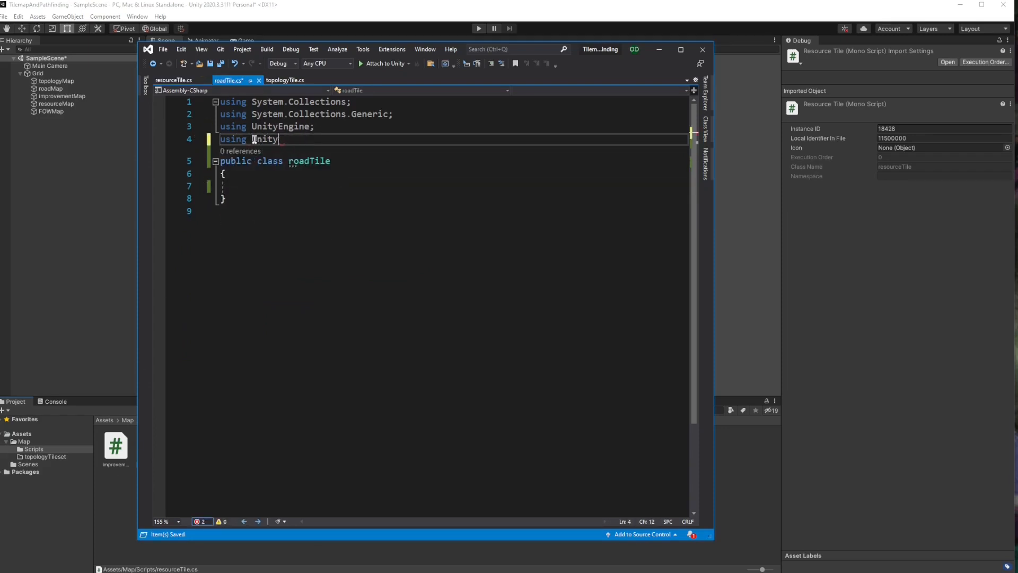
pyautogui.write('Engine.Tilemaps;')
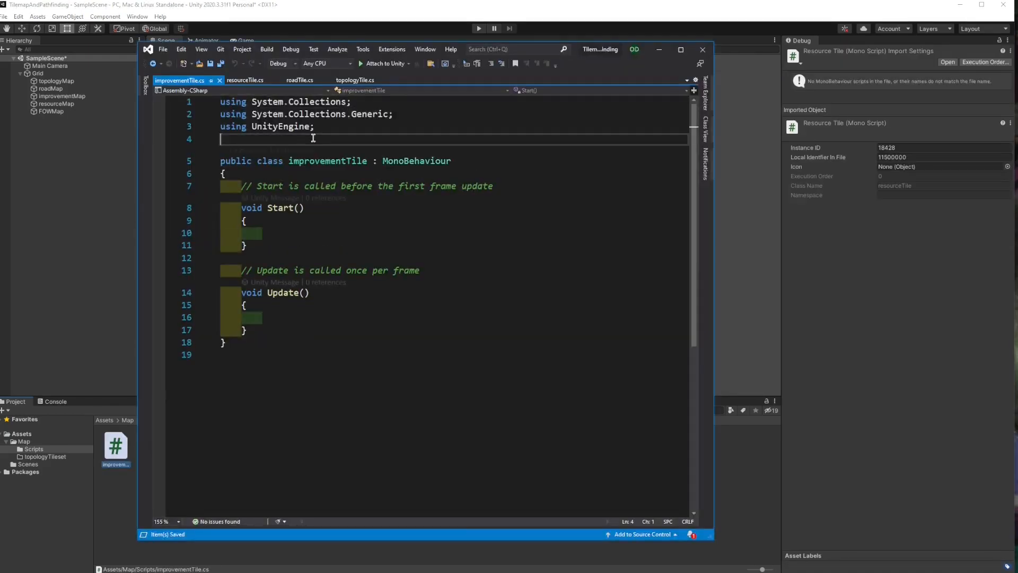
pyautogui.write('using UnityEngine.Tilemaps;')
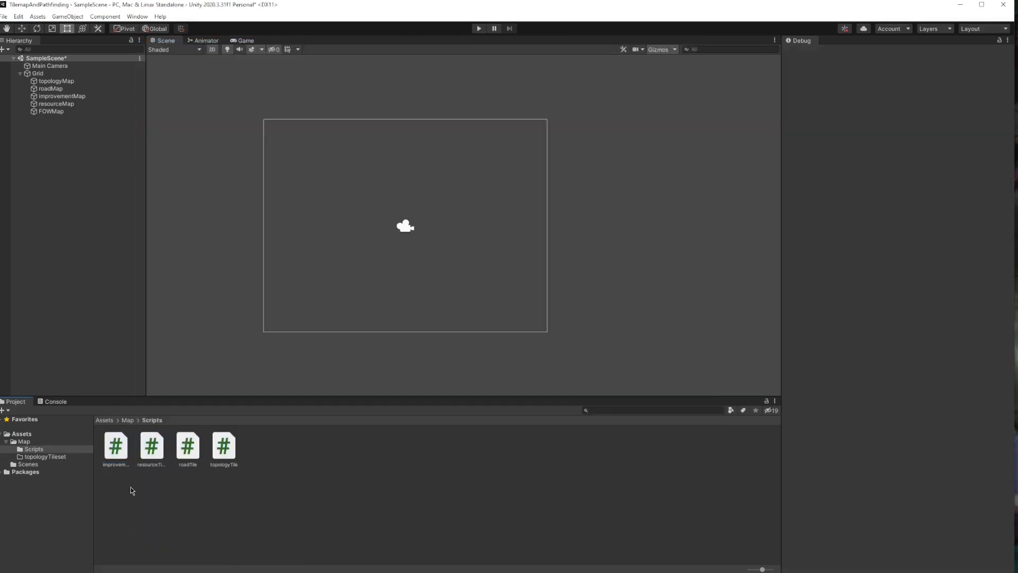
# Select the topologyMap tilemap in the Hierarchy to set up its Tile Palette.
pyautogui.click(224, 447)
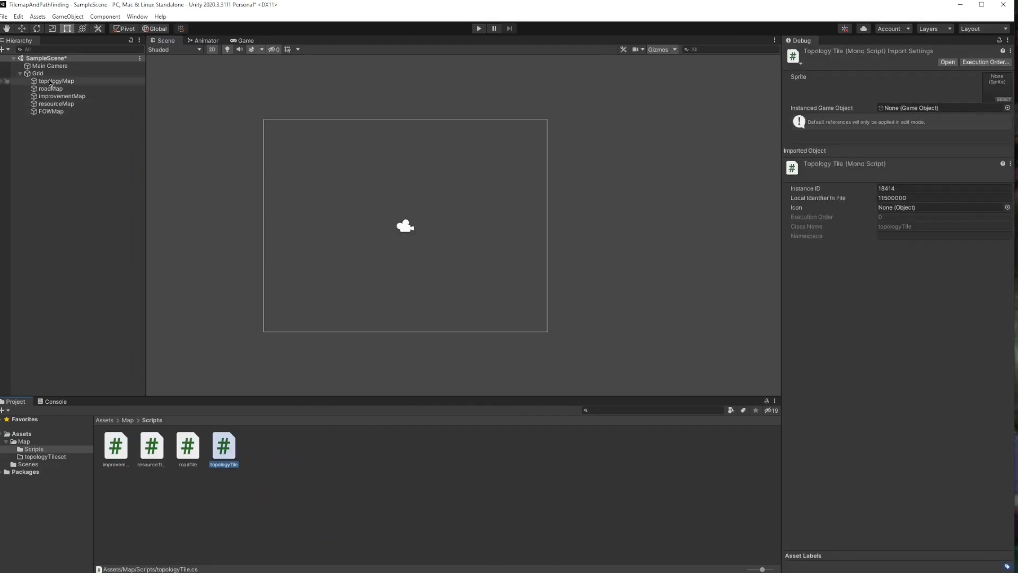
pyautogui.click(56, 80)
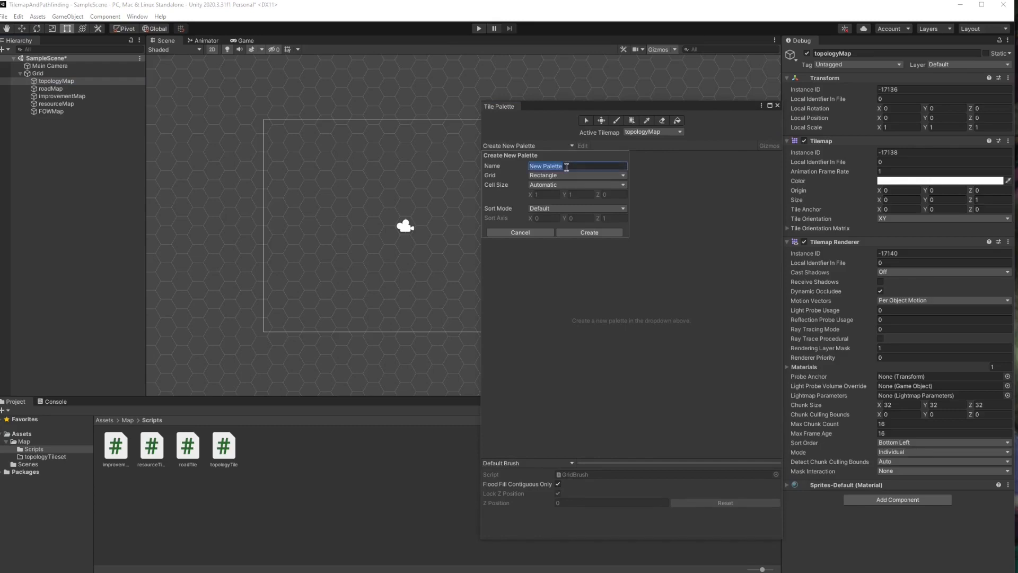
# Name the palette topologyPalette with a Hexagon grid of Flat Top type.
pyautogui.write('topolog')
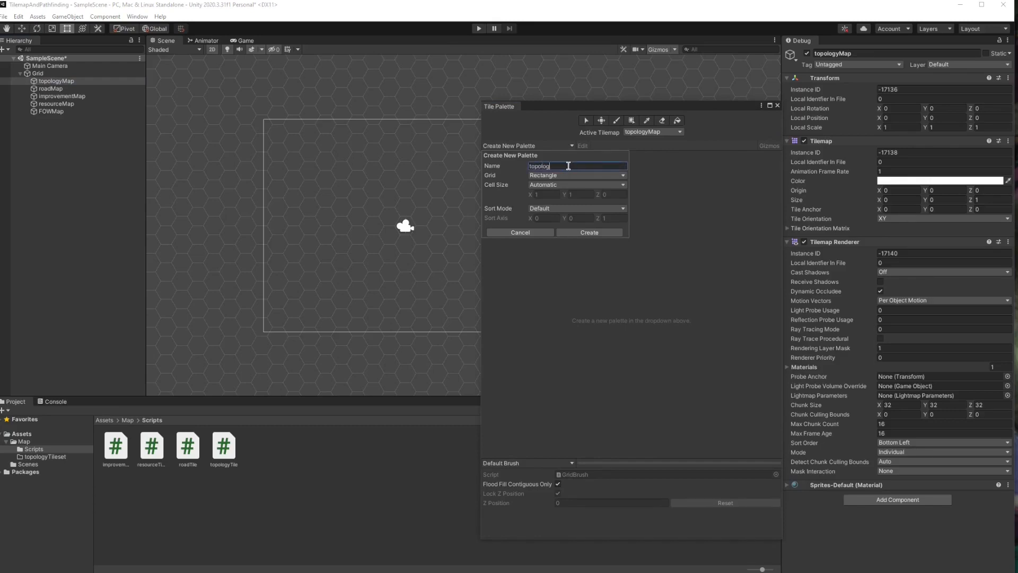
pyautogui.write('yPa')
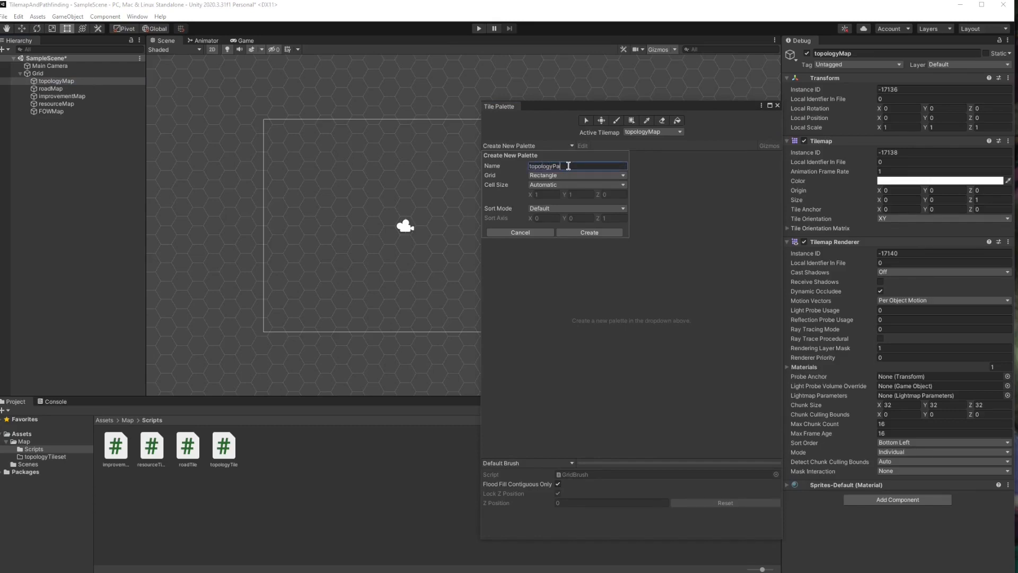
pyautogui.write('lette')
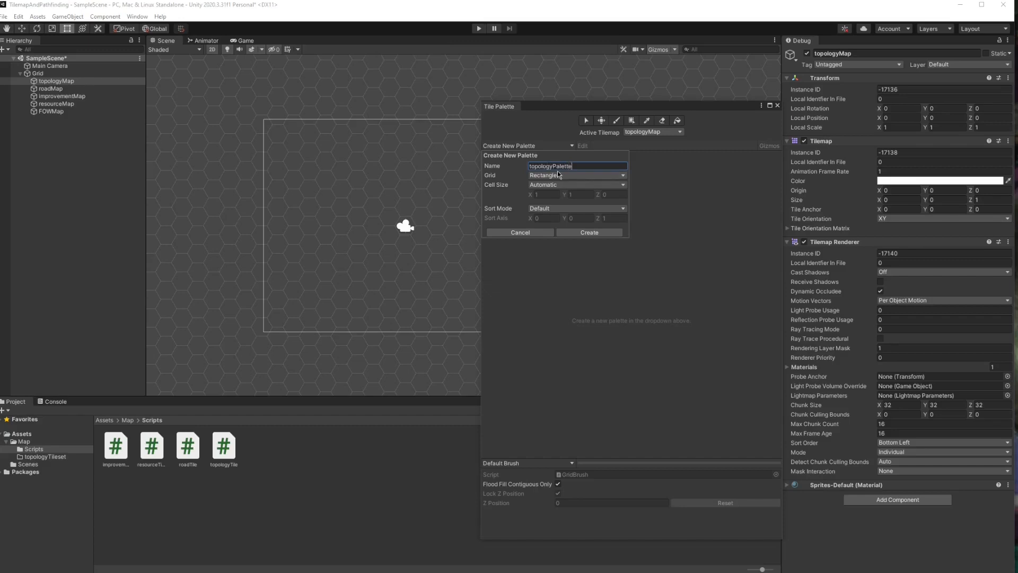
pyautogui.click(575, 175)
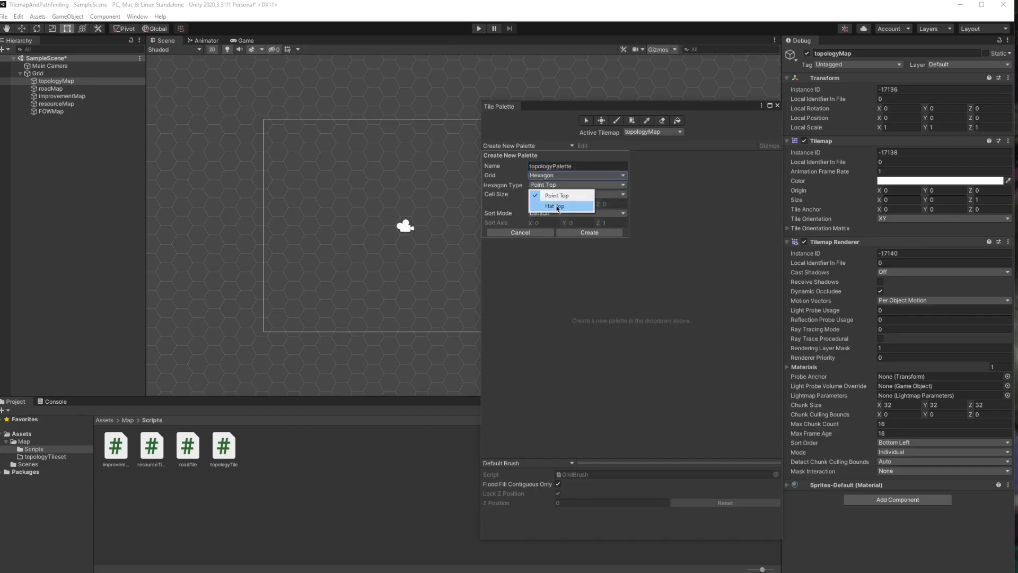
pyautogui.click(554, 206)
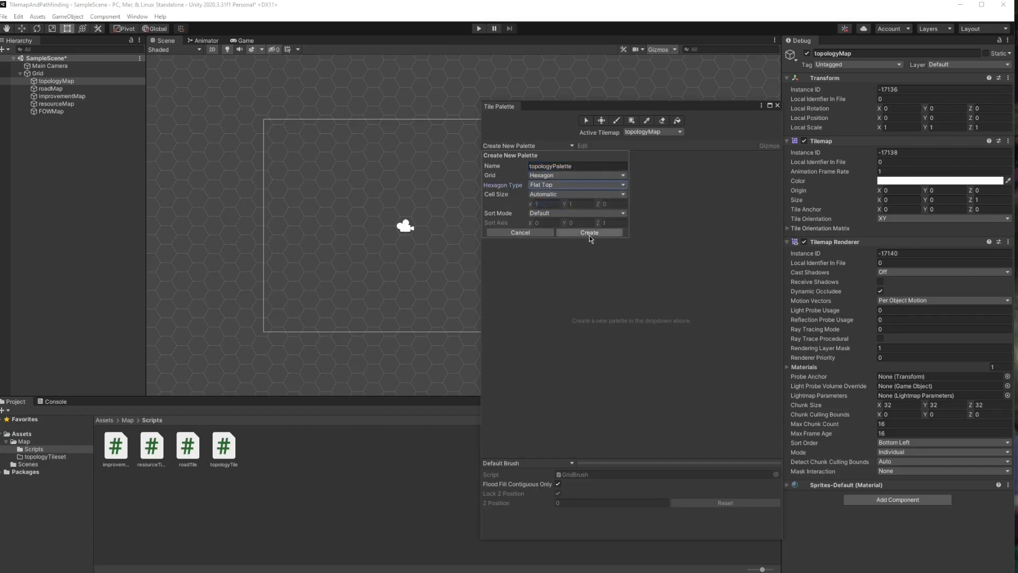
# Create the palette and save it into Assets/Map/topologyTileset.
pyautogui.click(588, 233)
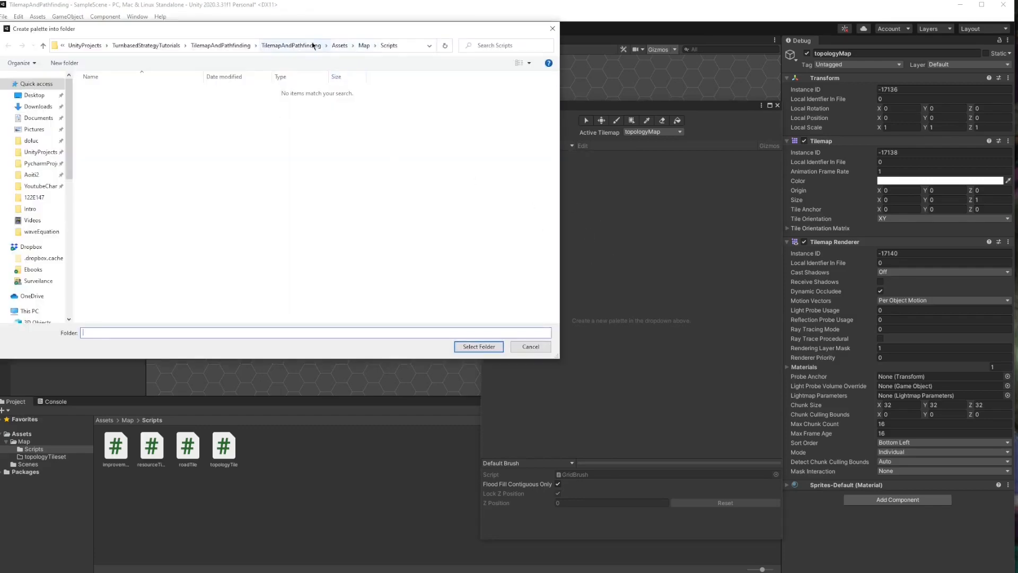
pyautogui.click(363, 45)
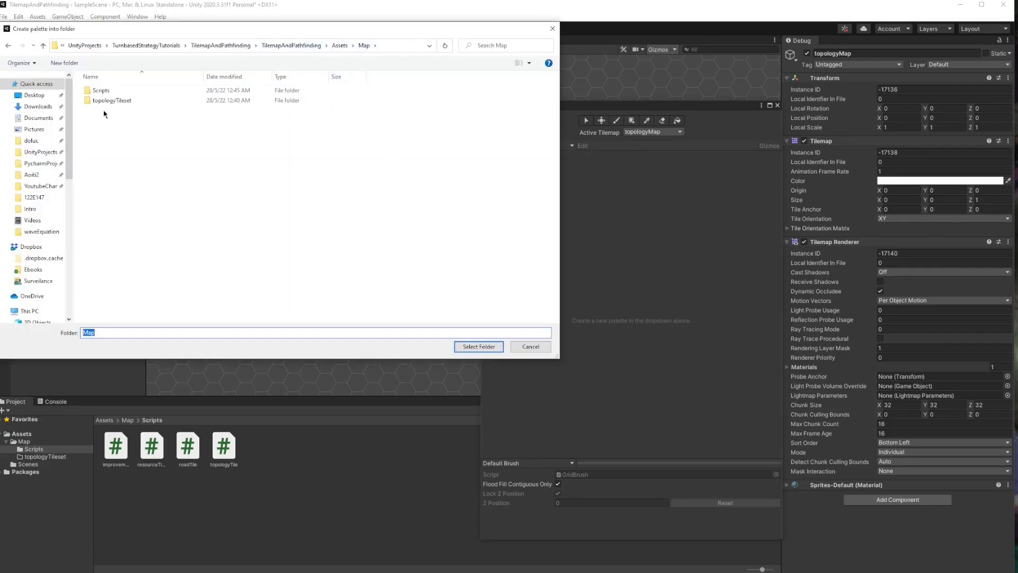
pyautogui.doubleClick(111, 100)
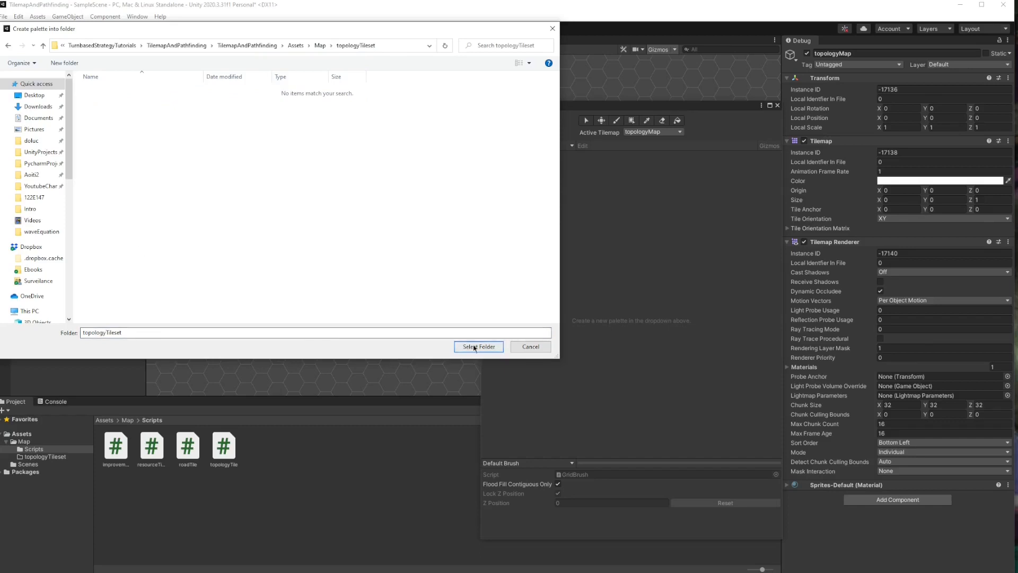
pyautogui.click(478, 346)
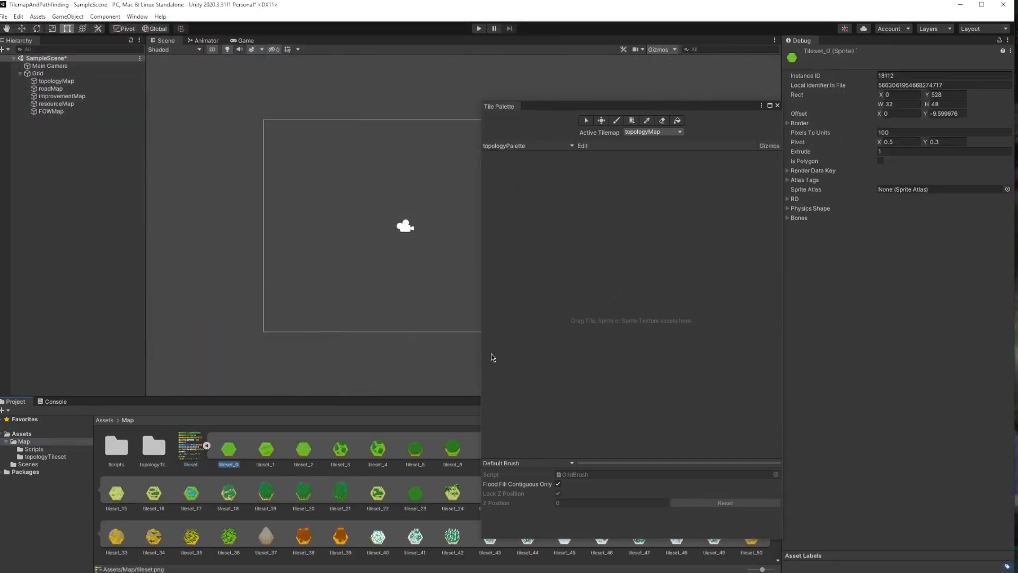
# Scroll through the tileset sprites in the Project panel before dragging them into the palette.
pyautogui.scroll(-3)
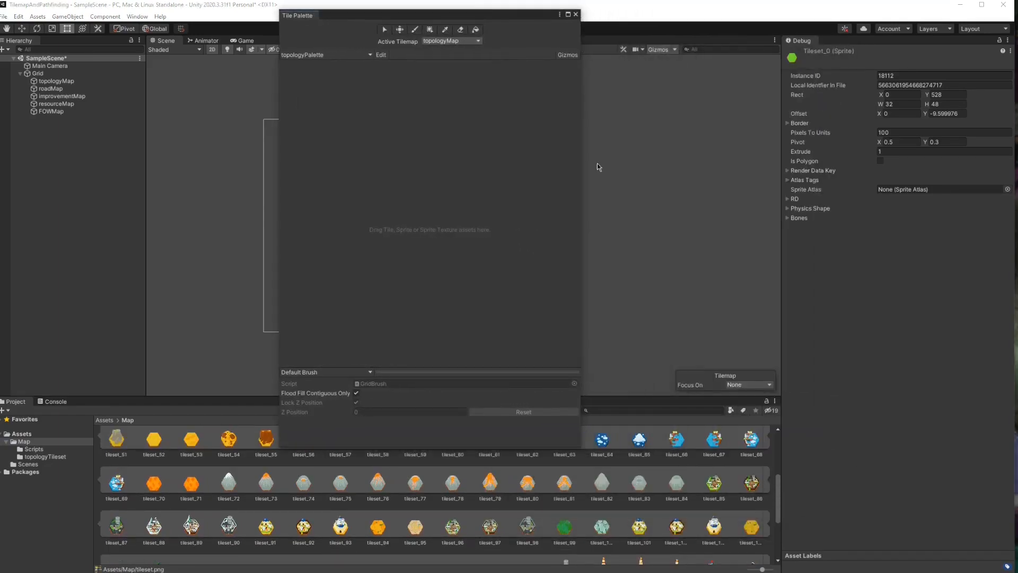
pyautogui.scroll(3)
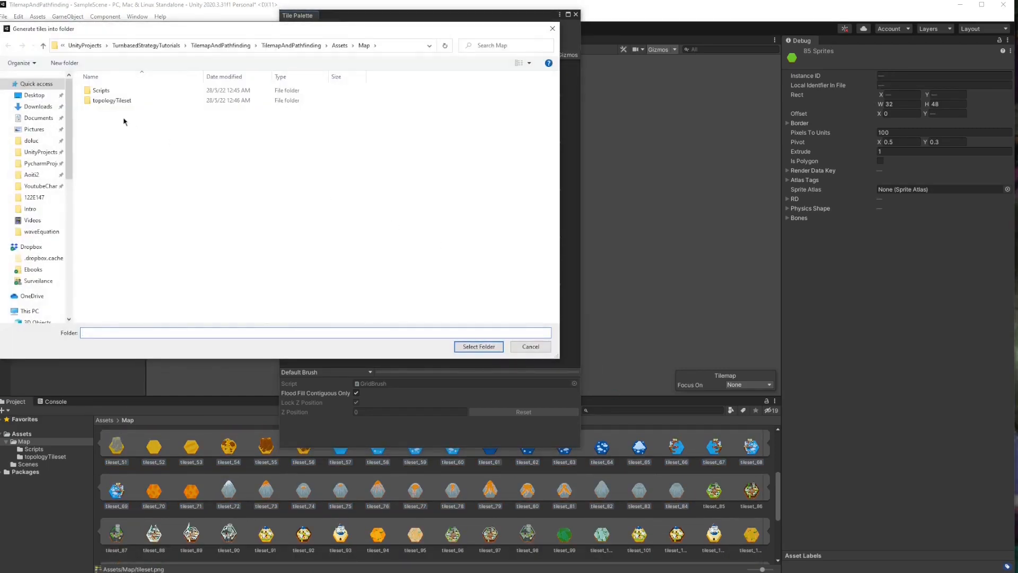
# Generate the palette tiles into the topologyTileset folder.
pyautogui.doubleClick(111, 99)
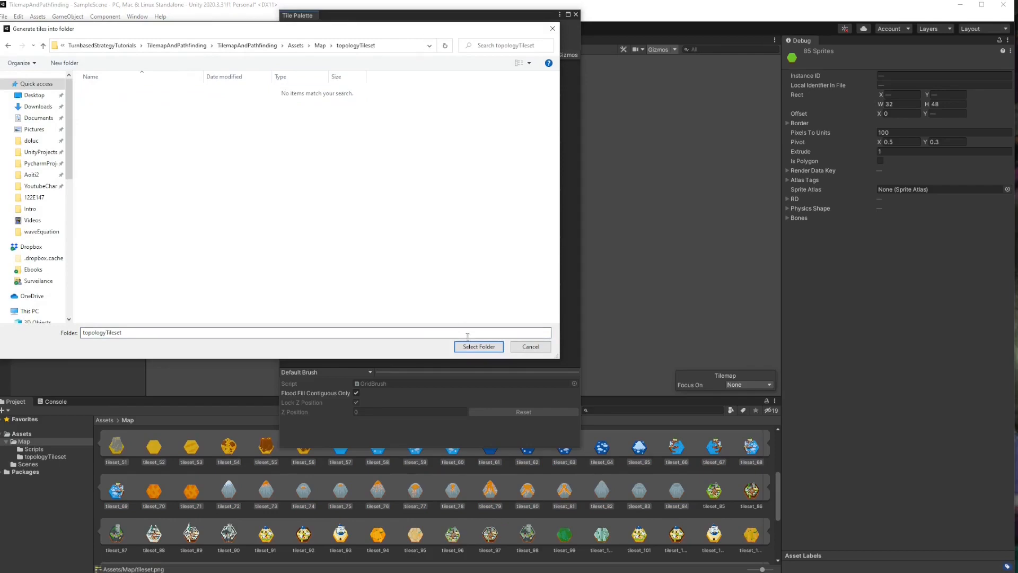
pyautogui.click(478, 345)
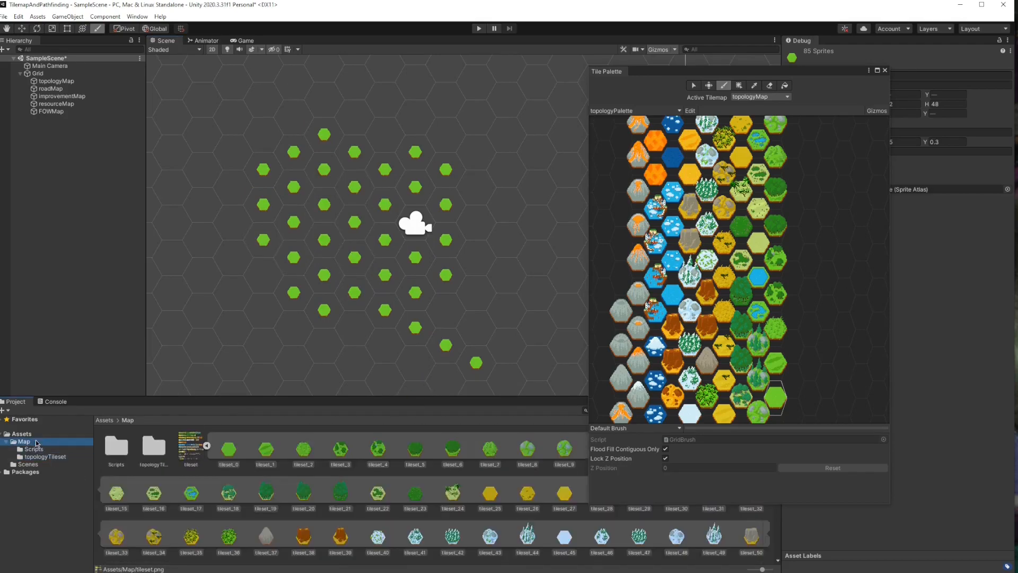
# Select tileset.png and set its Pixels Per Unit to 32 in the Inspector.
pyautogui.click(190, 441)
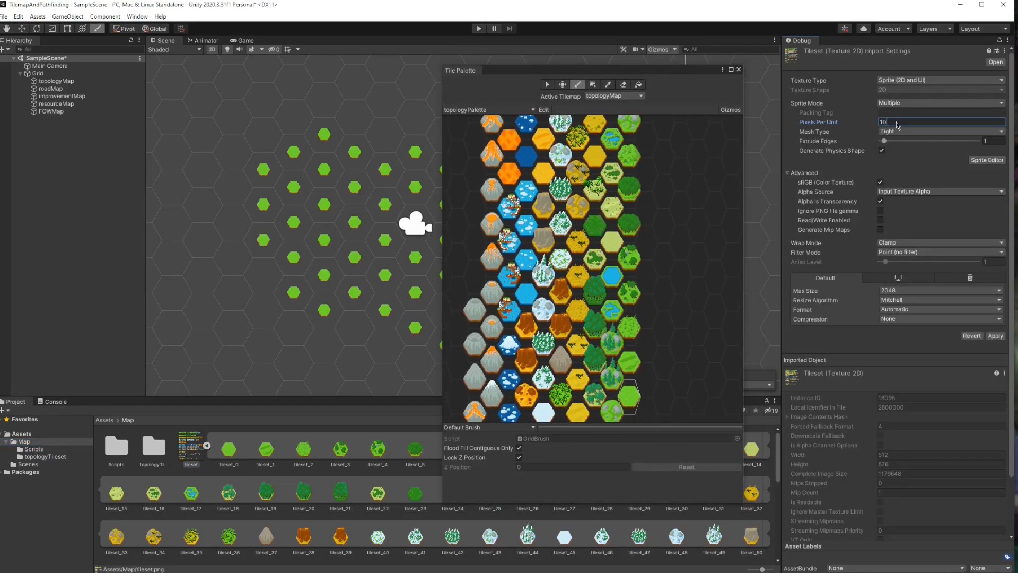
pyautogui.click(994, 336)
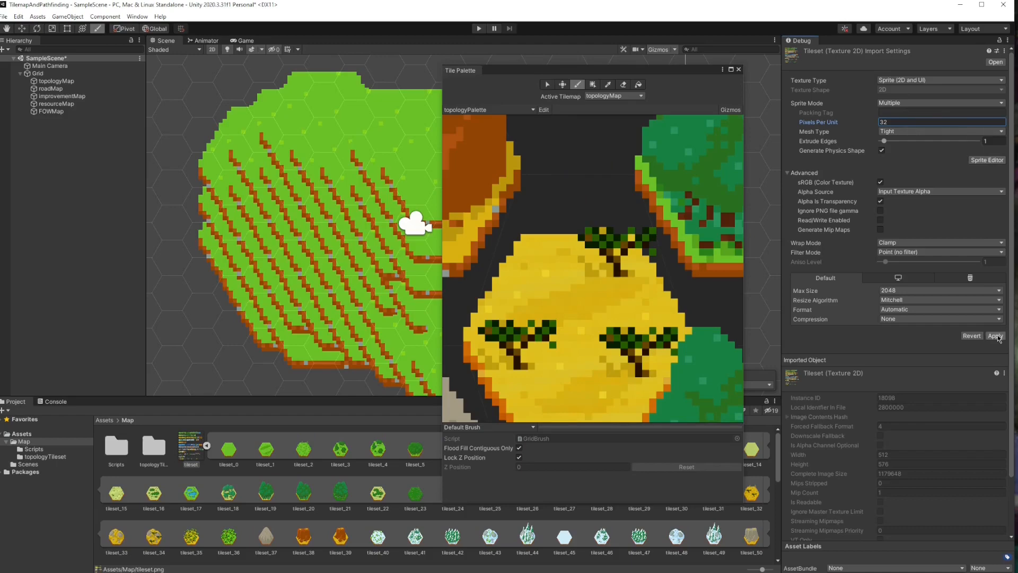
# Apply the texture setting and paint orange desert hexes beside the forest on topologyMap.
pyautogui.click(995, 336)
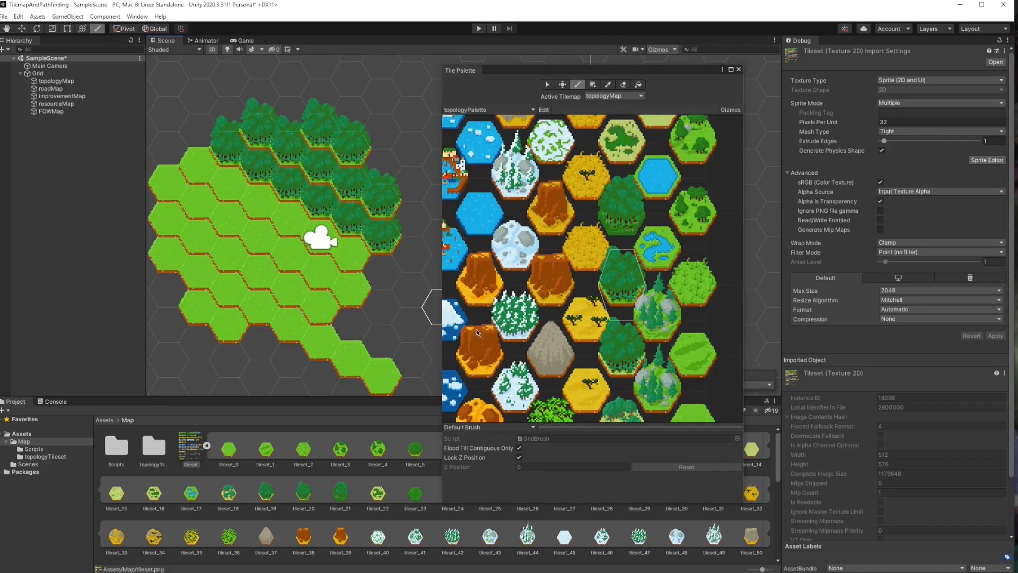
pyautogui.click(292, 195)
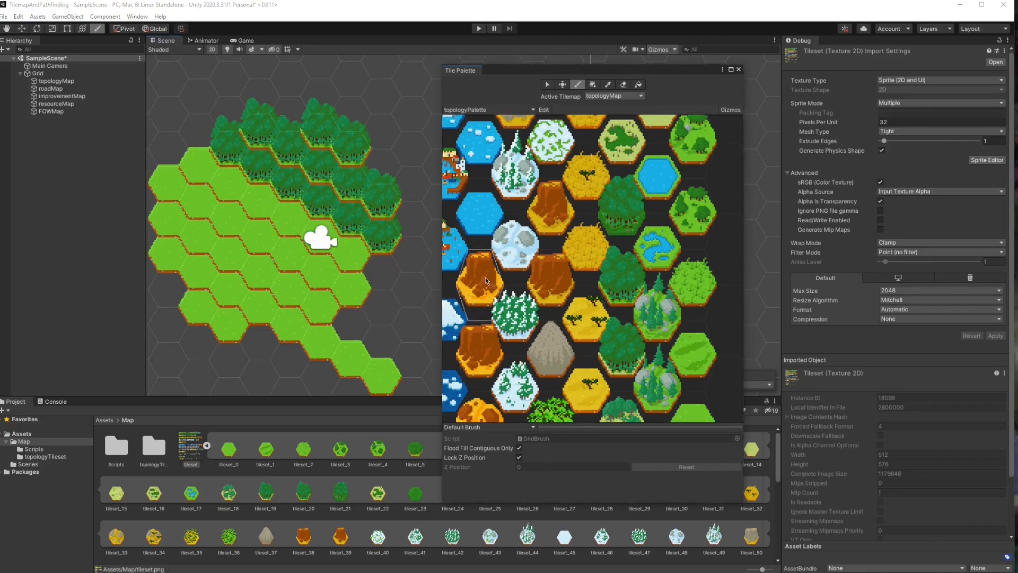
pyautogui.click(403, 272)
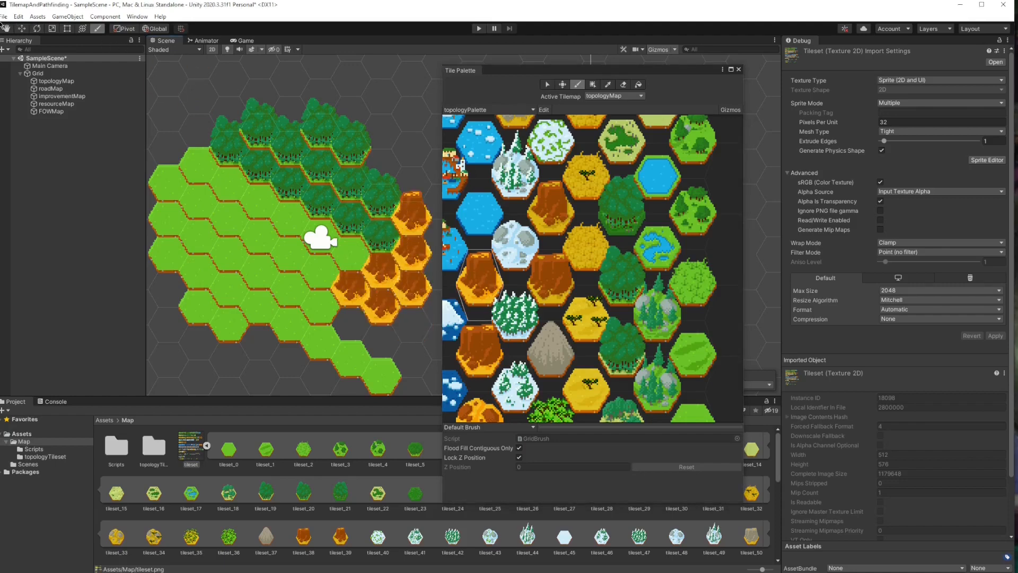
pyautogui.click(7, 16)
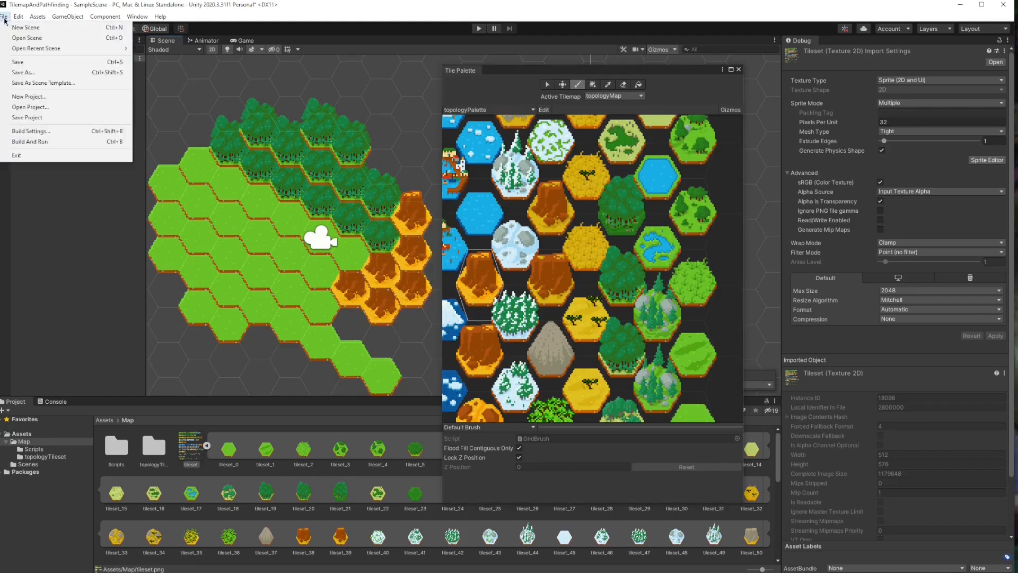
# Set Graphics Transparency Sort Mode to Custom Axis with Y = 1 in Project Settings.
pyautogui.click(37, 16)
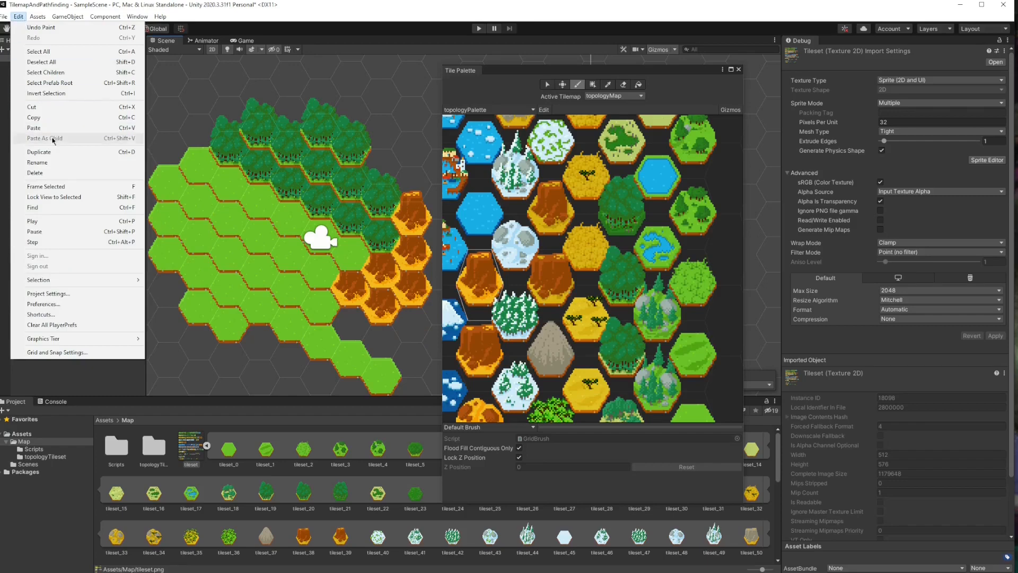
pyautogui.moveTo(77, 293)
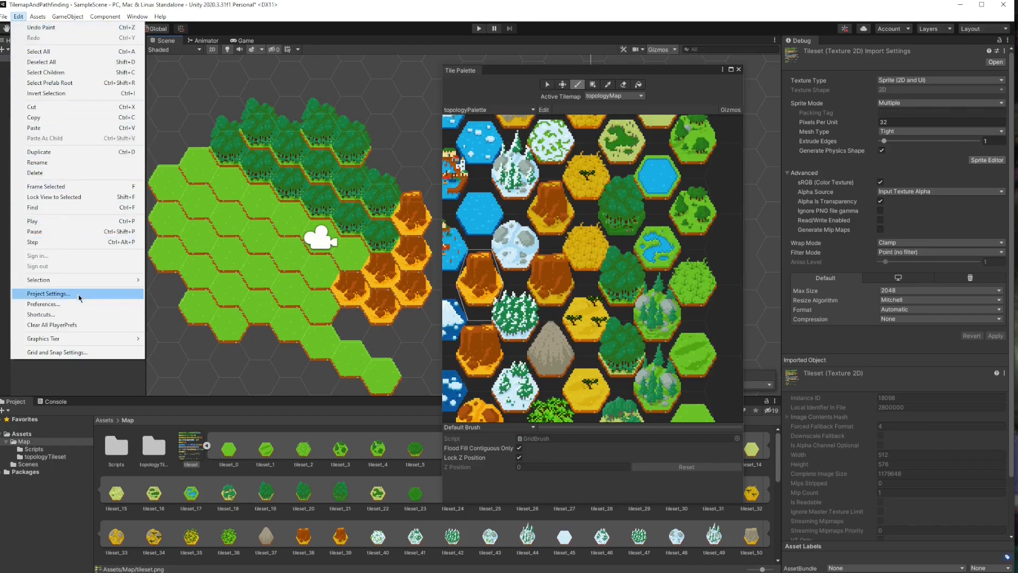
pyautogui.click(47, 293)
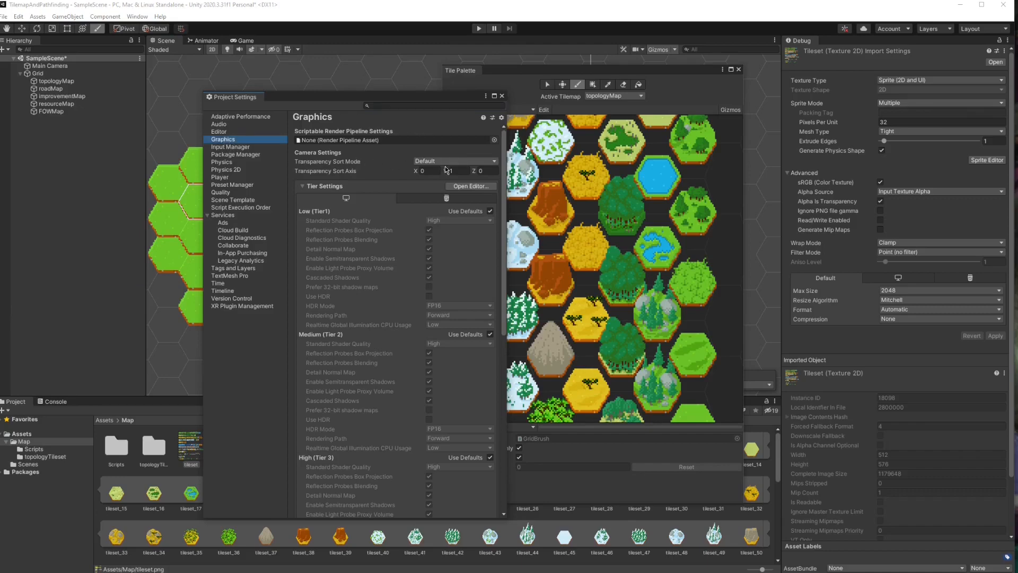
pyautogui.click(455, 160)
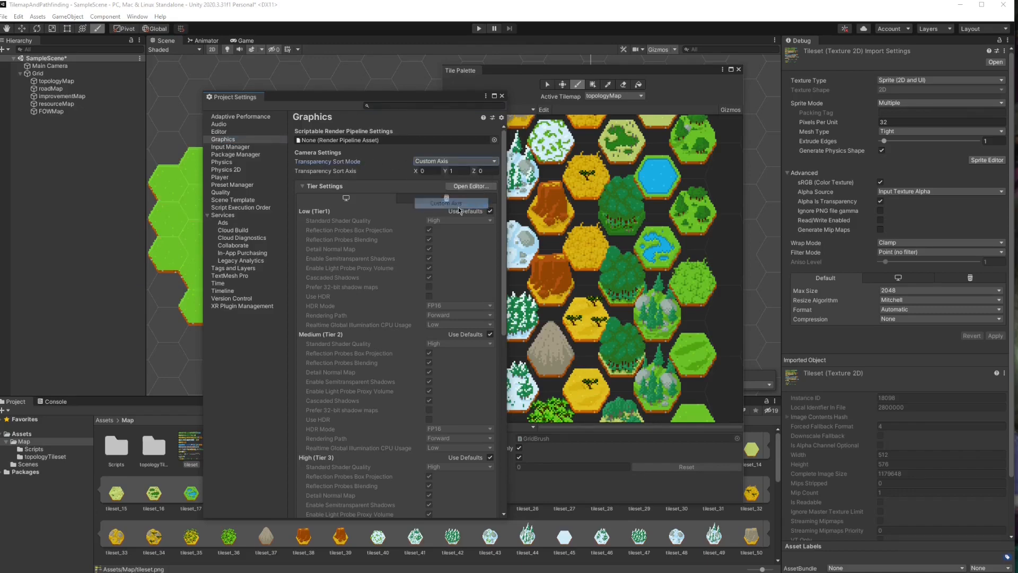
pyautogui.click(480, 170)
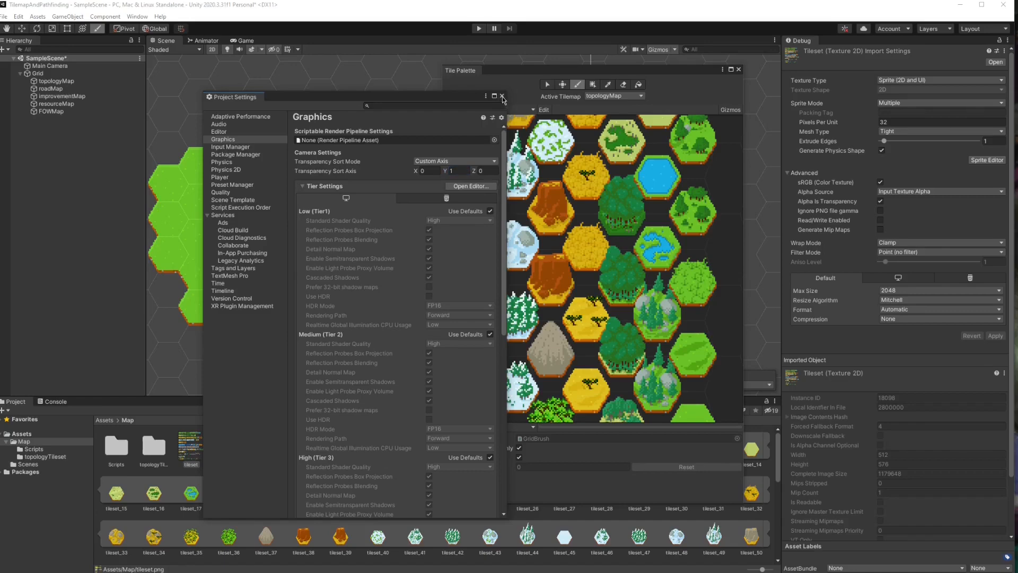
# Paint mountain and desert hexes along the top of topologyMap, then select the topologyTileset folder.
pyautogui.click(501, 97)
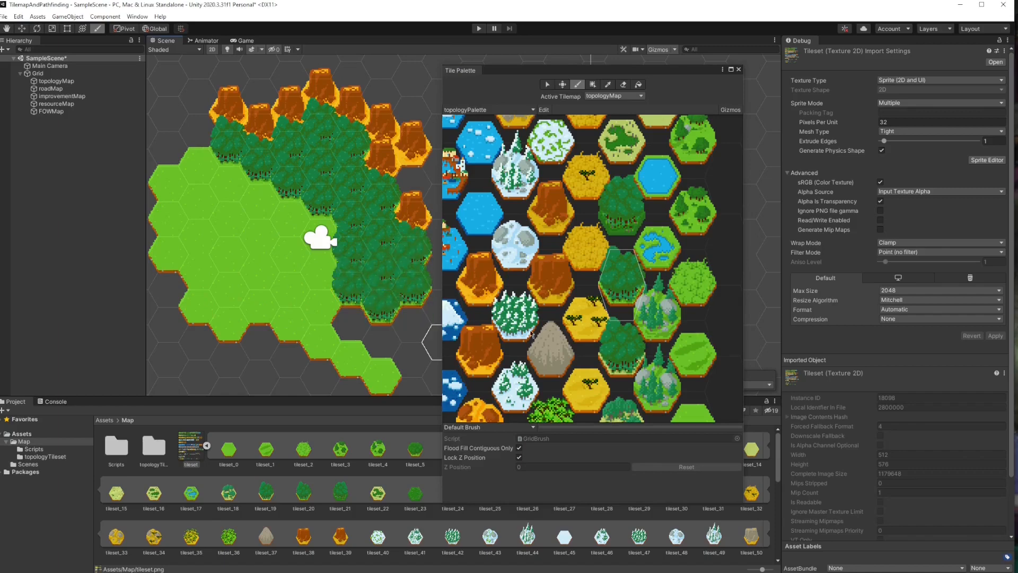
pyautogui.click(299, 119)
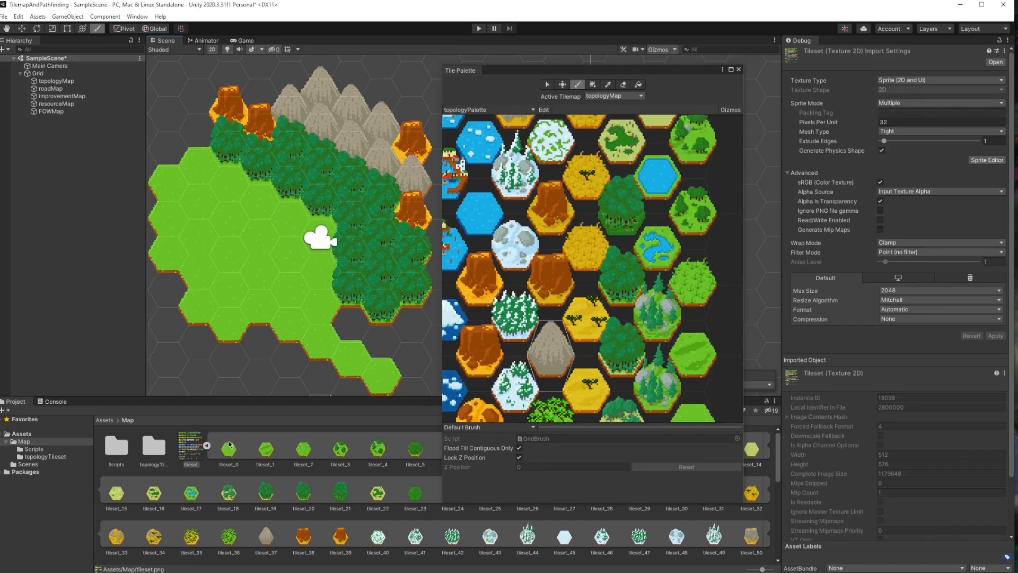
pyautogui.click(228, 449)
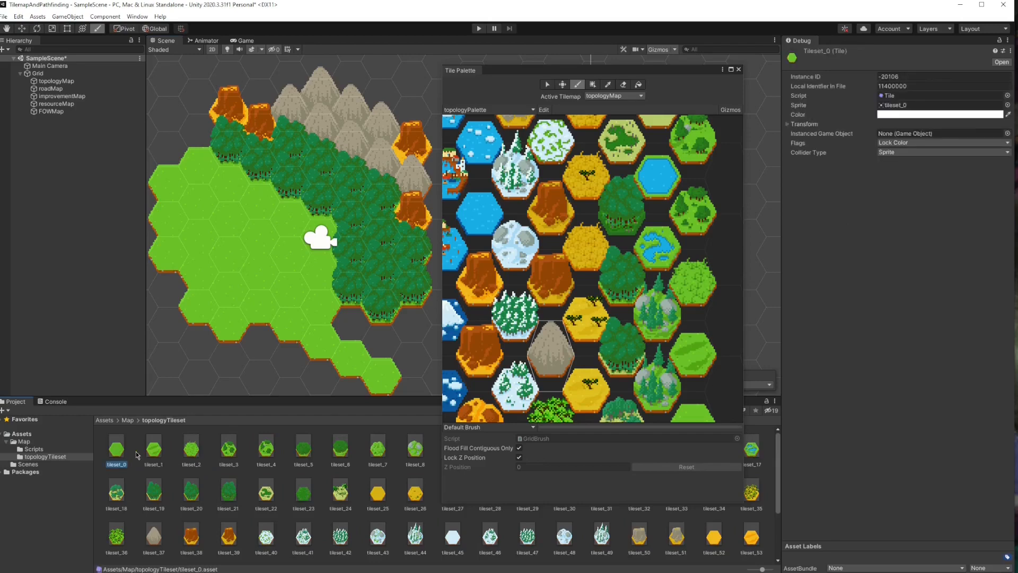
# Close the Tile Palette and keep the Inspector showing raw Debug properties.
pyautogui.click(738, 70)
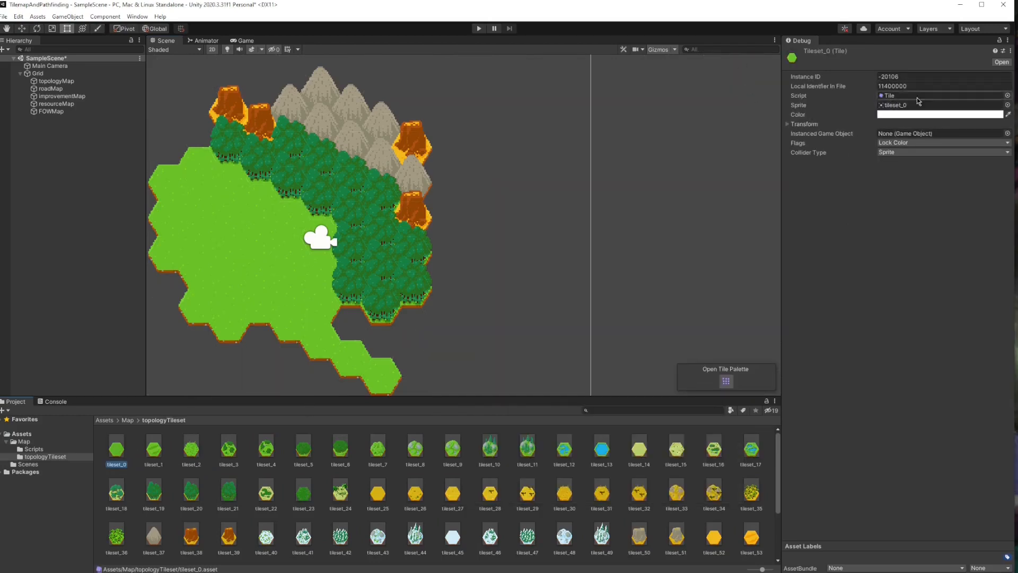
pyautogui.click(1007, 40)
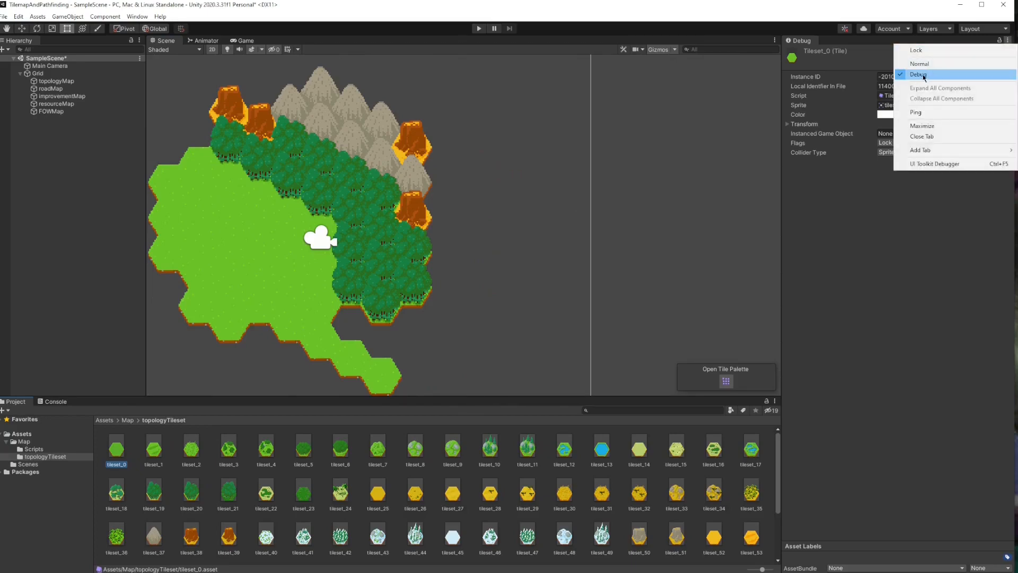
pyautogui.click(918, 74)
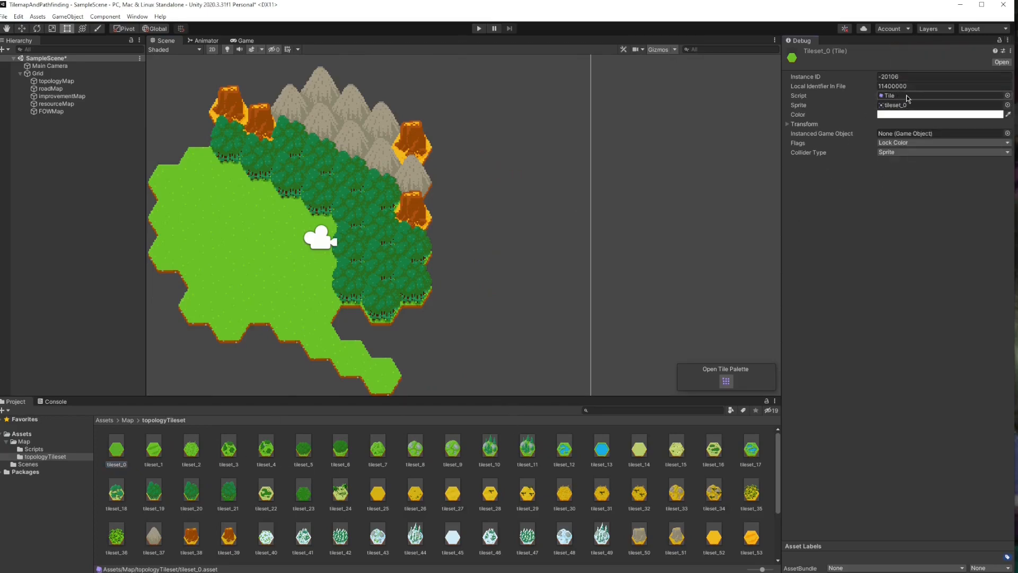
# Select the tileset tile assets, set their Script field to topologyTile and check tileset_25's new fields.
pyautogui.click(116, 450)
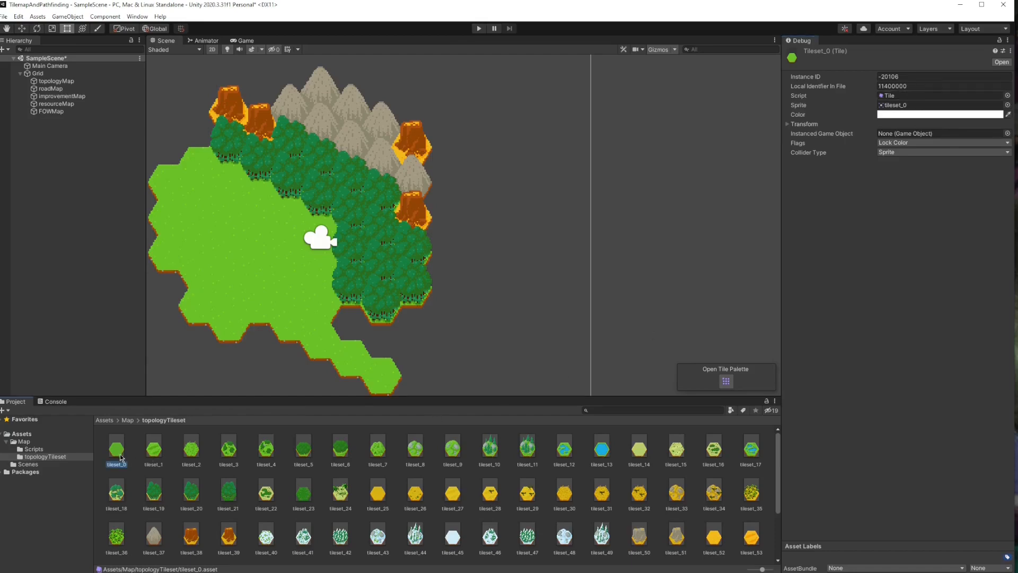
pyautogui.scroll(-3)
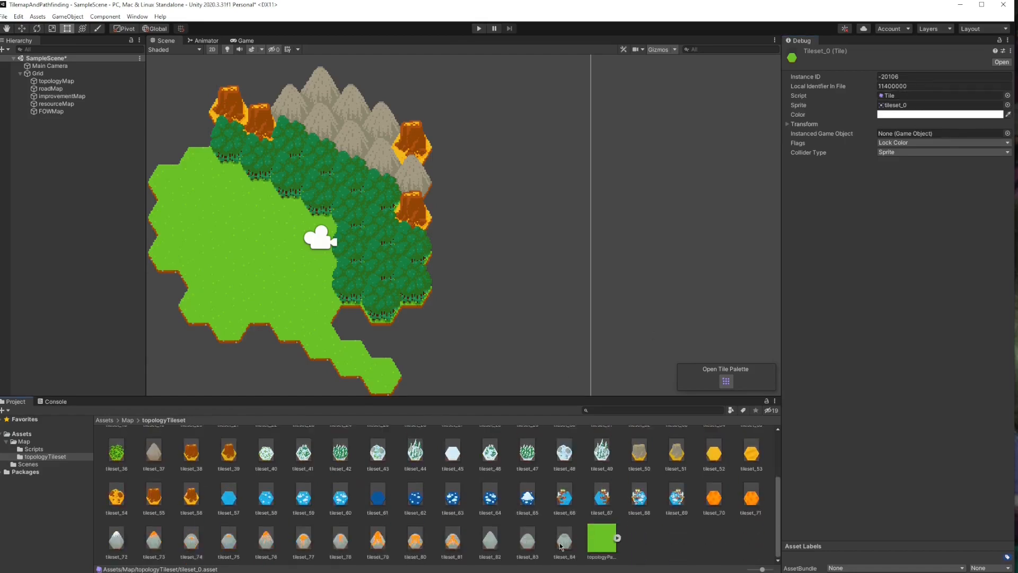
pyautogui.scroll(3)
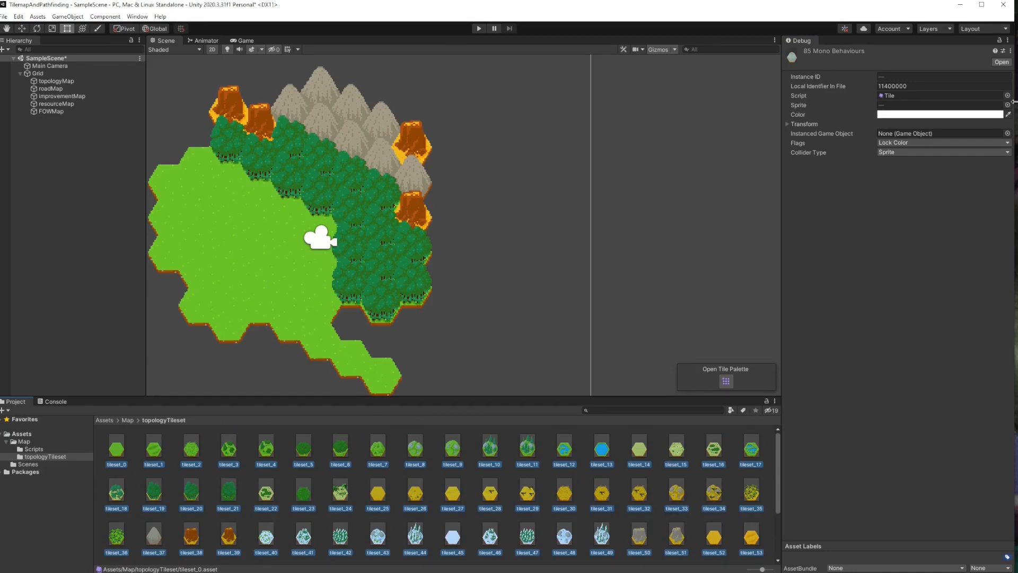
pyautogui.click(1005, 95)
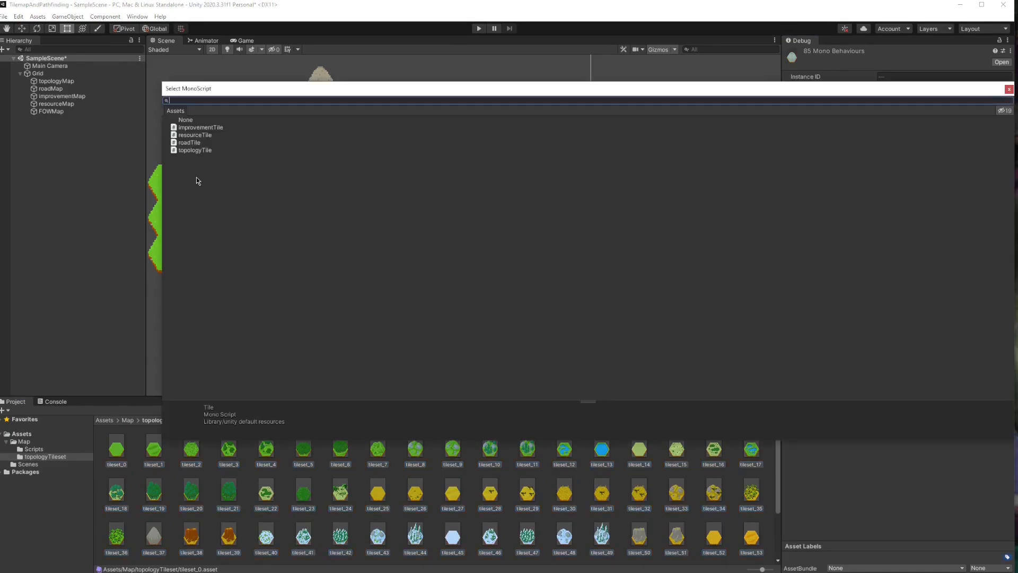
pyautogui.moveTo(197, 142)
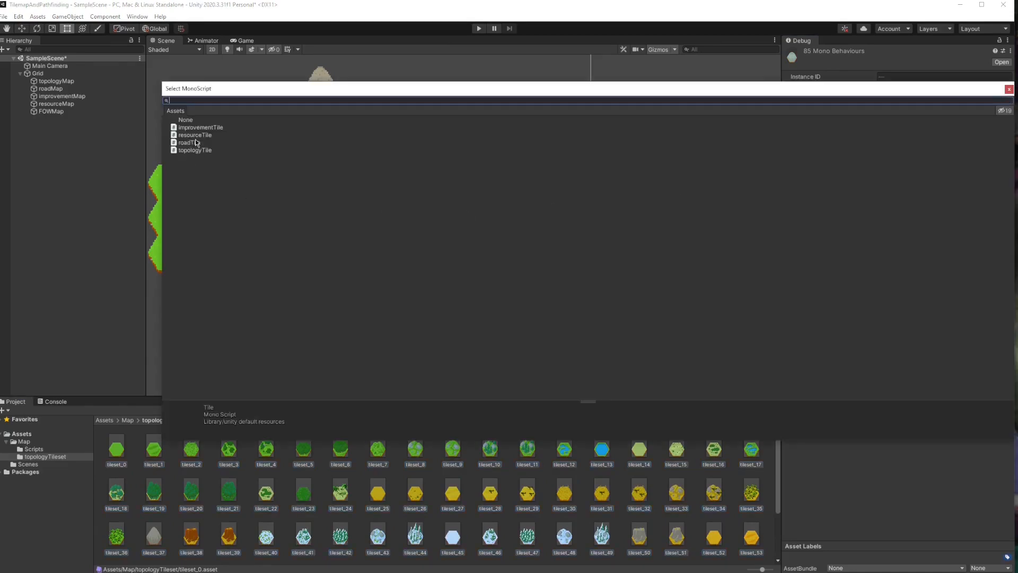
pyautogui.click(194, 149)
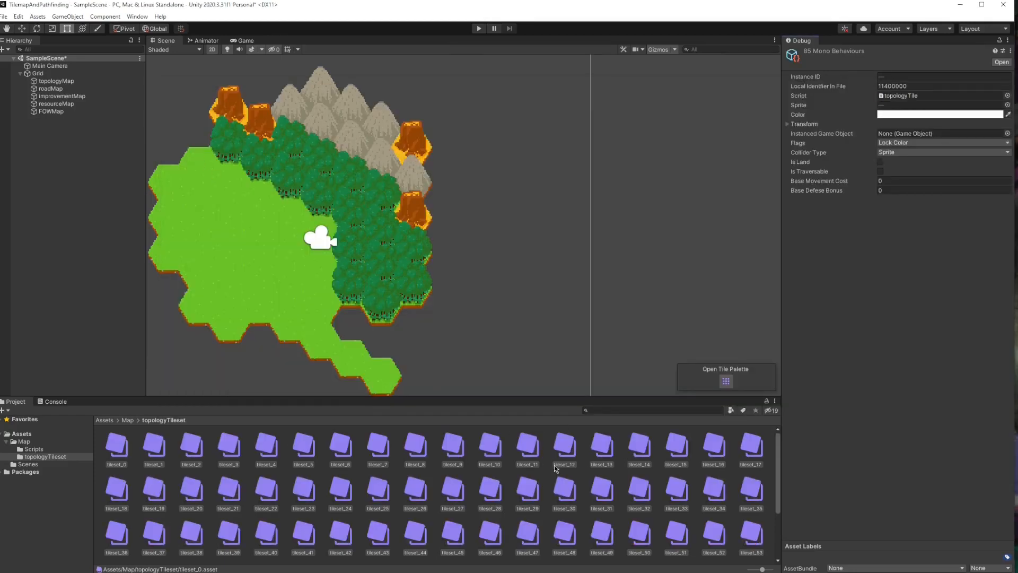
pyautogui.moveTo(262, 476)
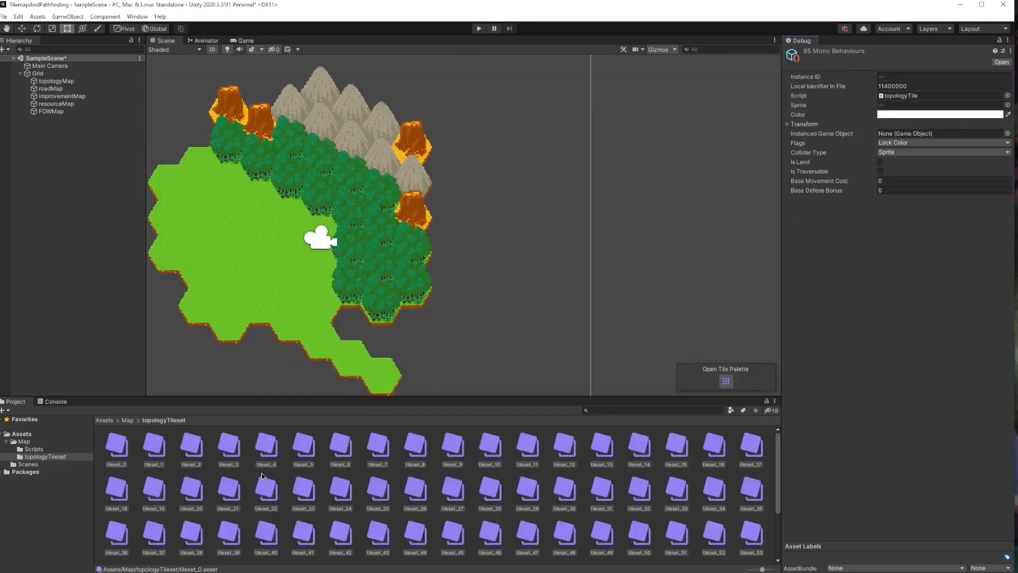
pyautogui.moveTo(872, 198)
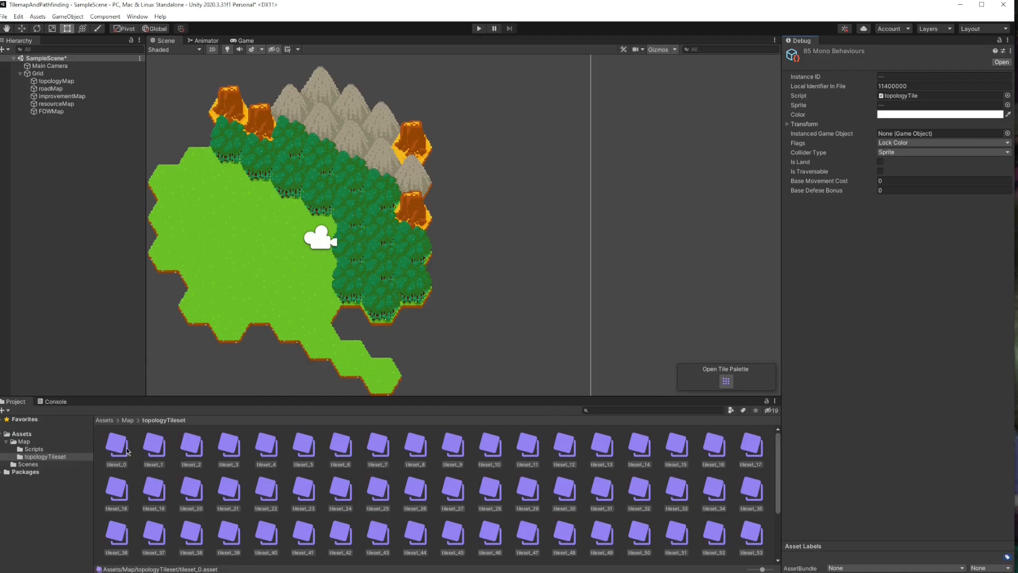
pyautogui.click(152, 447)
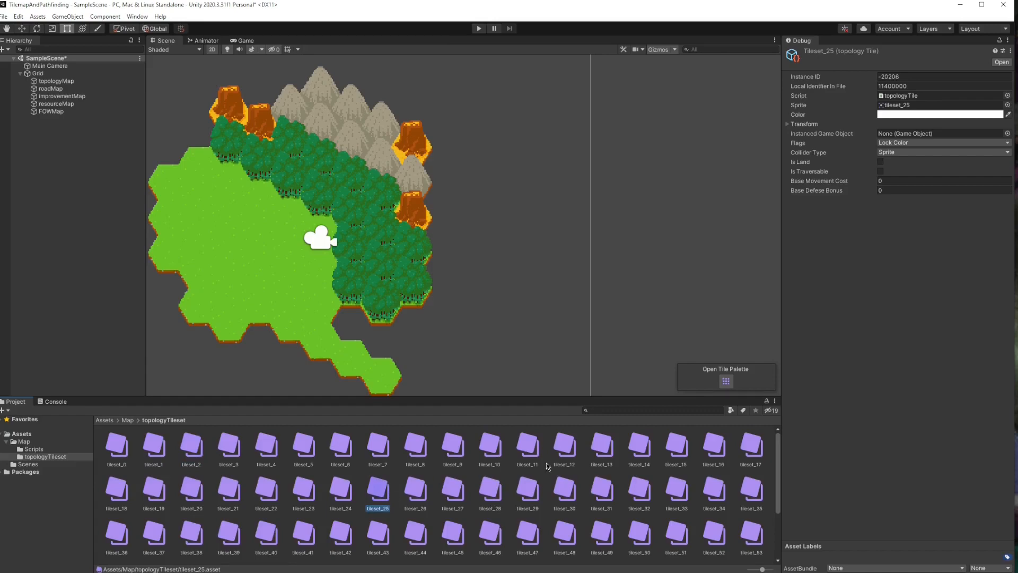
# Create a C# script named topologyTileEditor in the Editor folder and open it in Visual Studio.
pyautogui.click(117, 443)
pyautogui.write('Editor')
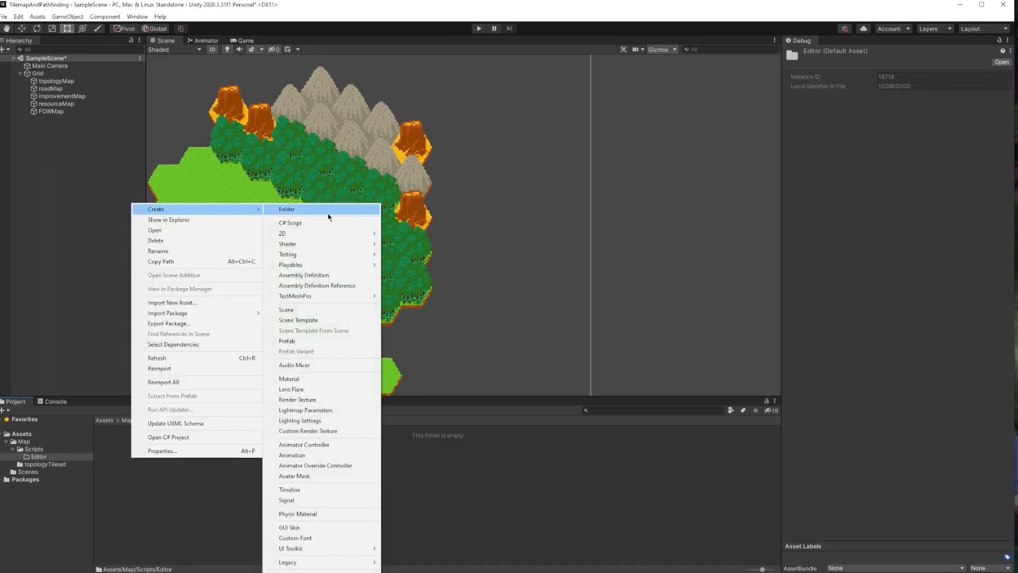
pyautogui.click(291, 223)
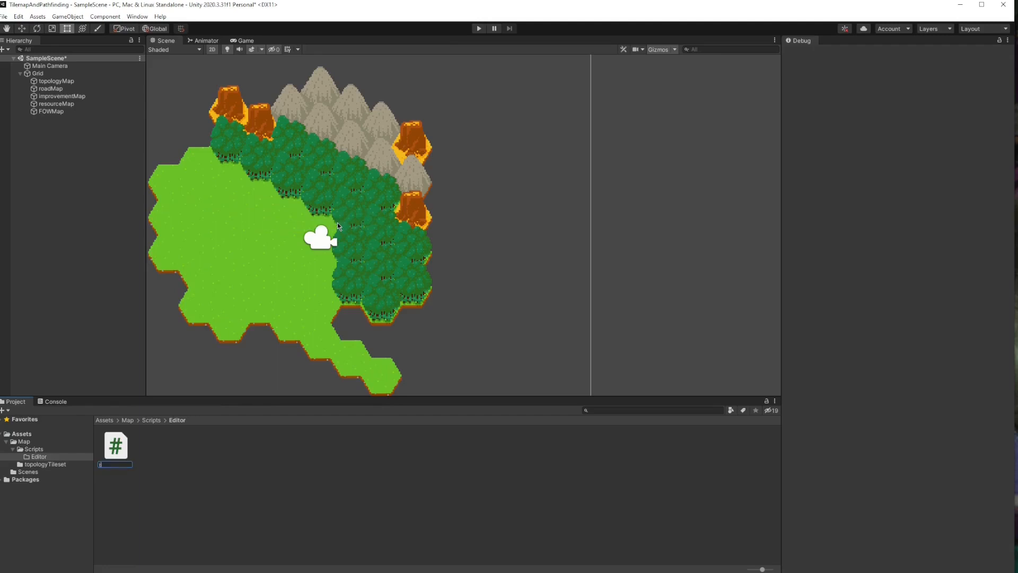
pyautogui.write('topolo')
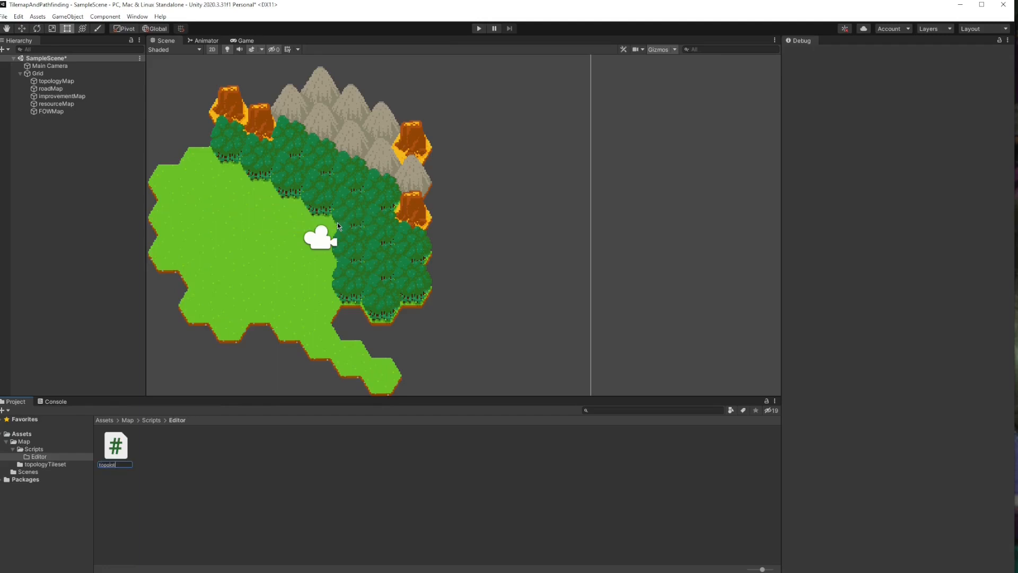
pyautogui.write('topology Til')
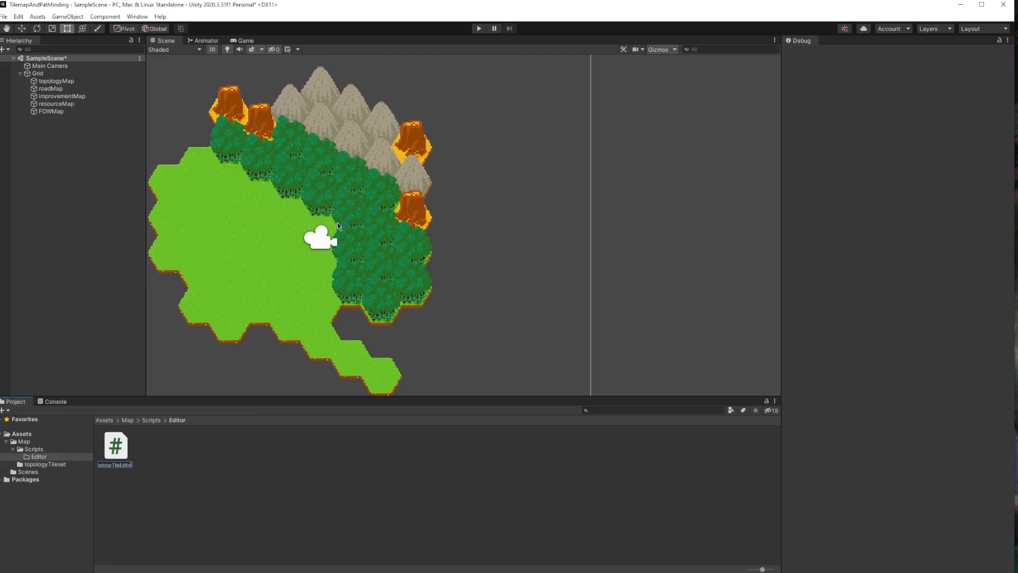
pyautogui.click(114, 445)
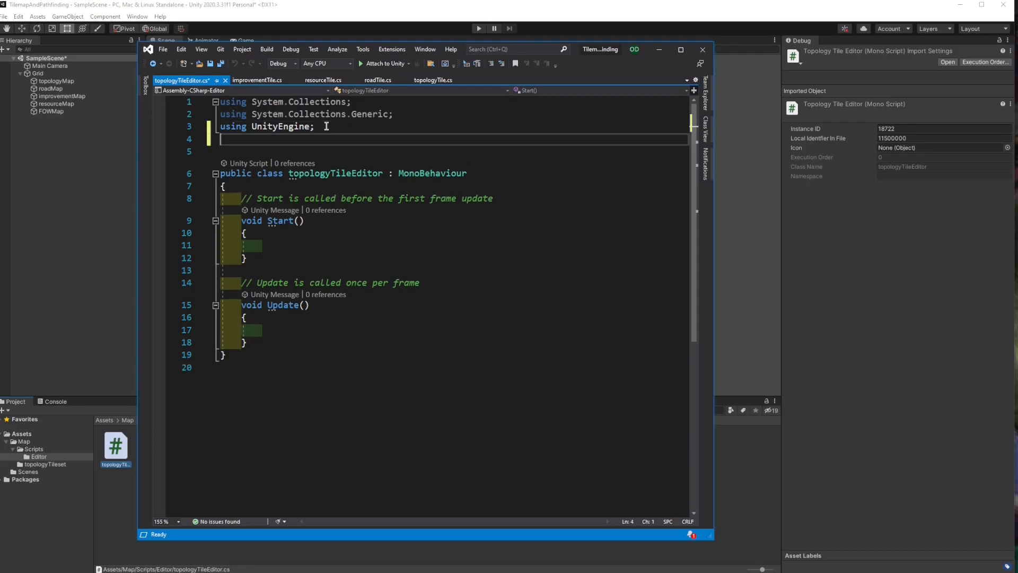
# Add 'using UnityEngine.Tilemaps;' and 'using UnityEditor;' and derive the class from Editor.
pyautogui.write('using U')
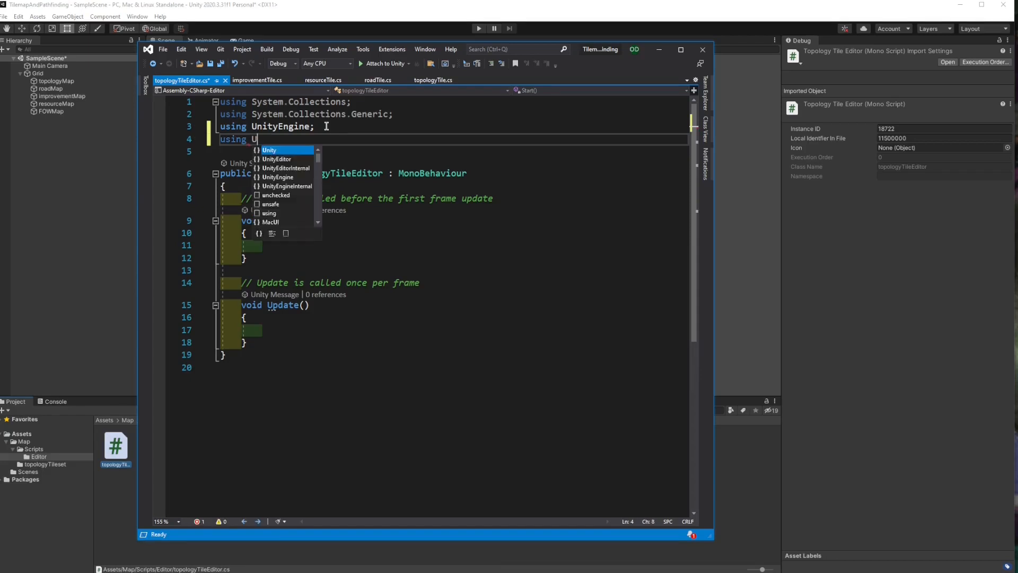
pyautogui.write('nityEngine.Tilemaps;')
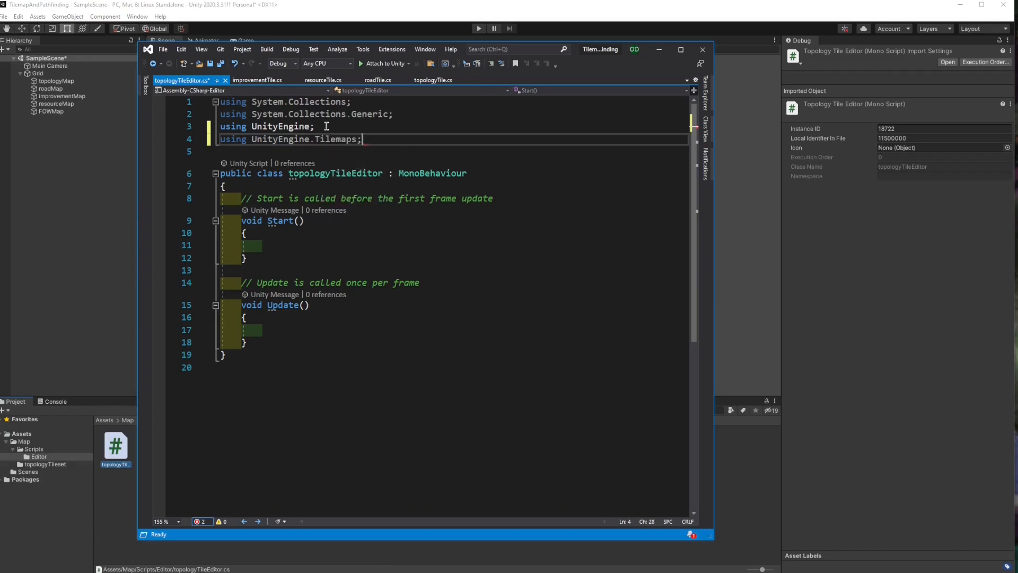
pyautogui.press('enter')
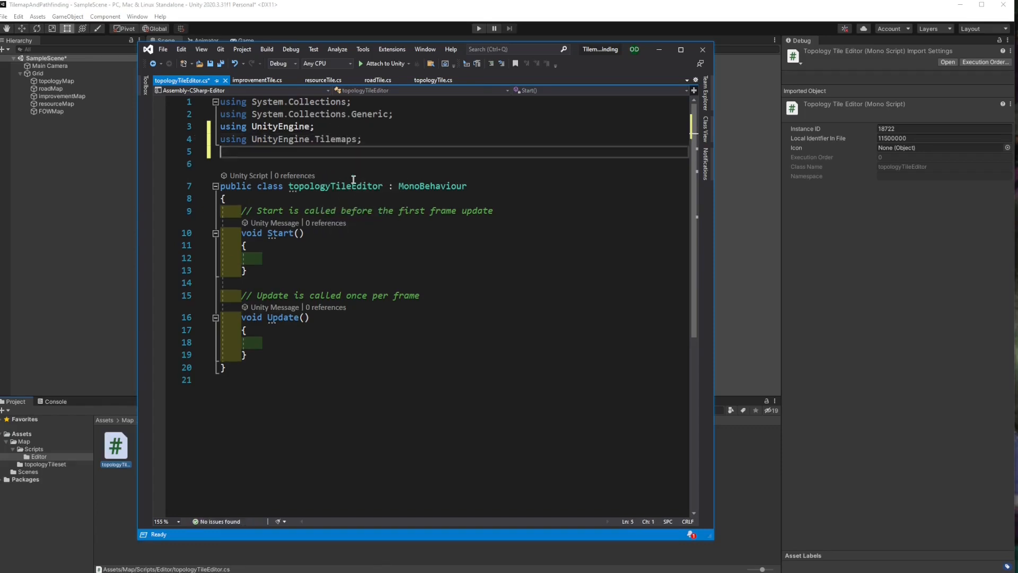
pyautogui.write('using')
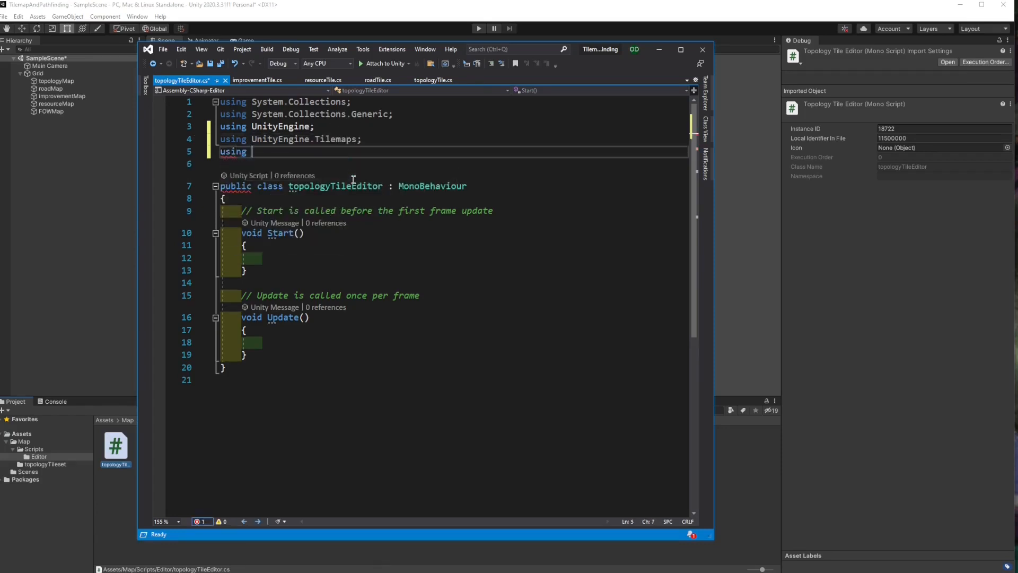
pyautogui.write('UnityEngine.')
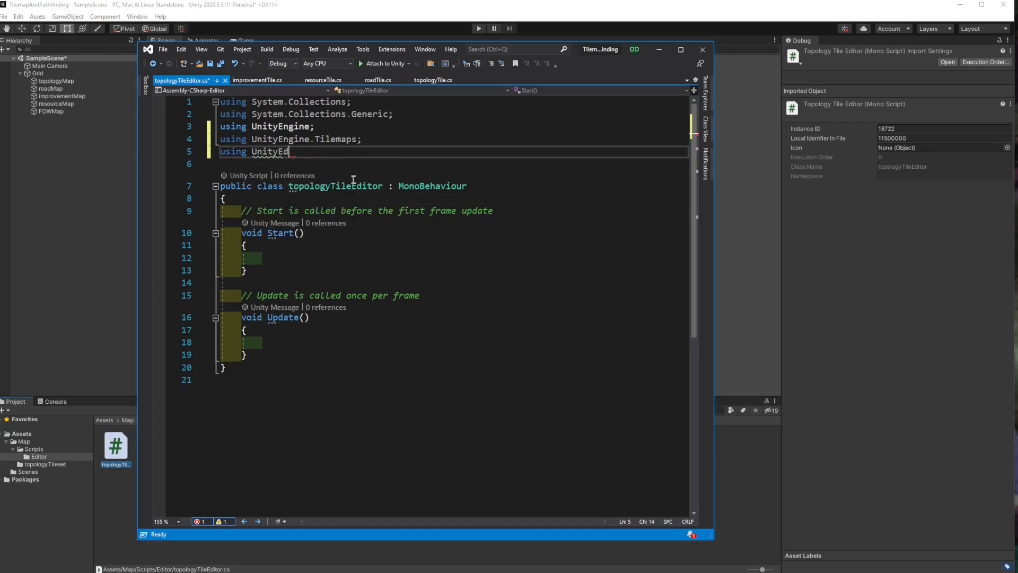
pyautogui.write('itor;')
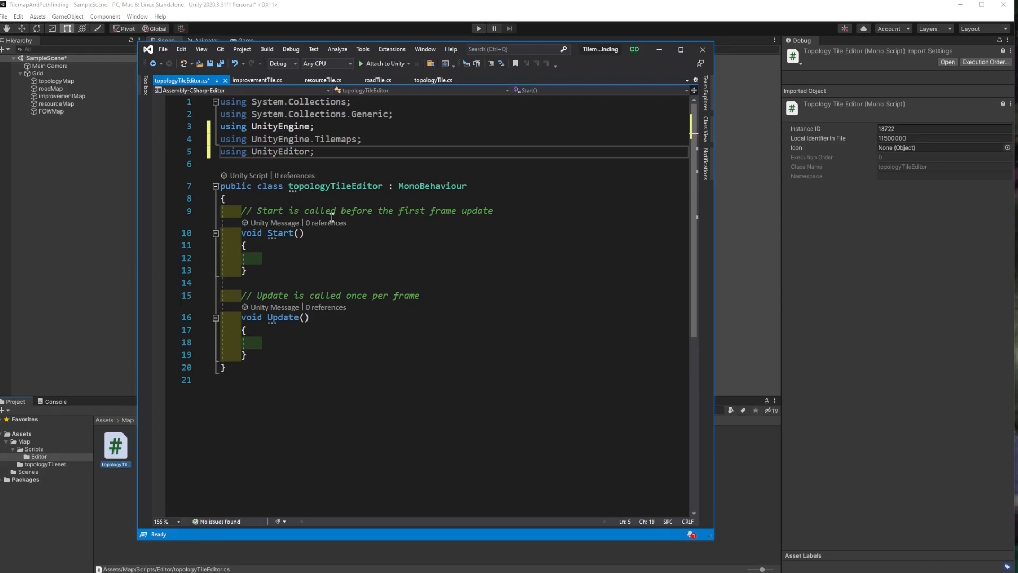
pyautogui.write('Edit')
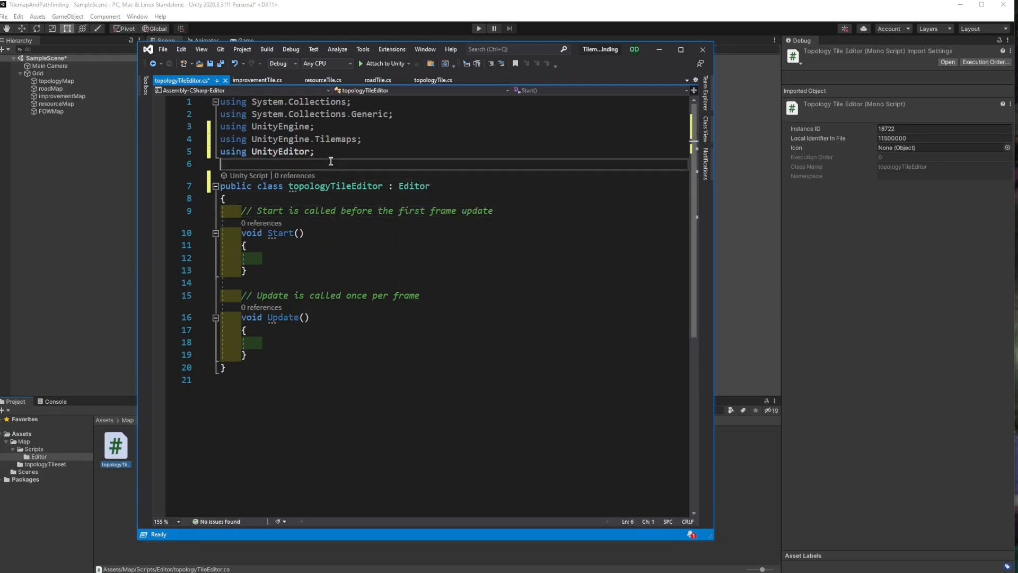
# Add the [CustomEditor(typeof(topologyTile))] attribute above the class.
pyautogui.write('[]')
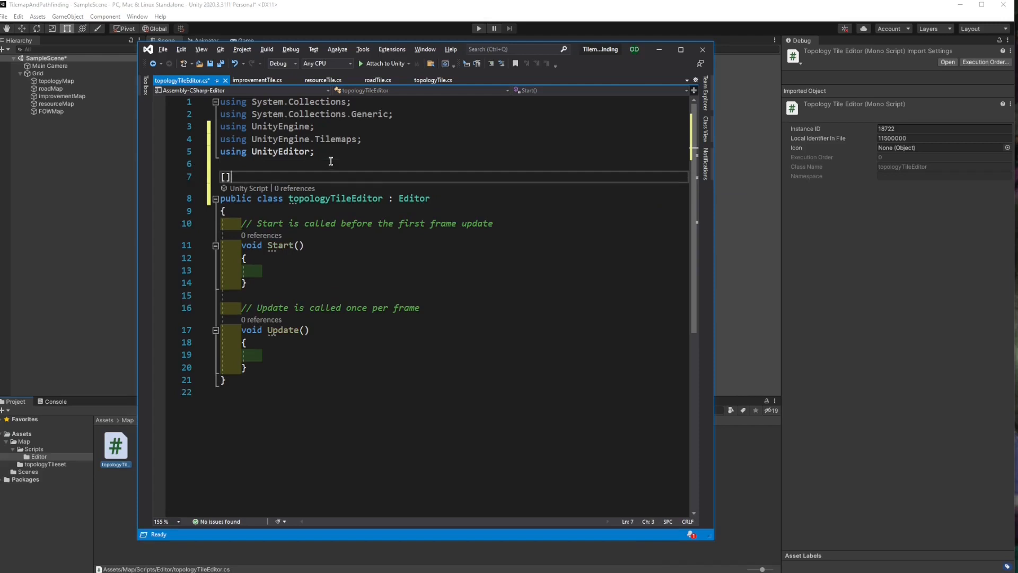
pyautogui.write('CustomEditor')
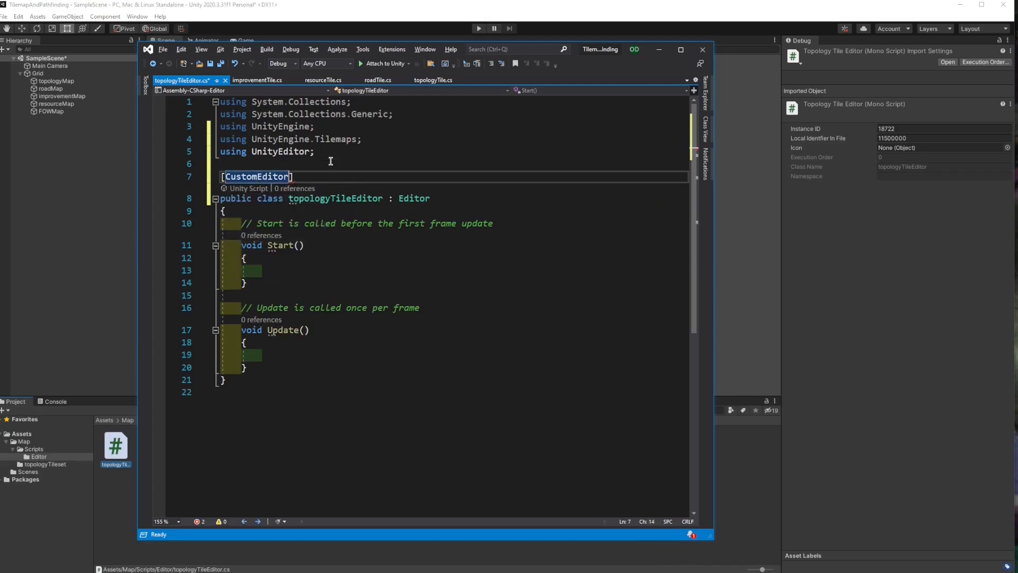
pyautogui.write('(tyo')
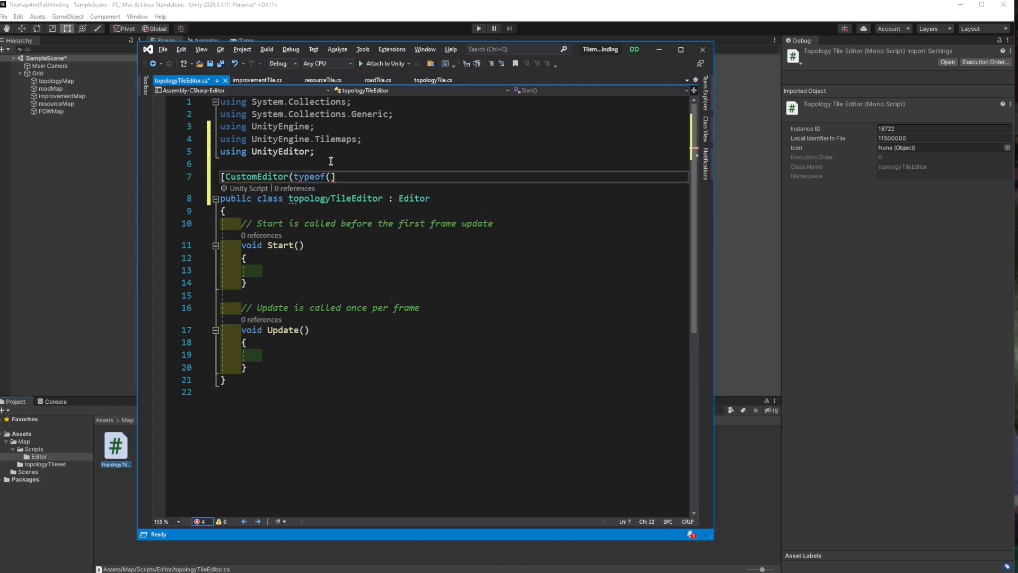
pyautogui.write('topologyTile))')
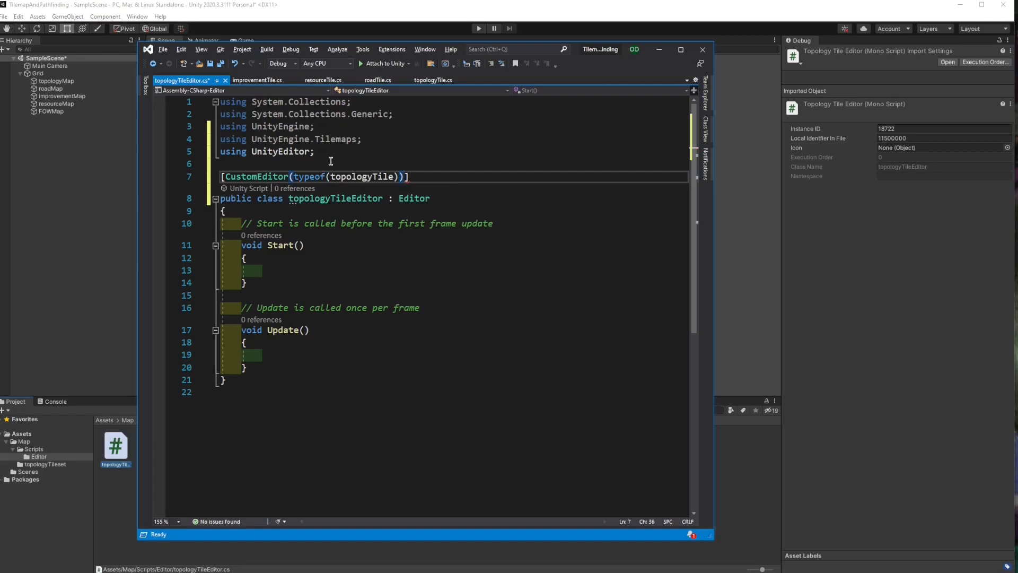
# Replace Start and Update with an OnInspectorGUI override calling the base, and save.
pyautogui.click(296, 271)
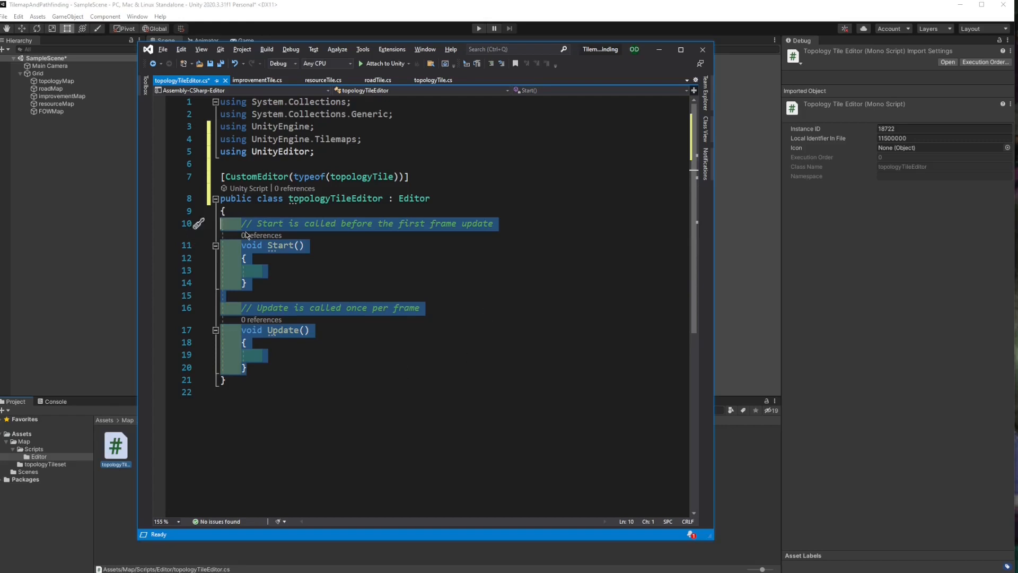
pyautogui.press('Delete')
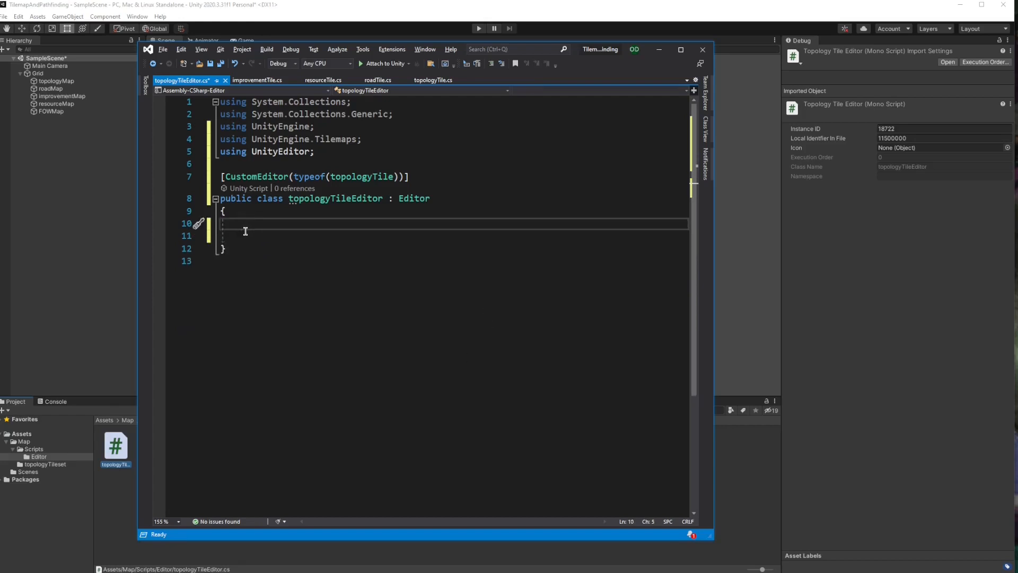
pyautogui.write('public override void OnInspectorGUI(')
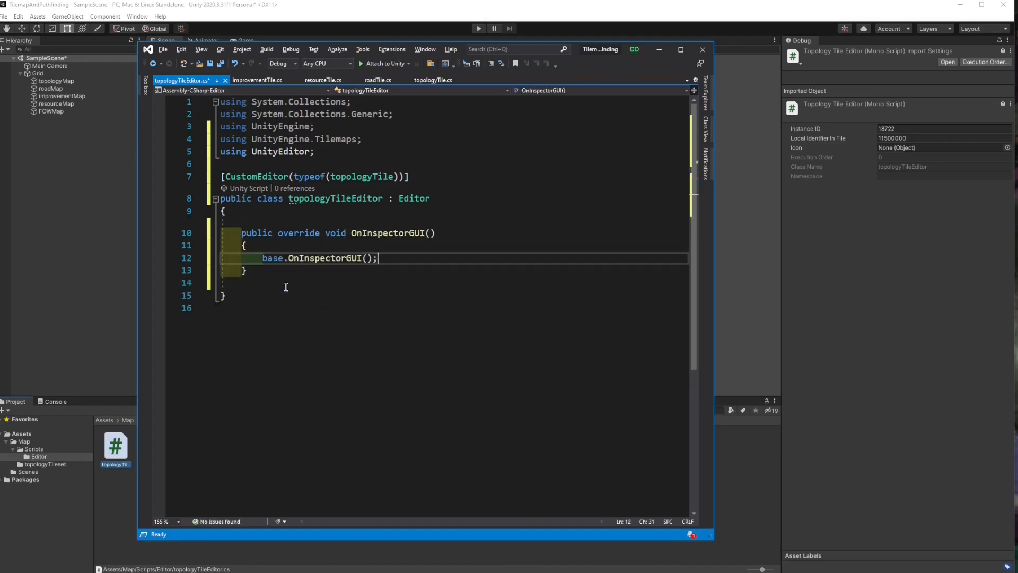
pyautogui.click(302, 271)
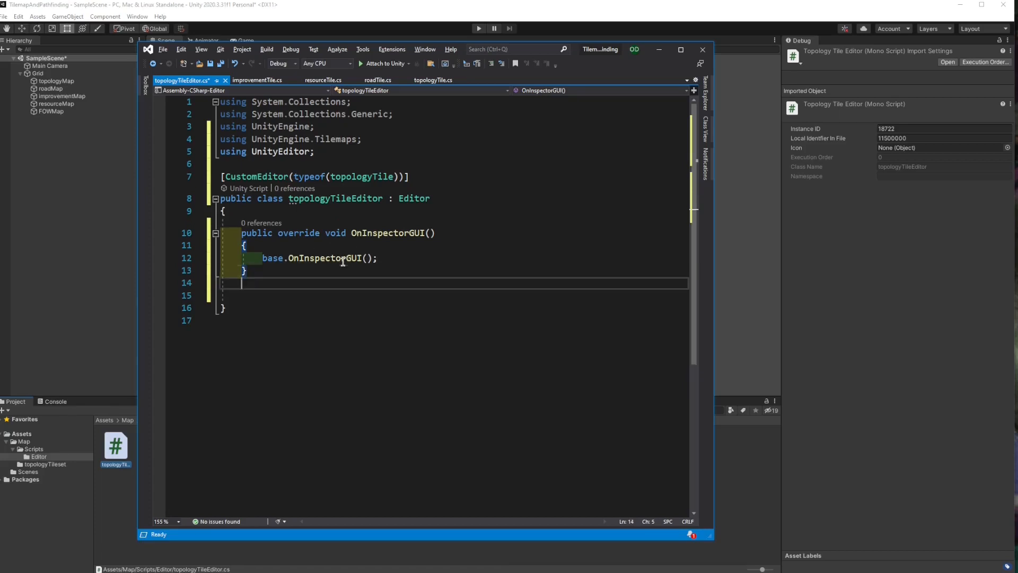
pyautogui.press('Return')
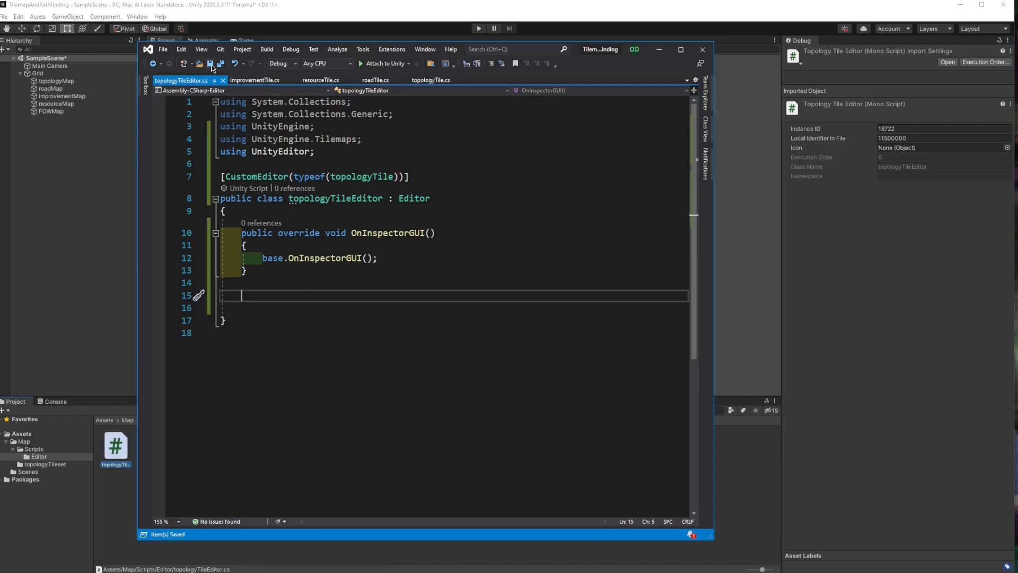
pyautogui.moveTo(98, 469)
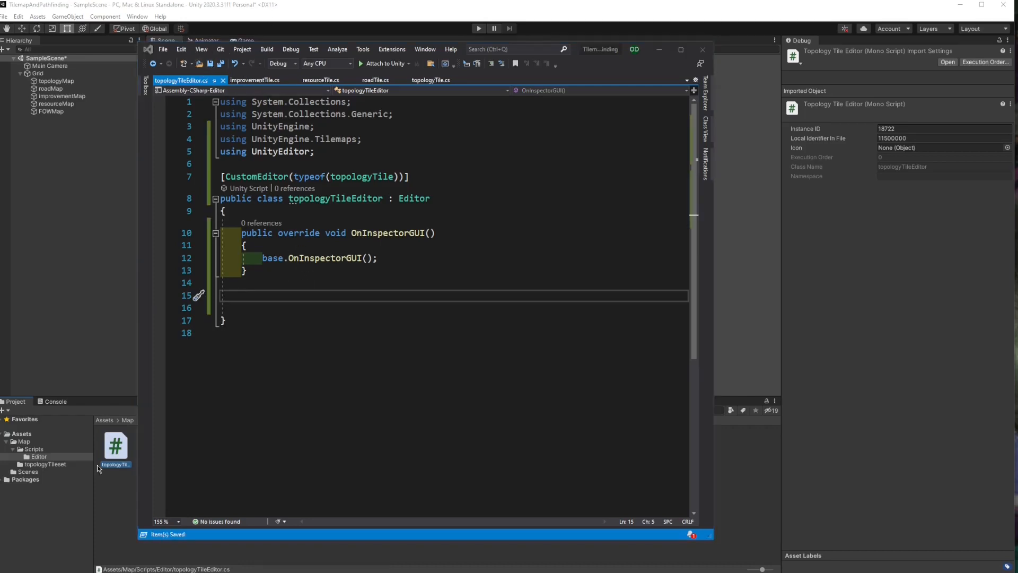
pyautogui.click(28, 471)
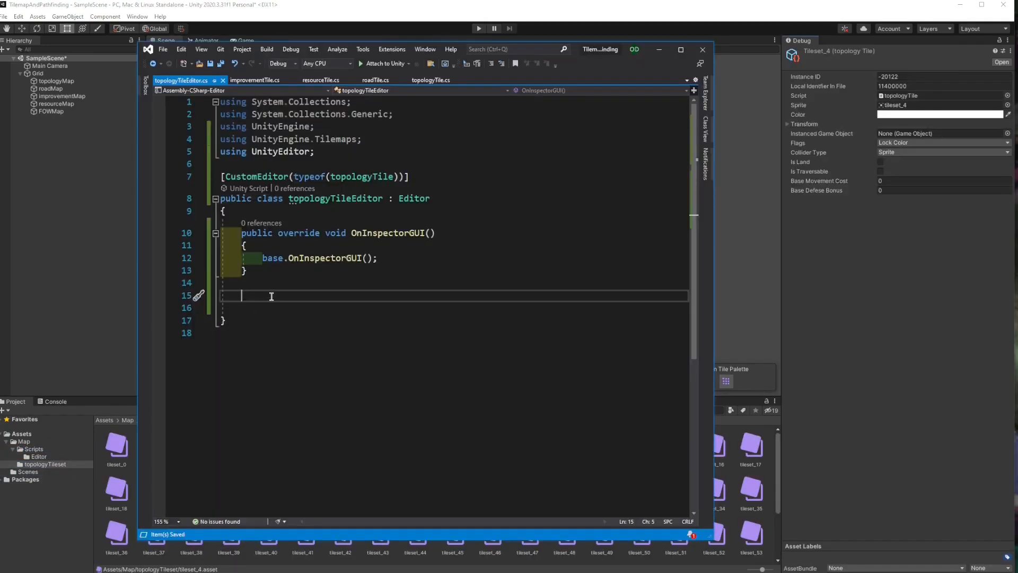
# Add a 'public override Texture2D RenderStaticPreview' stub returning the base preview.
pyautogui.write('public')
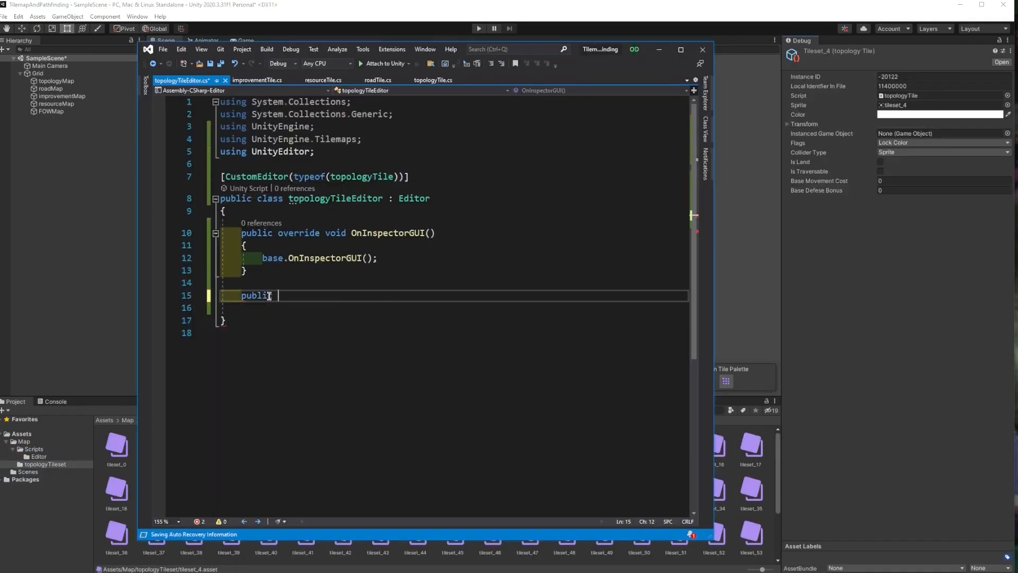
pyautogui.write('override')
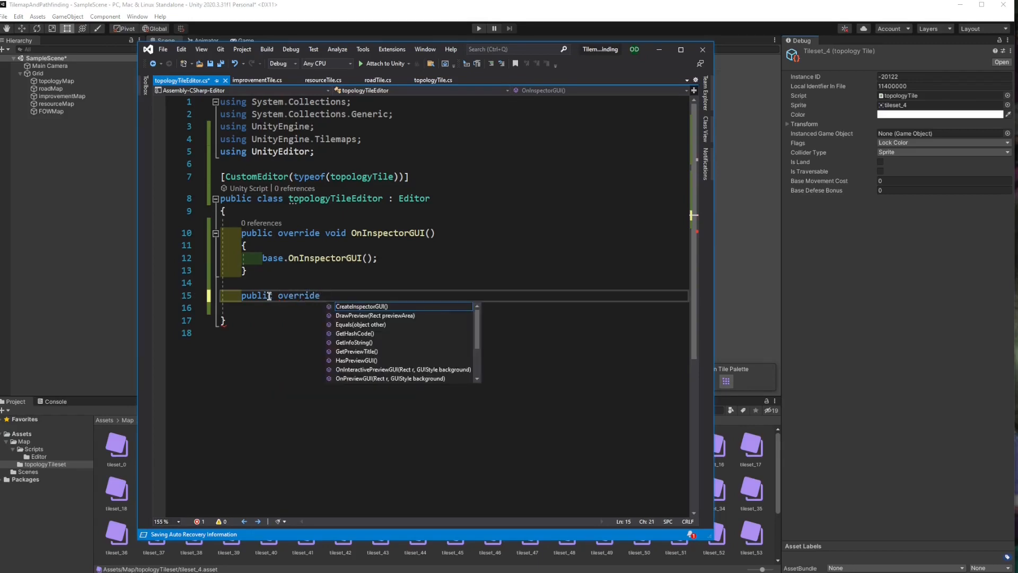
pyautogui.write('Texture')
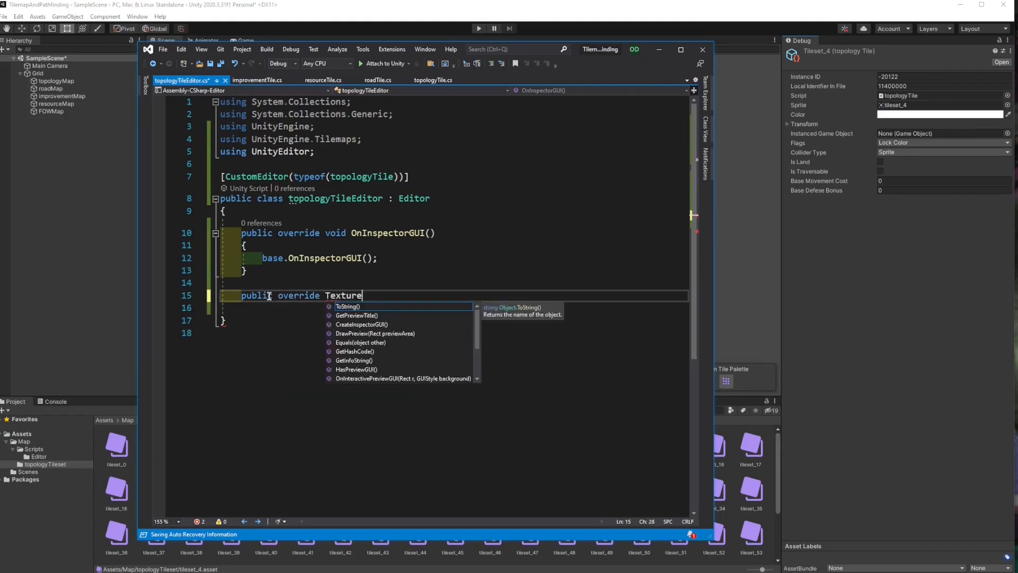
pyautogui.write('2D')
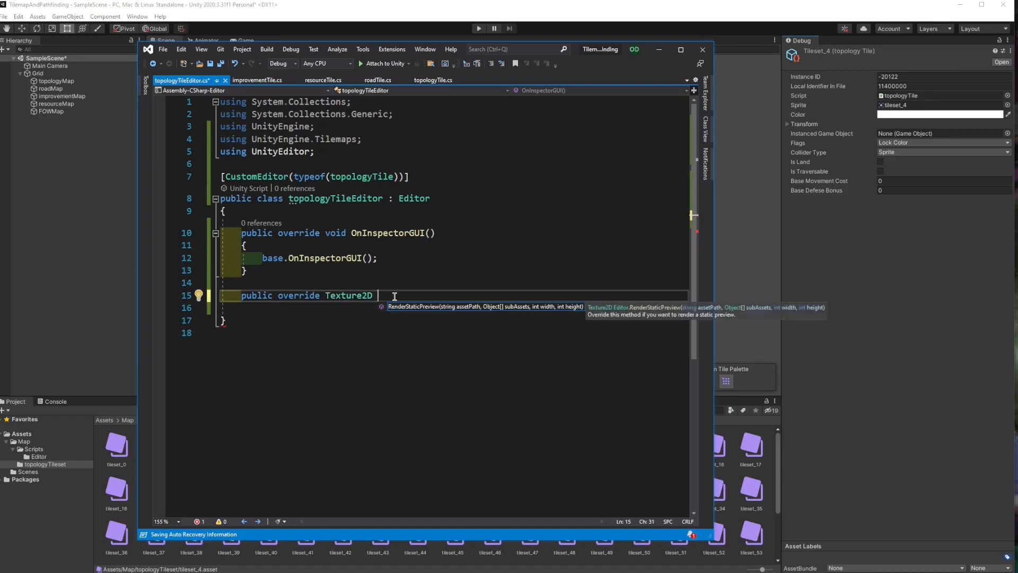
pyautogui.write('Re')
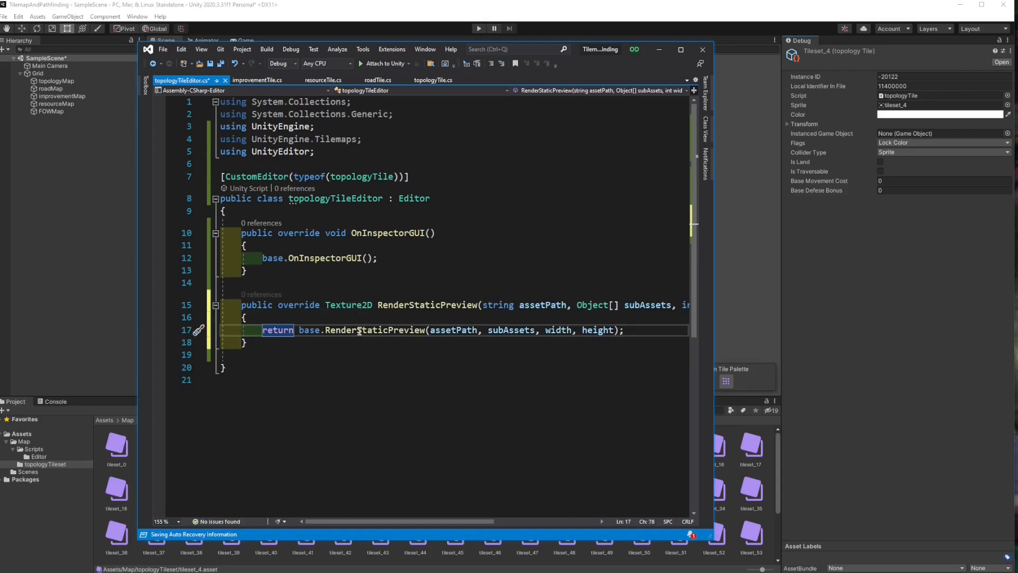
pyautogui.click(286, 319)
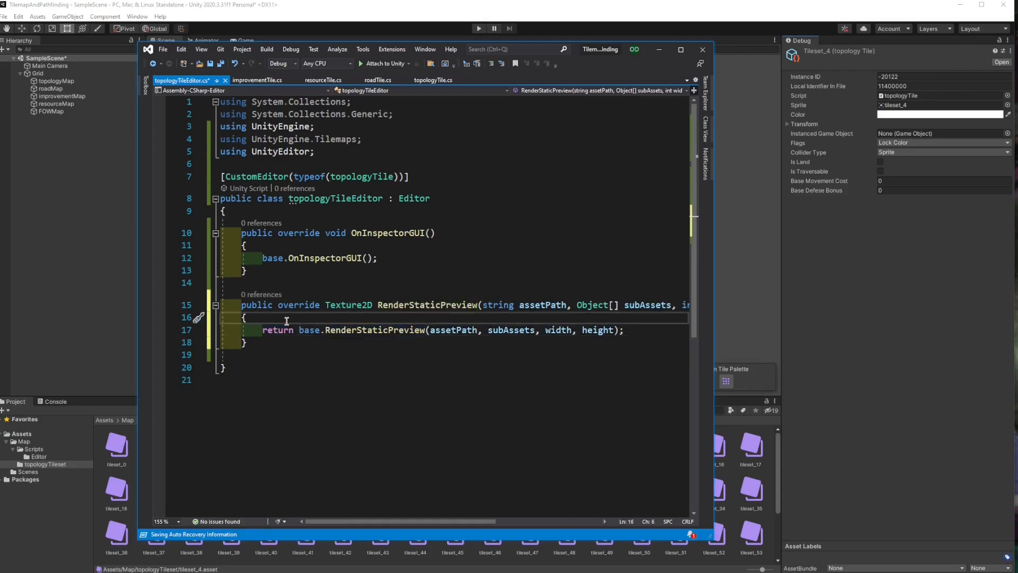
# Cast target to a Tile and start an 'if (Target.sprite != null)' check in RenderStaticPreview.
pyautogui.write('Tile Target =')
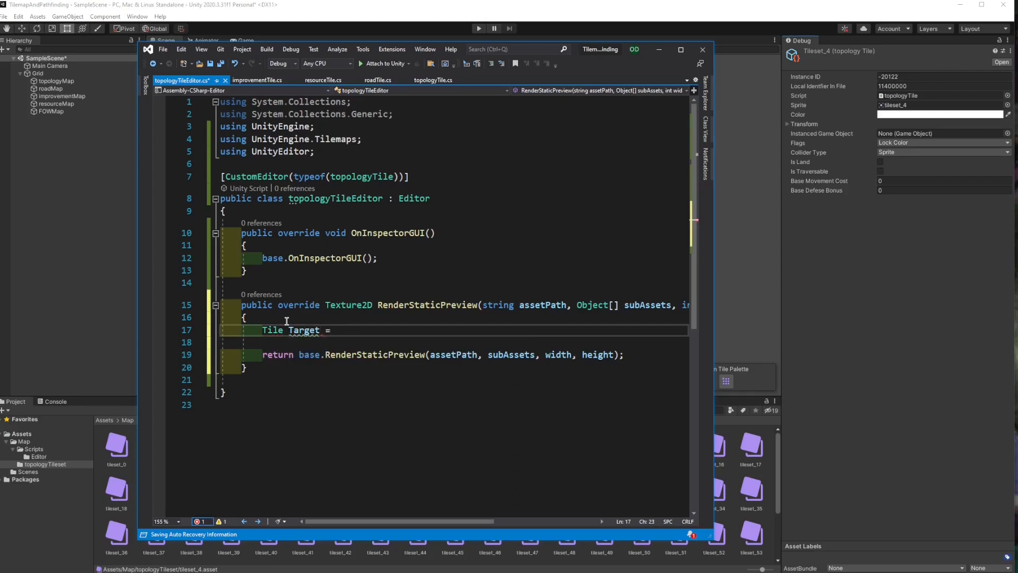
pyautogui.write('(Tile)target;')
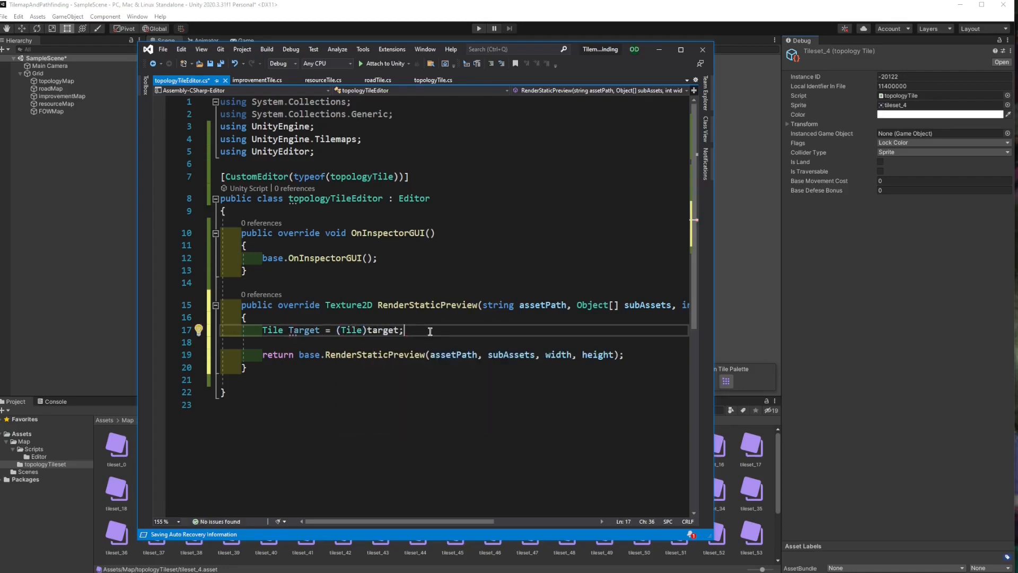
pyautogui.write('if (')
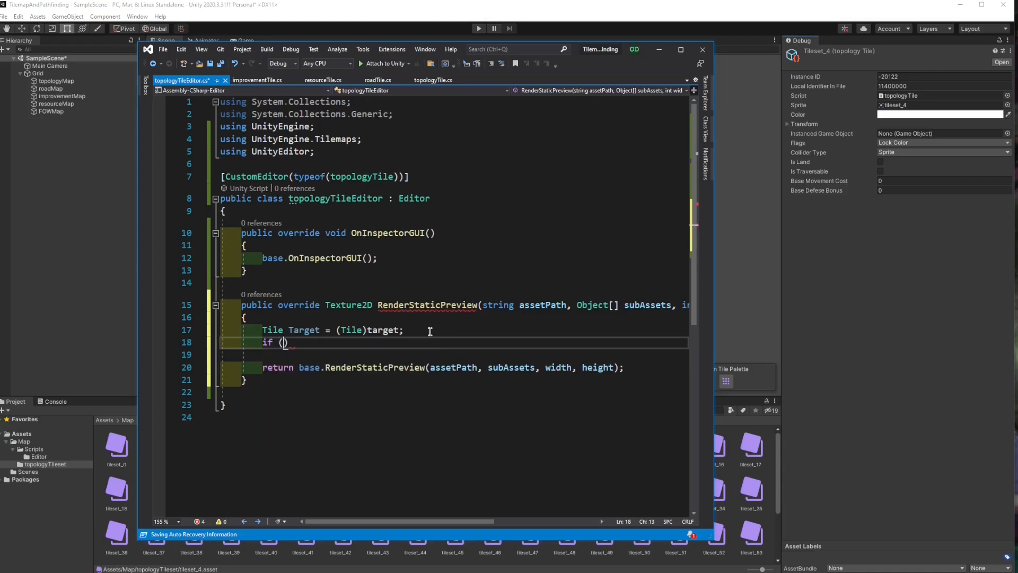
pyautogui.write('Target.sp')
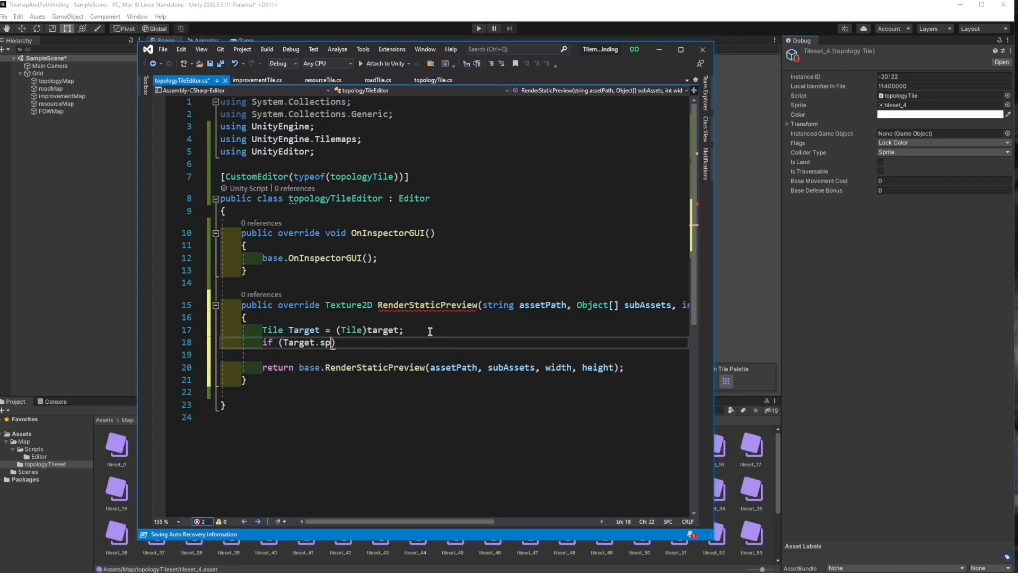
pyautogui.write('rite!')
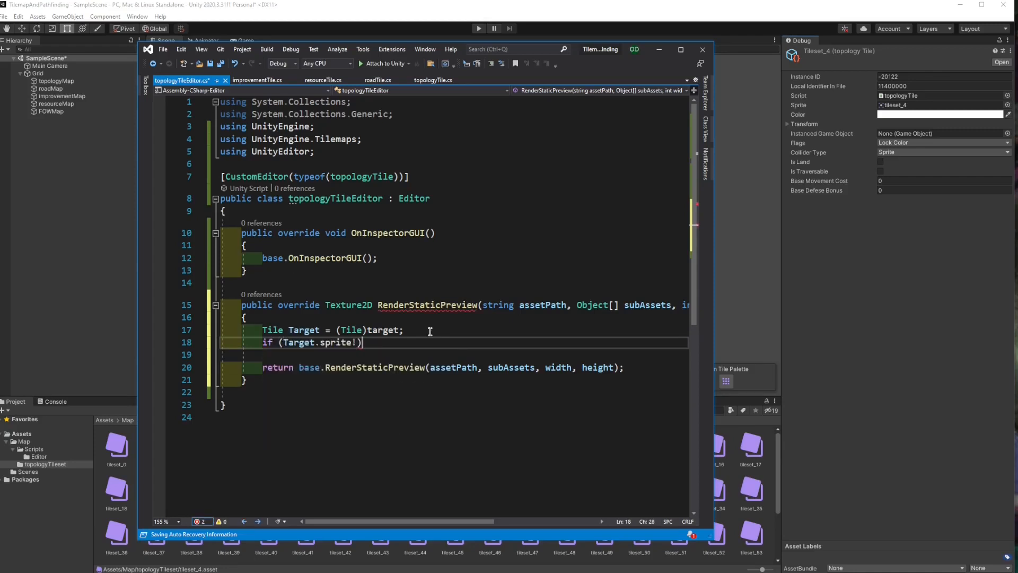
pyautogui.write('=')
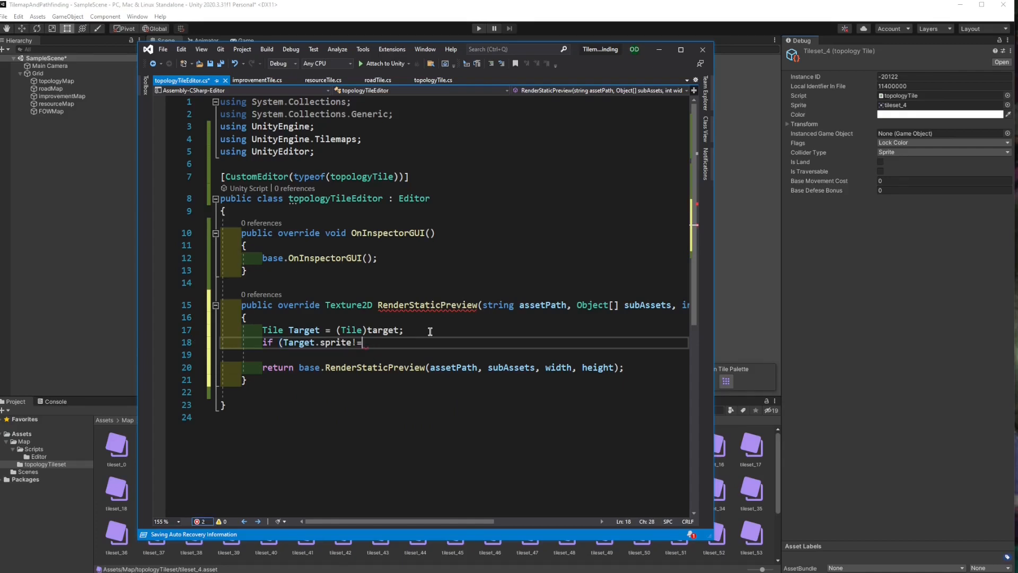
pyautogui.write('null)')
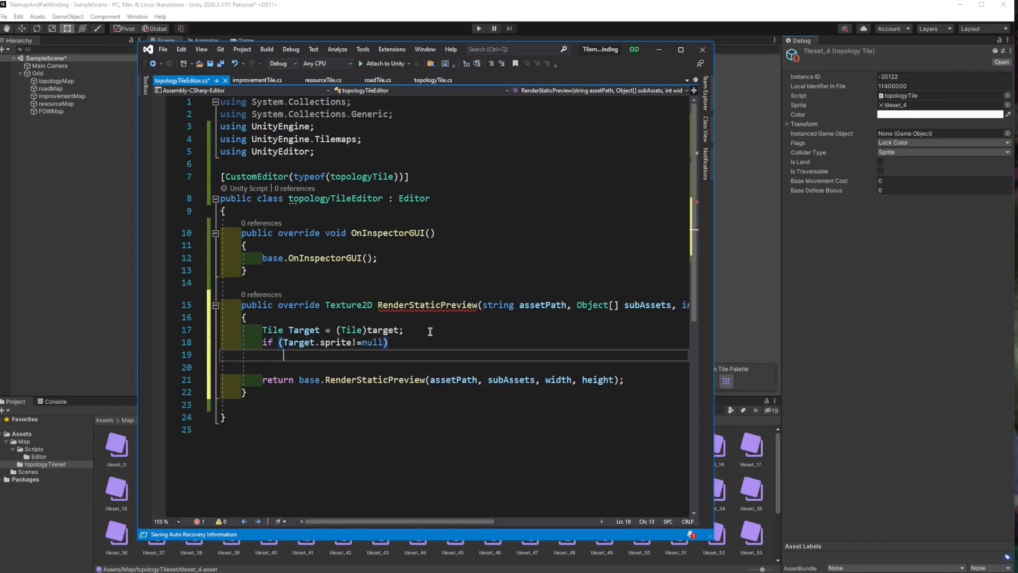
# Declare 'Texture2D newIcon = new Texture2D(width, height);' inside the null check.
pyautogui.write('Tec')
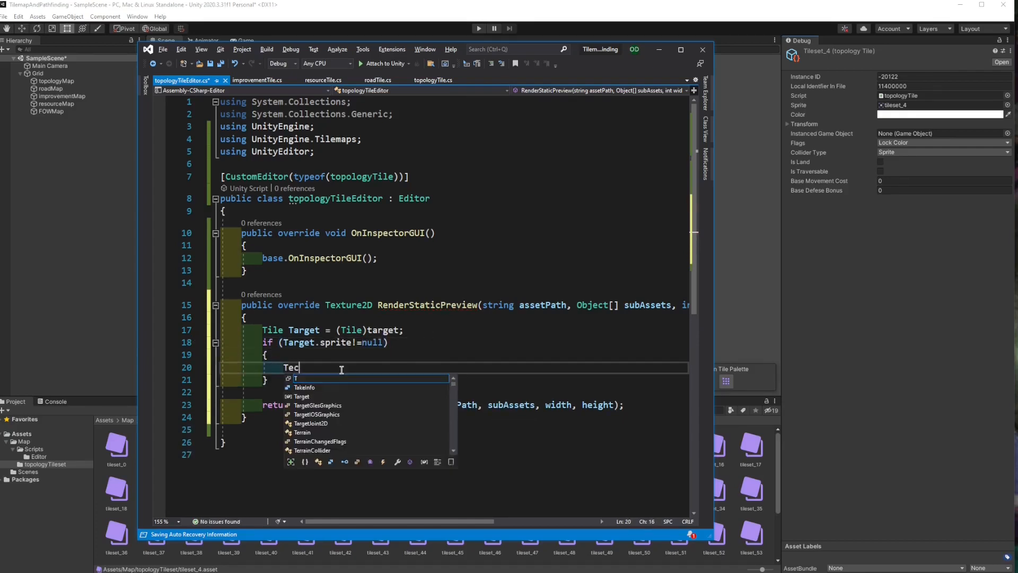
pyautogui.write('xture2D new')
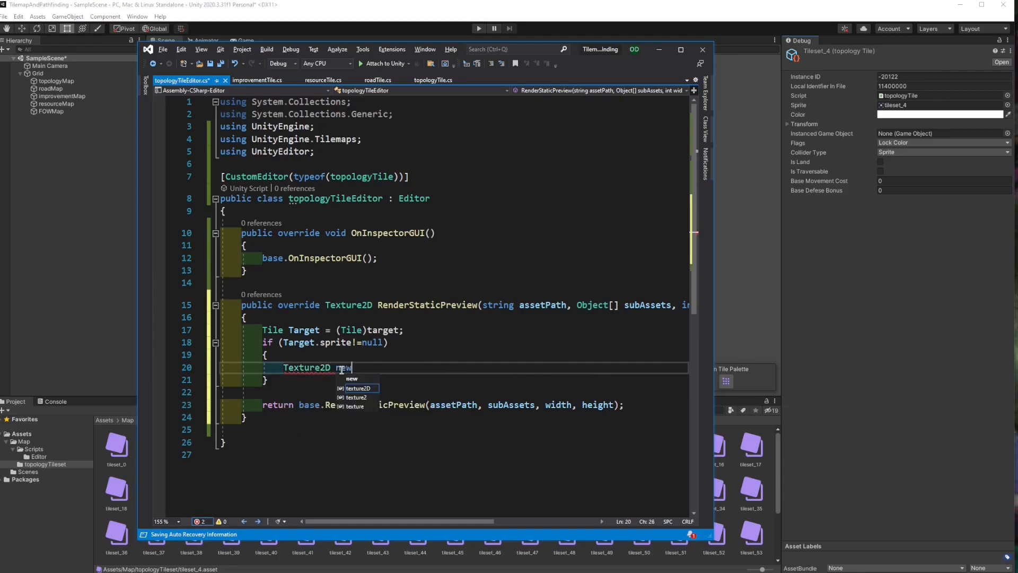
pyautogui.write('O')
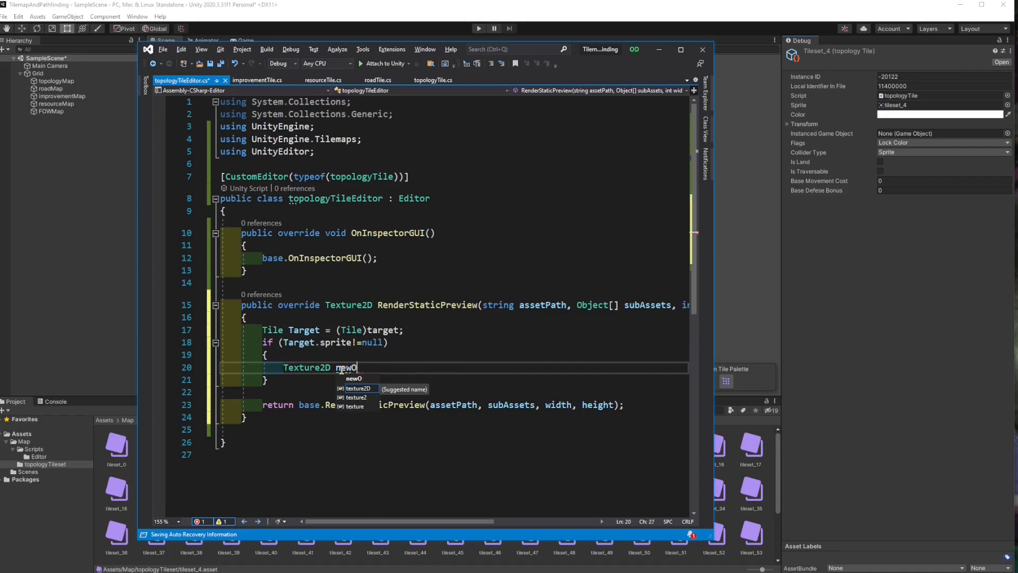
pyautogui.write('Icon = n')
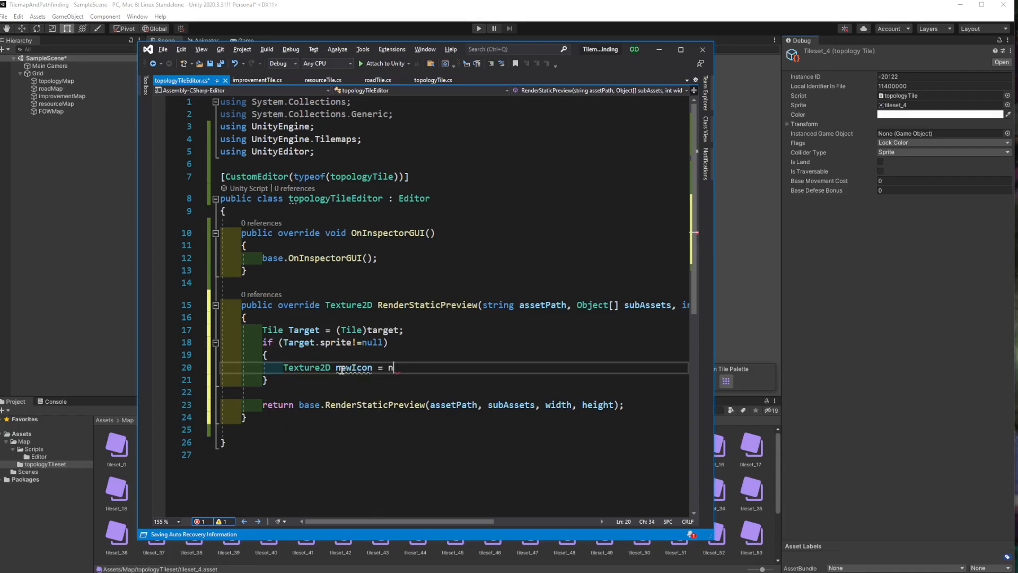
pyautogui.write('ew Texture2D()')
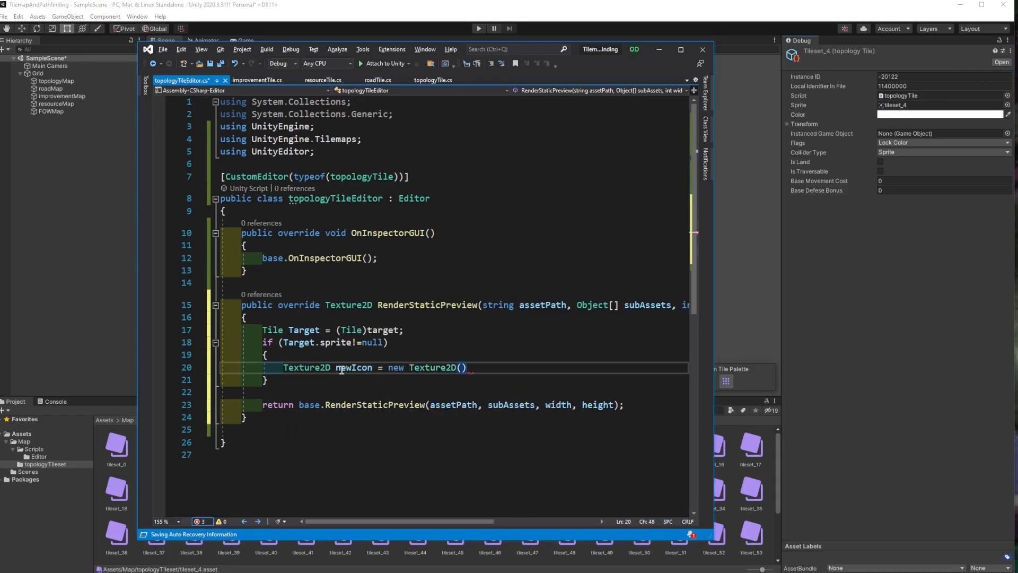
pyautogui.write('width,')
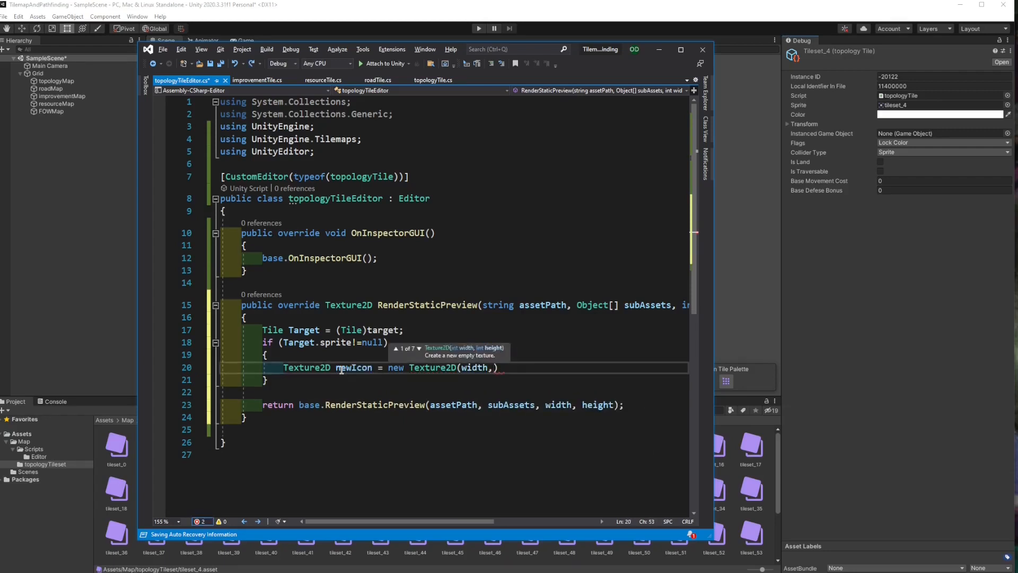
pyautogui.write('height')
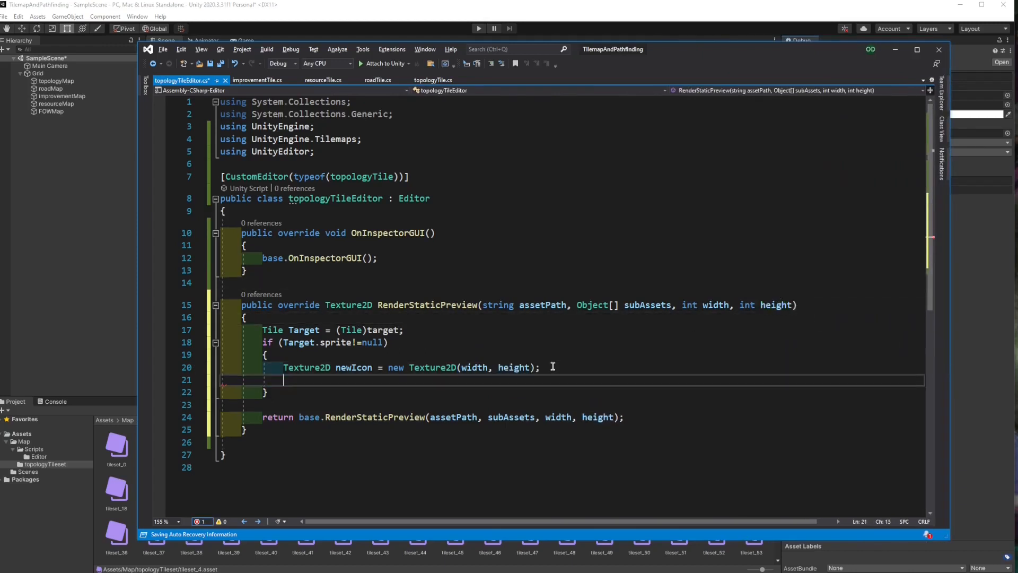
# Declare 'Texture2D spritePreview = AssetPreview.GetAssetPreview(Target.sprite);'.
pyautogui.write('Texture2D sprite')
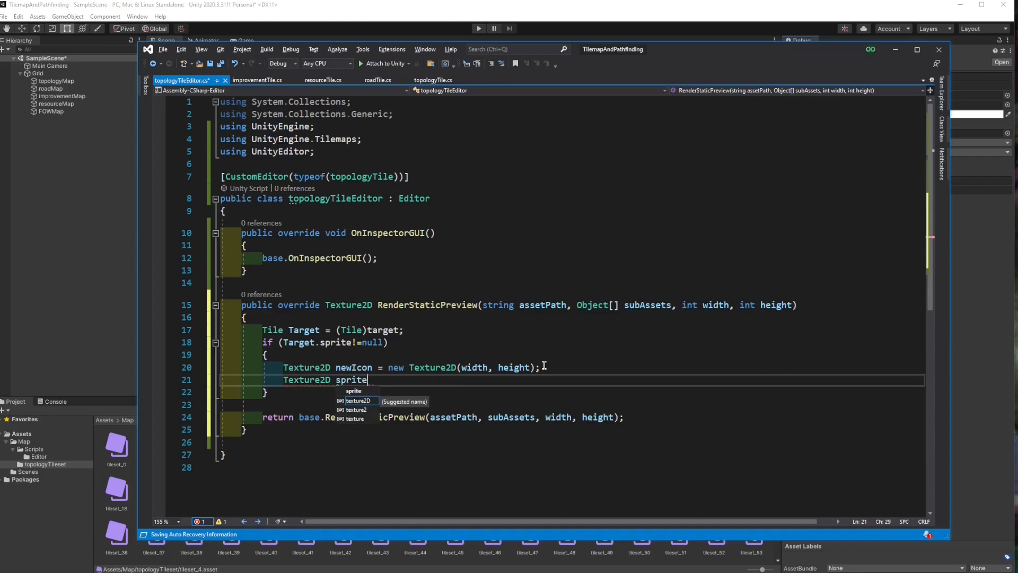
pyautogui.write('Preview')
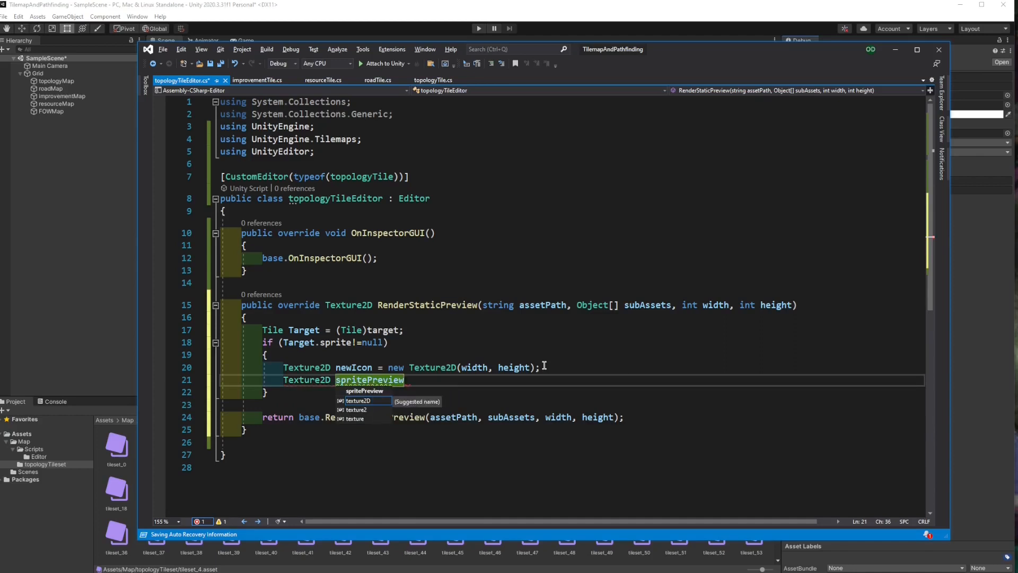
pyautogui.write('= Asse')
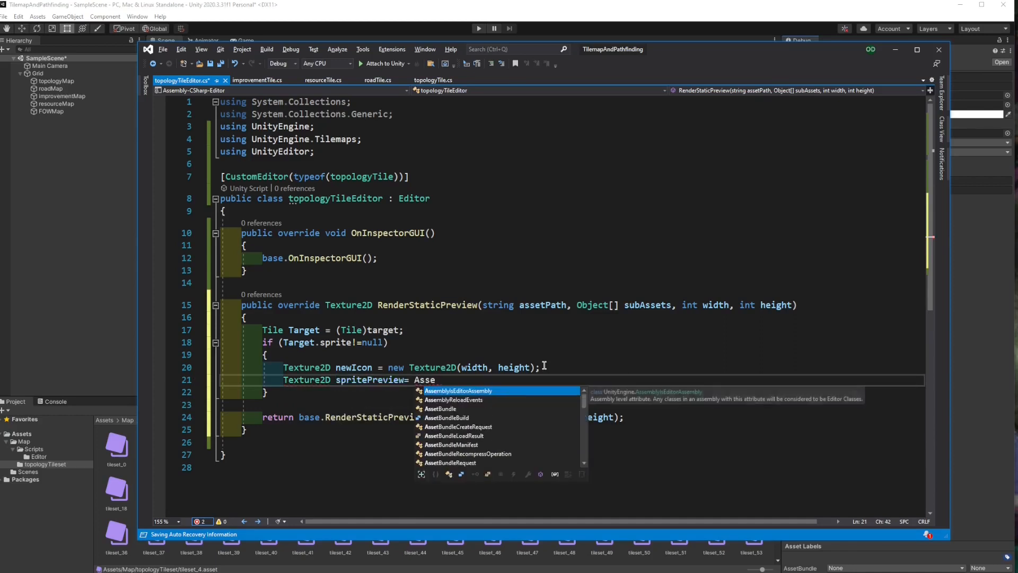
pyautogui.write('tPreview.GetAssetPreview')
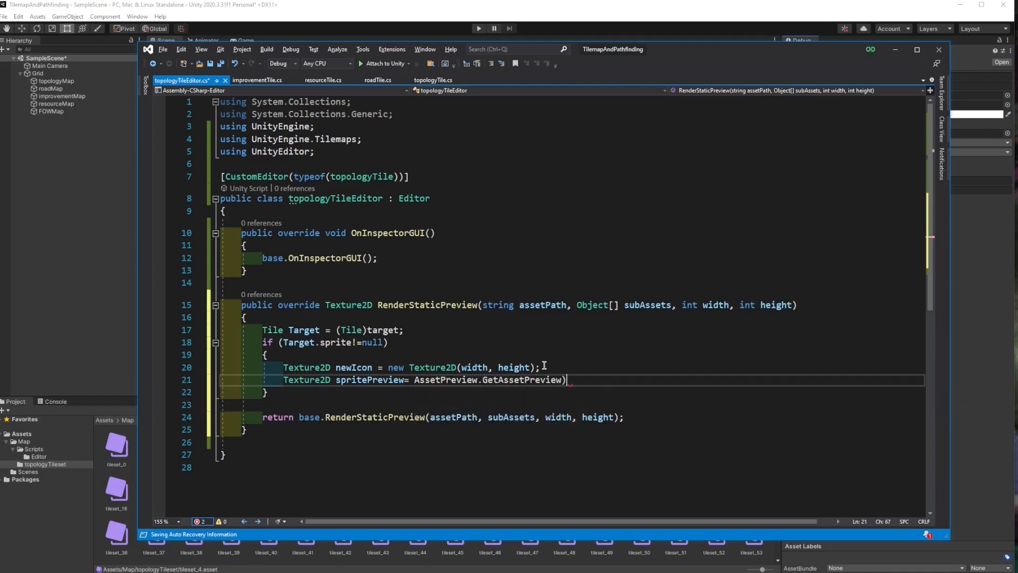
pyautogui.write('Target.sprite')
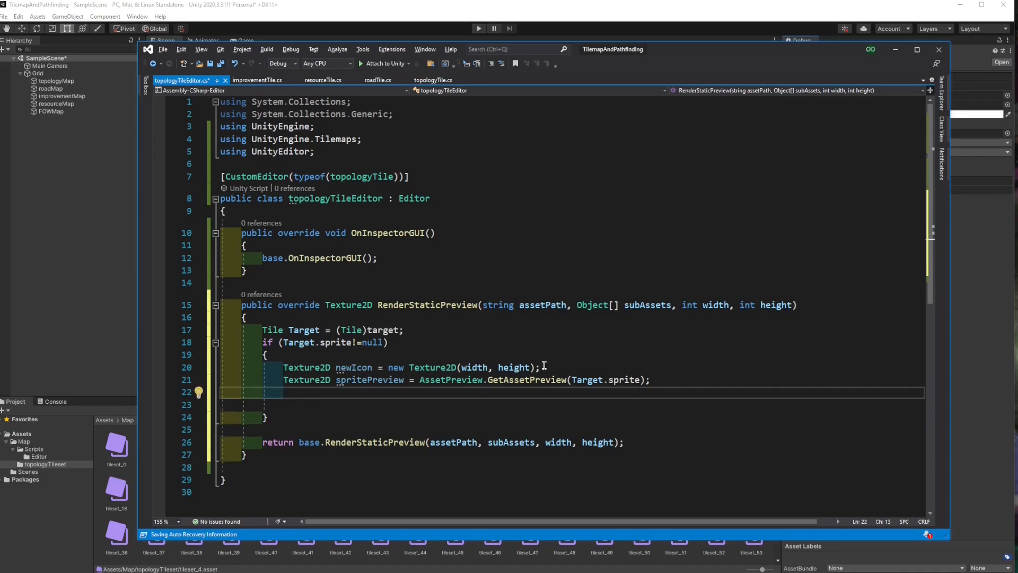
# Add EditorUtility.CopySerialized(spritePreview, newIcon) and EditorUtility.SetDirty(Target).
pyautogui.write('EditorUtility.')
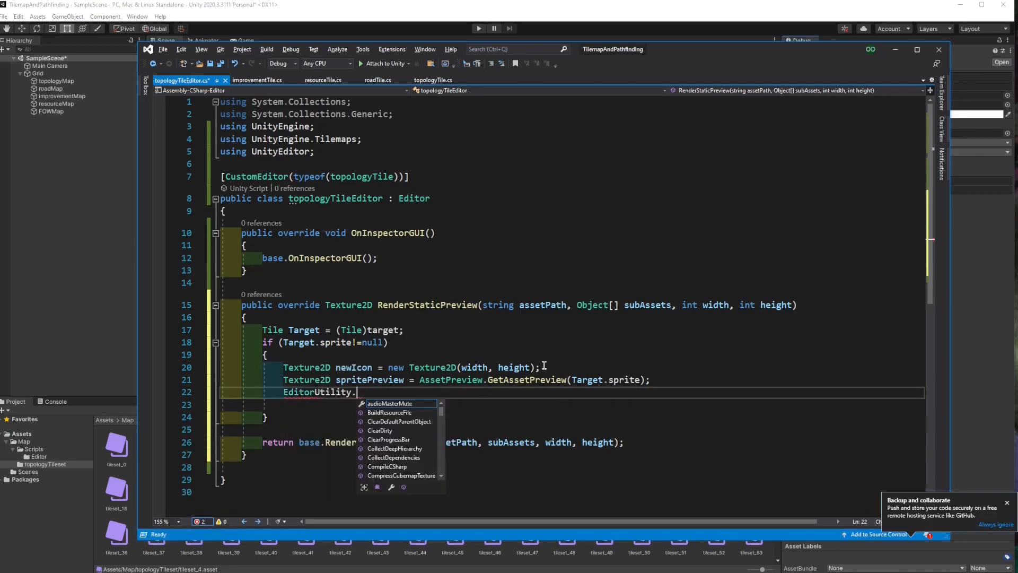
pyautogui.write('CopySerialized(spritePreview')
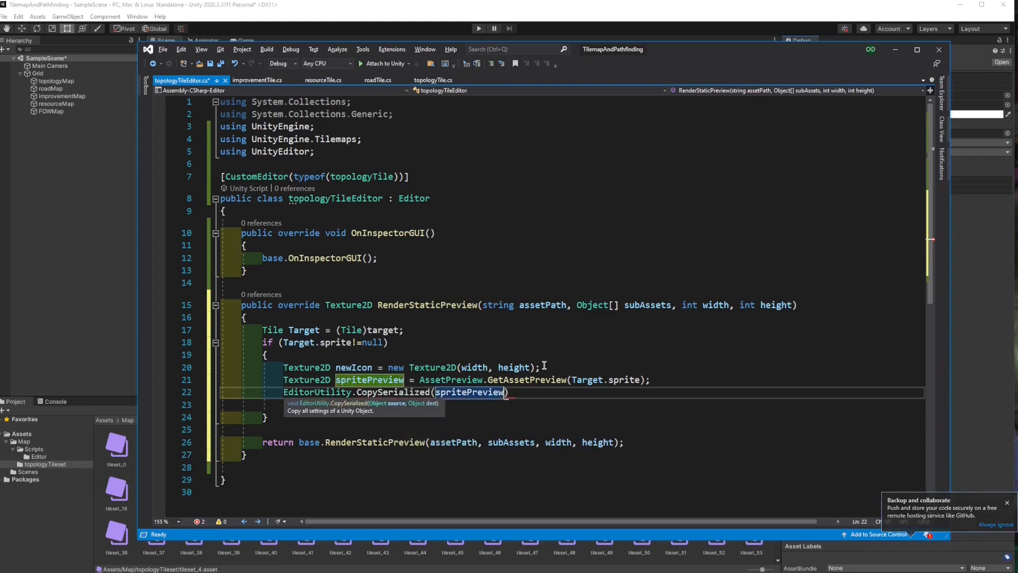
pyautogui.write(',newIcon')
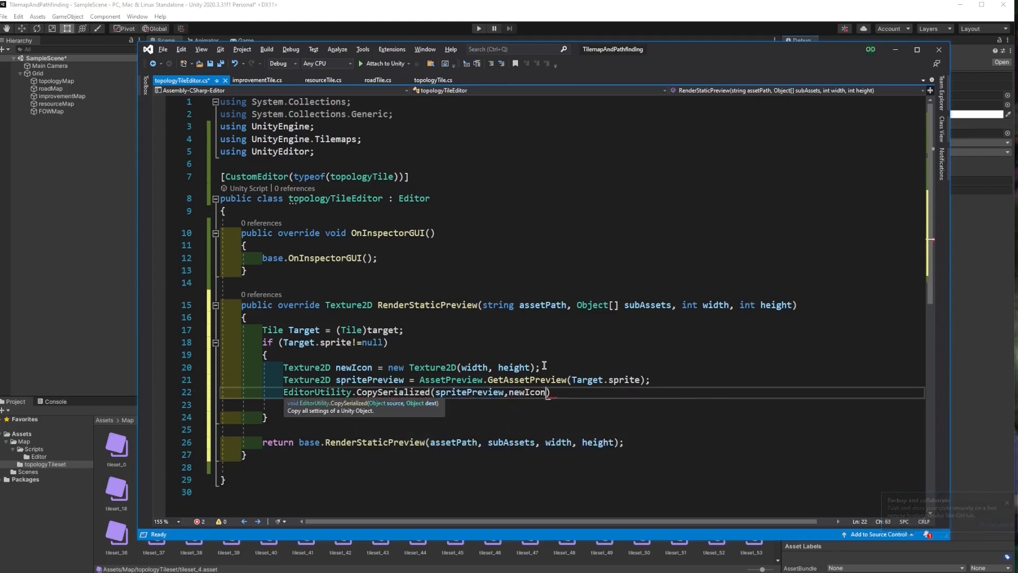
pyautogui.write('EditorUtility.SetDirty();')
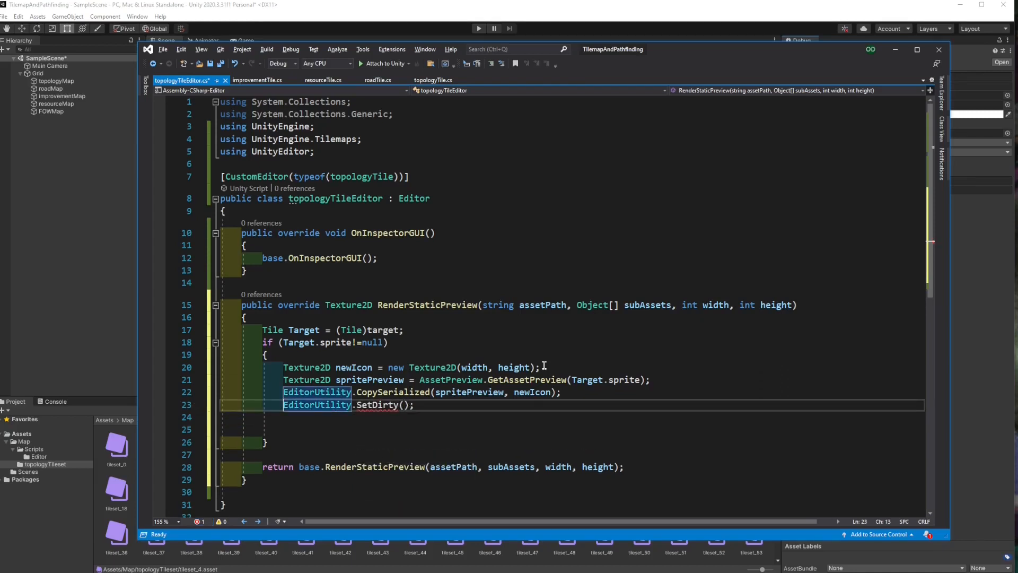
pyautogui.write('Target')
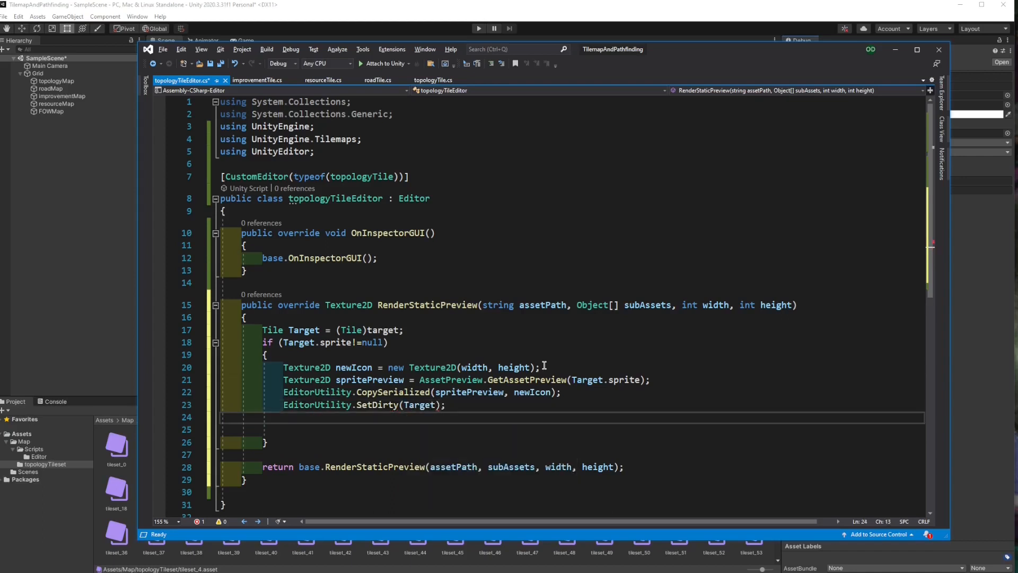
# Return newIcon from the null check and save the script with Ctrl+S.
pyautogui.write('return')
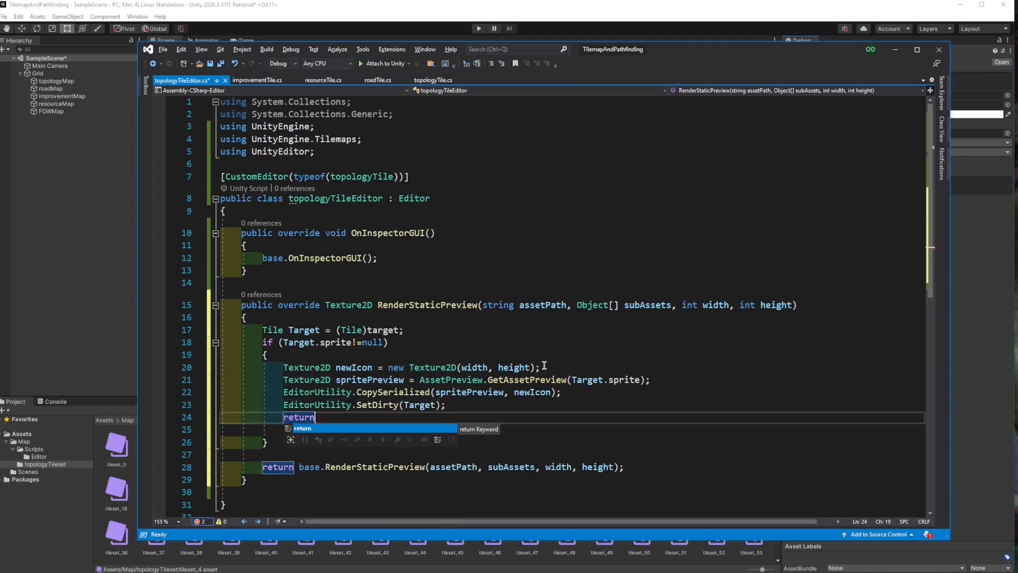
pyautogui.write('new')
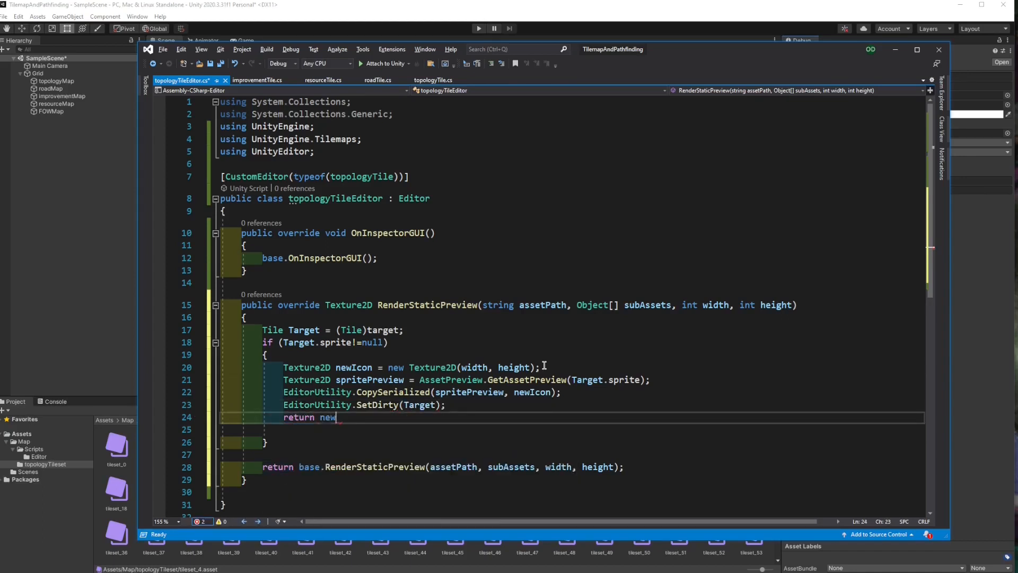
pyautogui.write('Icon;')
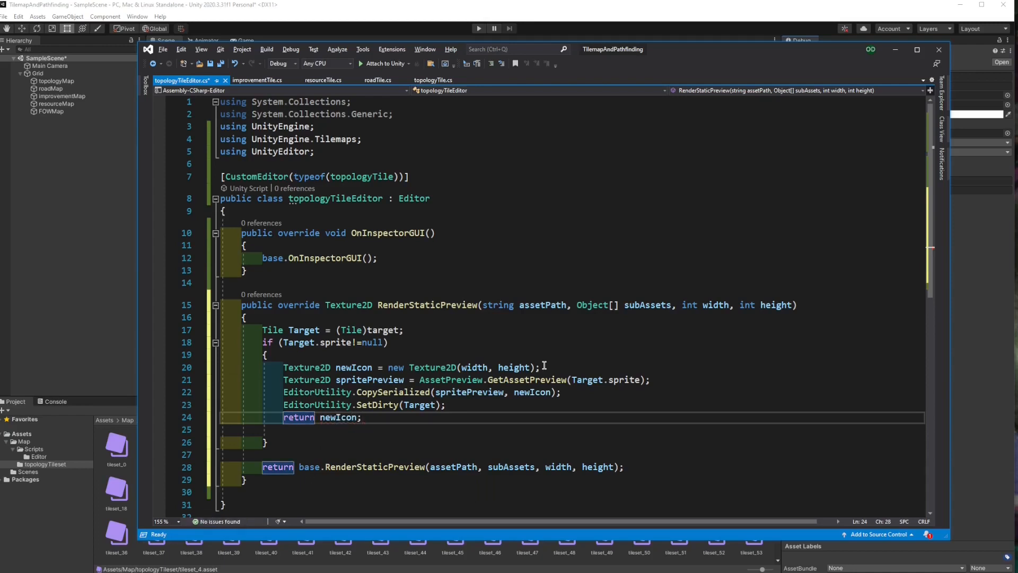
pyautogui.press('ctrl+s')
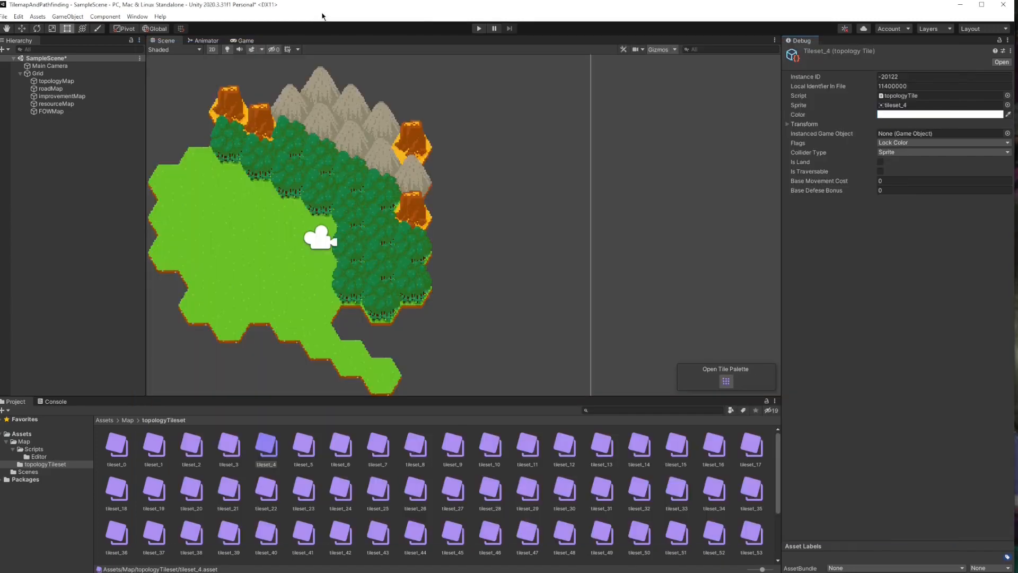
pyautogui.moveTo(456, 476)
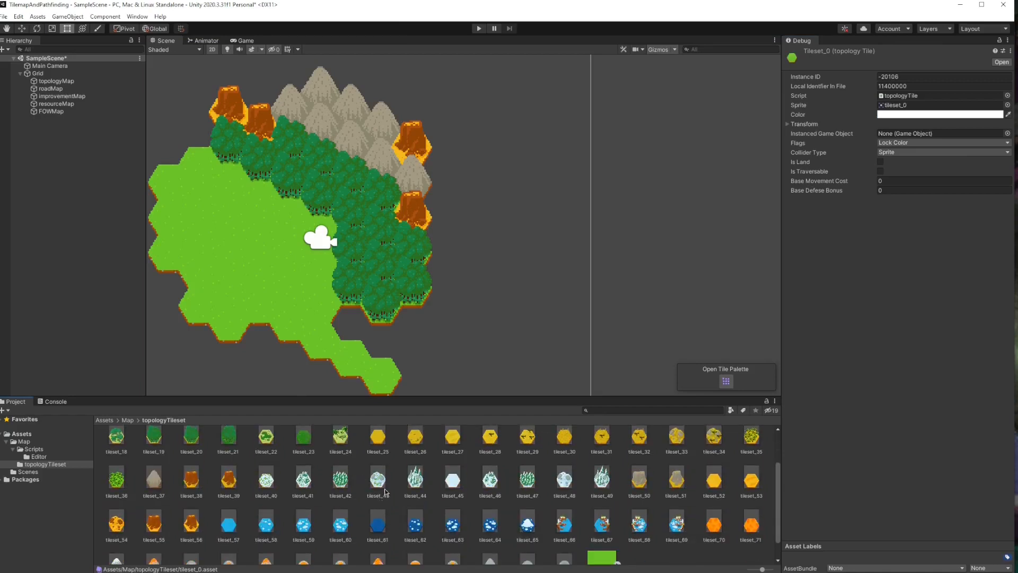
# Scroll the topologyTileset thumbnails, then view the NullReferenceException in the Console.
pyautogui.scroll(-3)
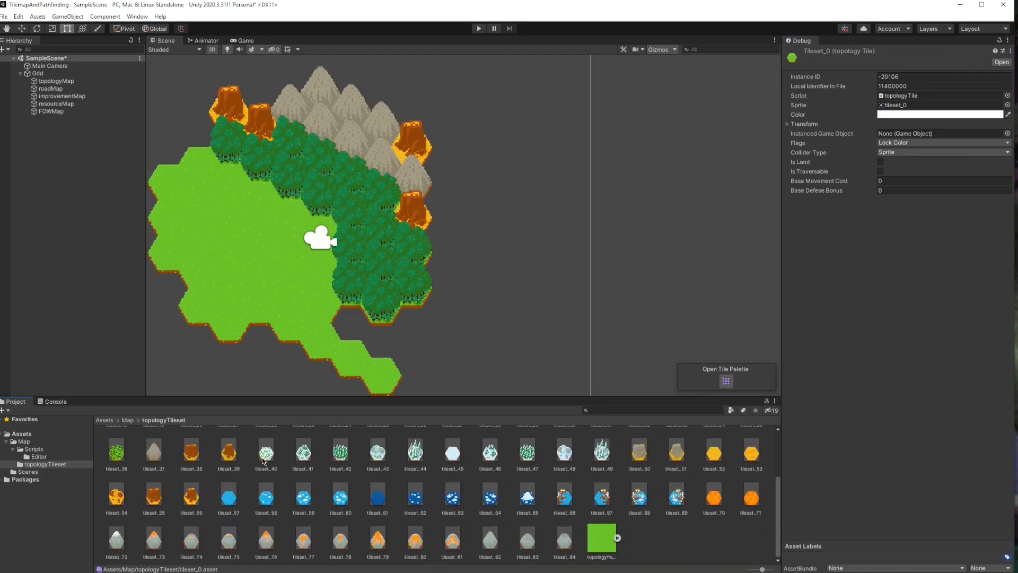
pyautogui.click(57, 401)
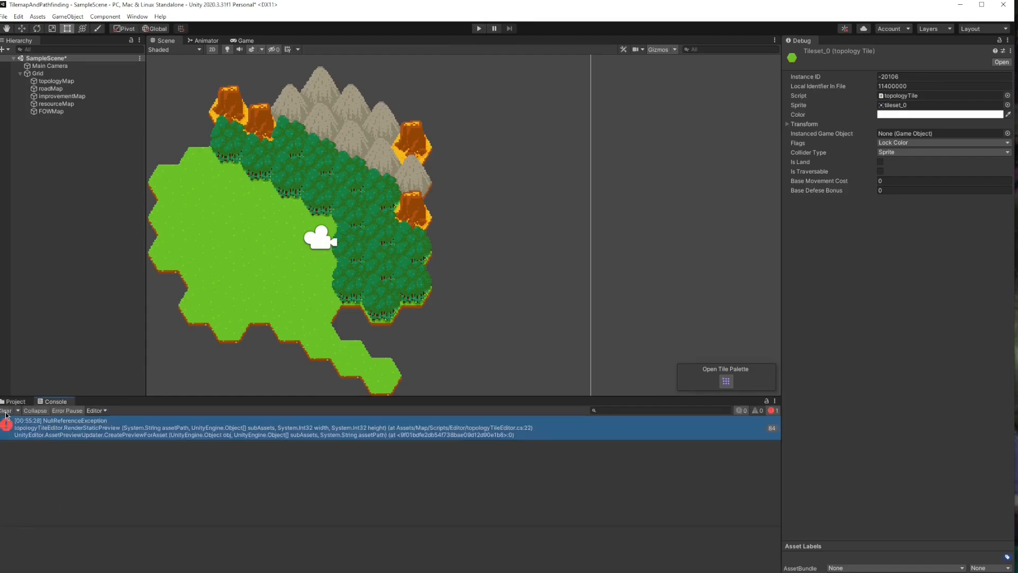
# Open improvementTile.cs from the Assets > Map > Scripts folder in Visual Studio.
pyautogui.click(15, 400)
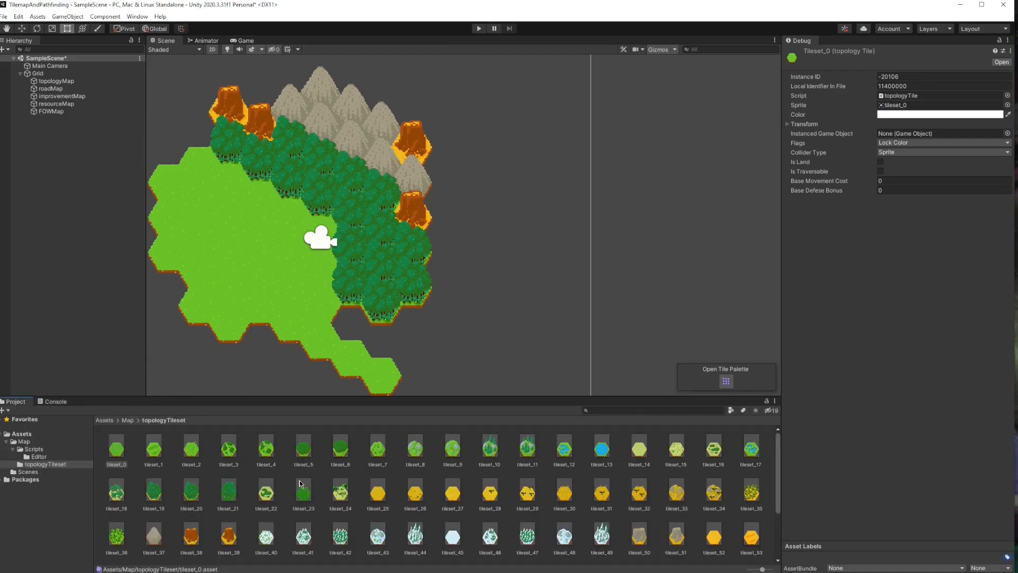
pyautogui.moveTo(4, 504)
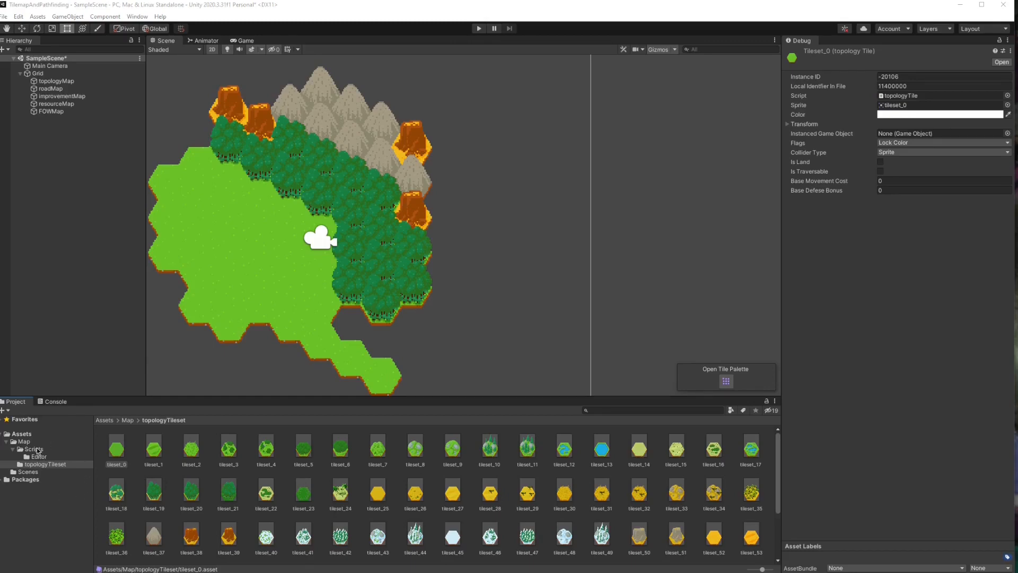
pyautogui.click(33, 449)
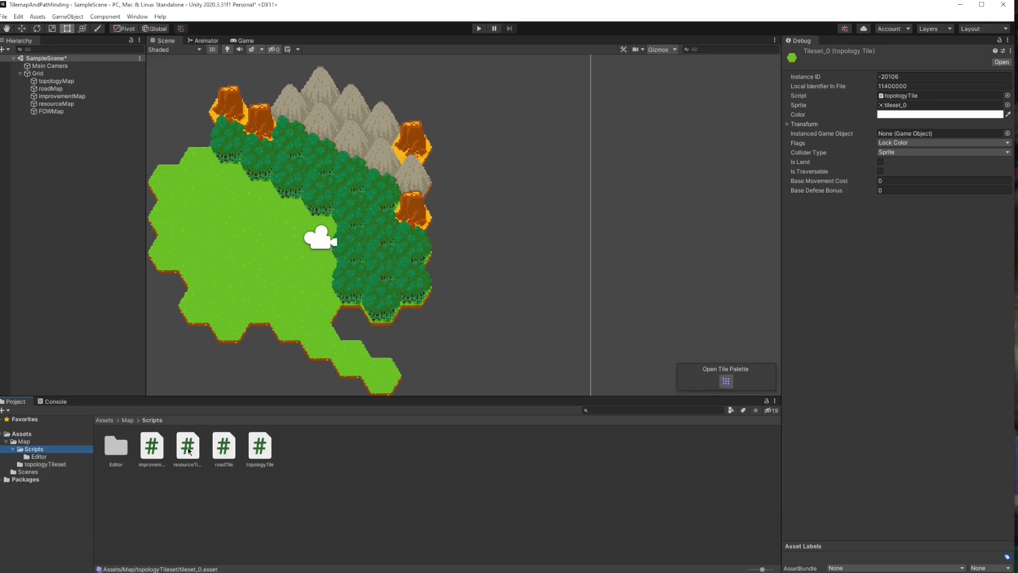
pyautogui.doubleClick(151, 445)
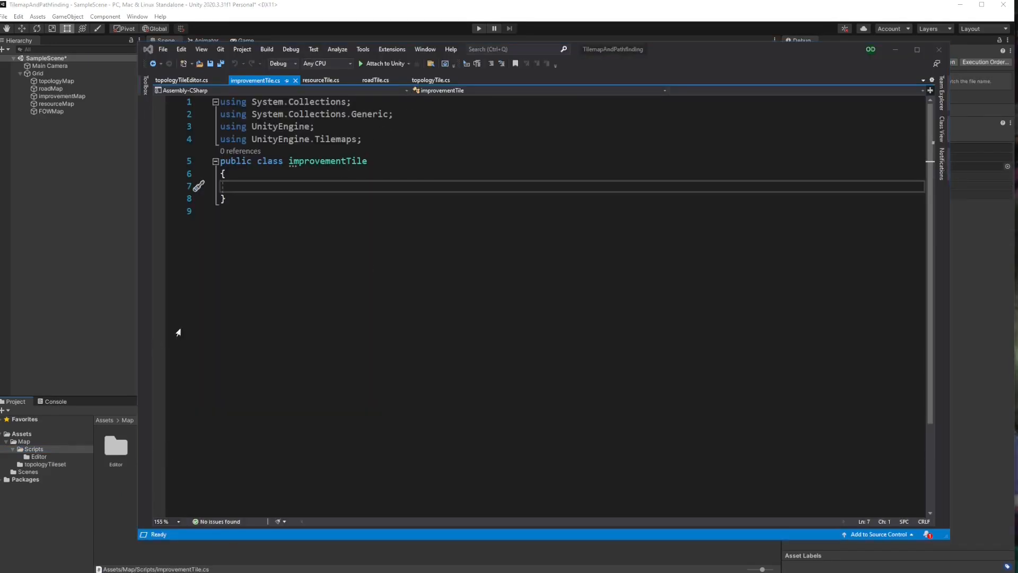
# Declare public int defenseBonus and productionBonus in improvementTile, then move to resourceTile.cs.
pyautogui.write('public int')
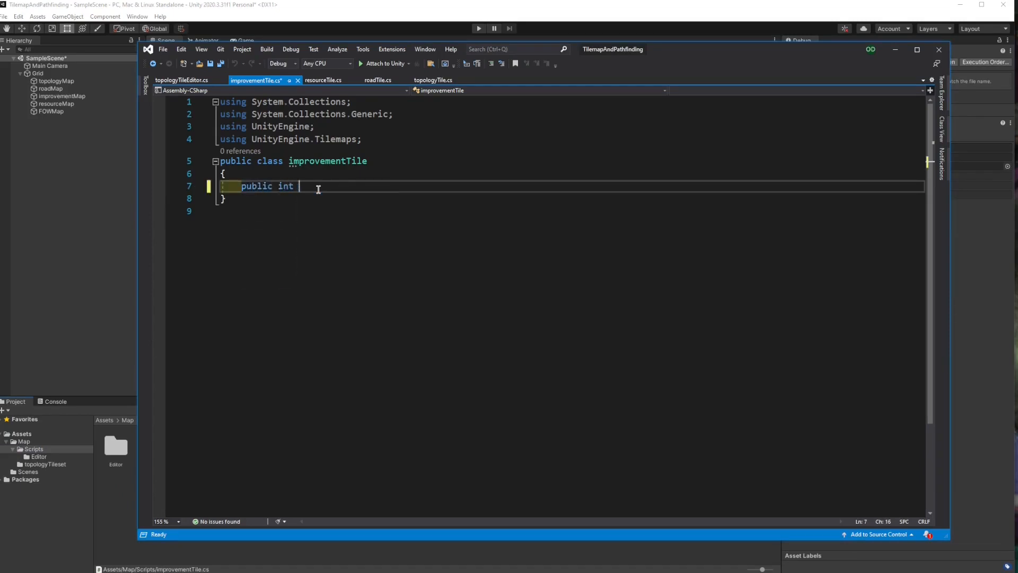
pyautogui.write('defenseBonus;')
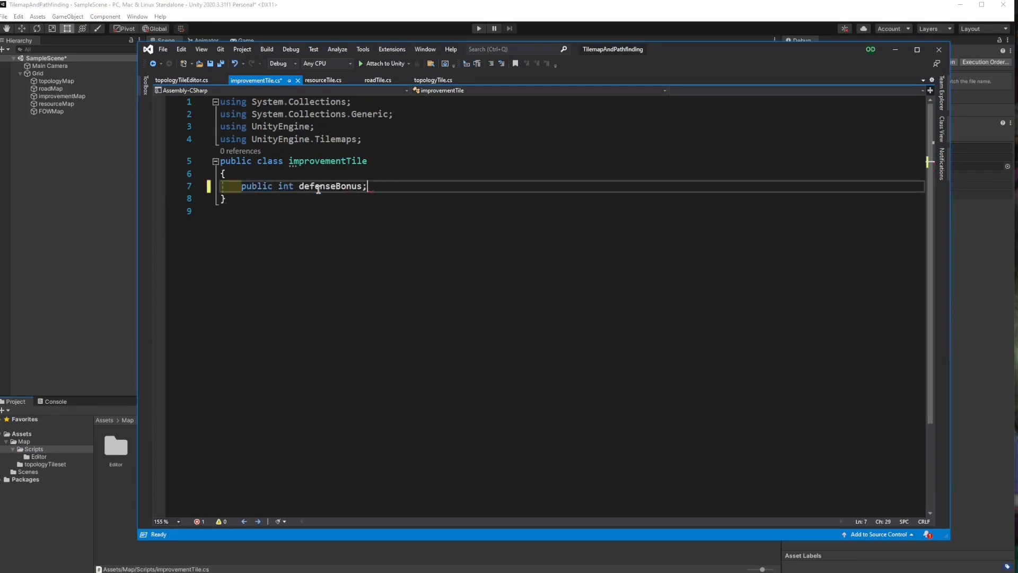
pyautogui.write('public int')
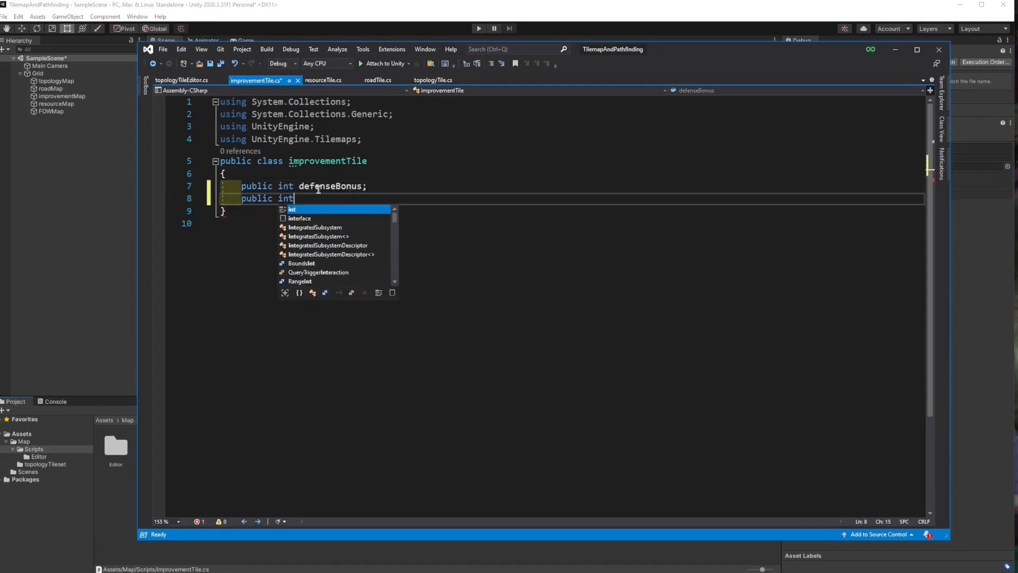
pyautogui.write('productionBo')
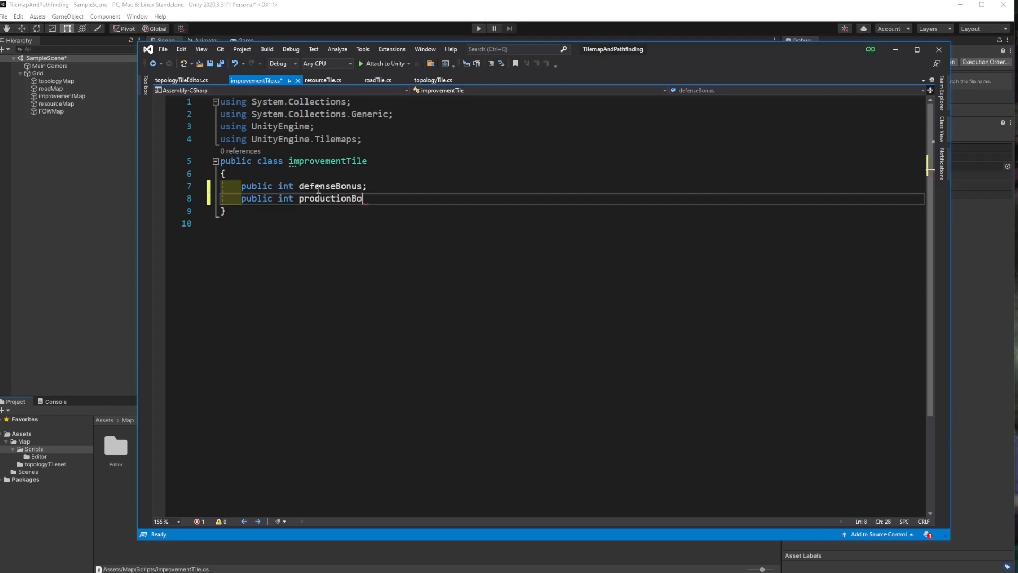
pyautogui.write('nus;')
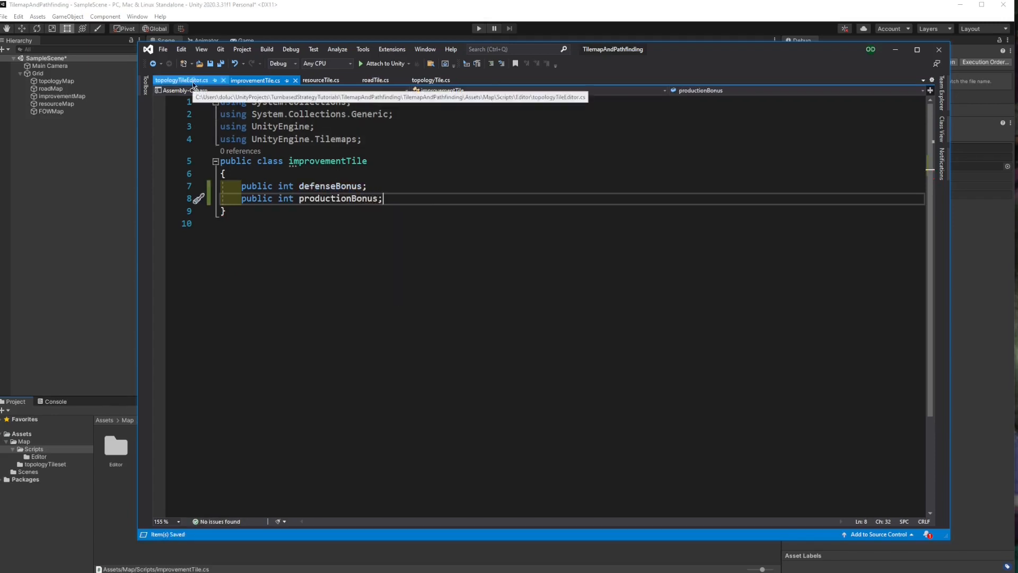
pyautogui.click(321, 80)
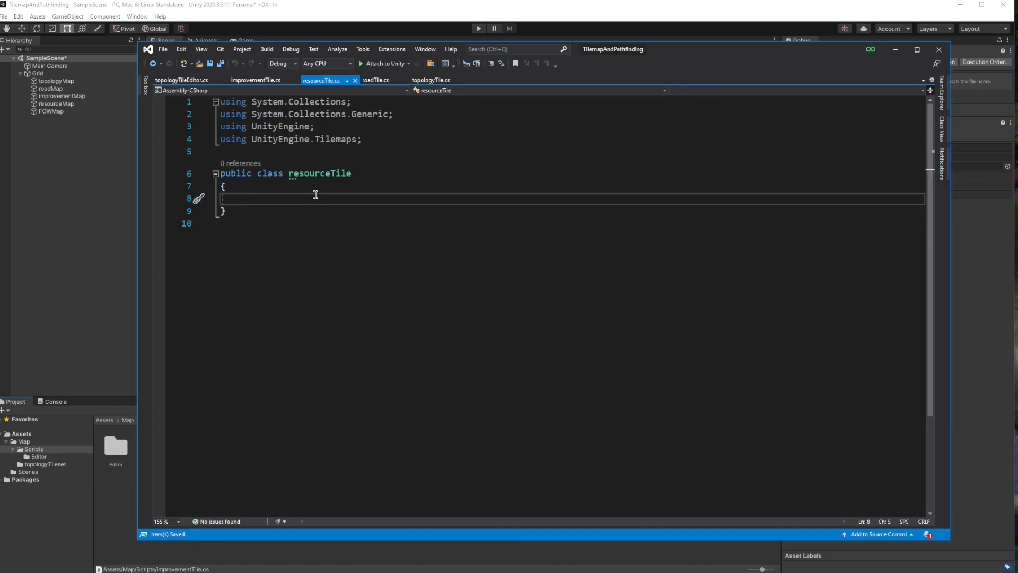
# Declare public int baseProduction and public ResourceType resourceType in resourceTile.
pyautogui.write('public')
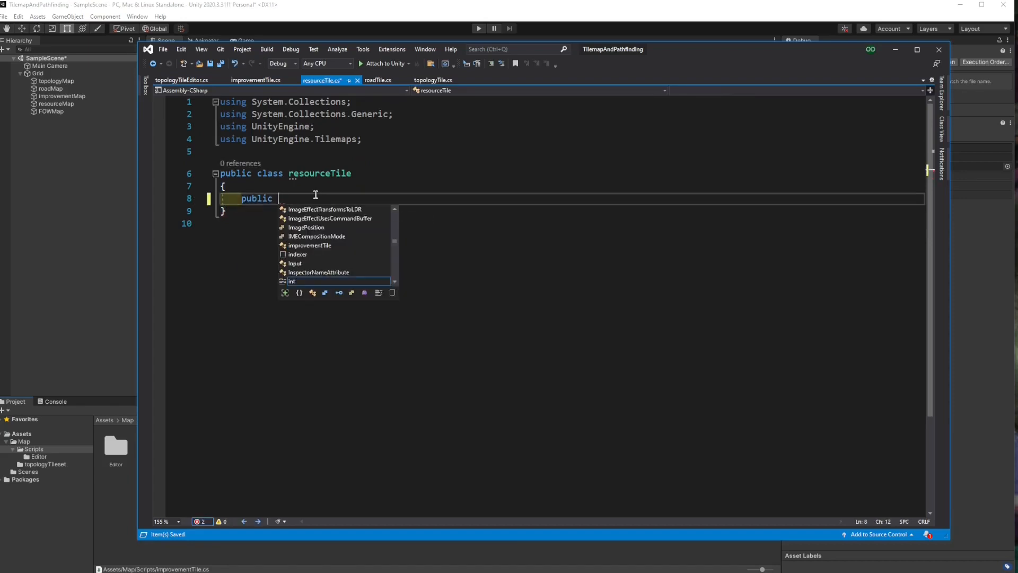
pyautogui.press('Escape')
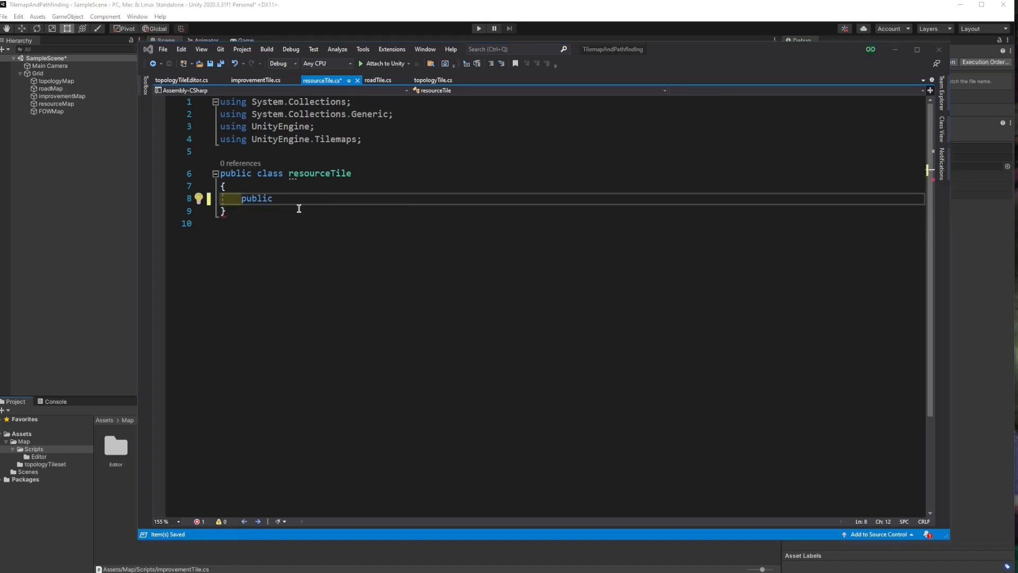
pyautogui.write('int base')
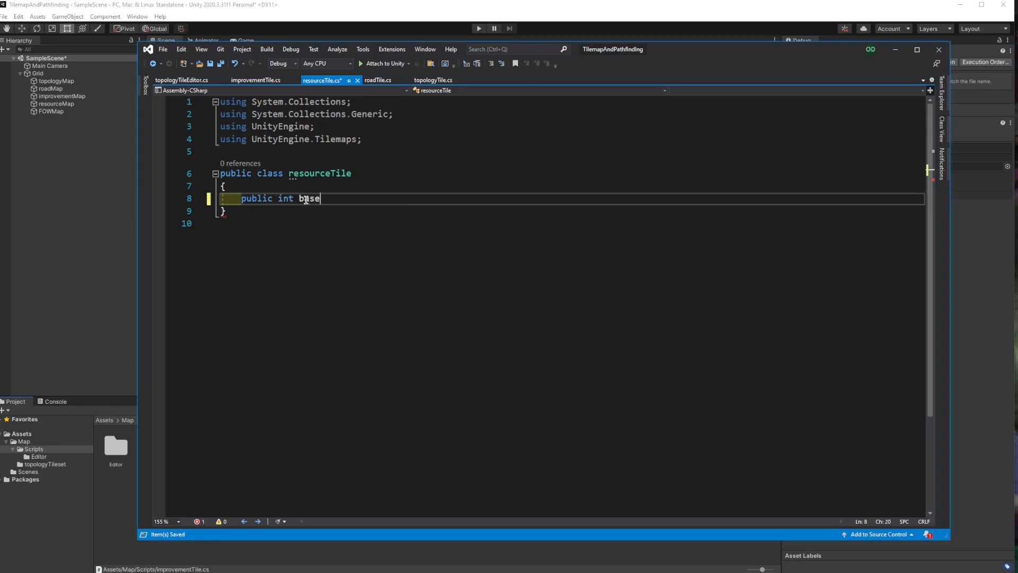
pyautogui.write('Prod')
pyautogui.write('public ResourceTu')
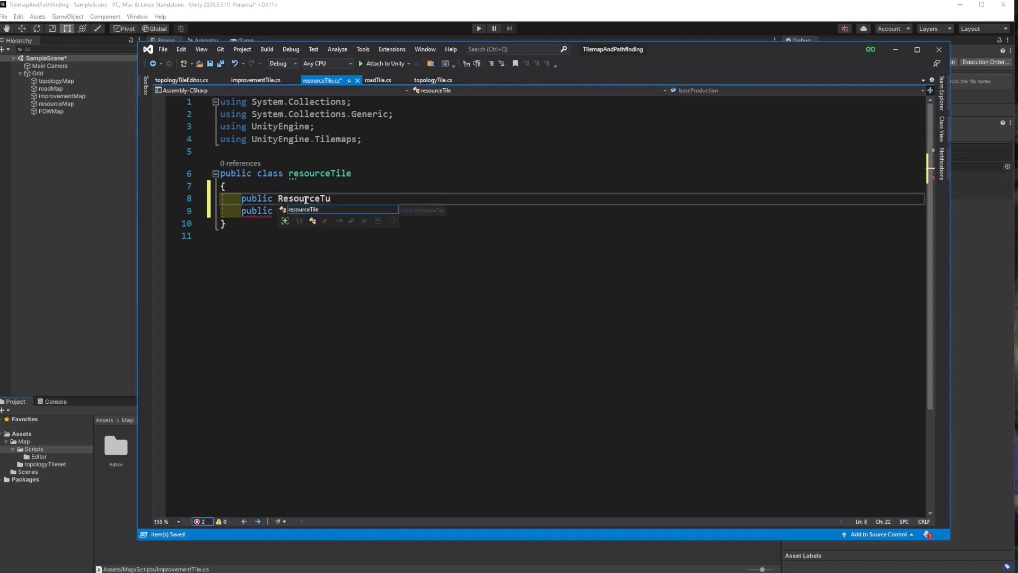
pyautogui.write('pe')
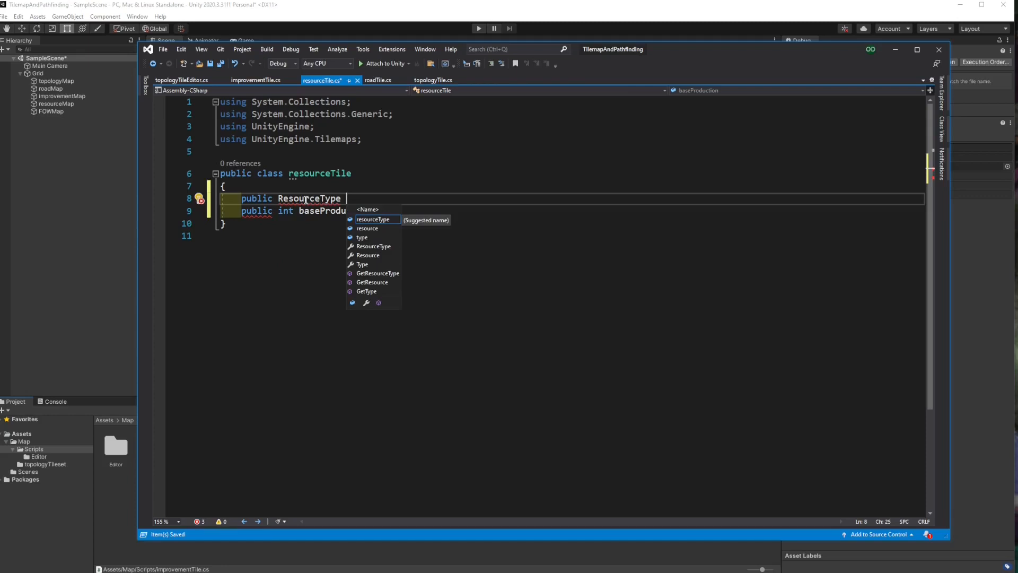
pyautogui.write('resourceTy')
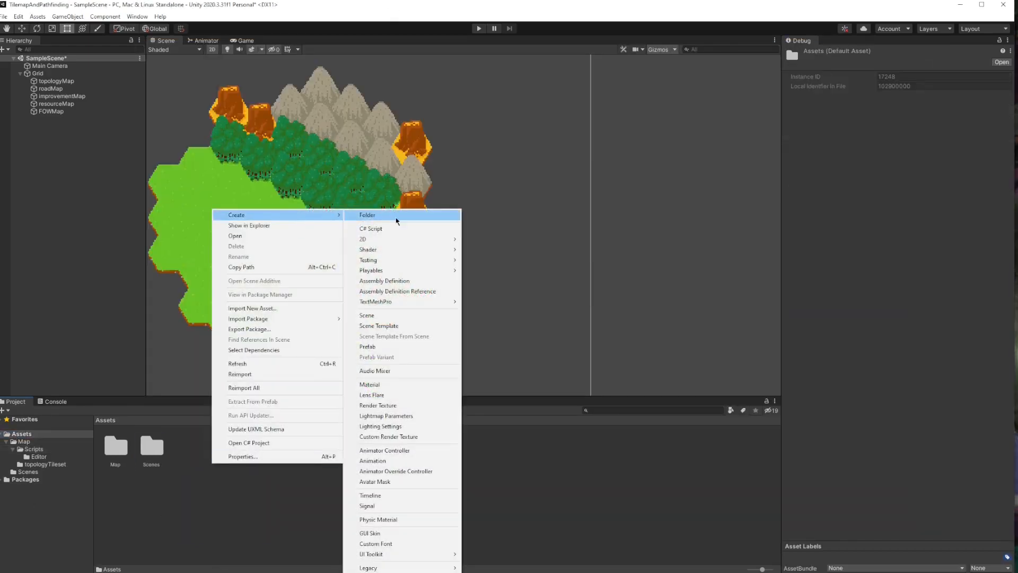
# Create a Resources folder with a new ResourceType C# script and open it for editing.
pyautogui.click(366, 214)
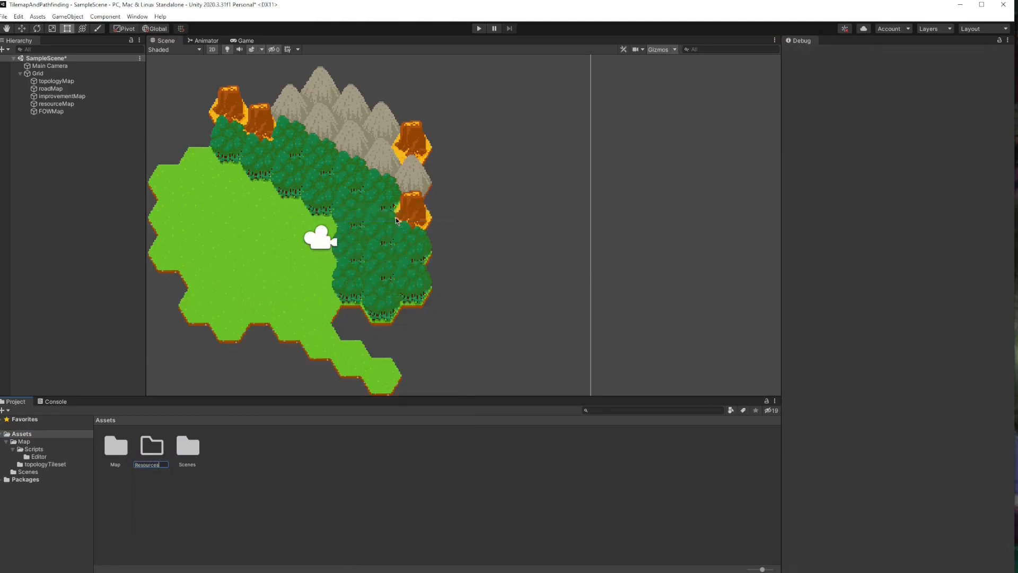
pyautogui.rightClick(151, 446)
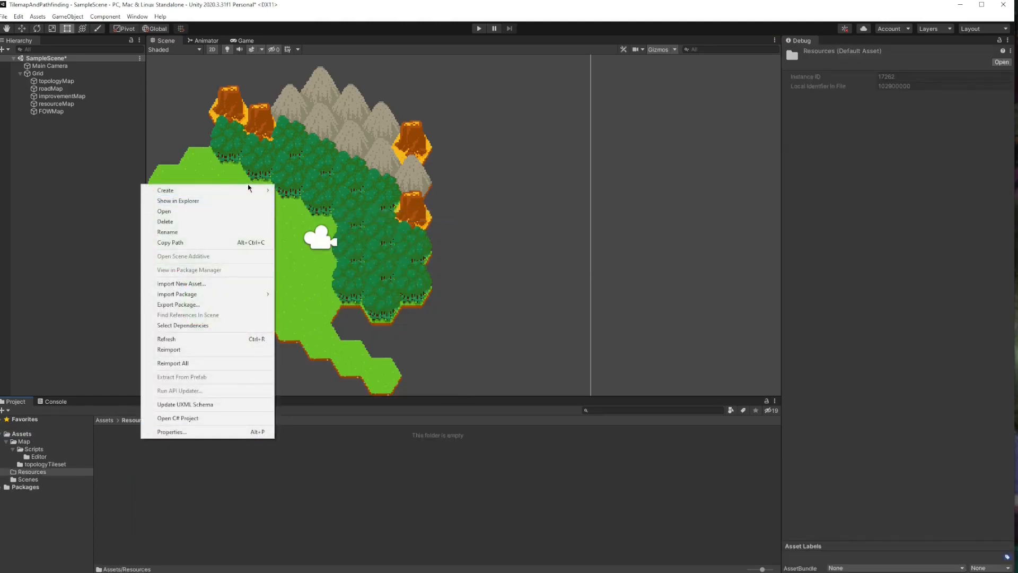
pyautogui.moveTo(166, 190)
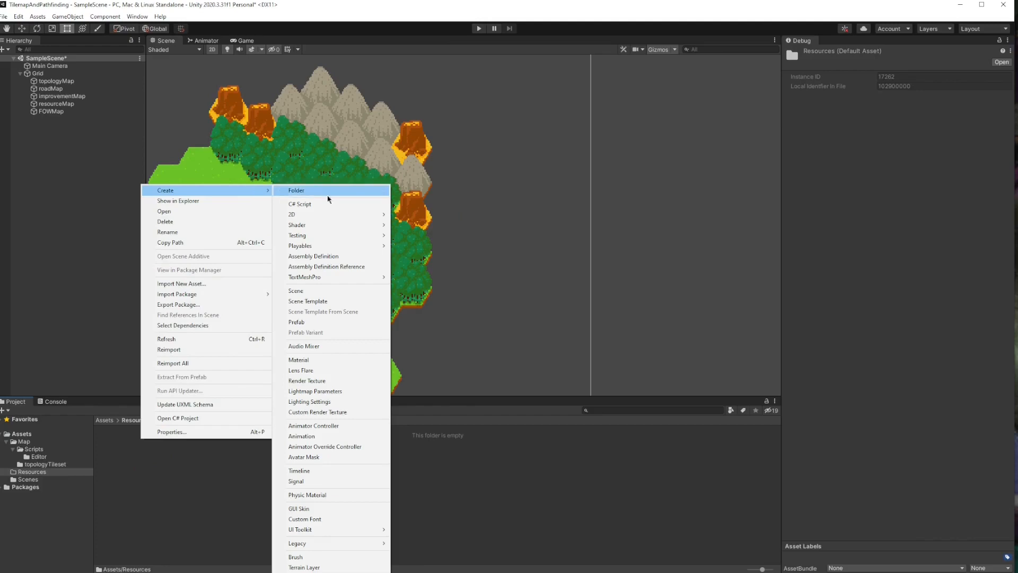
pyautogui.click(300, 204)
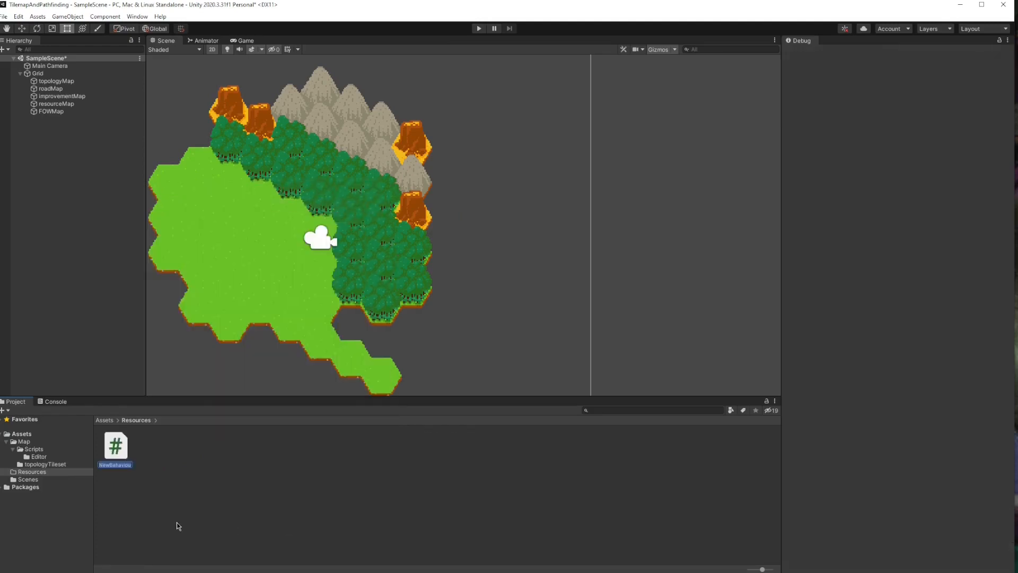
pyautogui.write('ResourceType')
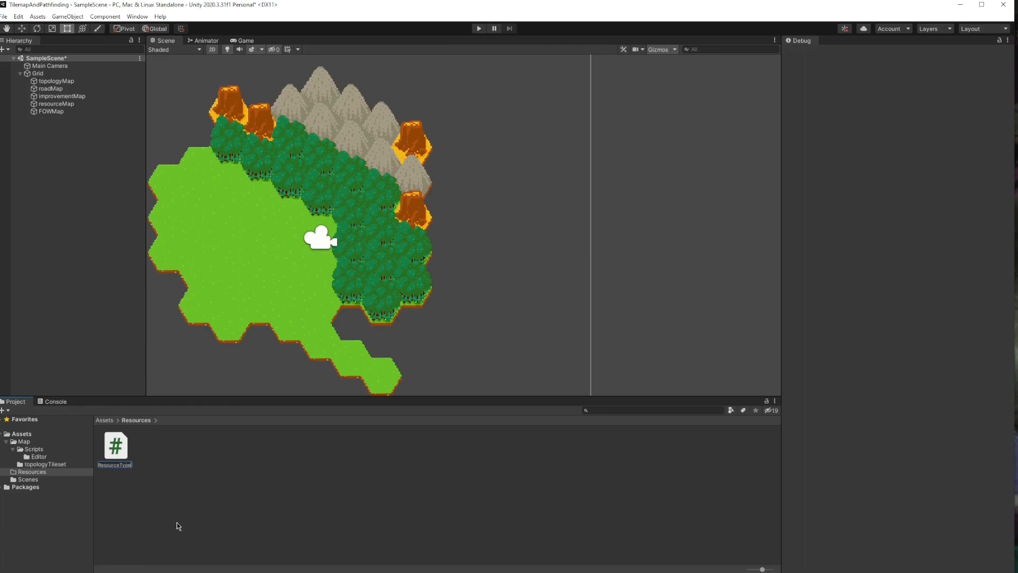
pyautogui.doubleClick(115, 447)
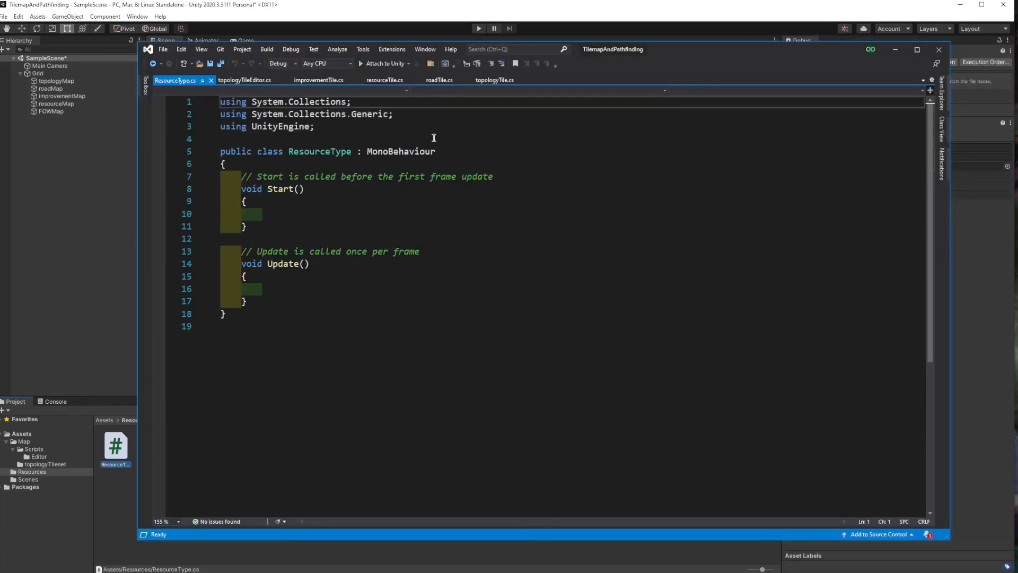
# Make ResourceType derive from ScriptableObject with only a public Sprite sprite field.
pyautogui.write('ScriptableObject')
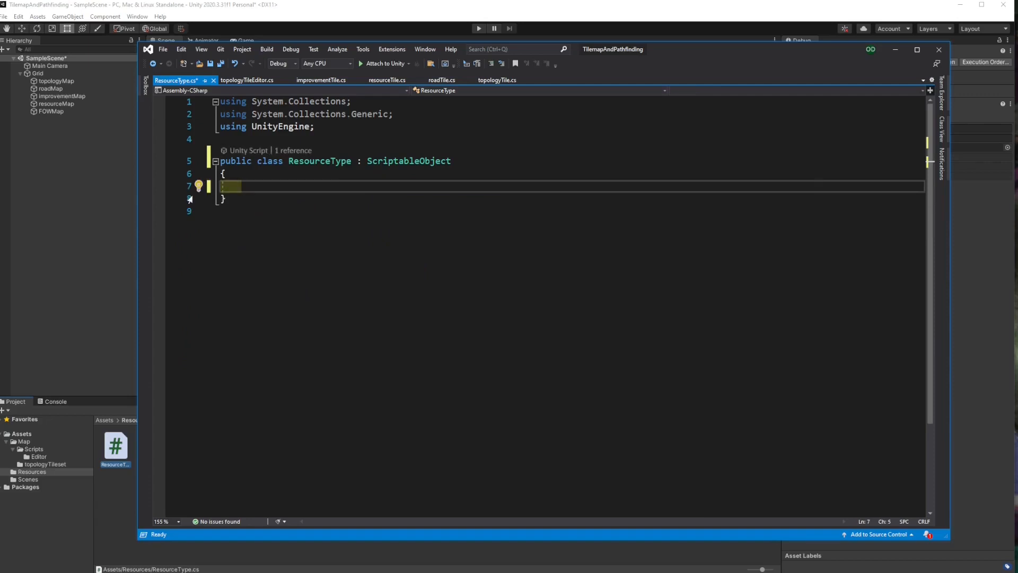
pyautogui.write('p')
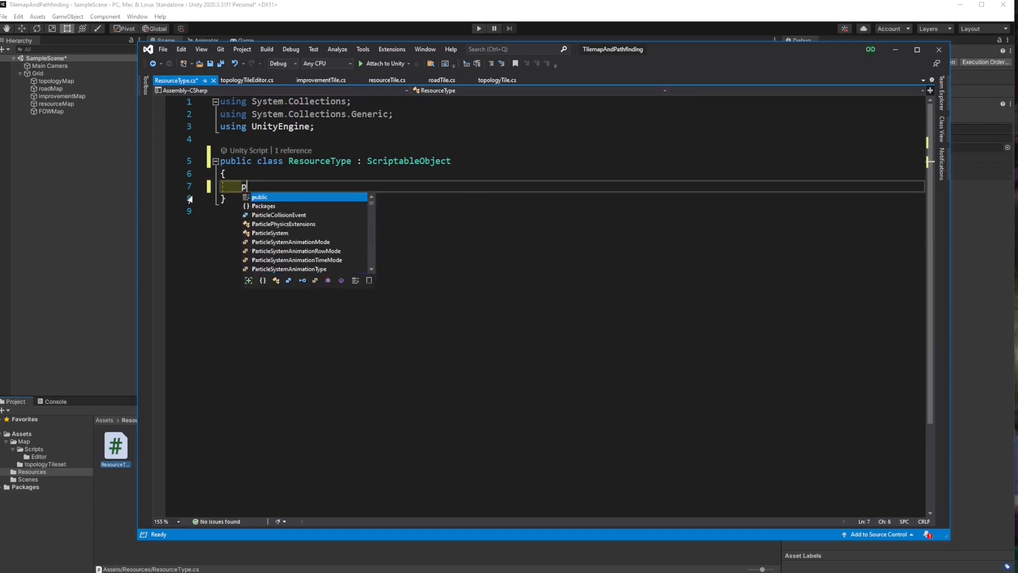
pyautogui.write('ublic Sprite sprite;')
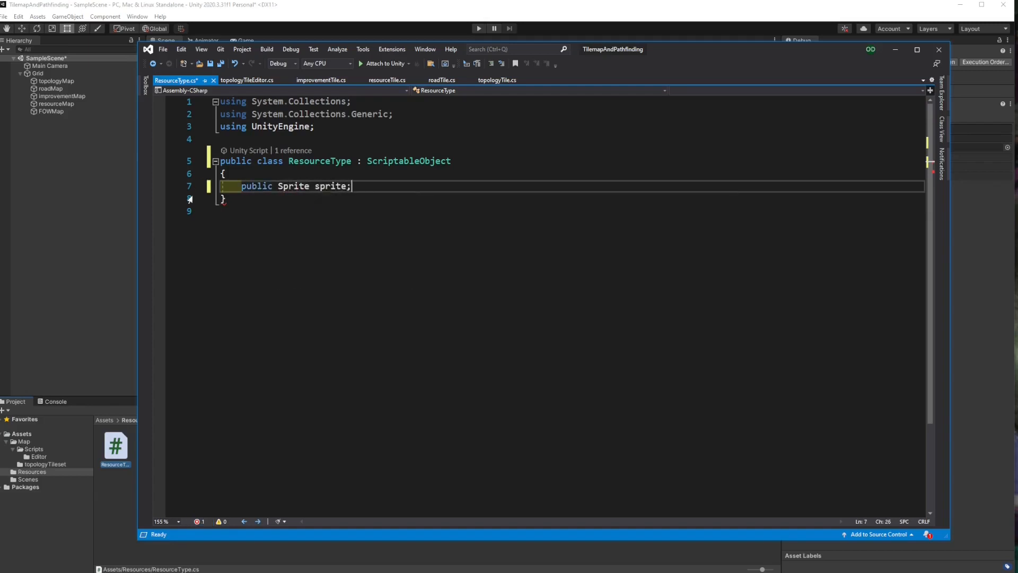
pyautogui.press('ctrl+s')
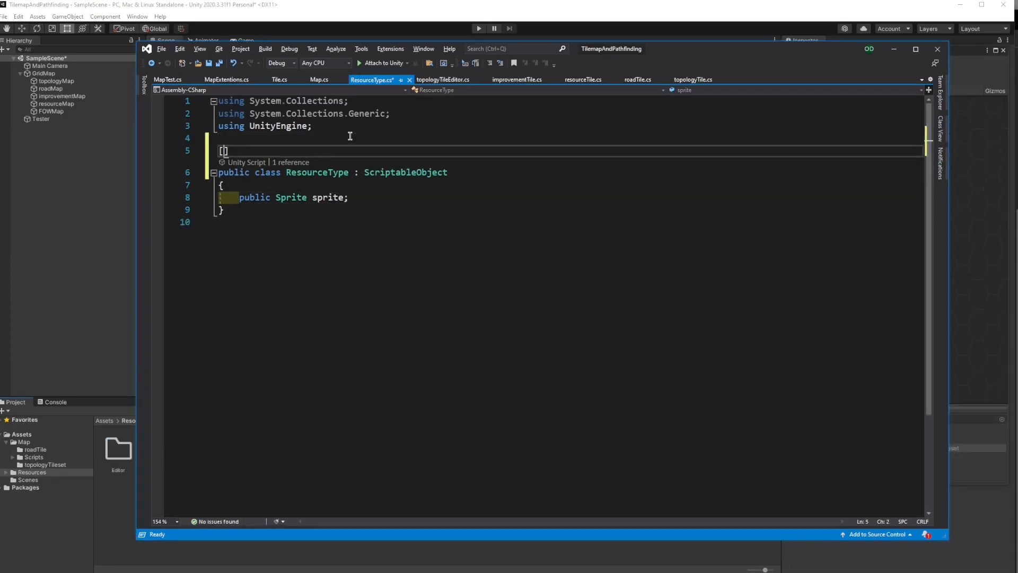
# Add [CreateAssetMenu(menuName = "GameCore/newResource")] to ResourceType, save, and return to Unity.
pyautogui.write('CreateAssetMenu(')
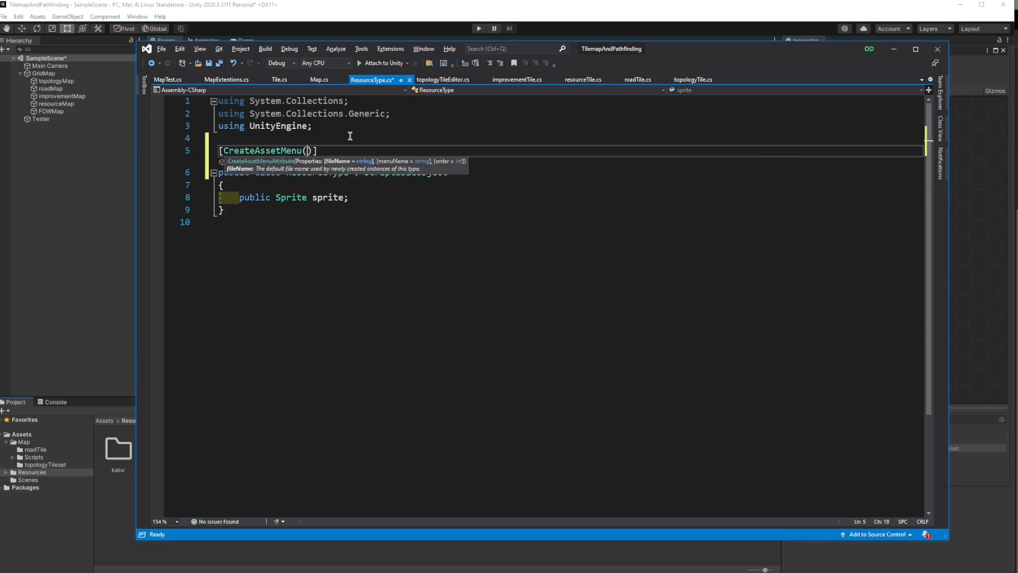
pyautogui.write('menuName ="Game')
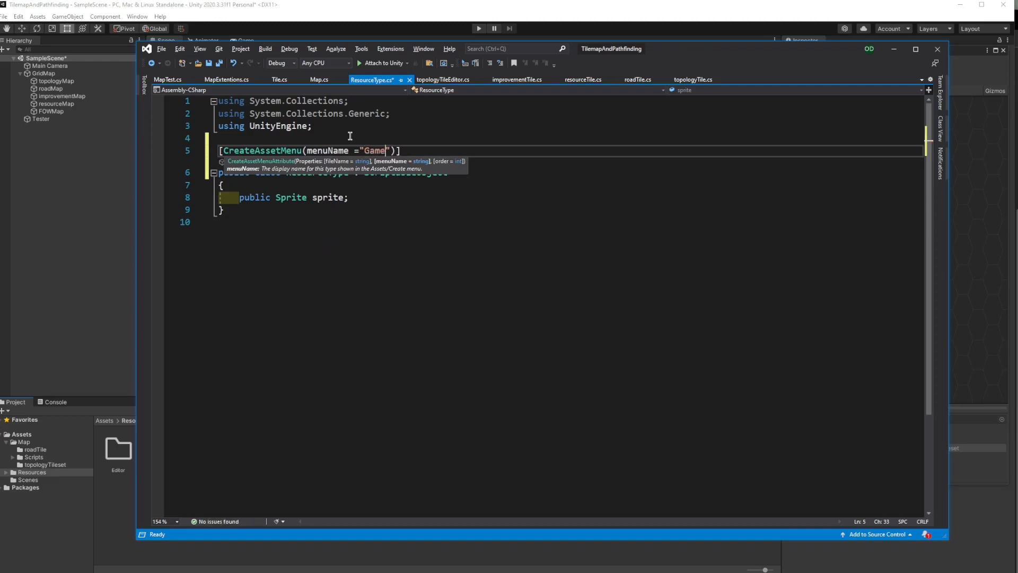
pyautogui.write('Core/')
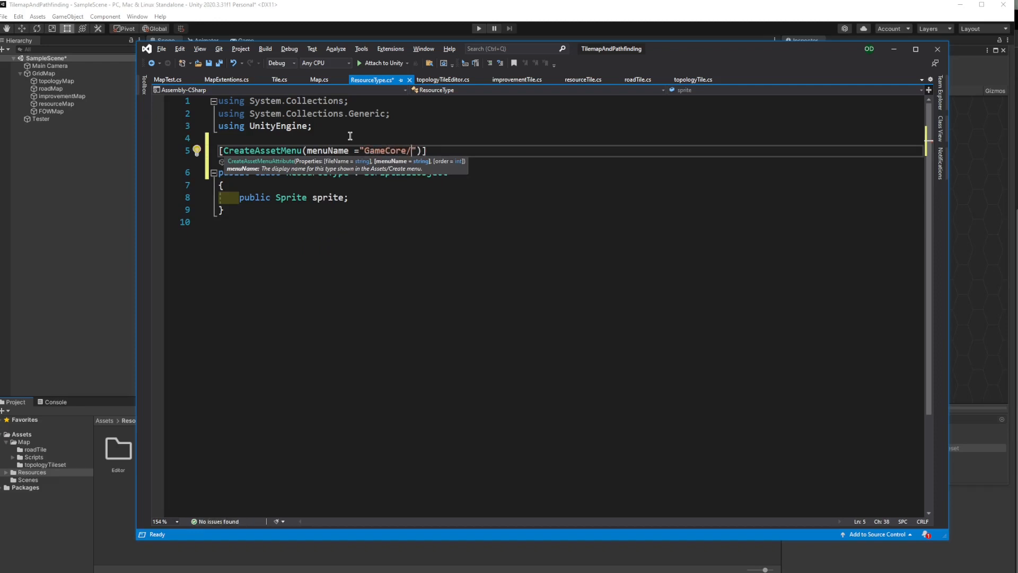
pyautogui.write('new Reso')
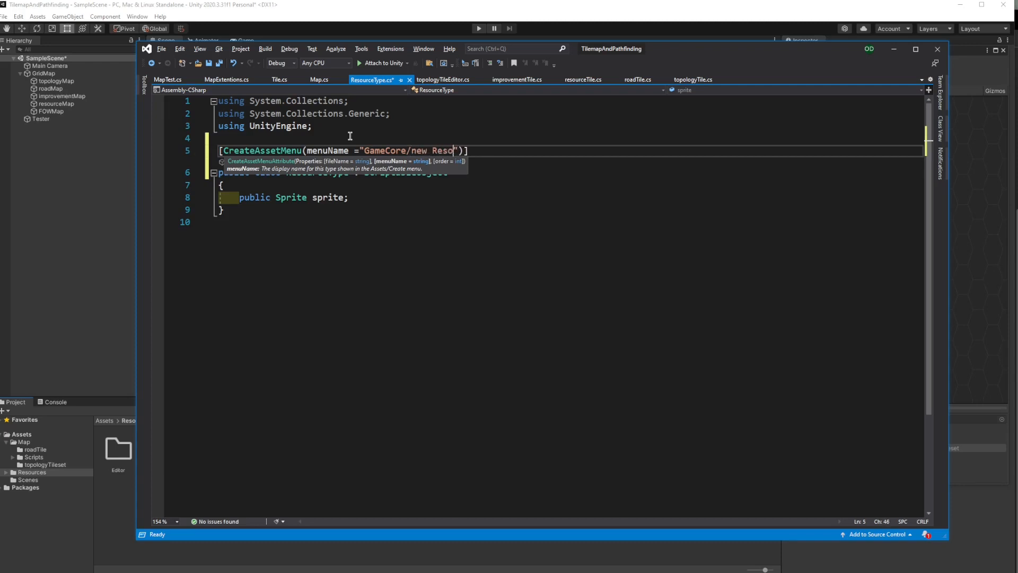
pyautogui.write('urce')
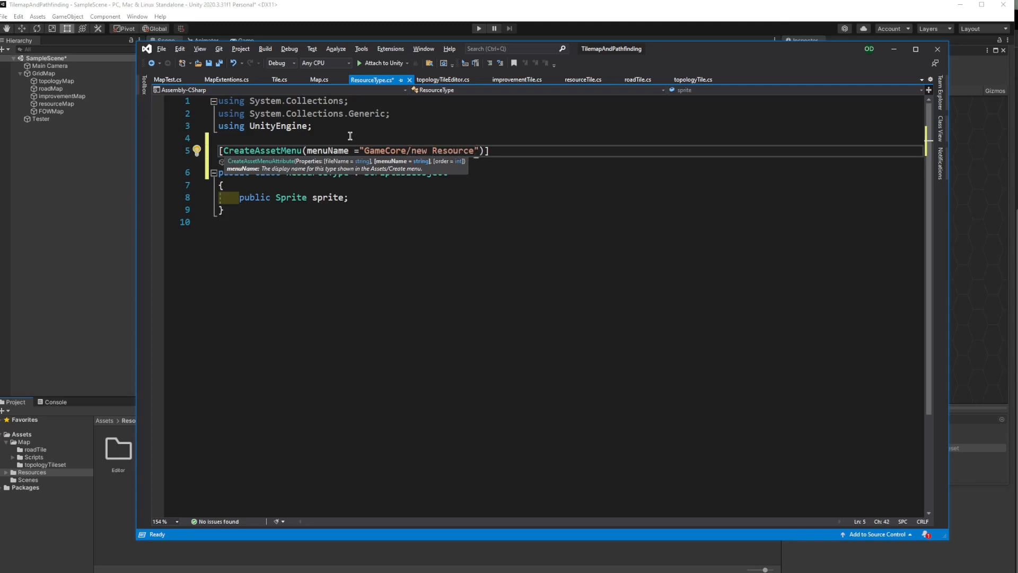
pyautogui.press('Backspace')
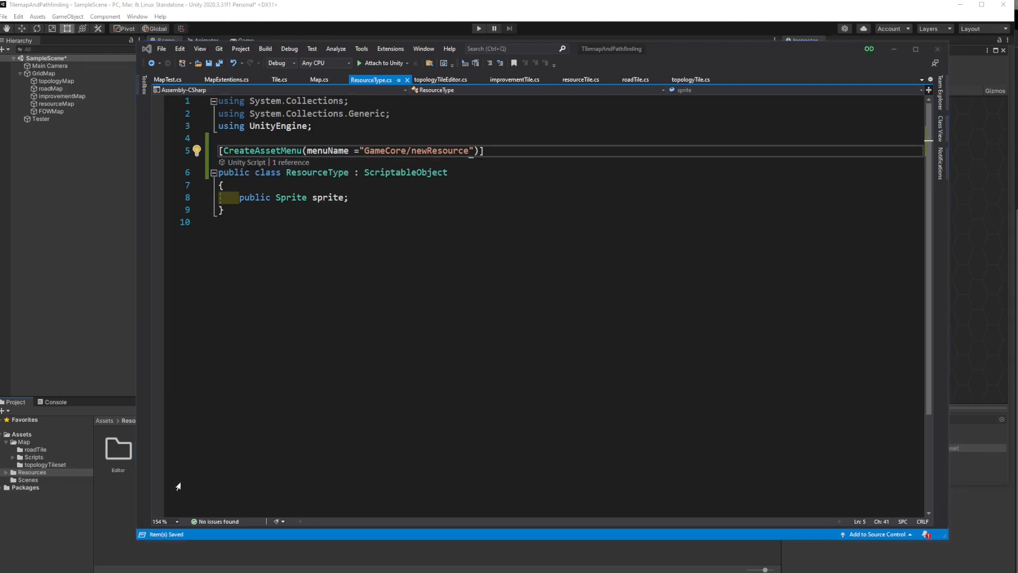
pyautogui.rightClick(159, 448)
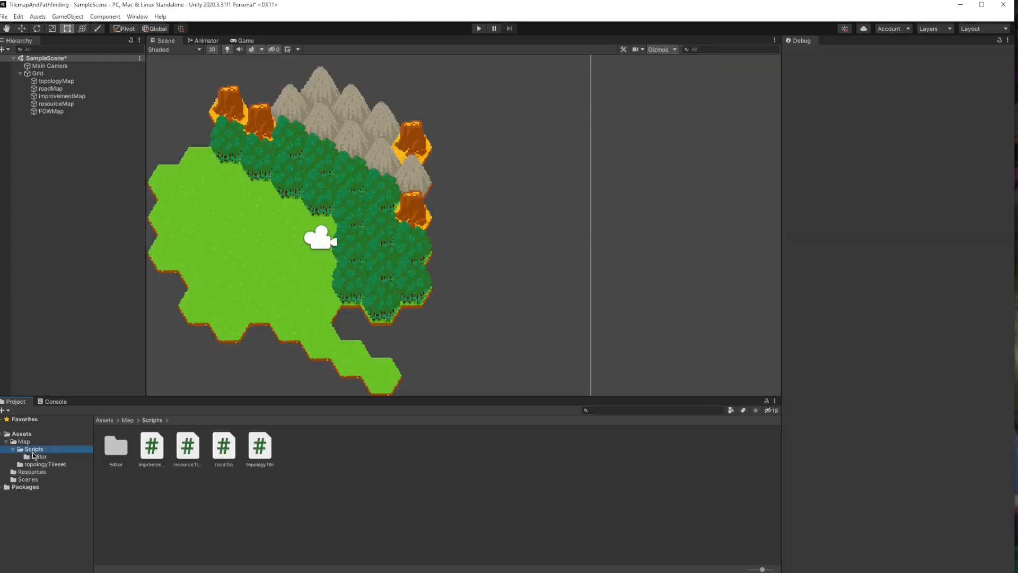
# Reopen the resourceTile script in Visual Studio to review its fields.
pyautogui.click(188, 445)
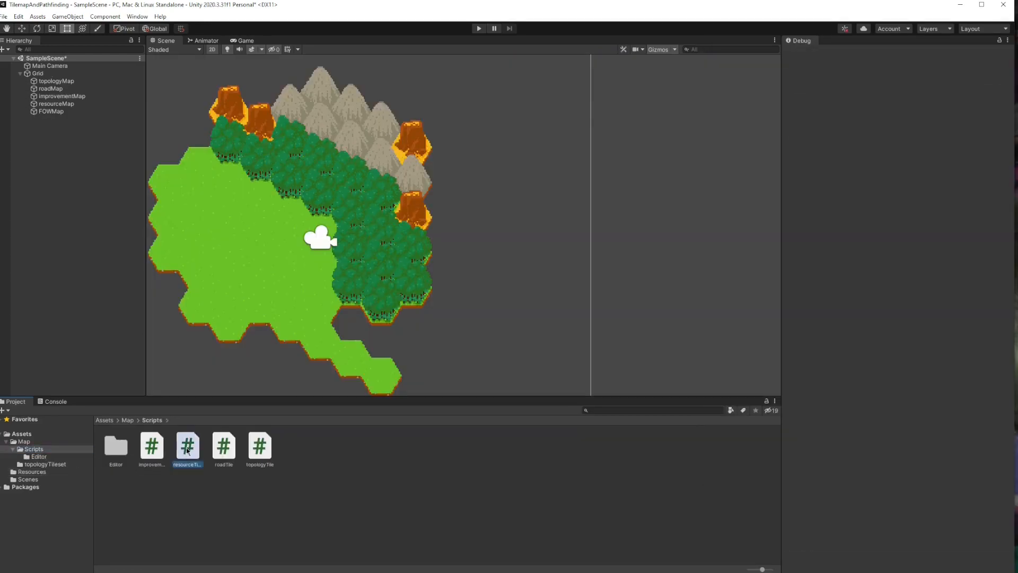
pyautogui.doubleClick(188, 445)
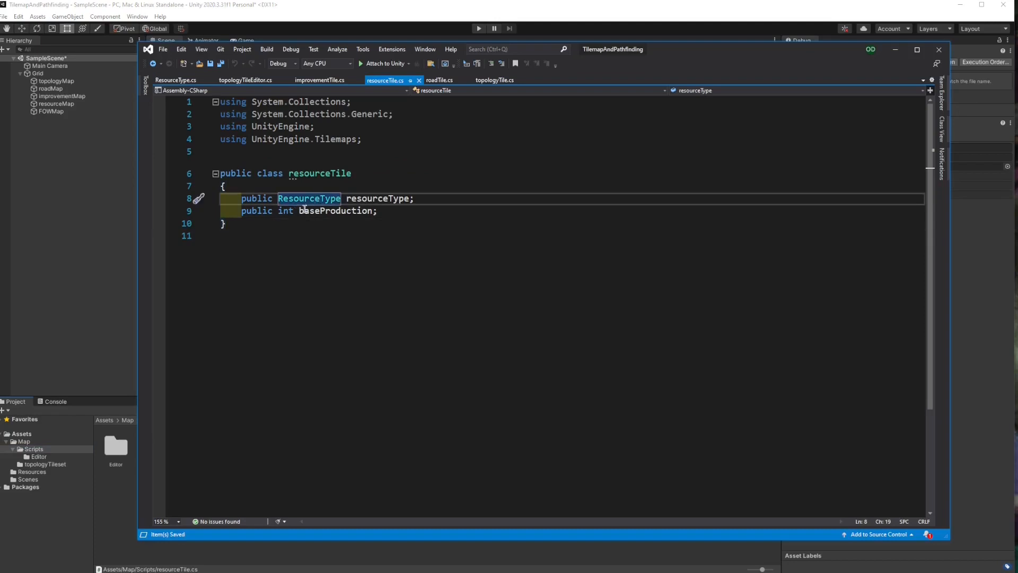
pyautogui.moveTo(316, 199)
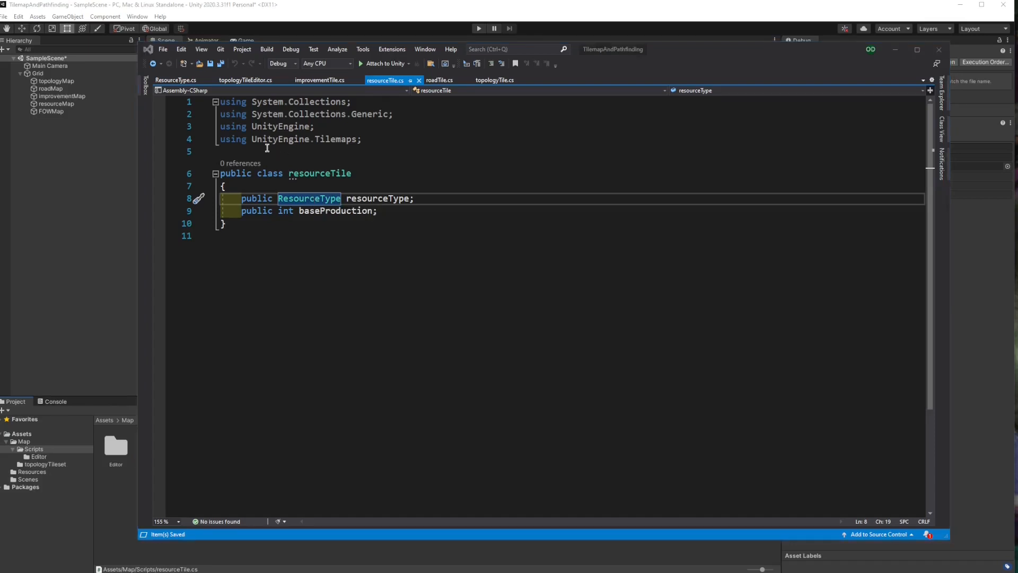
pyautogui.moveTo(472, 107)
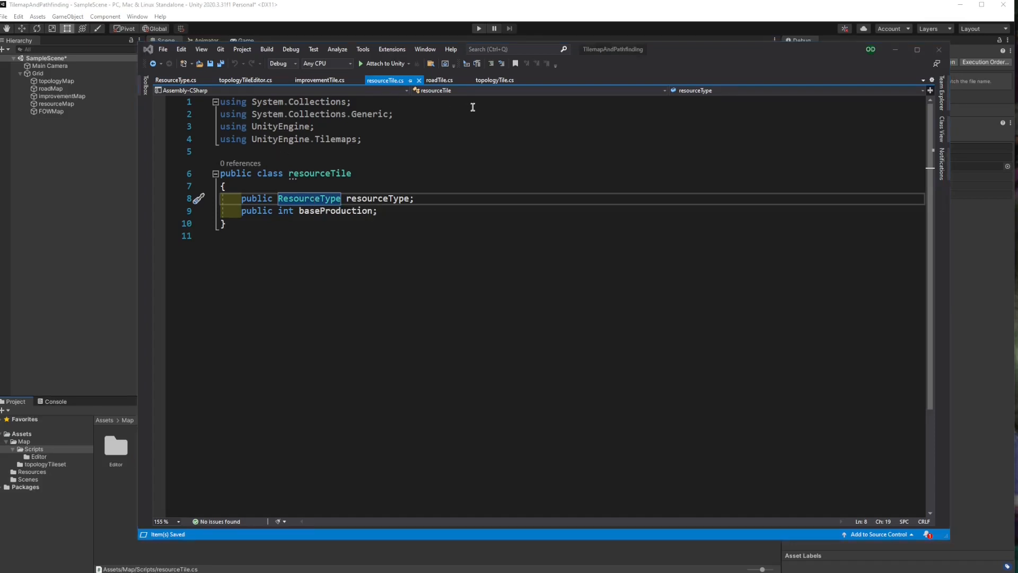
pyautogui.moveTo(381, 5)
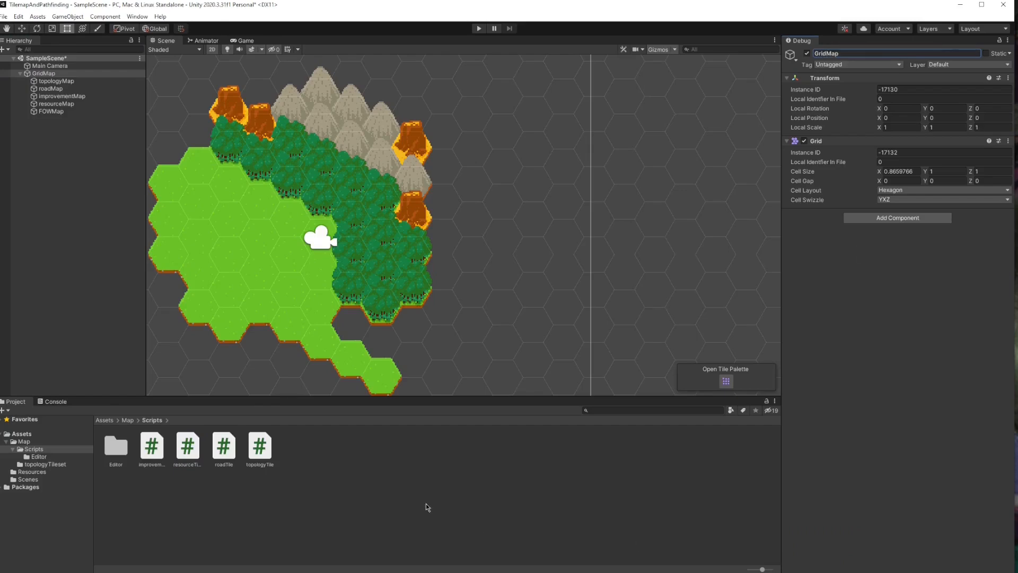
# Add a new Map script component to GridMap via Add Component.
pyautogui.click(897, 217)
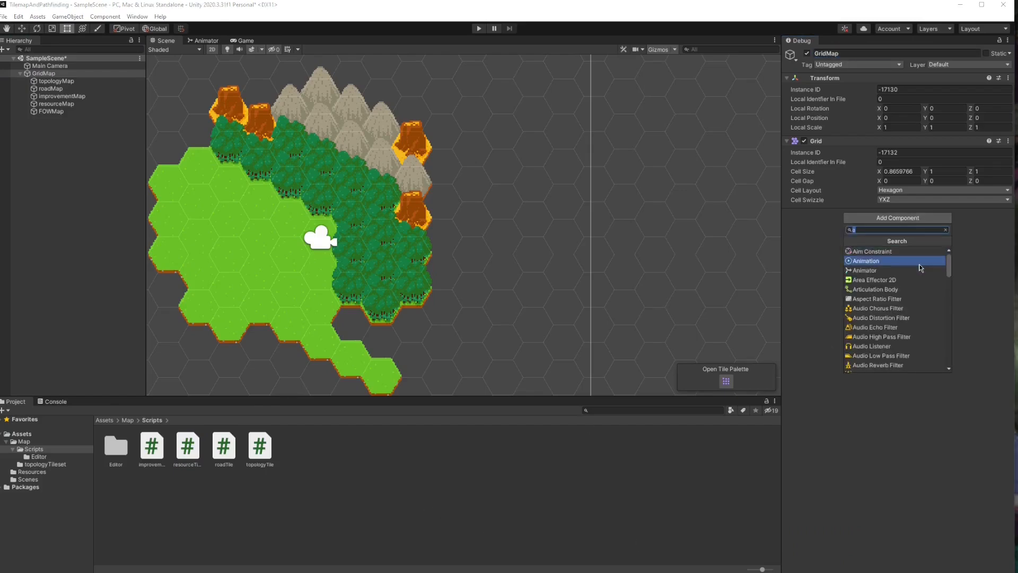
pyautogui.write('Map')
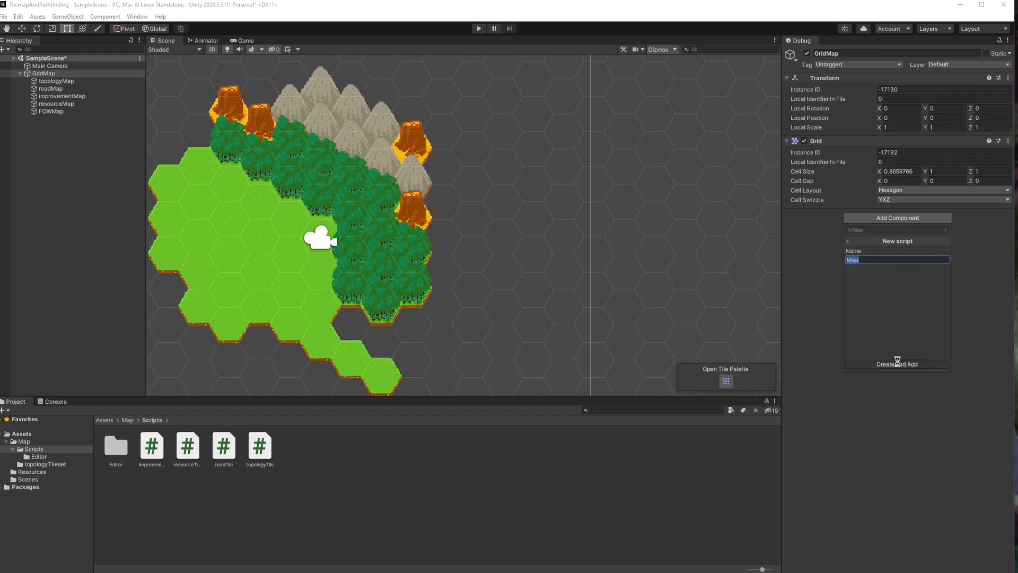
pyautogui.click(897, 363)
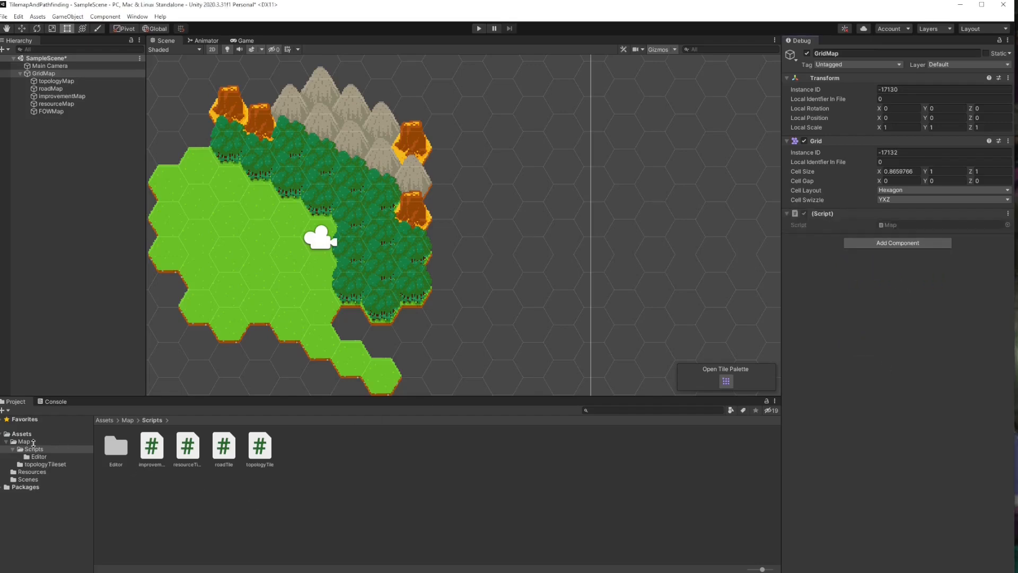
# Open the new Map script from the Scripts folder in Visual Studio.
pyautogui.click(22, 434)
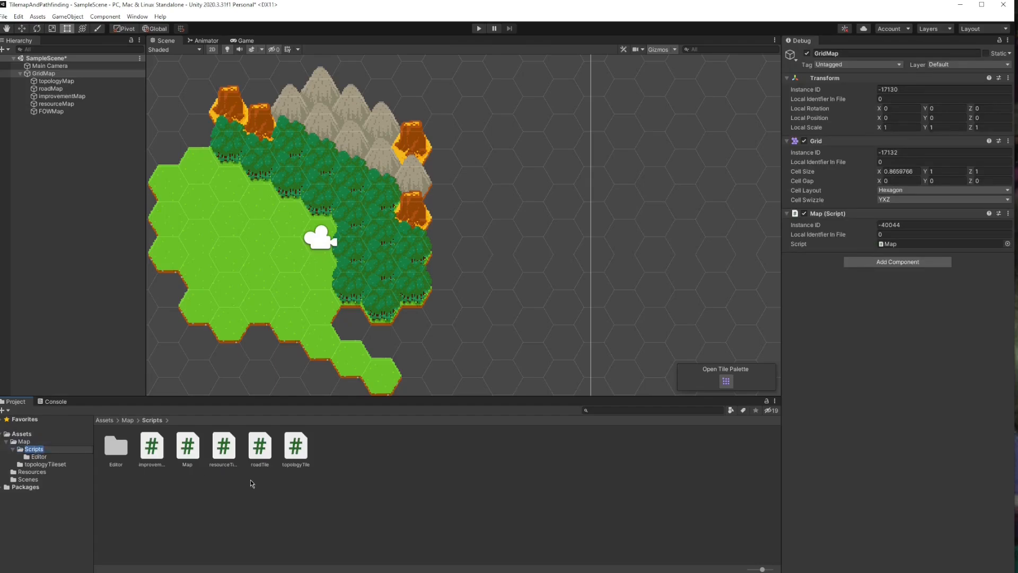
pyautogui.click(188, 446)
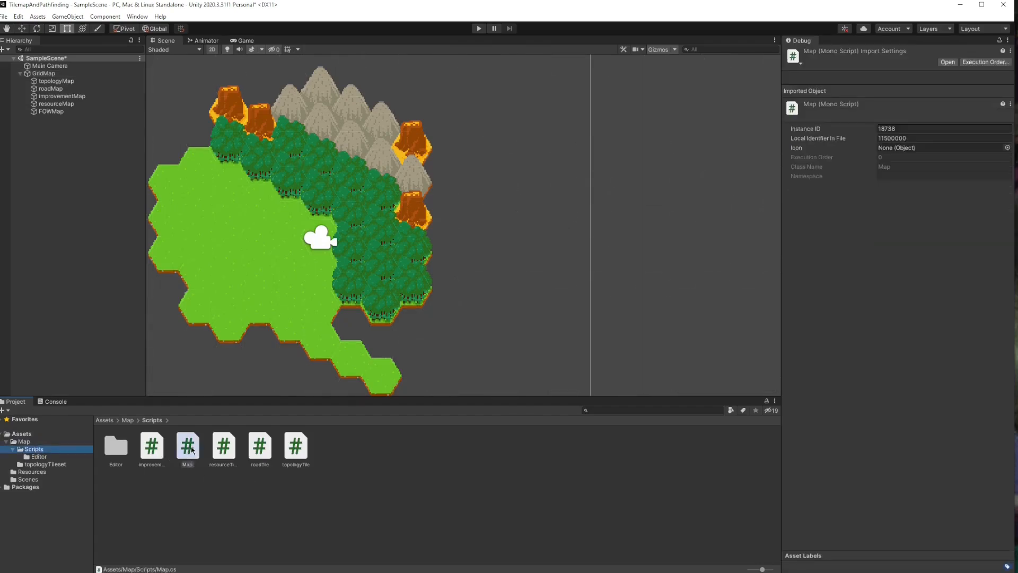
pyautogui.doubleClick(187, 446)
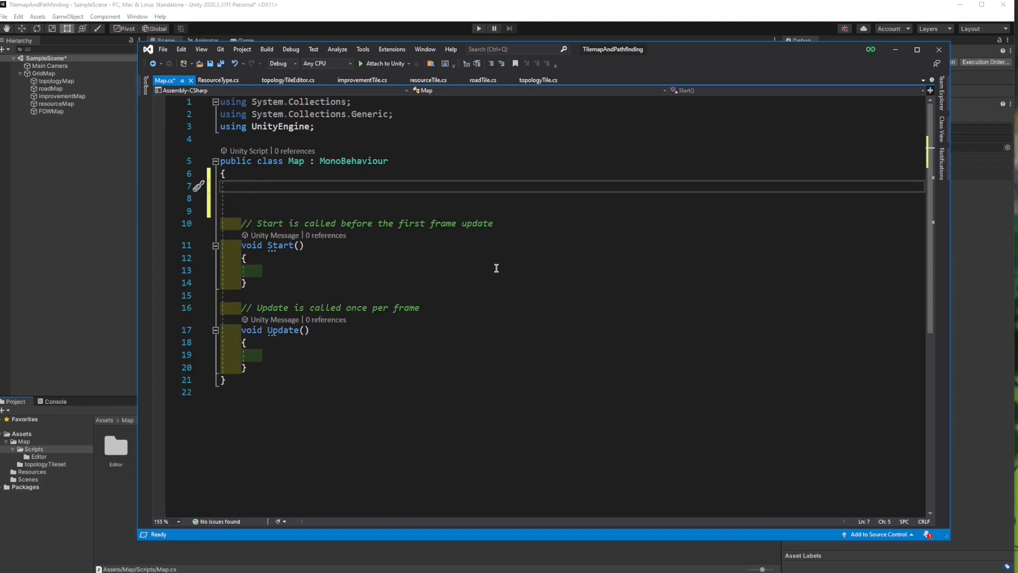
# Declare public static Map main and begin Start's main == null check that assigns it.
pyautogui.write('public s')
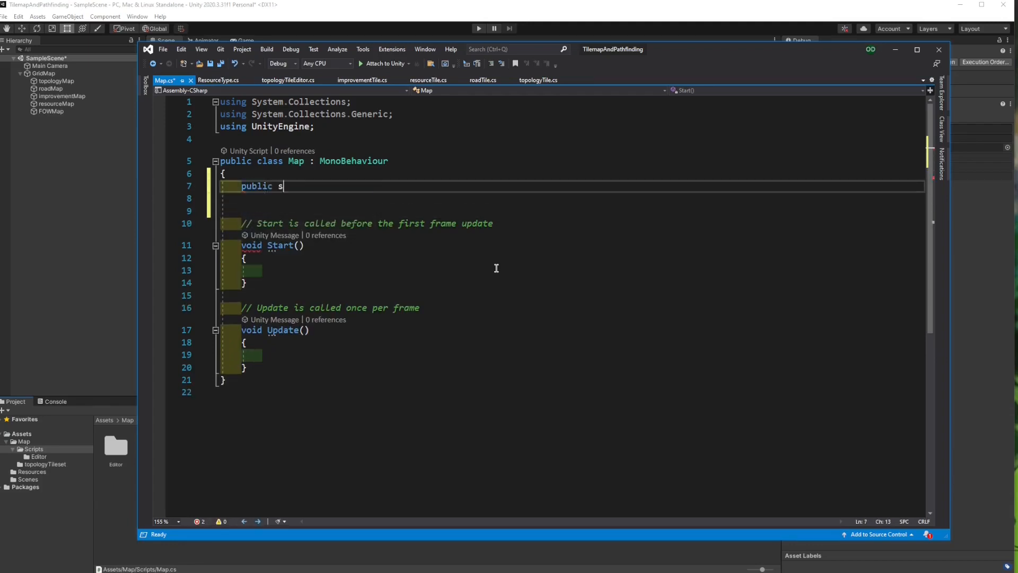
pyautogui.write('tatic Map main;')
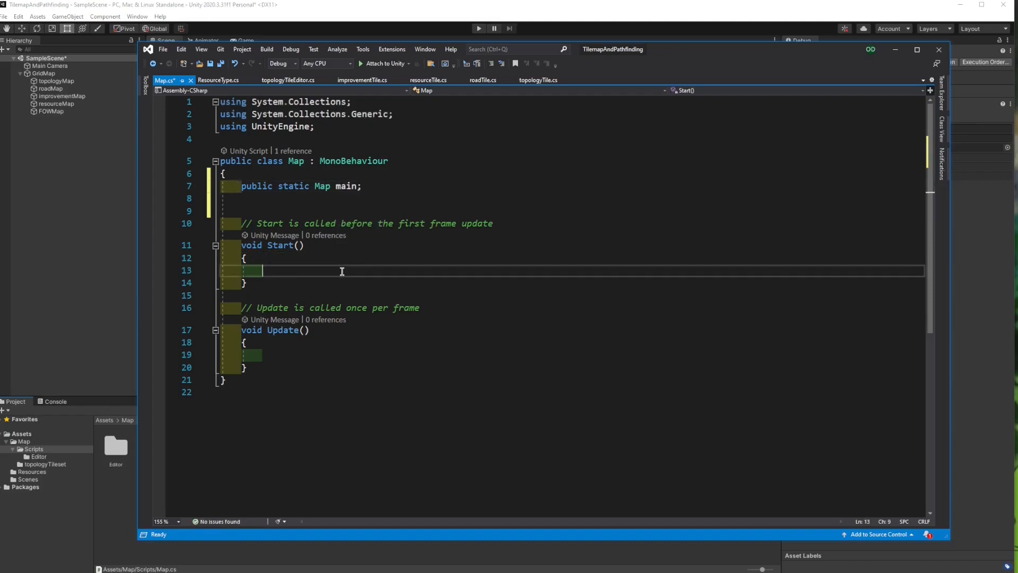
pyautogui.write('if (mia')
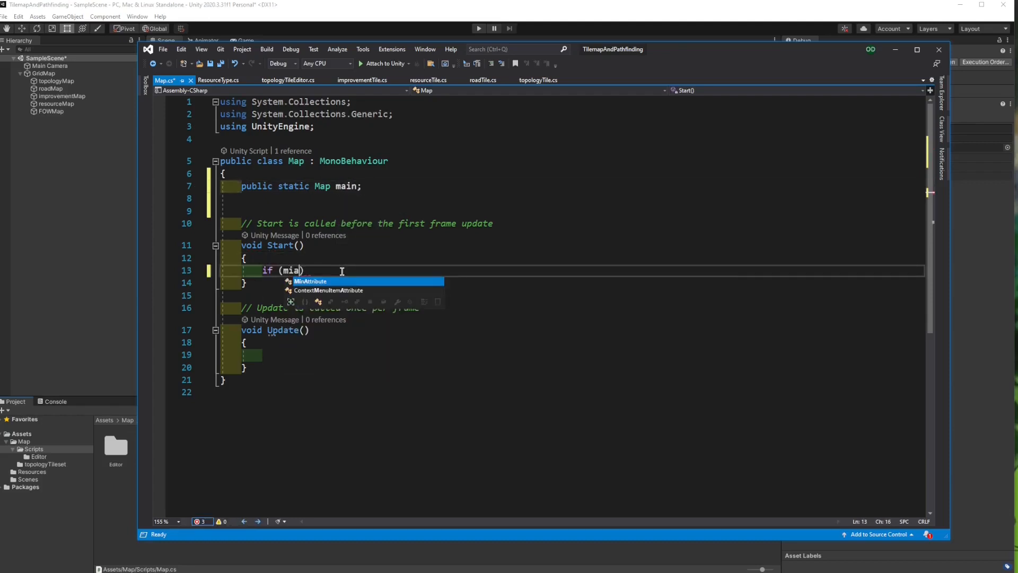
pyautogui.write('main!')
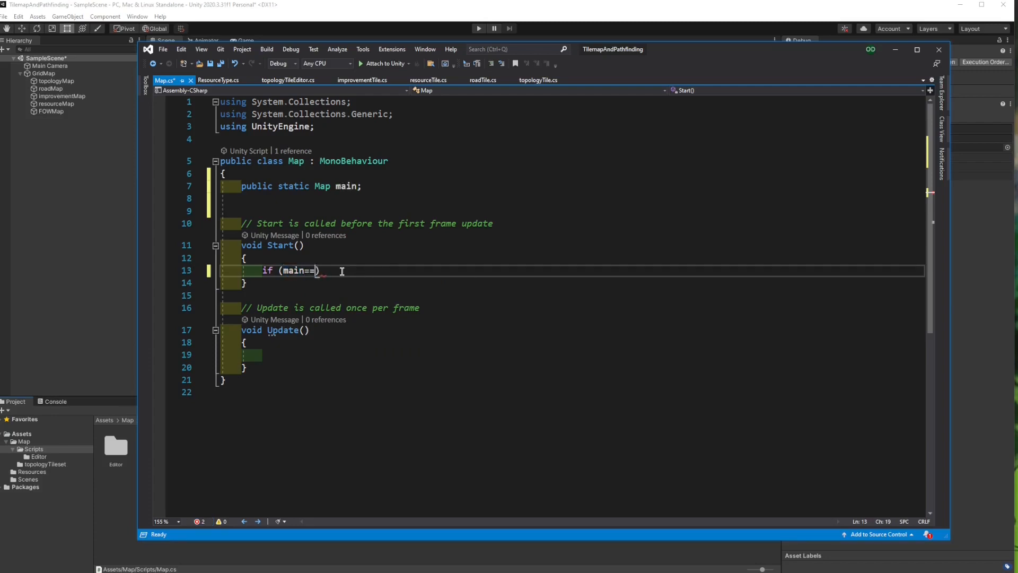
pyautogui.write('null')
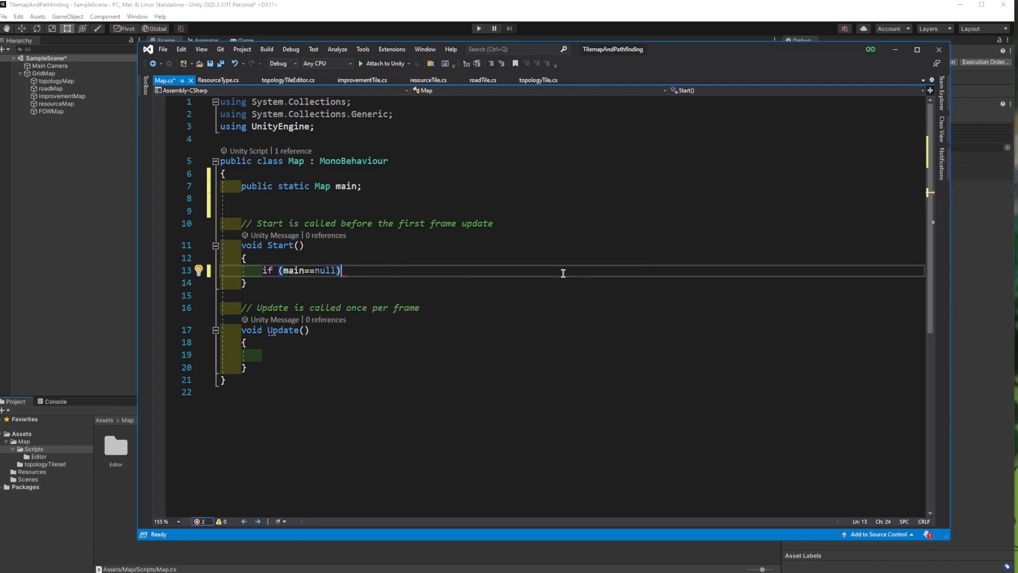
pyautogui.write('{ main = this; } else')
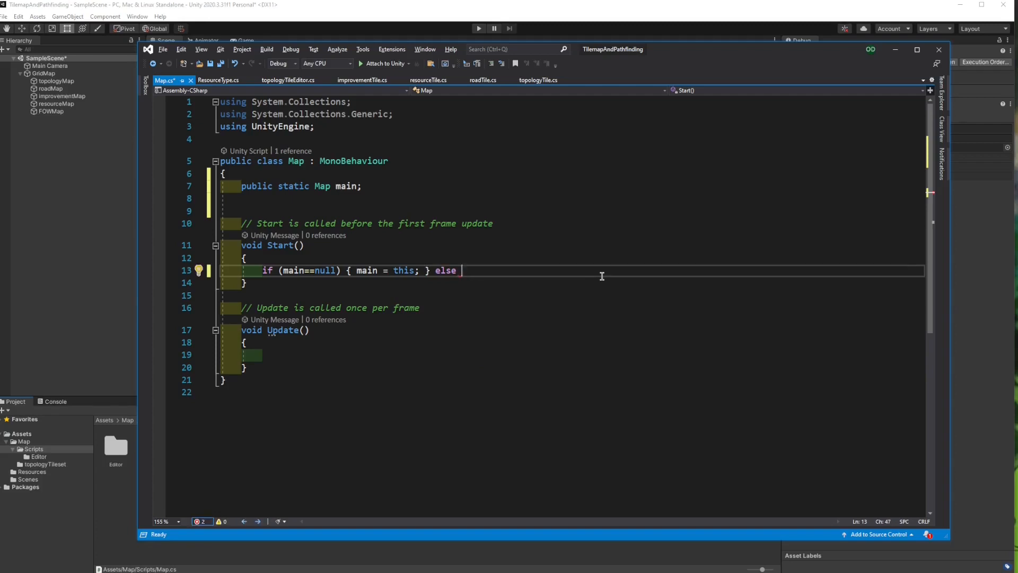
# Throw new System.Exception("There can be only one map") when main is already set.
pyautogui.write('throw n')
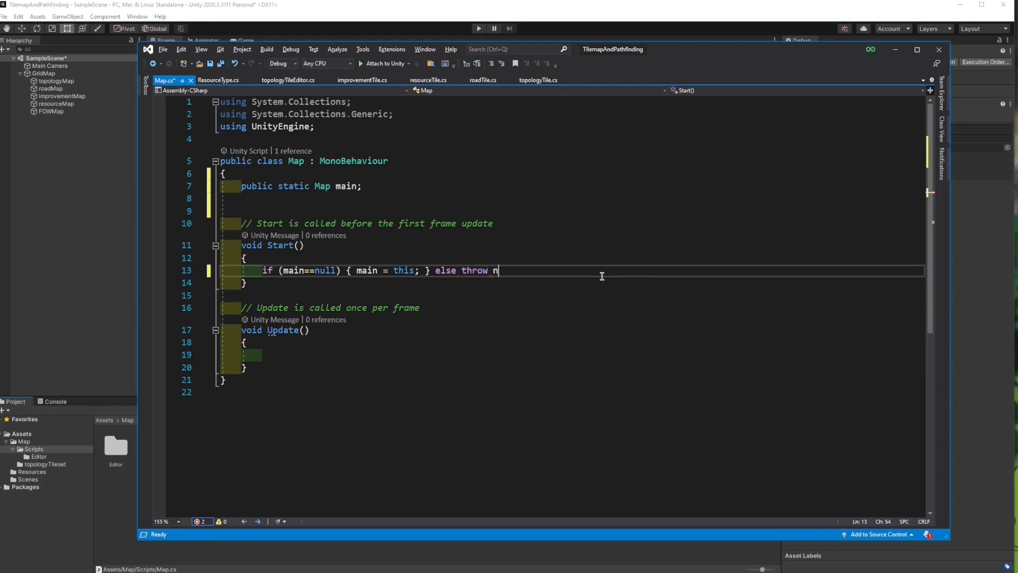
pyautogui.write('ew System.Exception("")')
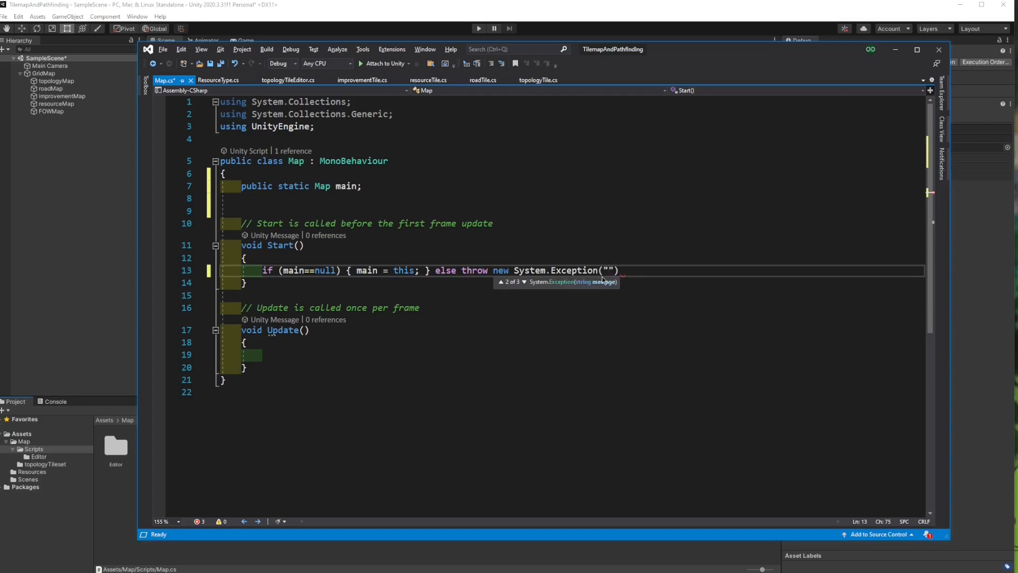
pyautogui.write('Can ther')
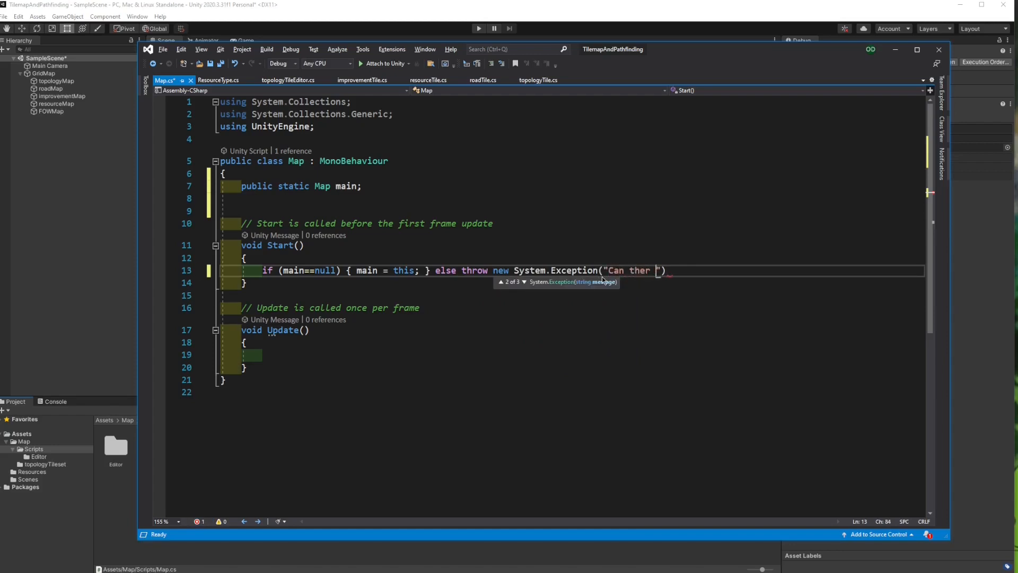
pyautogui.write('There can be only')
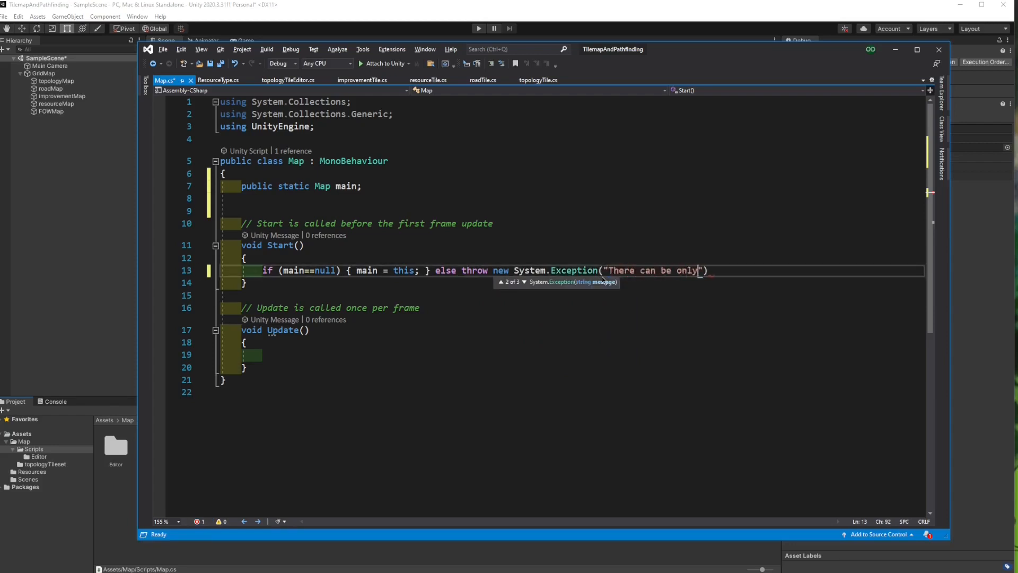
pyautogui.write('one map");')
pyautogui.click(571, 198)
pyautogui.write('public')
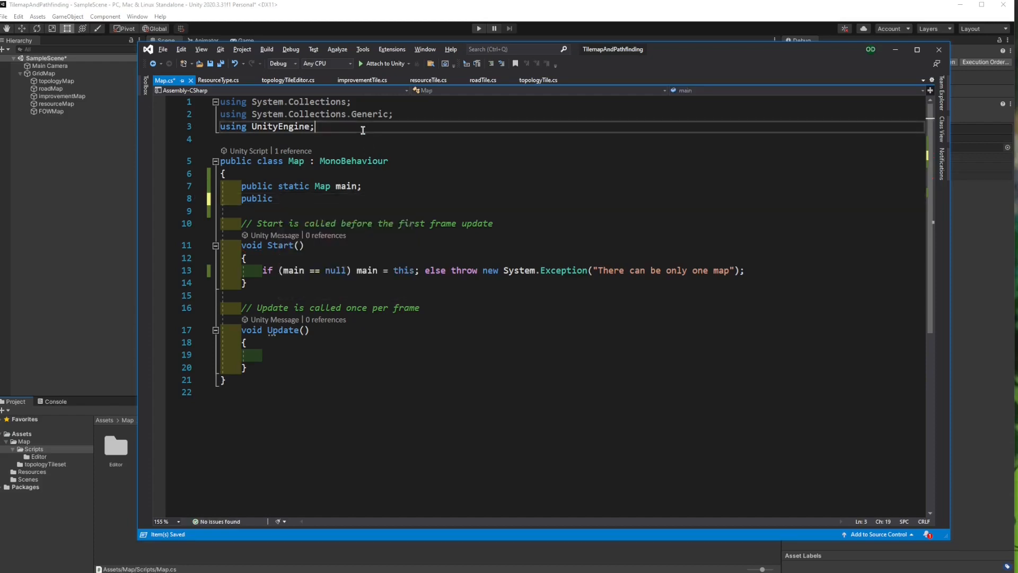
# Import UnityEngine.Tilemaps and declare Tilemap fields FOWMap, resourceMap, improvementMap, roadMap, topologyMap.
pyautogui.write('using')
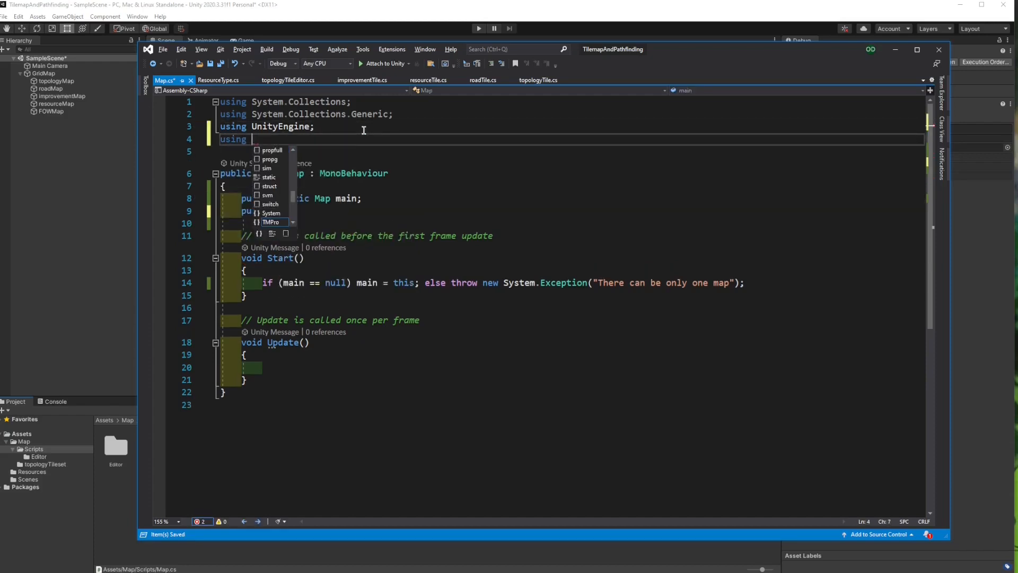
pyautogui.write('UnityEngine.Tilemaps;')
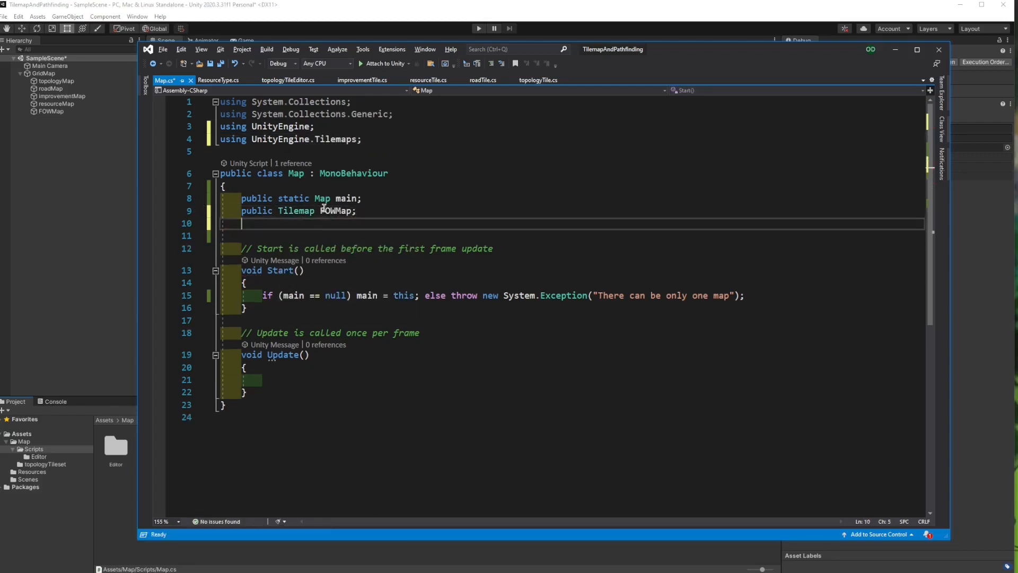
pyautogui.write('public Tilemap')
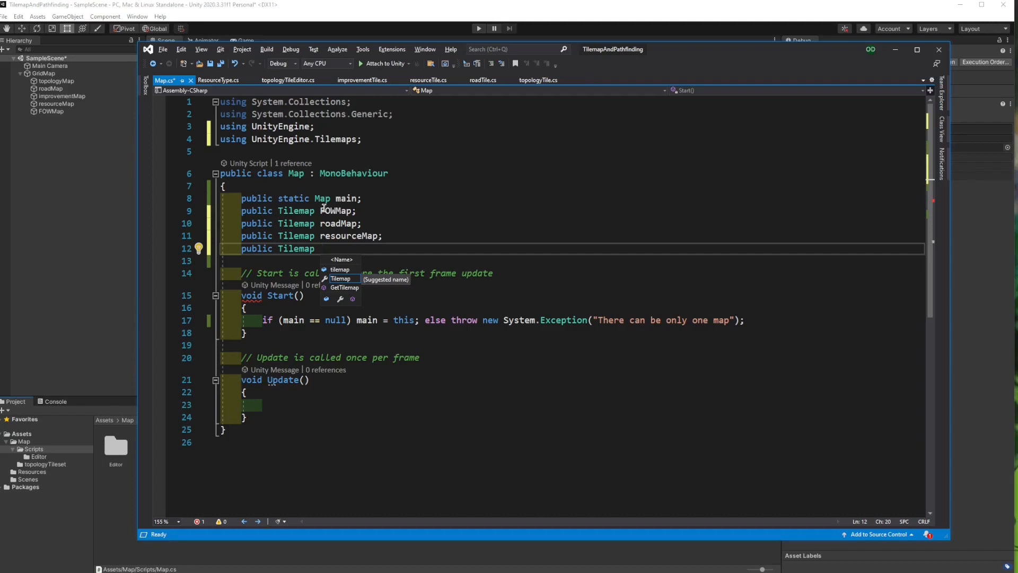
pyautogui.write('improvementMap;')
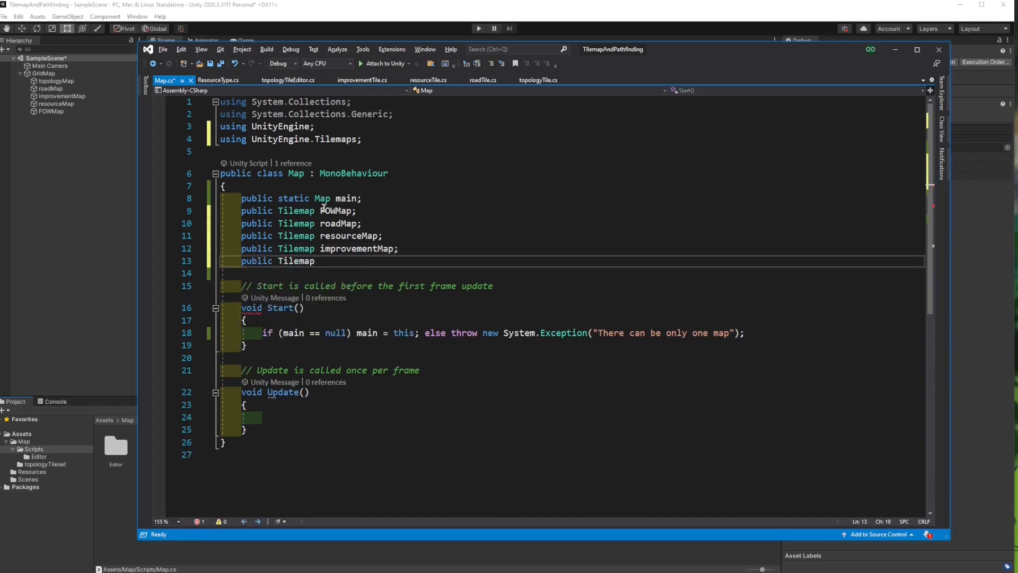
pyautogui.write('topologyMap;')
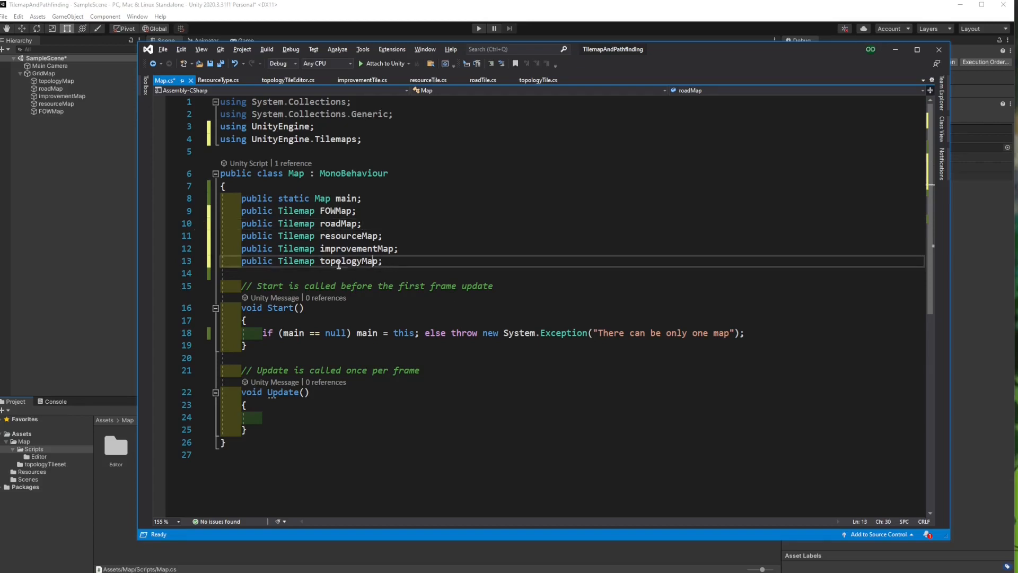
# Replace public with [SerializeField] on the Tilemap fields.
pyautogui.click(367, 223)
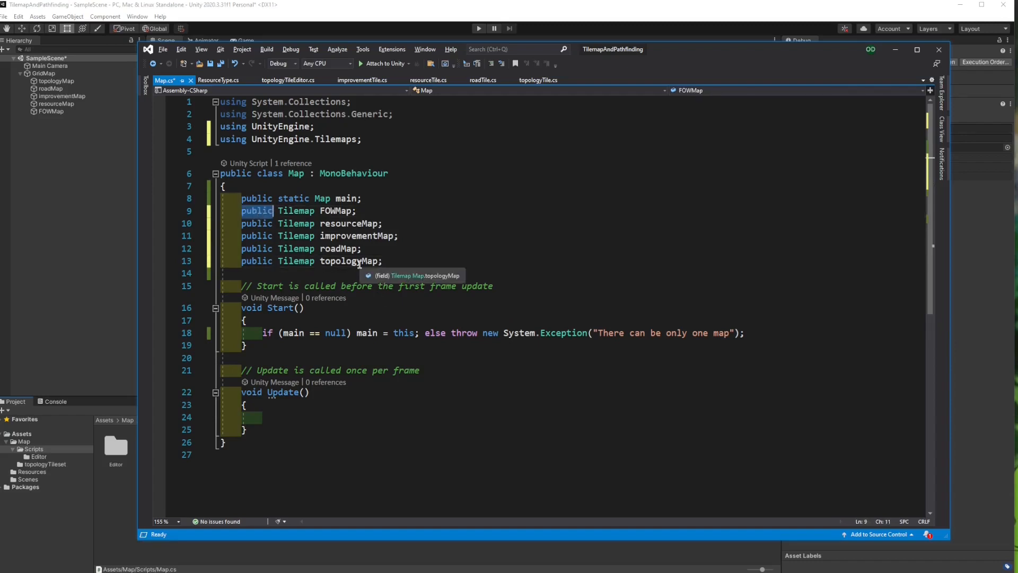
pyautogui.write('[SerializeField]')
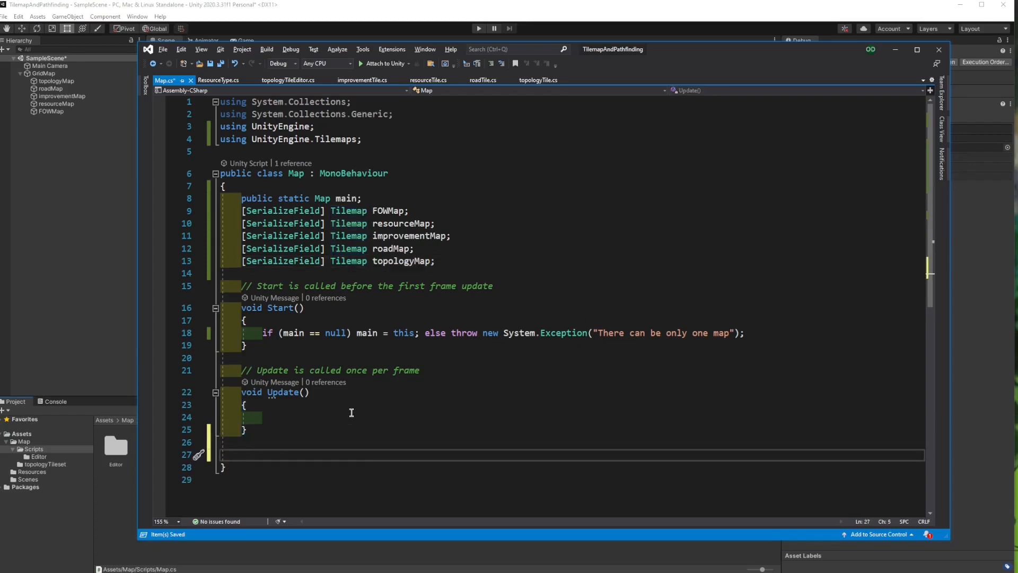
# Declare public int GetMovementCost(Vector3Int tilePos) with an empty body in Map.cs.
pyautogui.write('public int')
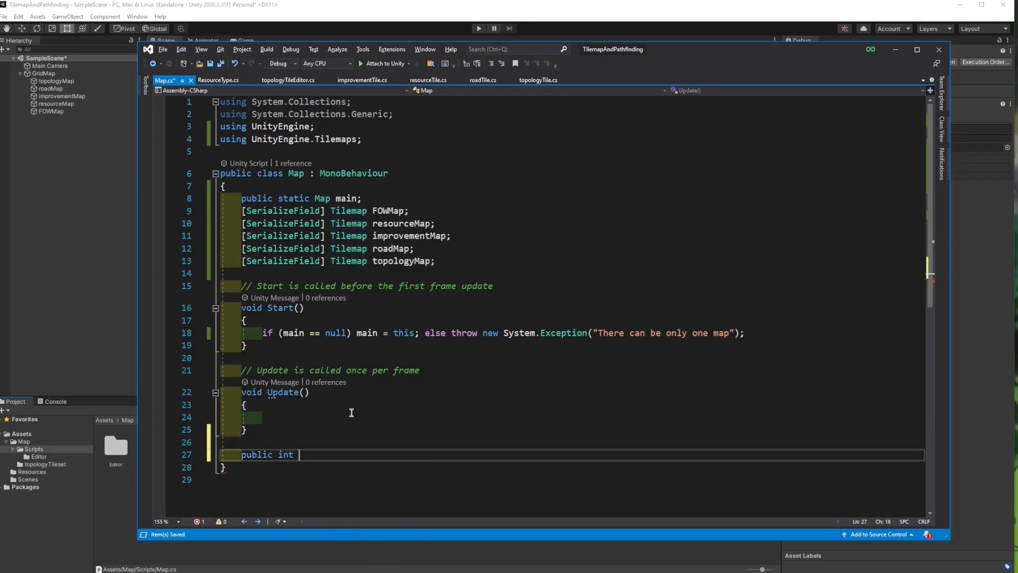
pyautogui.write('GetMovementCost')
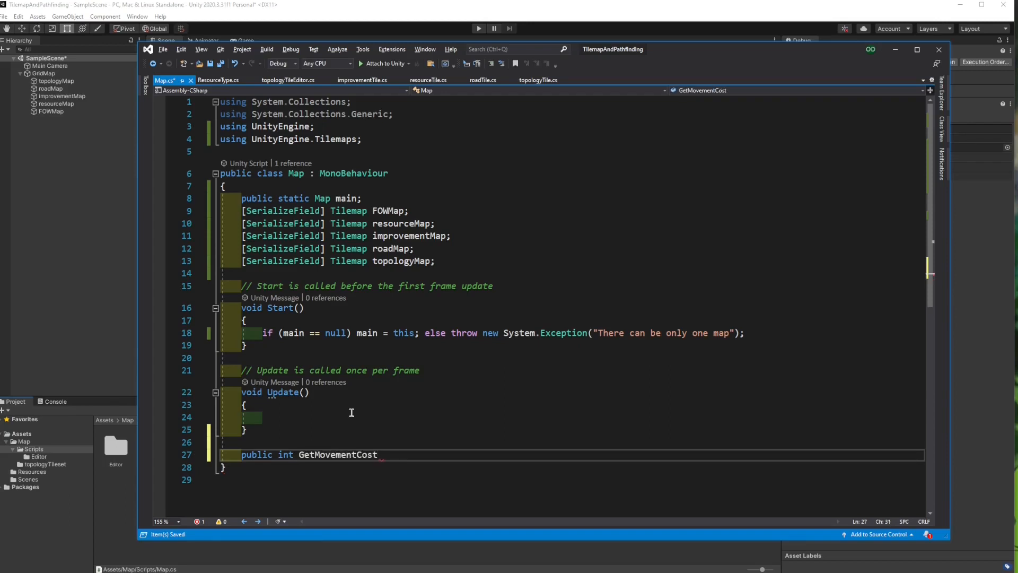
pyautogui.write('(Vector3Int tilePos')
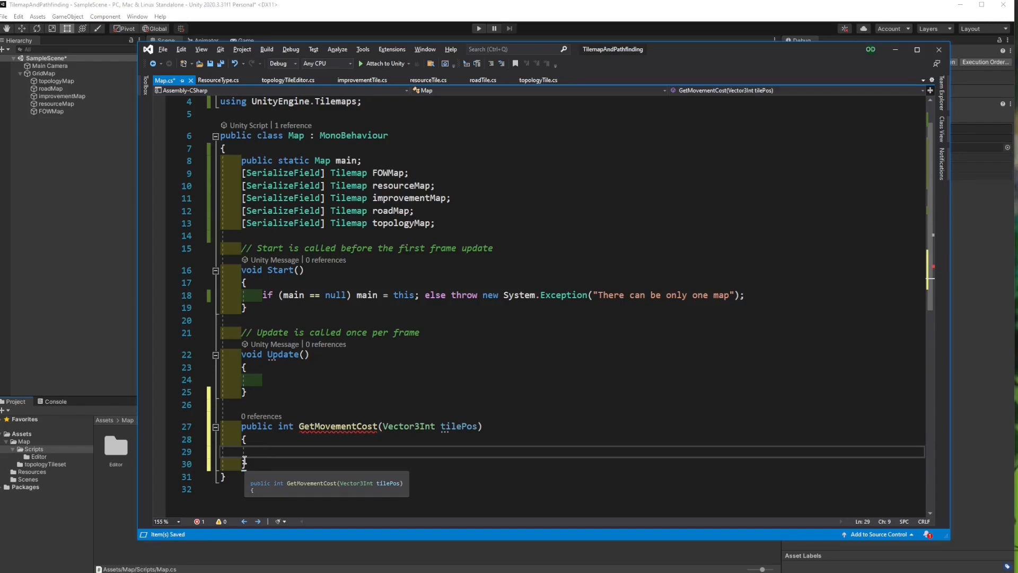
pyautogui.write('topologyMap.GetTile<>')
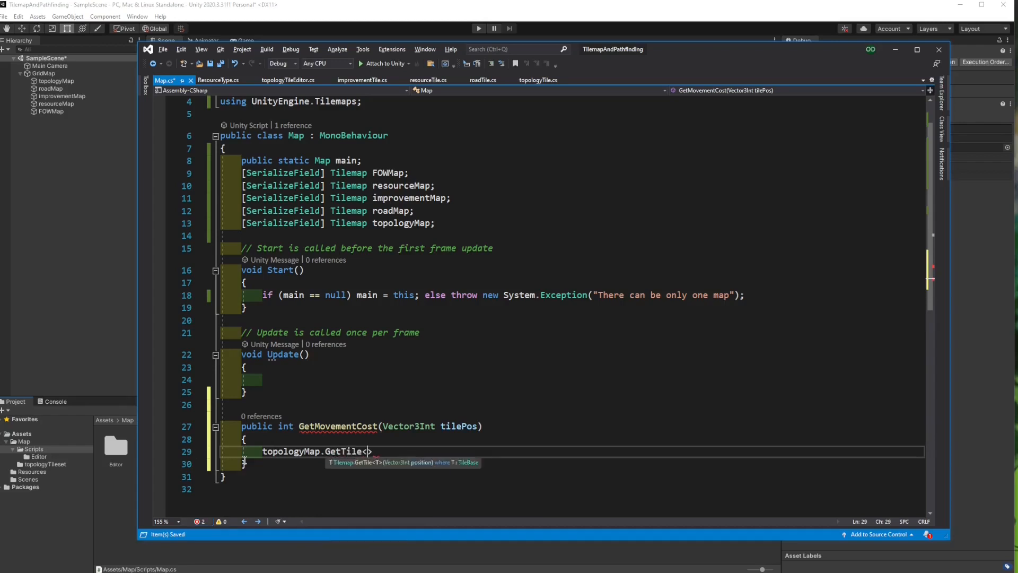
# Write topologyMap.GetTile<topologyTile>(tilePos).baseMovementCost + roadMap.GetTile<roadTile> as the cost expression.
pyautogui.write('topologyTile>')
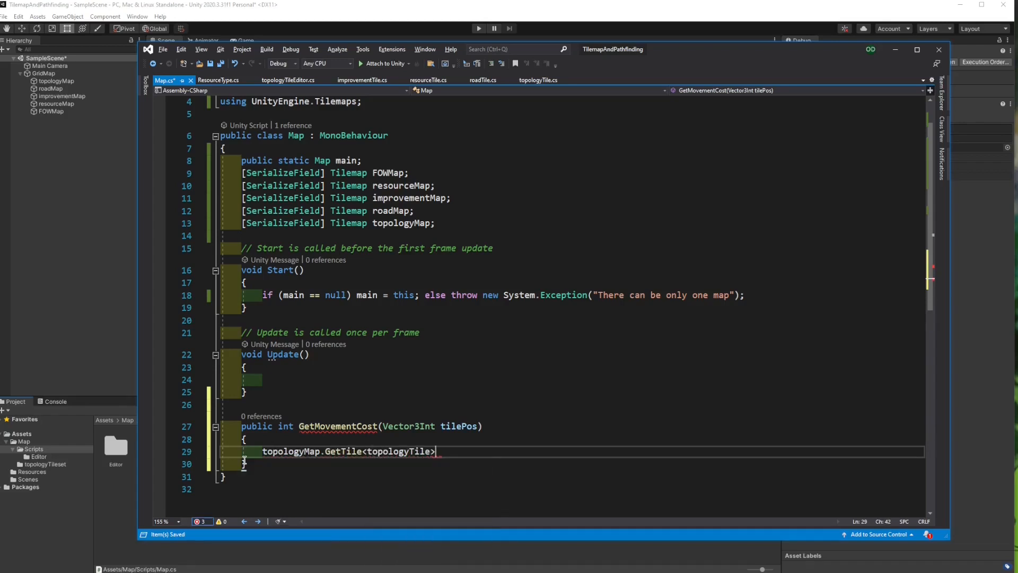
pyautogui.write('(TilePos).')
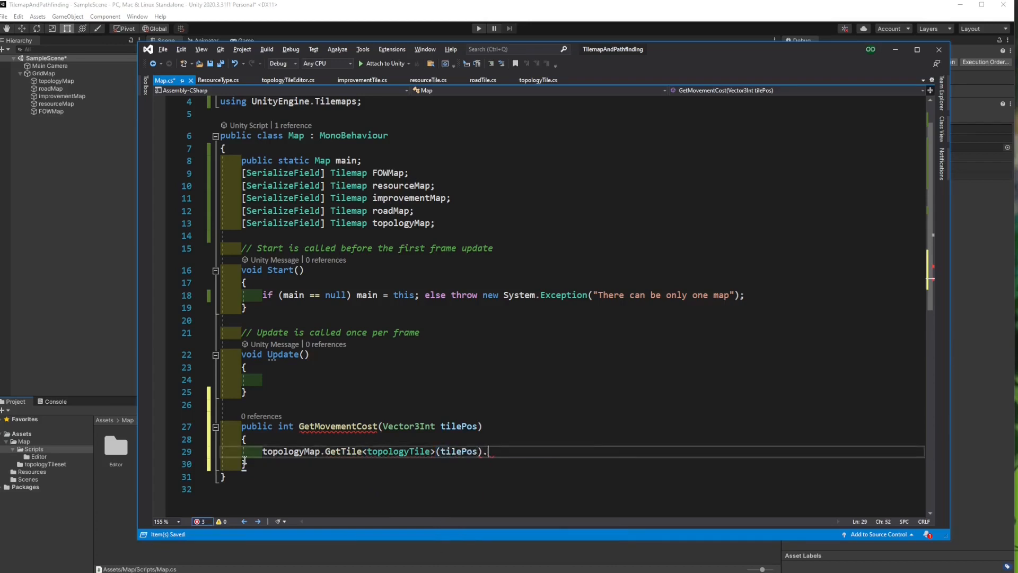
pyautogui.write('baseMovementCost+')
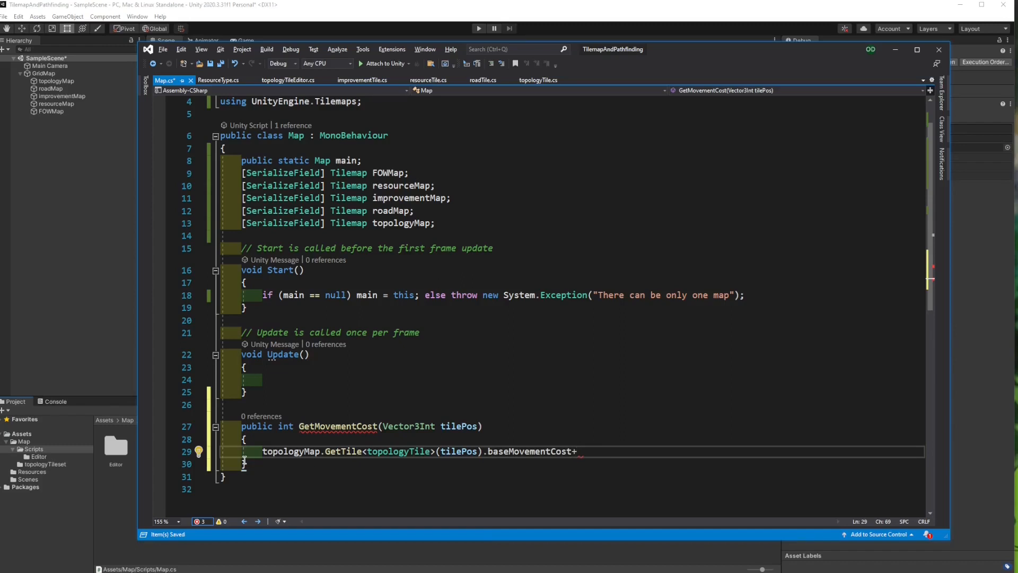
pyautogui.write('roadMap.')
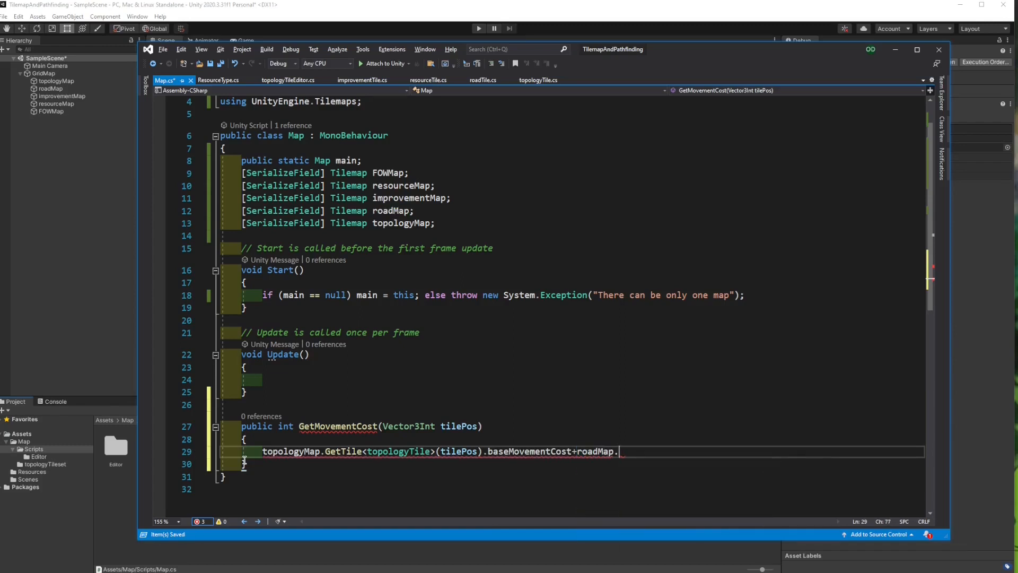
pyautogui.write('GetTile<')
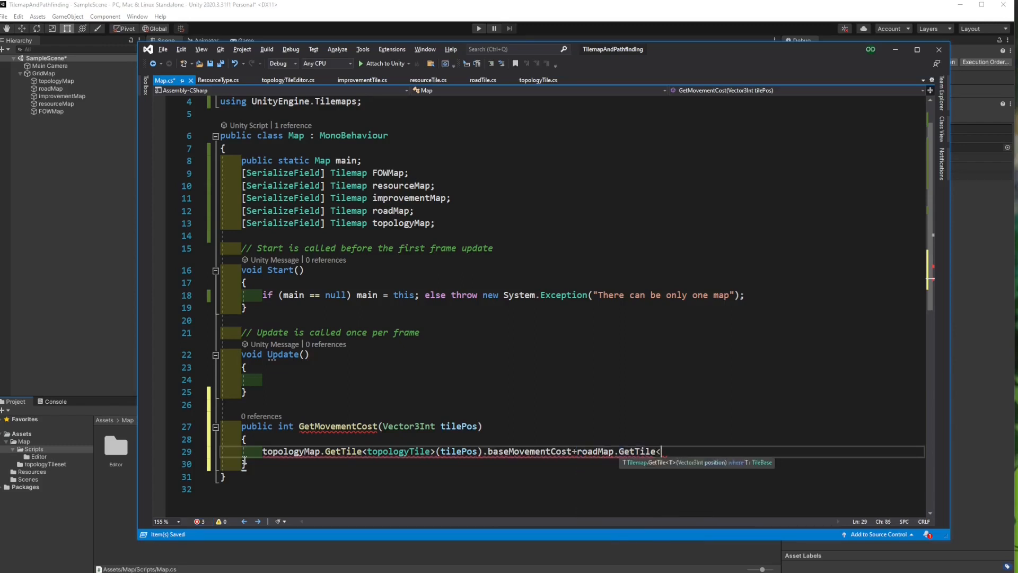
pyautogui.write('roadTile>')
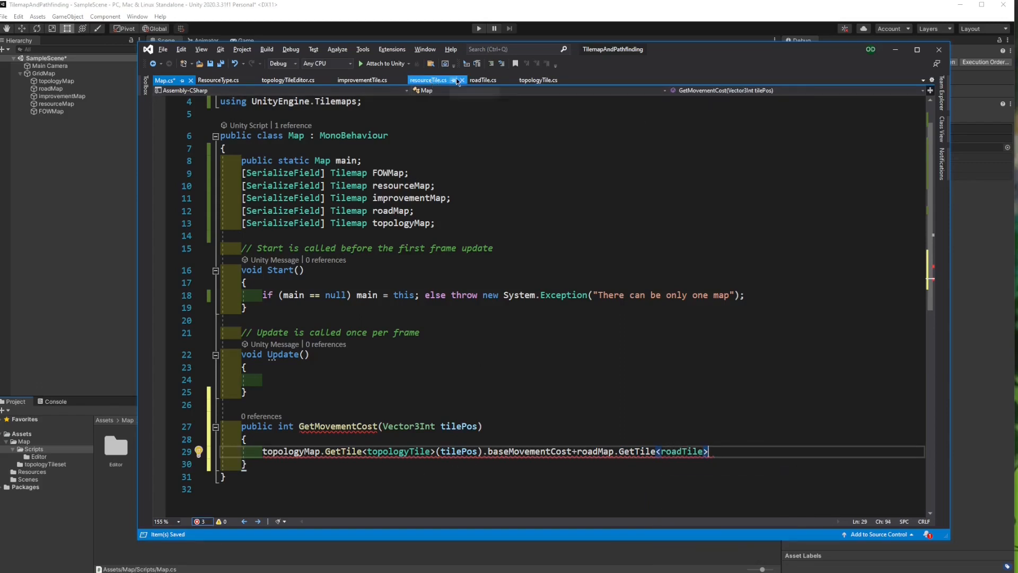
# Add a public int movementBonus field to roadTile.cs and return to Map.cs.
pyautogui.click(483, 79)
pyautogui.write('public')
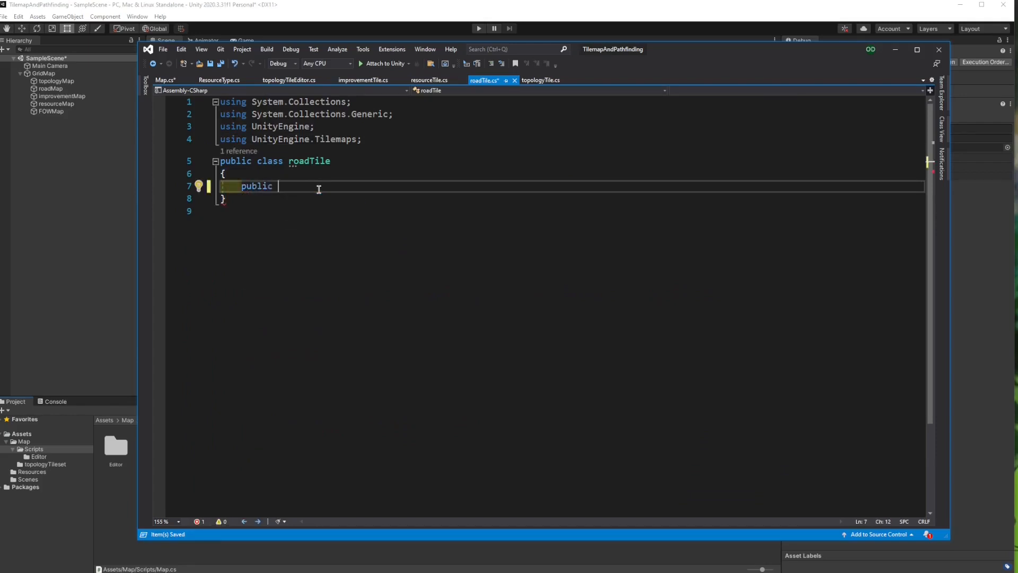
pyautogui.write('m')
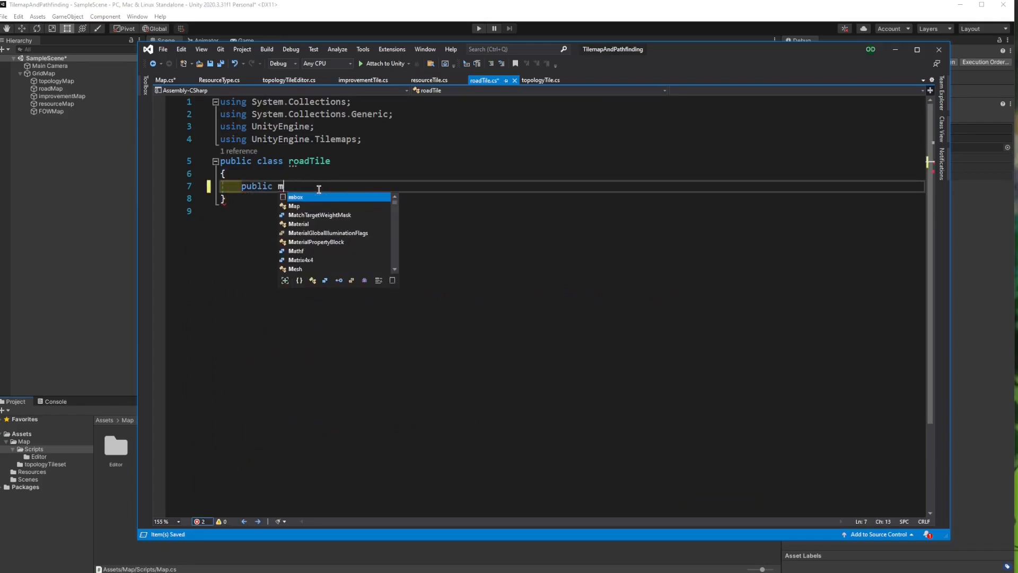
pyautogui.write('int movement')
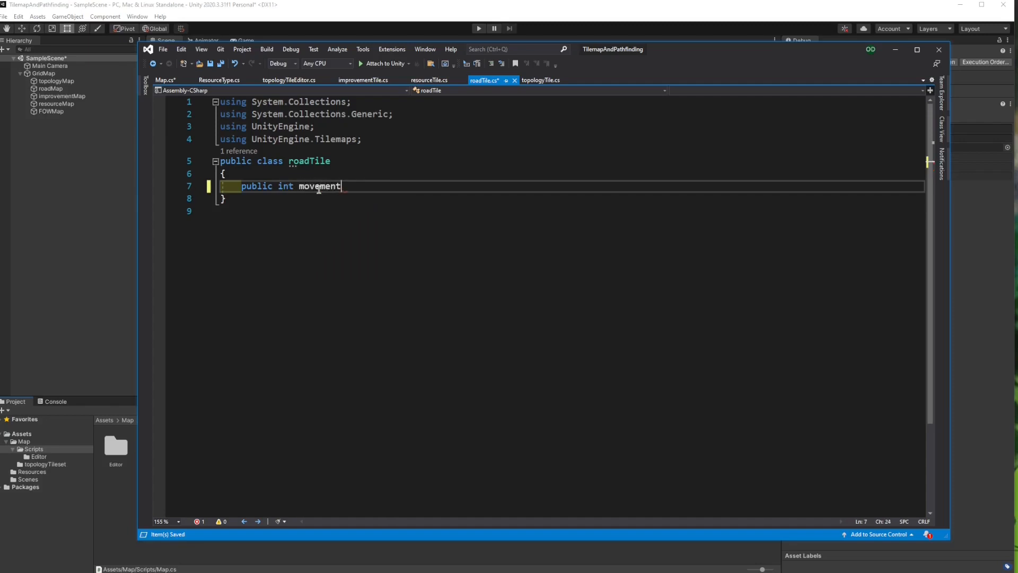
pyautogui.write('Bonus;')
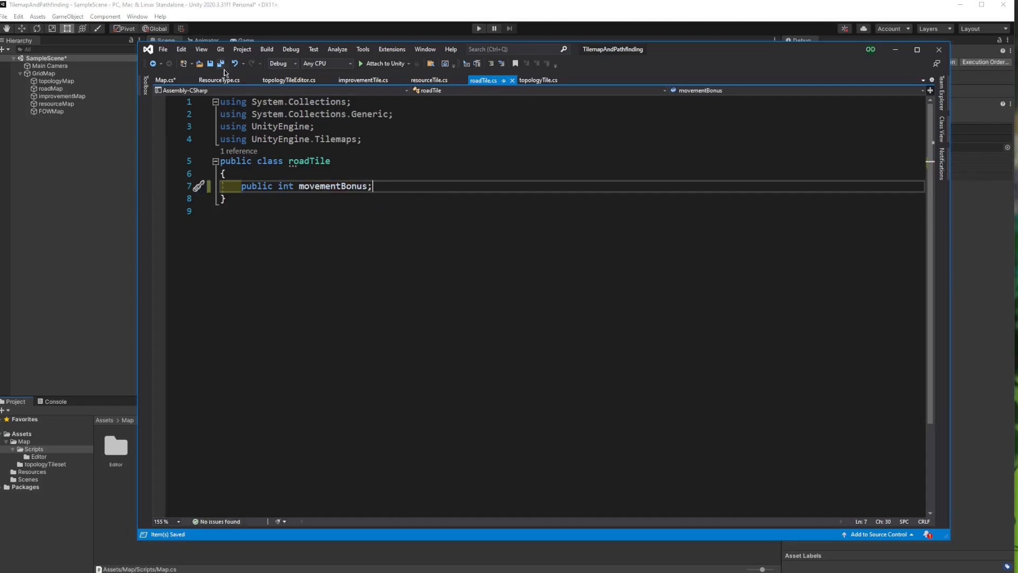
pyautogui.click(166, 80)
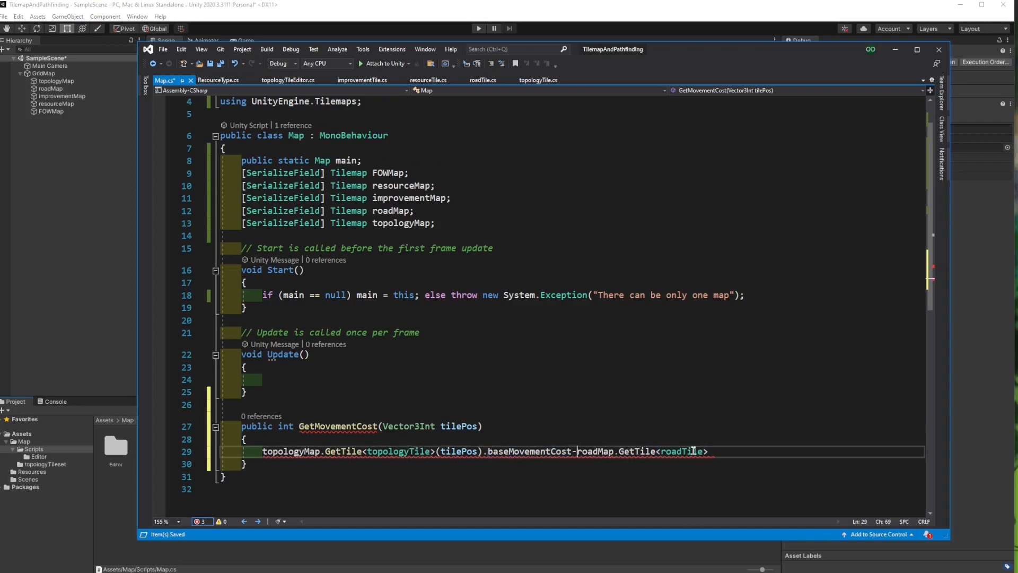
# Complete the line as return ... - roadMap.GetTile<roadTile>(tilePos).movementBonus;.
pyautogui.write('()')
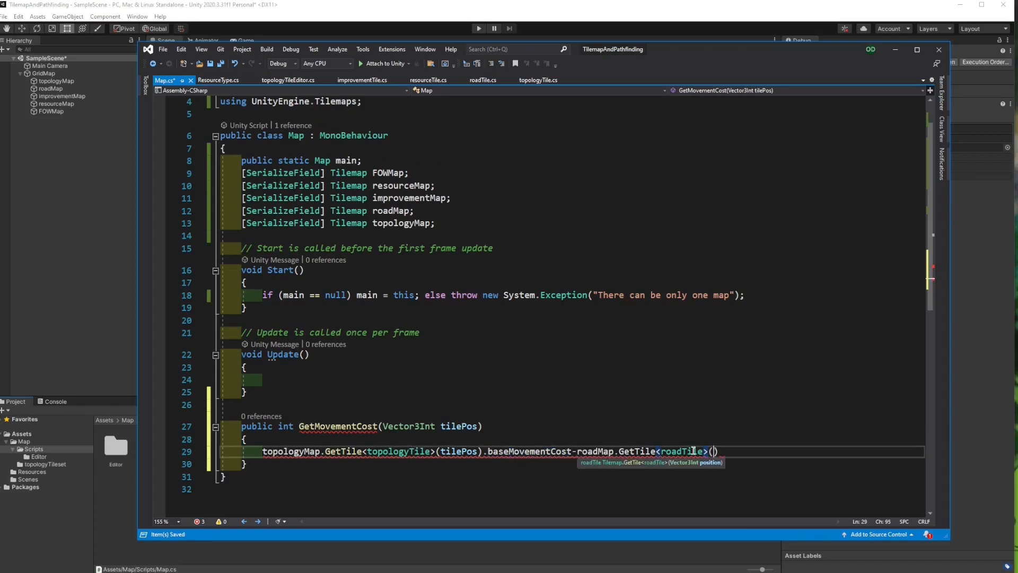
pyautogui.write('Tile')
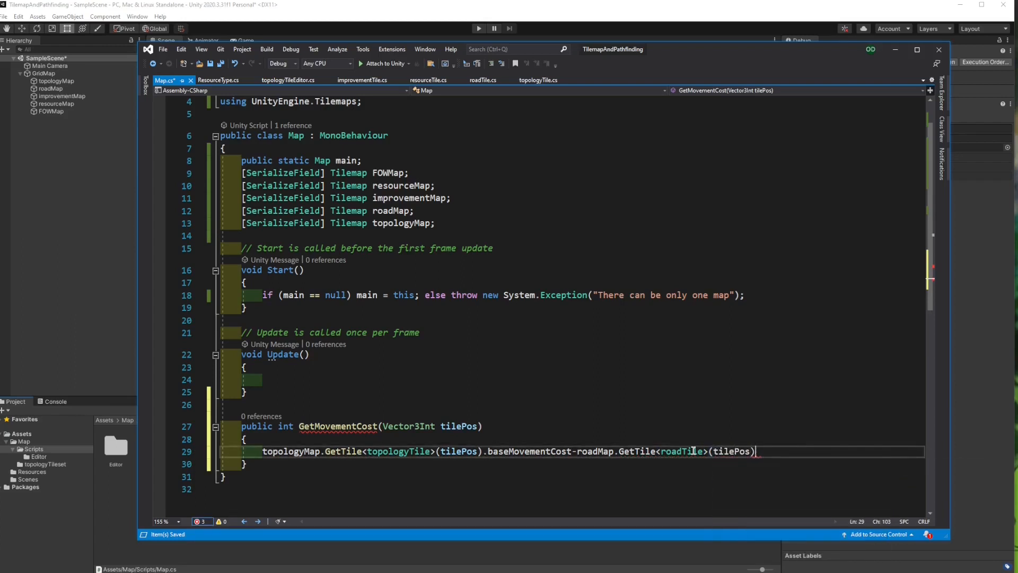
pyautogui.write('.movementBonus;')
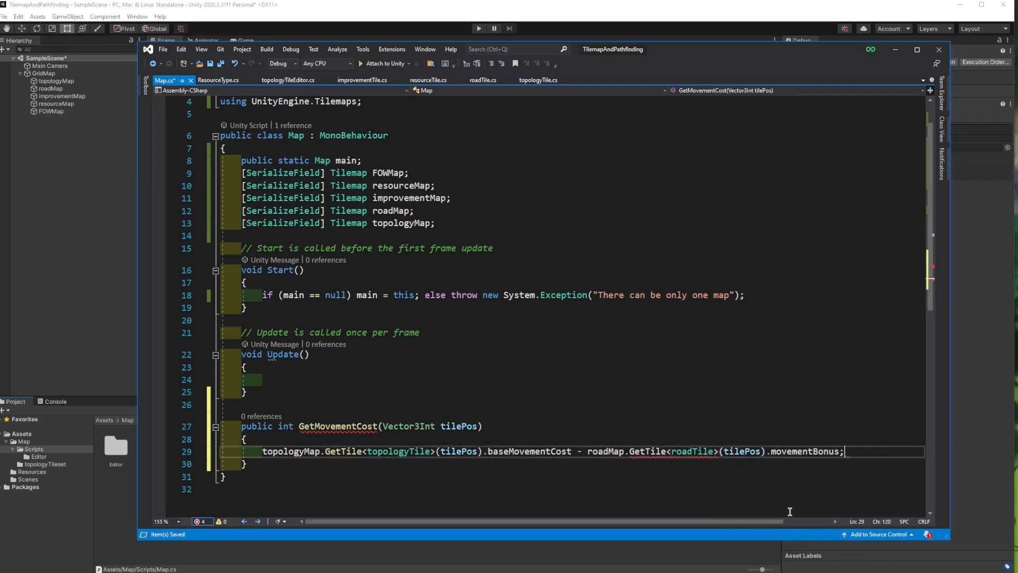
pyautogui.click(356, 451)
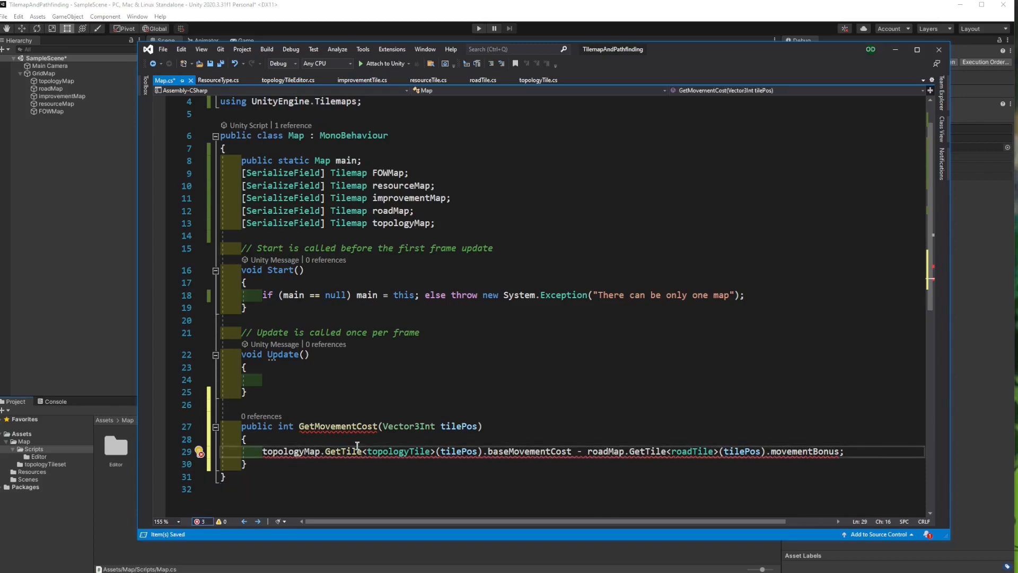
pyautogui.write('return')
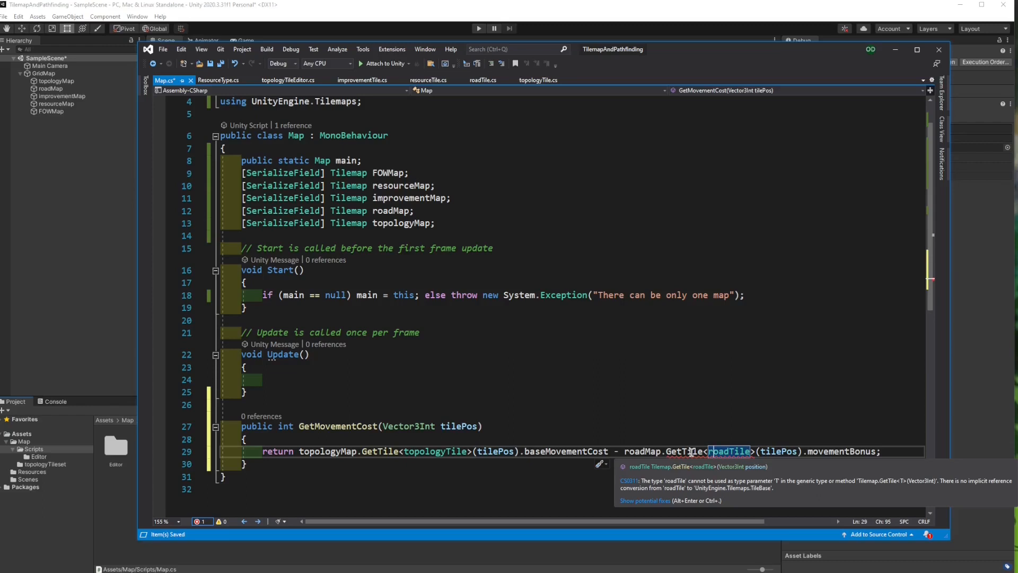
# Resolve the CS0311 error by making roadTile derive from Tile.
pyautogui.click(483, 80)
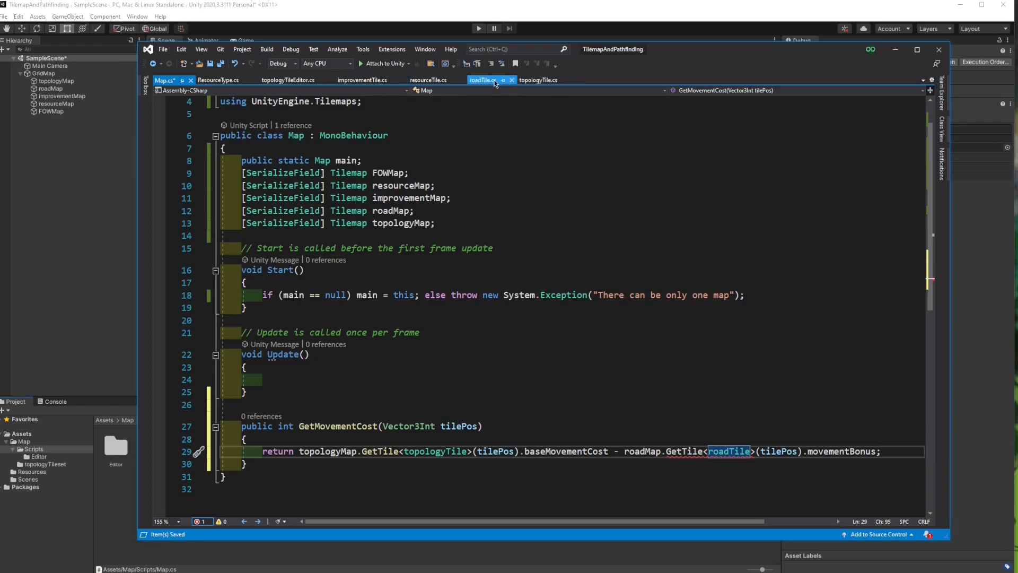
pyautogui.click(483, 80)
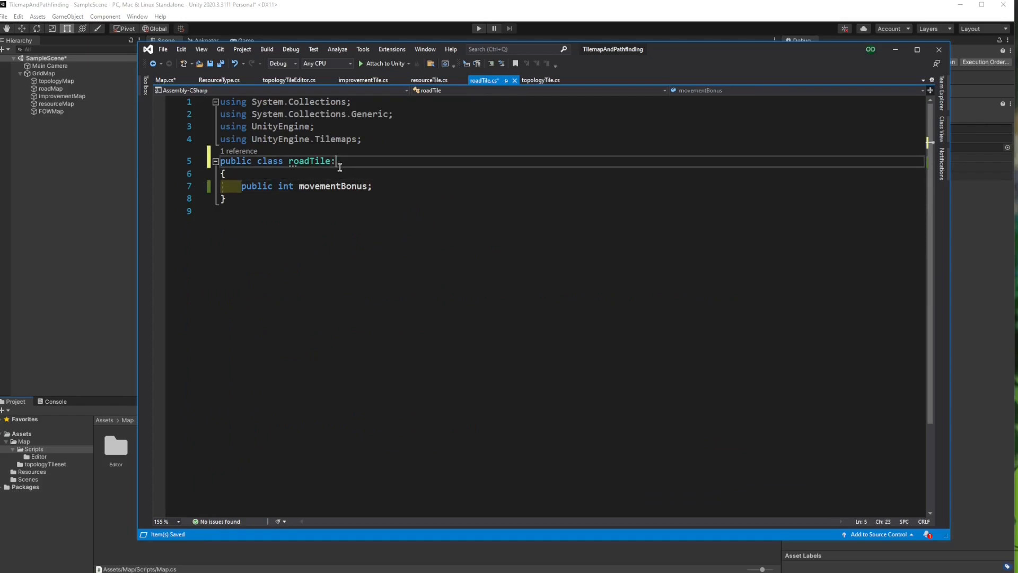
pyautogui.write('Tile')
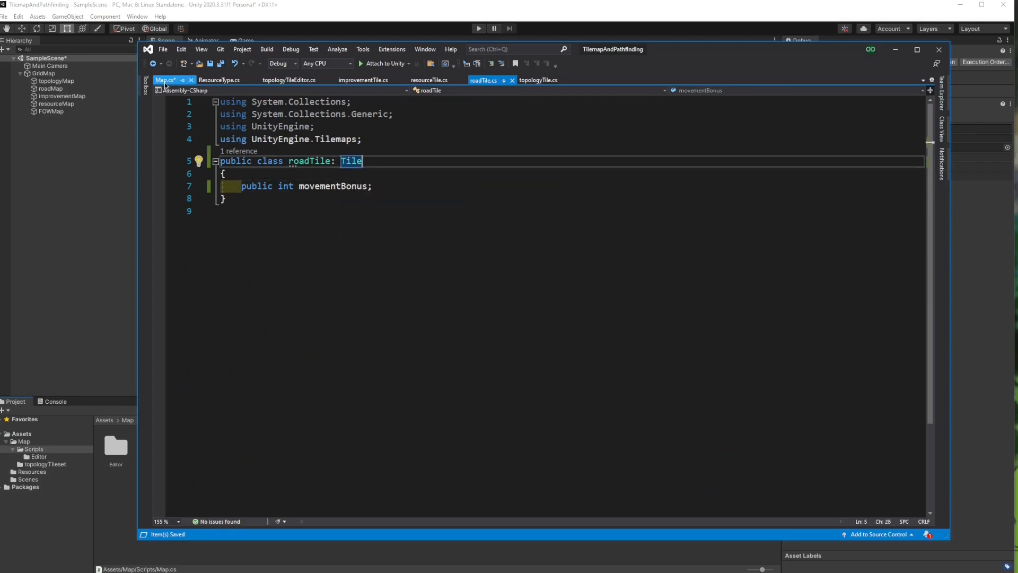
pyautogui.click(167, 79)
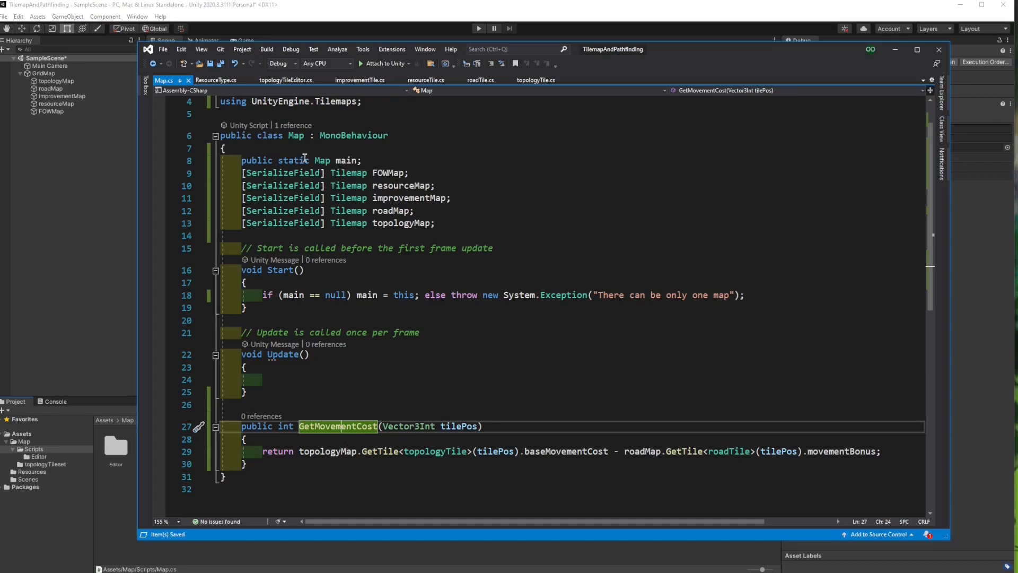
pyautogui.moveTo(266, 351)
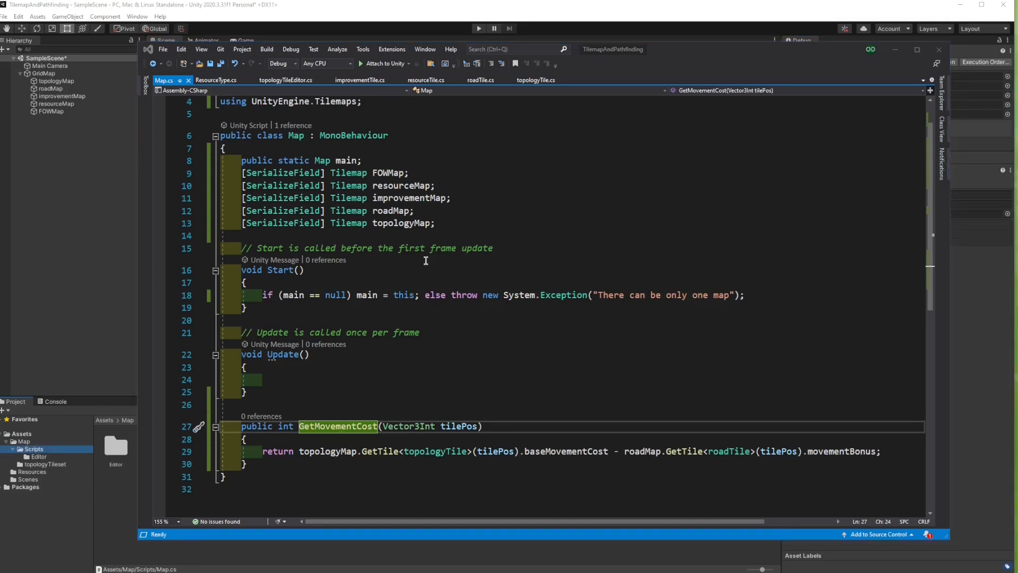
# Save roadTile.cs with its movementBonus field so no issues remain.
pyautogui.click(481, 80)
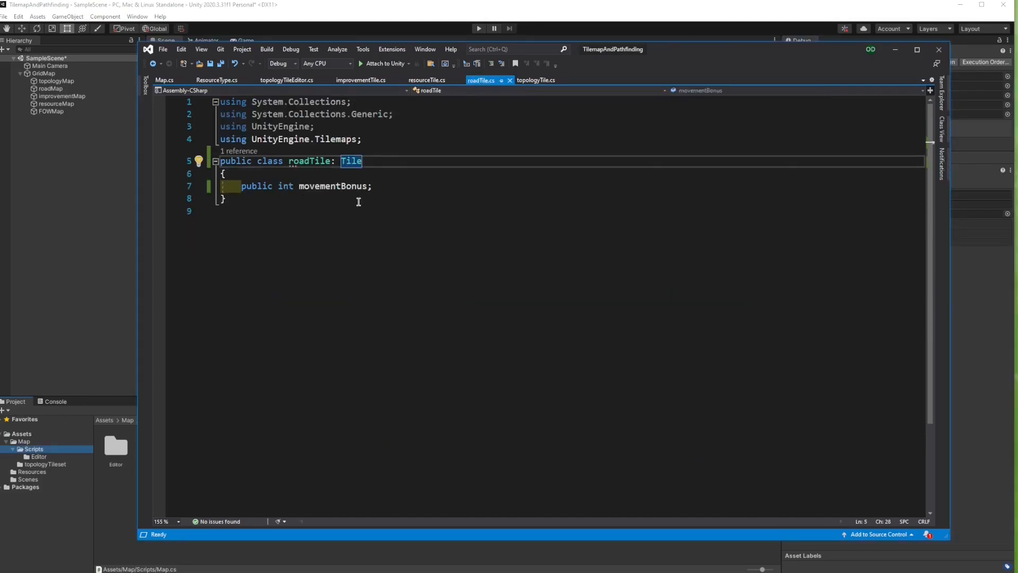
pyautogui.click(372, 185)
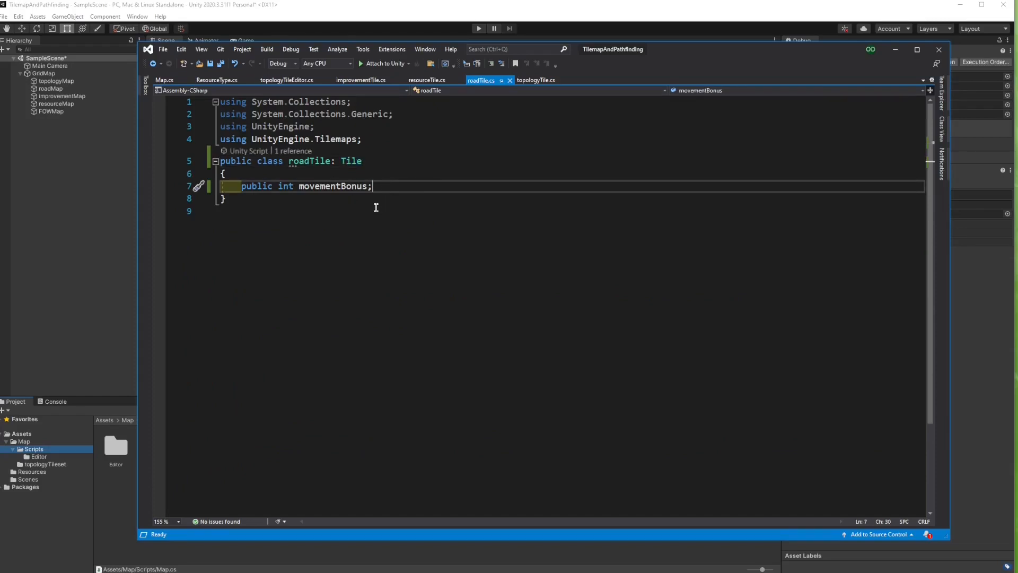
pyautogui.moveTo(373, 192)
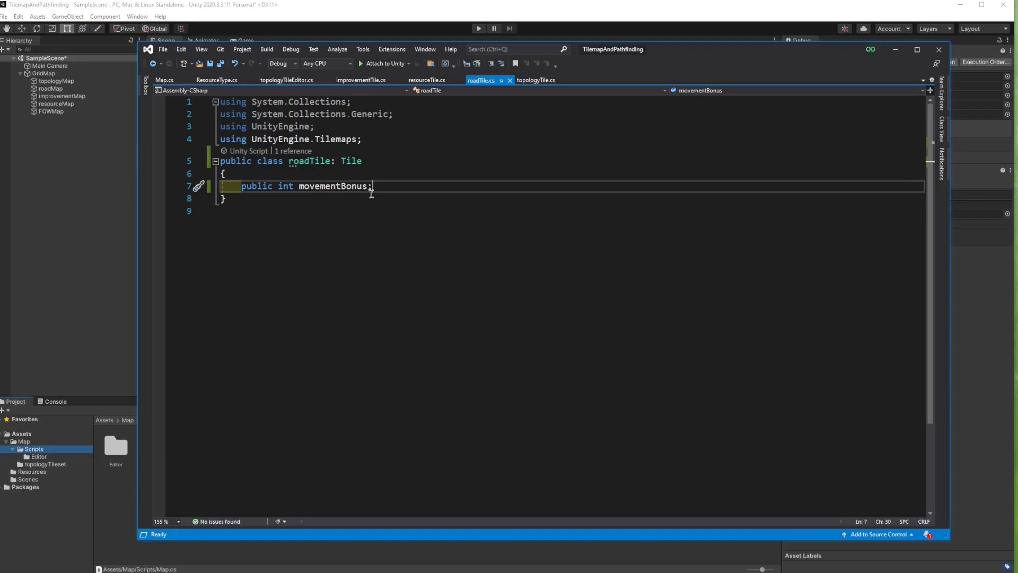
pyautogui.moveTo(355, 186)
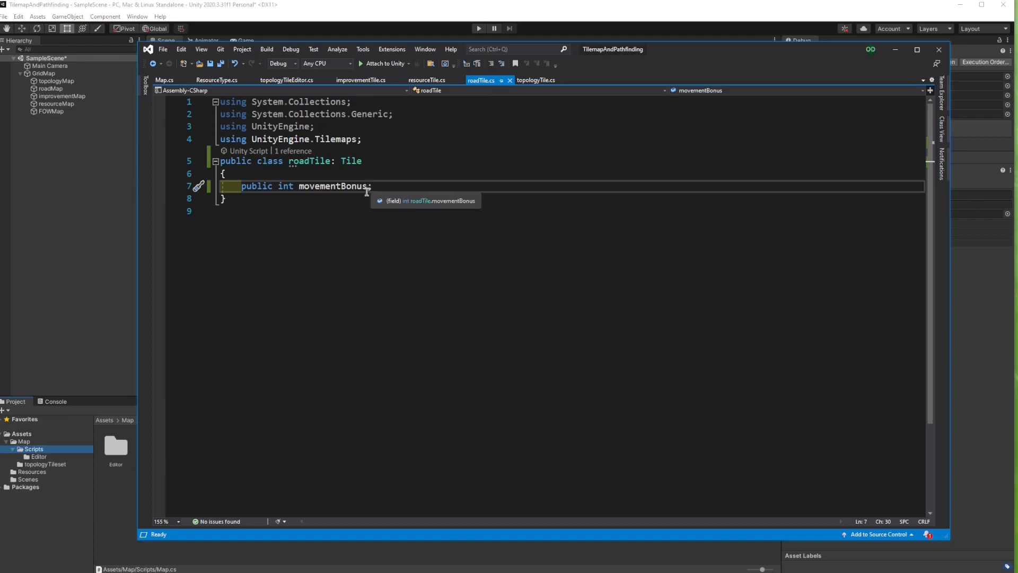